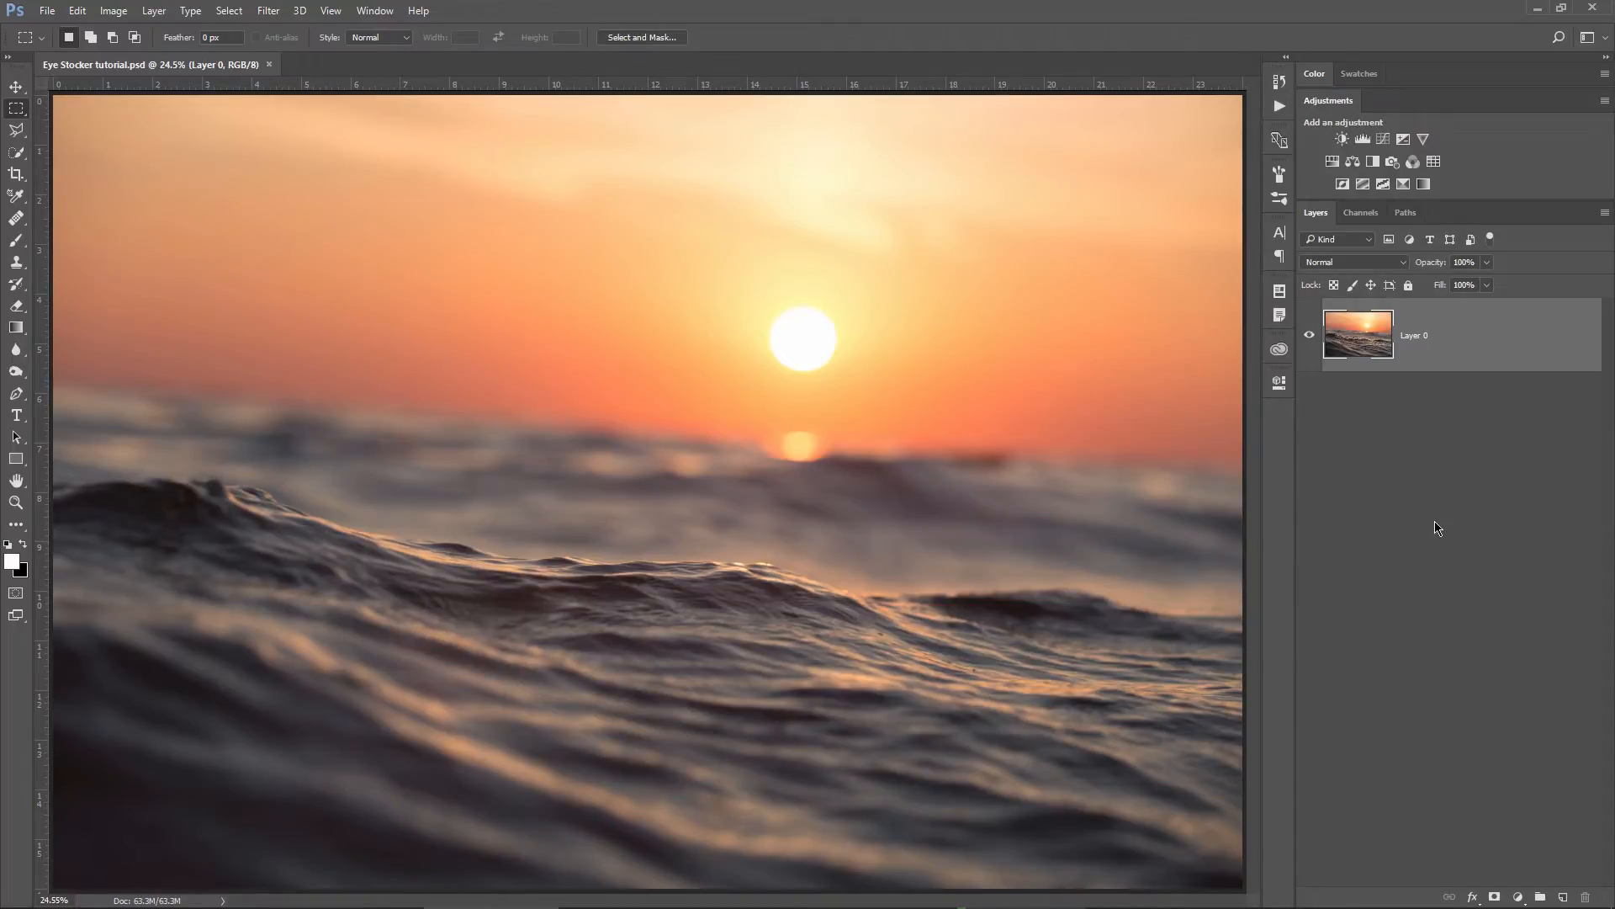
{"action": "mouse_move", "coordinate": [823, 368]}
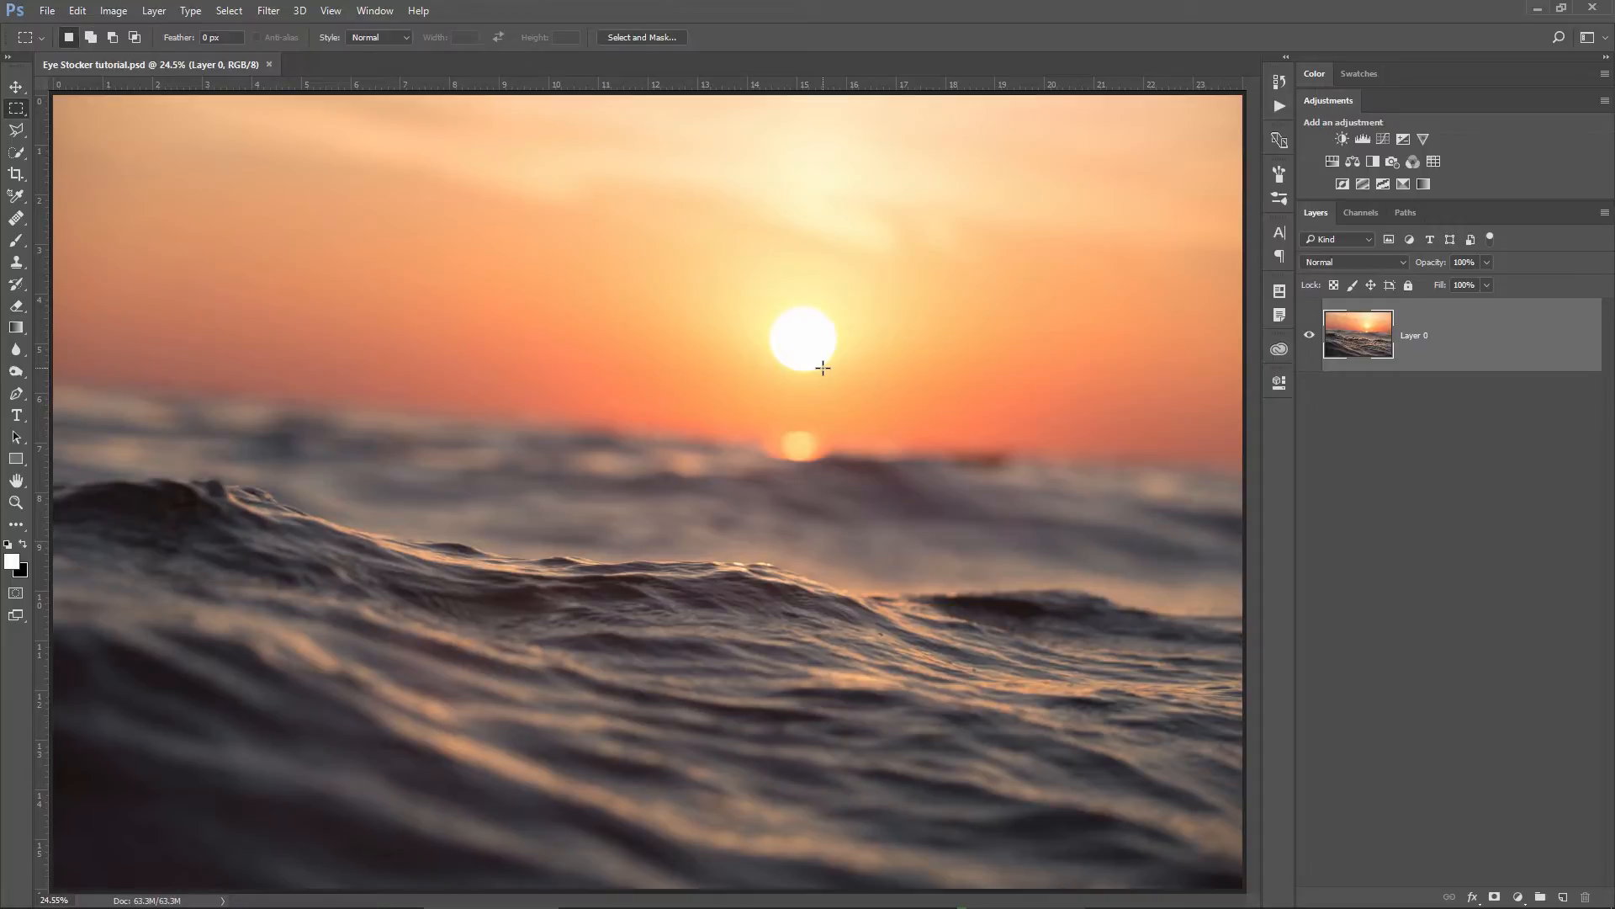
{"action": "mouse_move", "coordinate": [774, 335]}
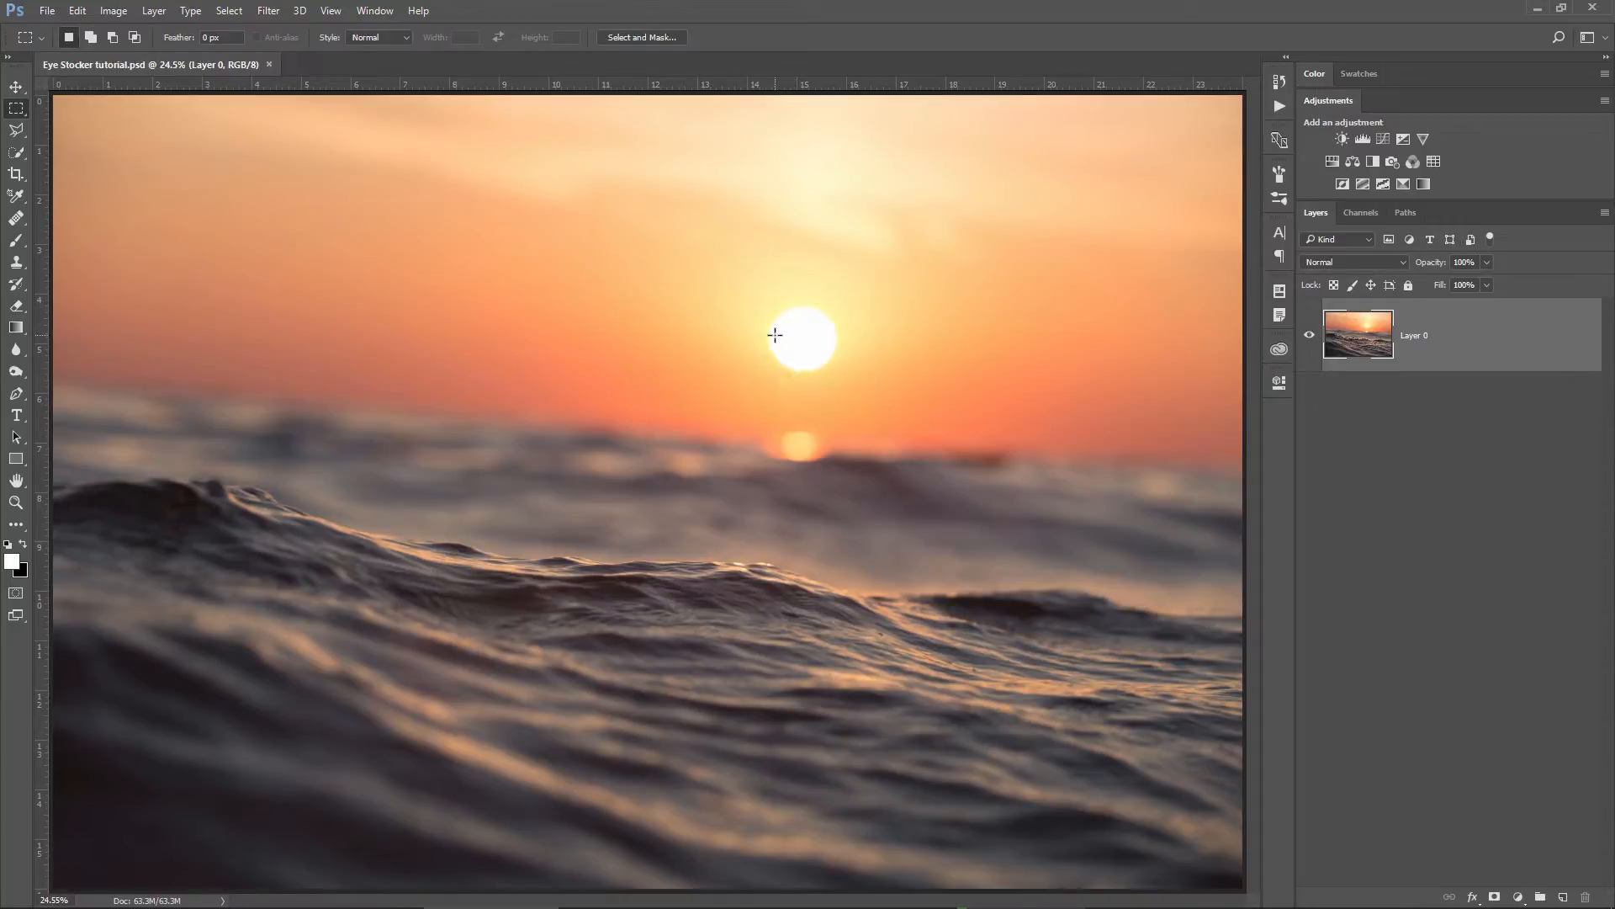
{"action": "mouse_move", "coordinate": [658, 355]}
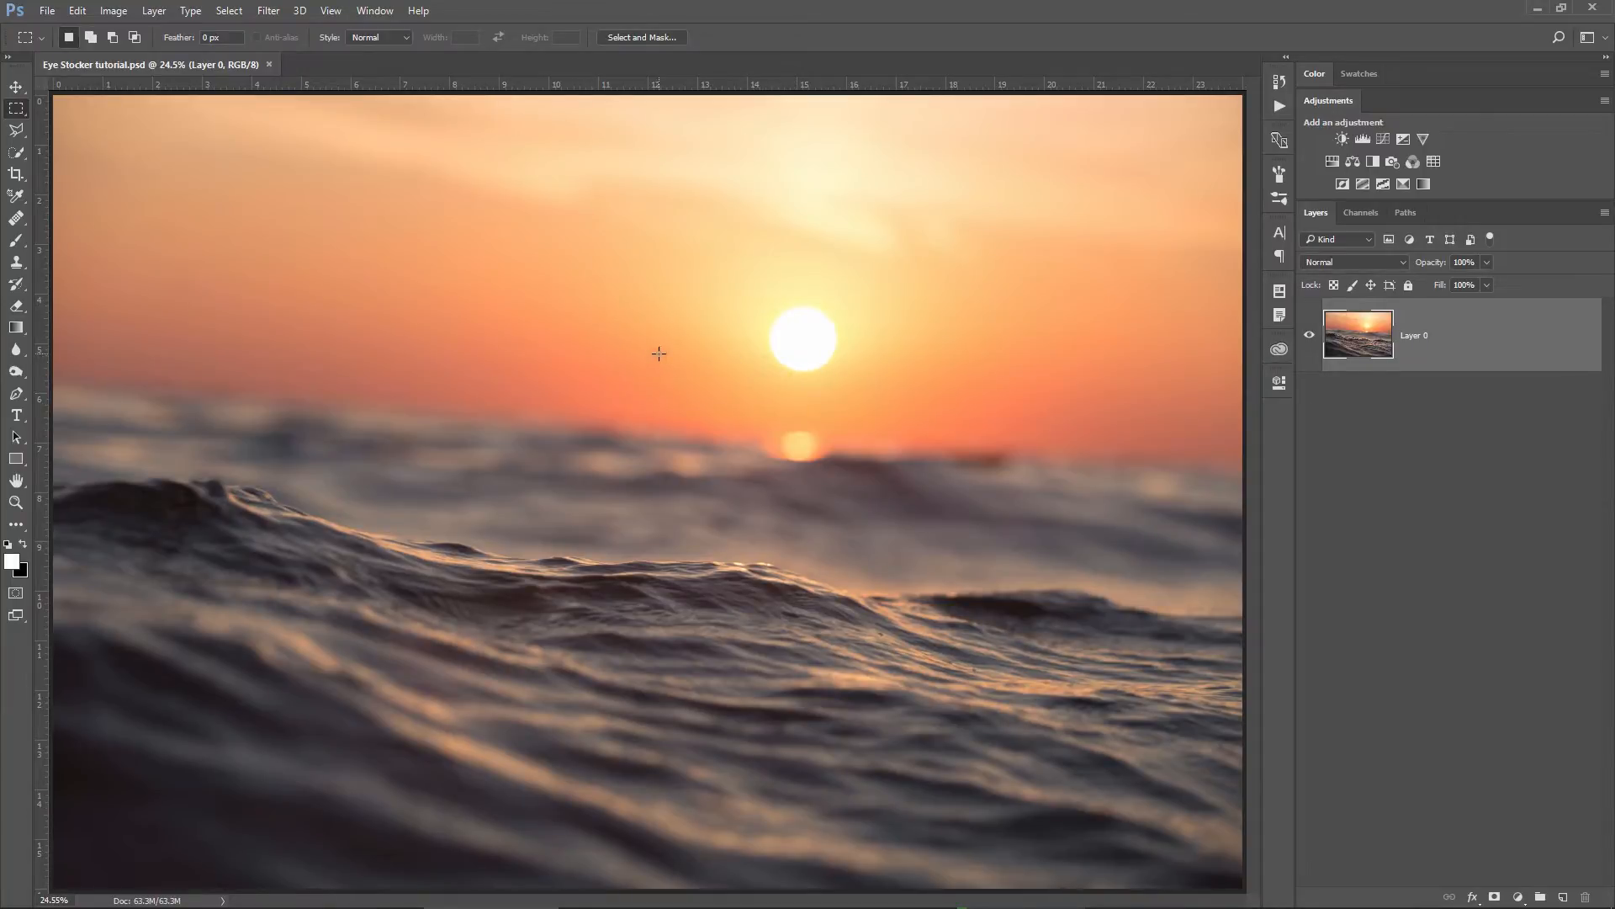
{"action": "mouse_move", "coordinate": [698, 562]}
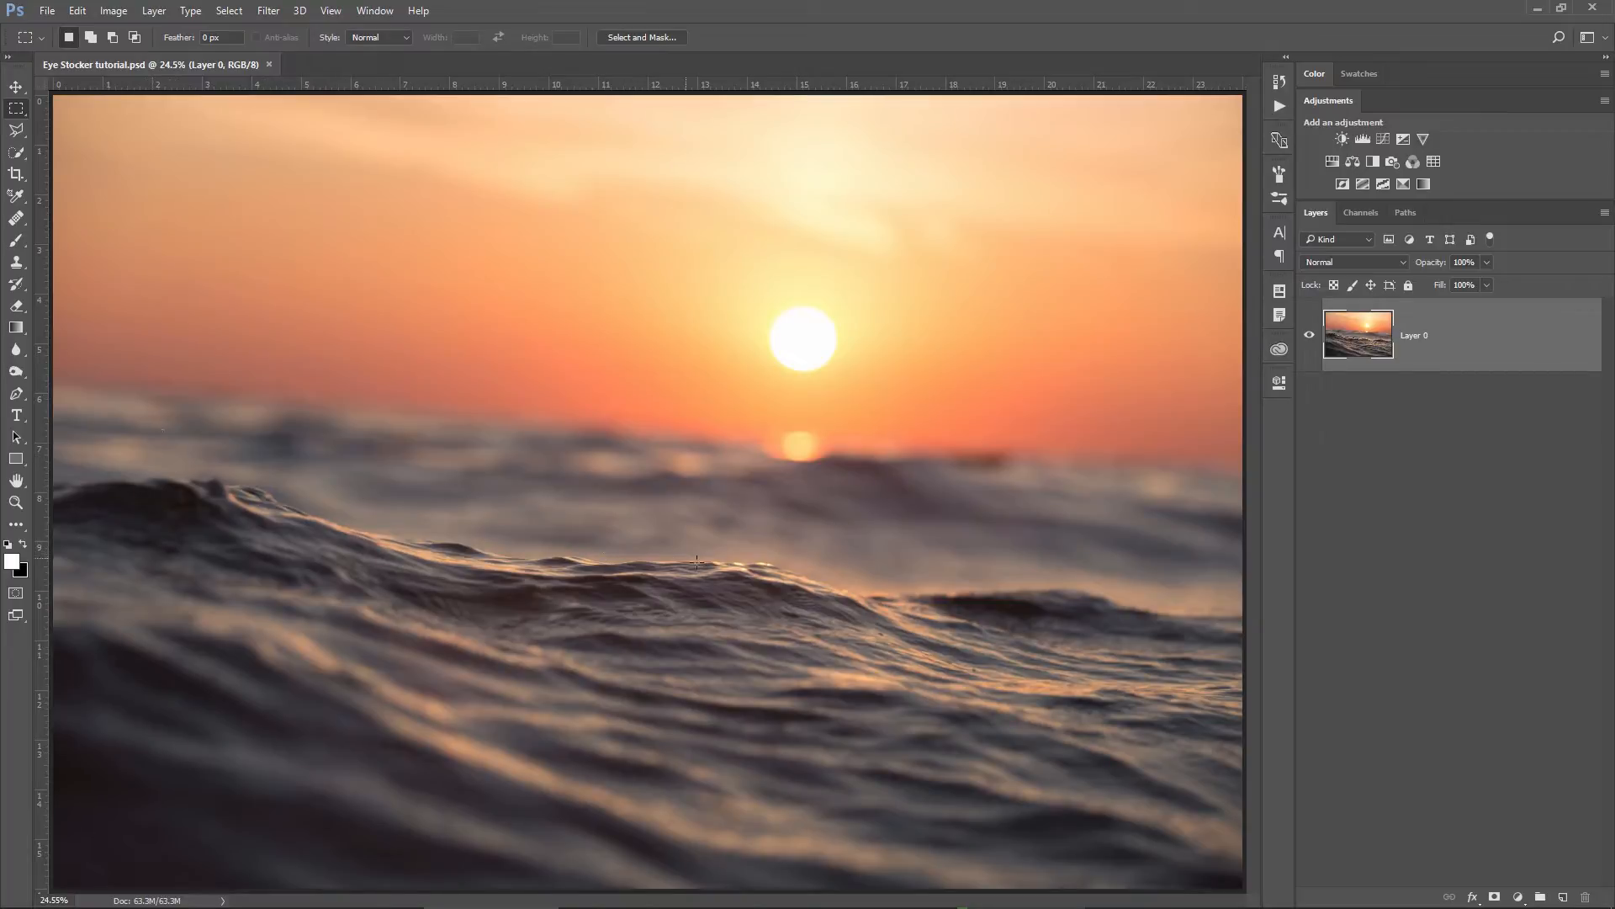
{"action": "mouse_move", "coordinate": [370, 466]}
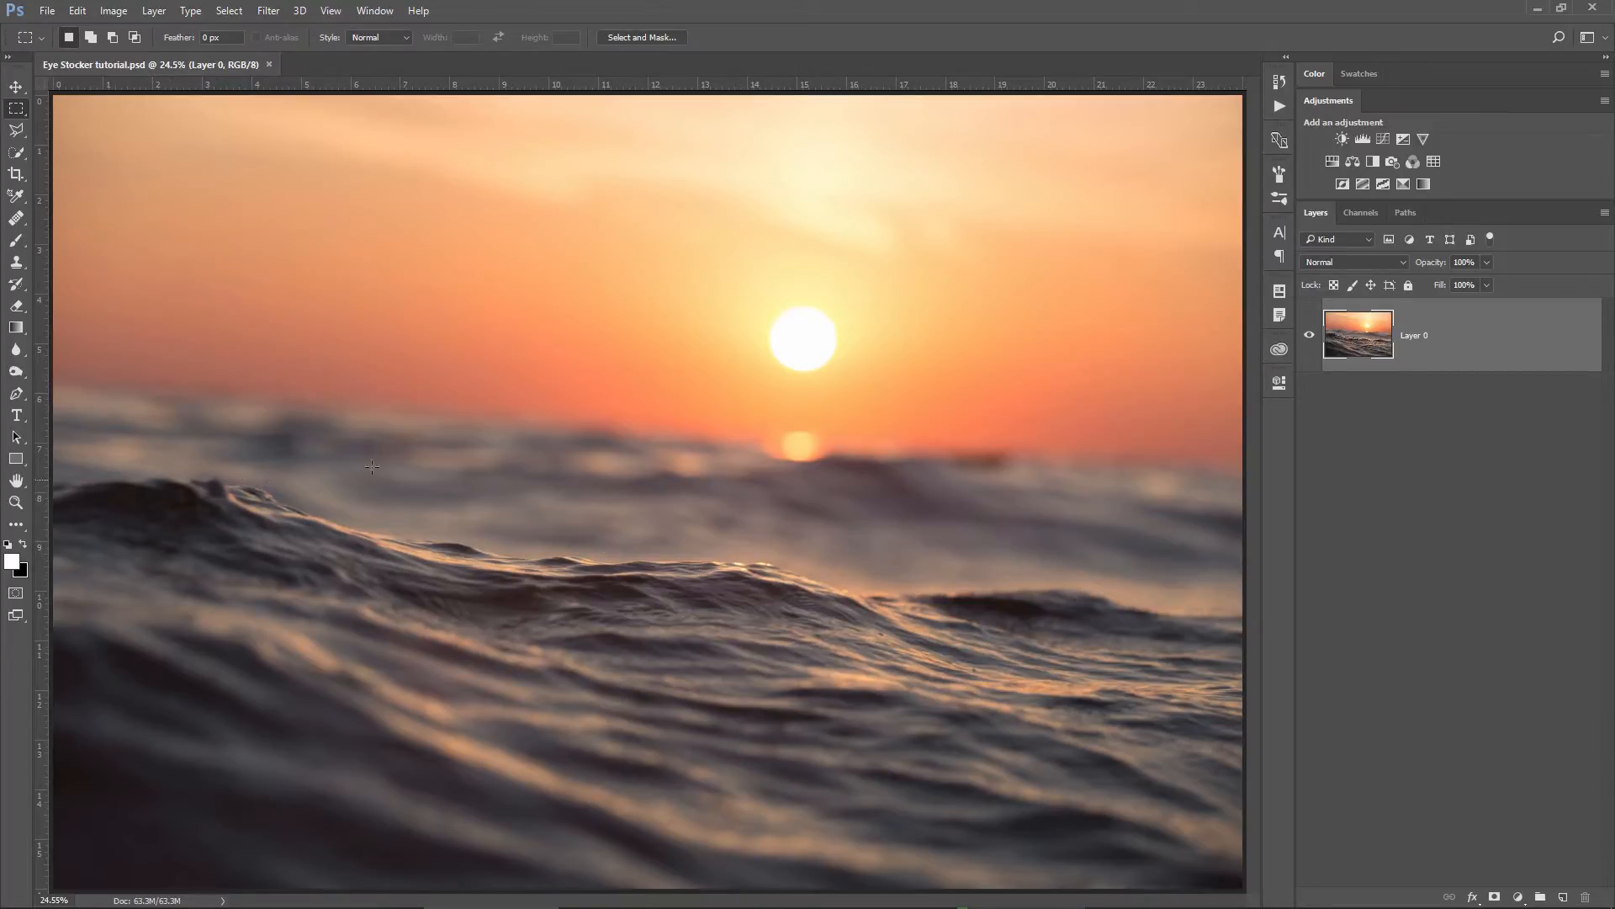
{"action": "mouse_move", "coordinate": [624, 409]}
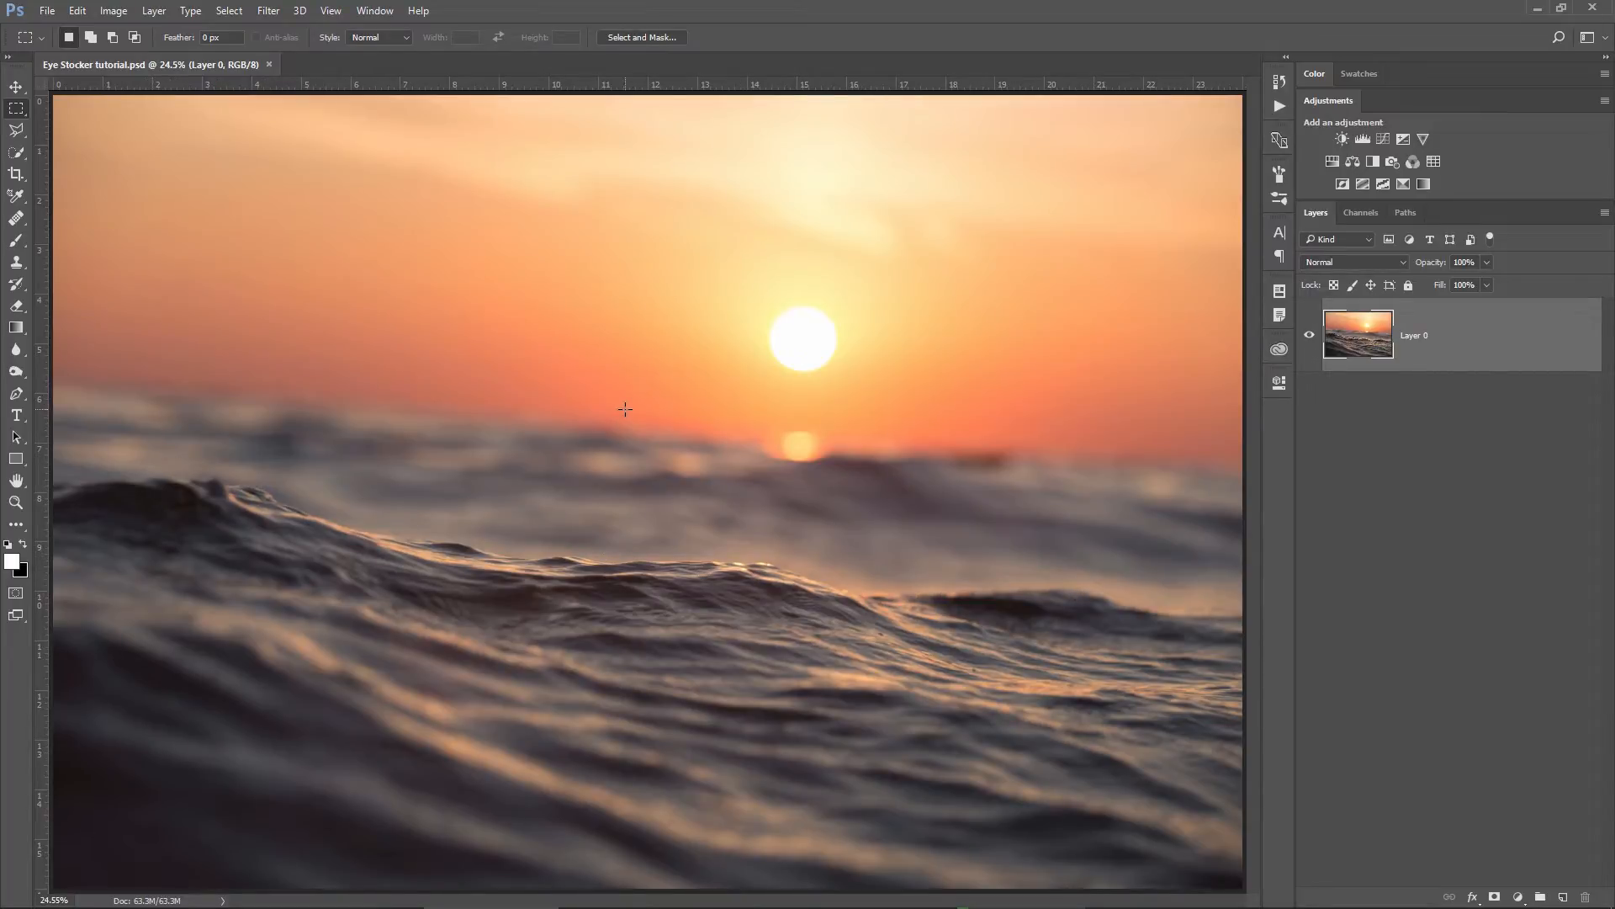
{"action": "mouse_move", "coordinate": [629, 426]}
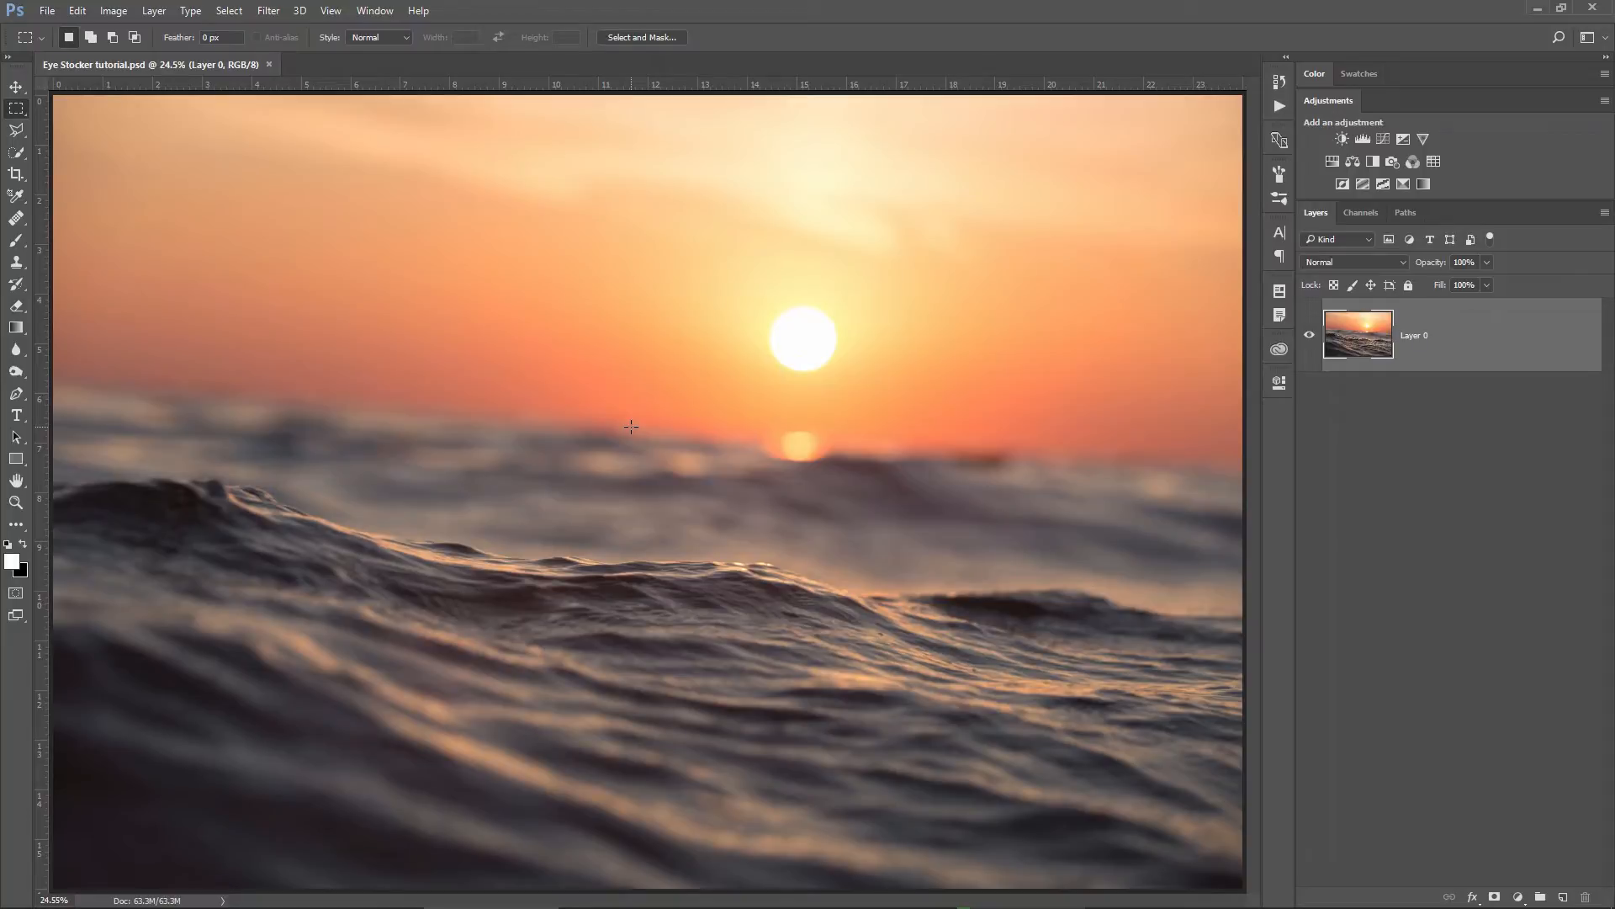
{"action": "mouse_move", "coordinate": [625, 432]}
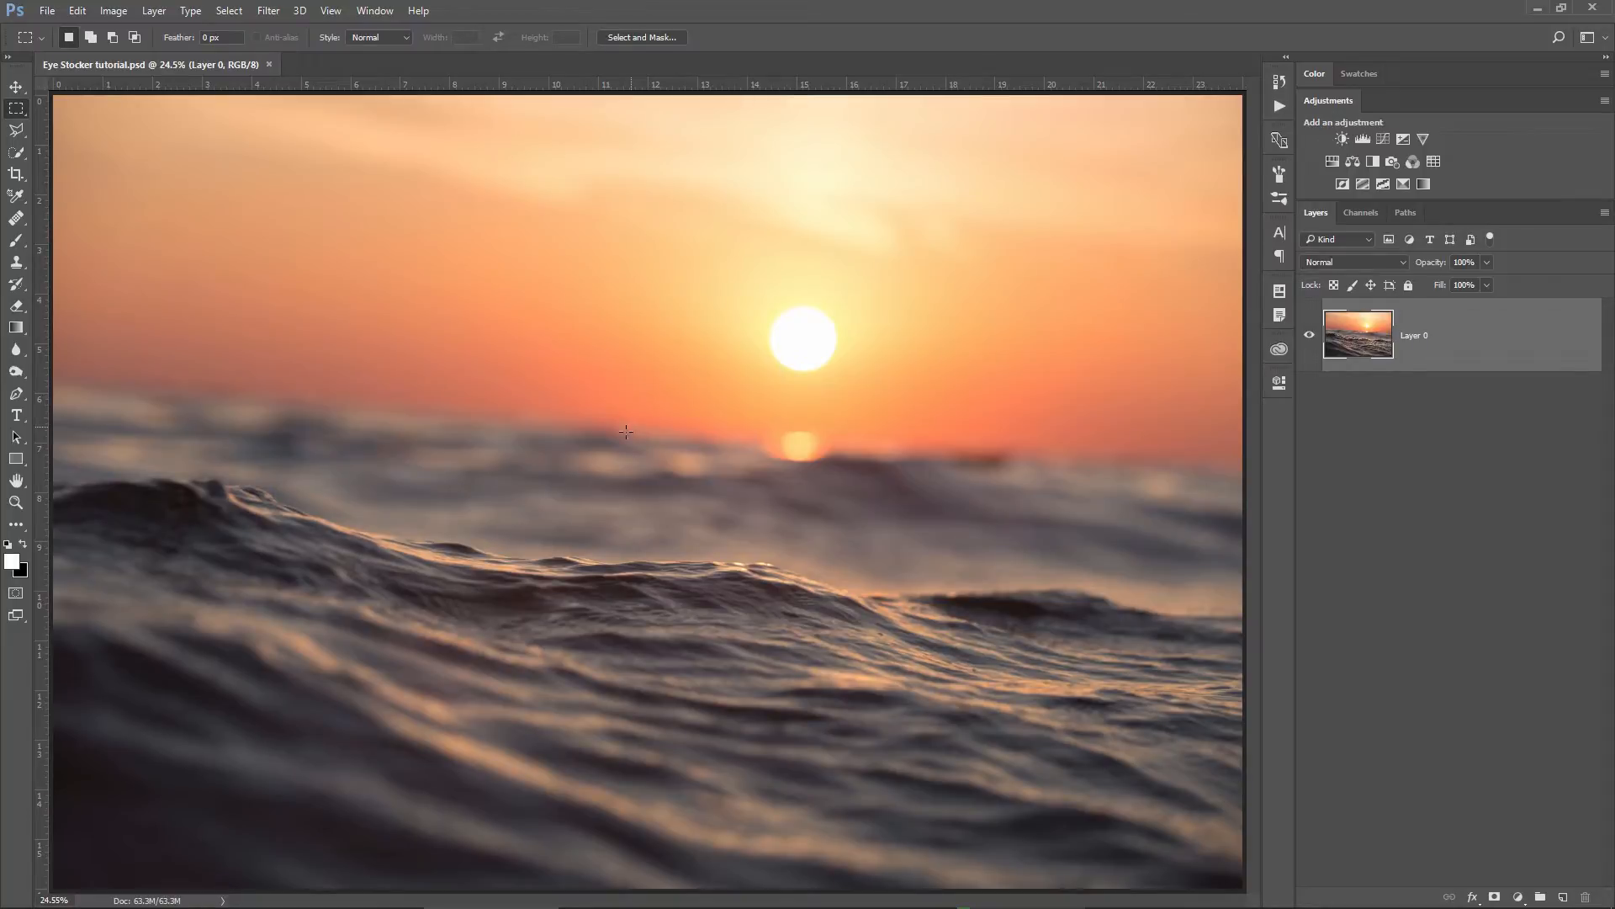
Start a new text layer on the sunset photo with the Horizontal Type tool and enter WAVE.
{"action": "left_click", "coordinate": [17, 415]}
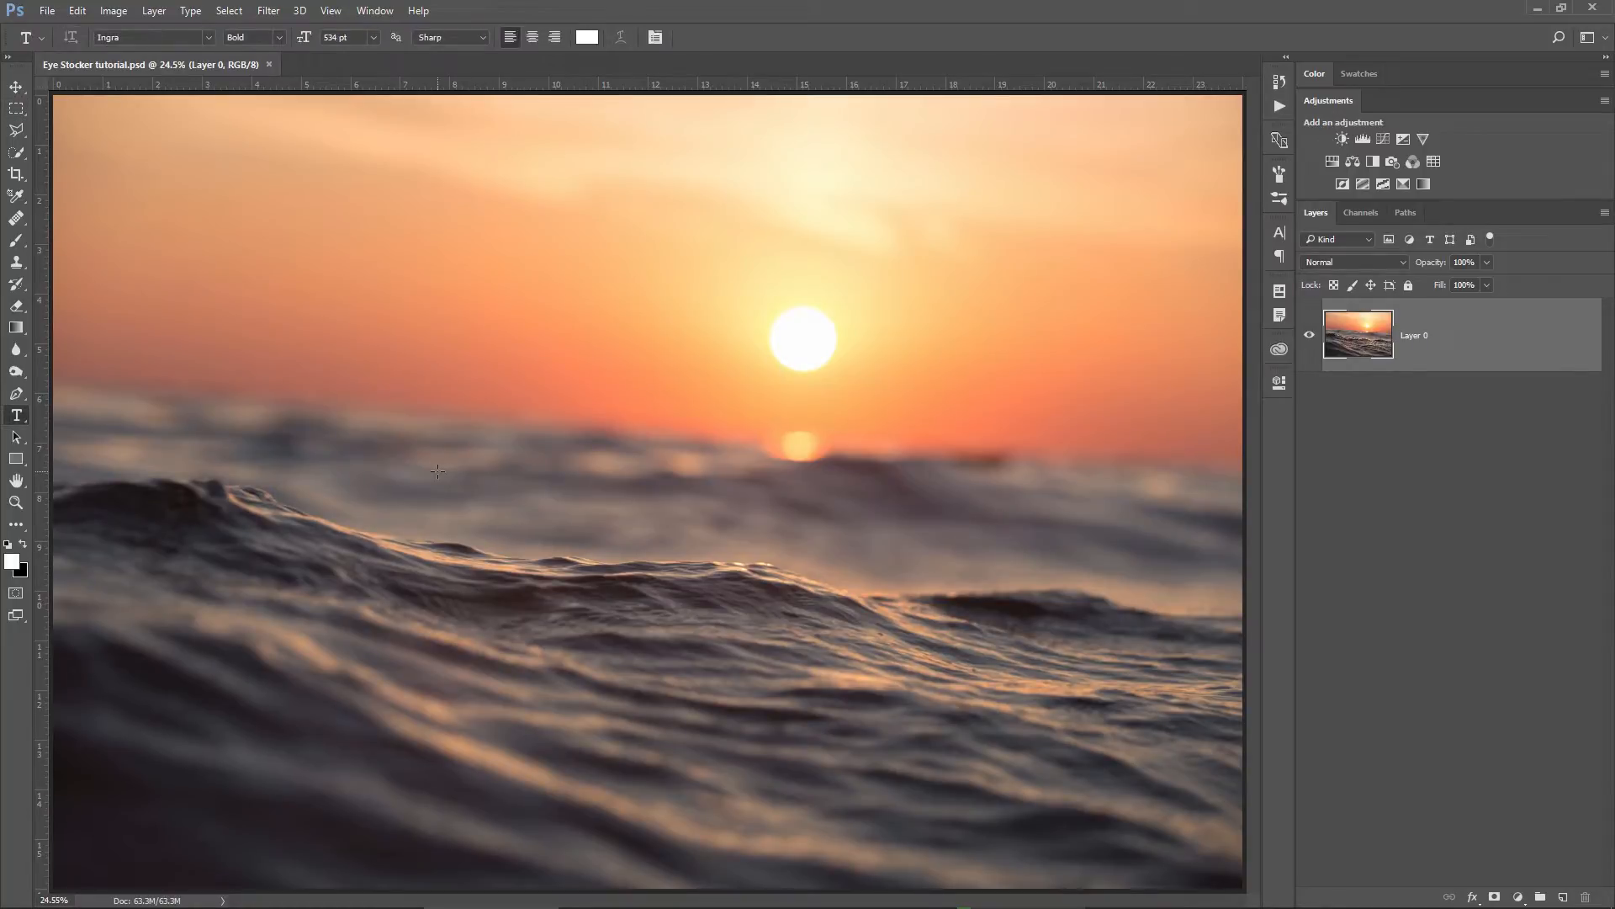
{"action": "mouse_move", "coordinate": [184, 500]}
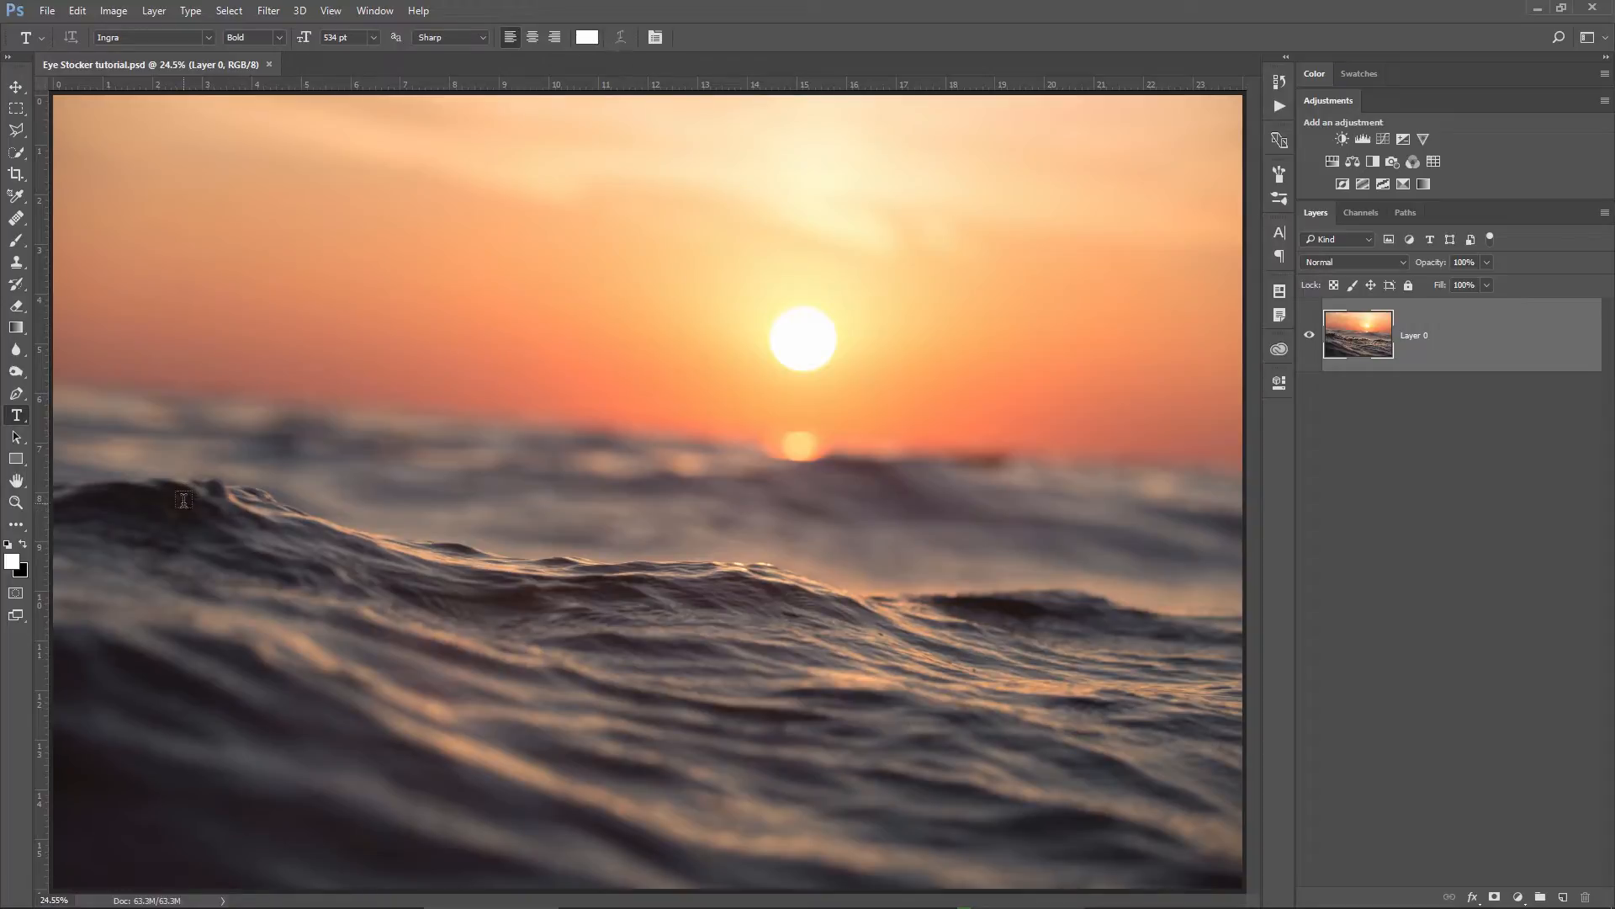
{"action": "left_click", "coordinate": [183, 501]}
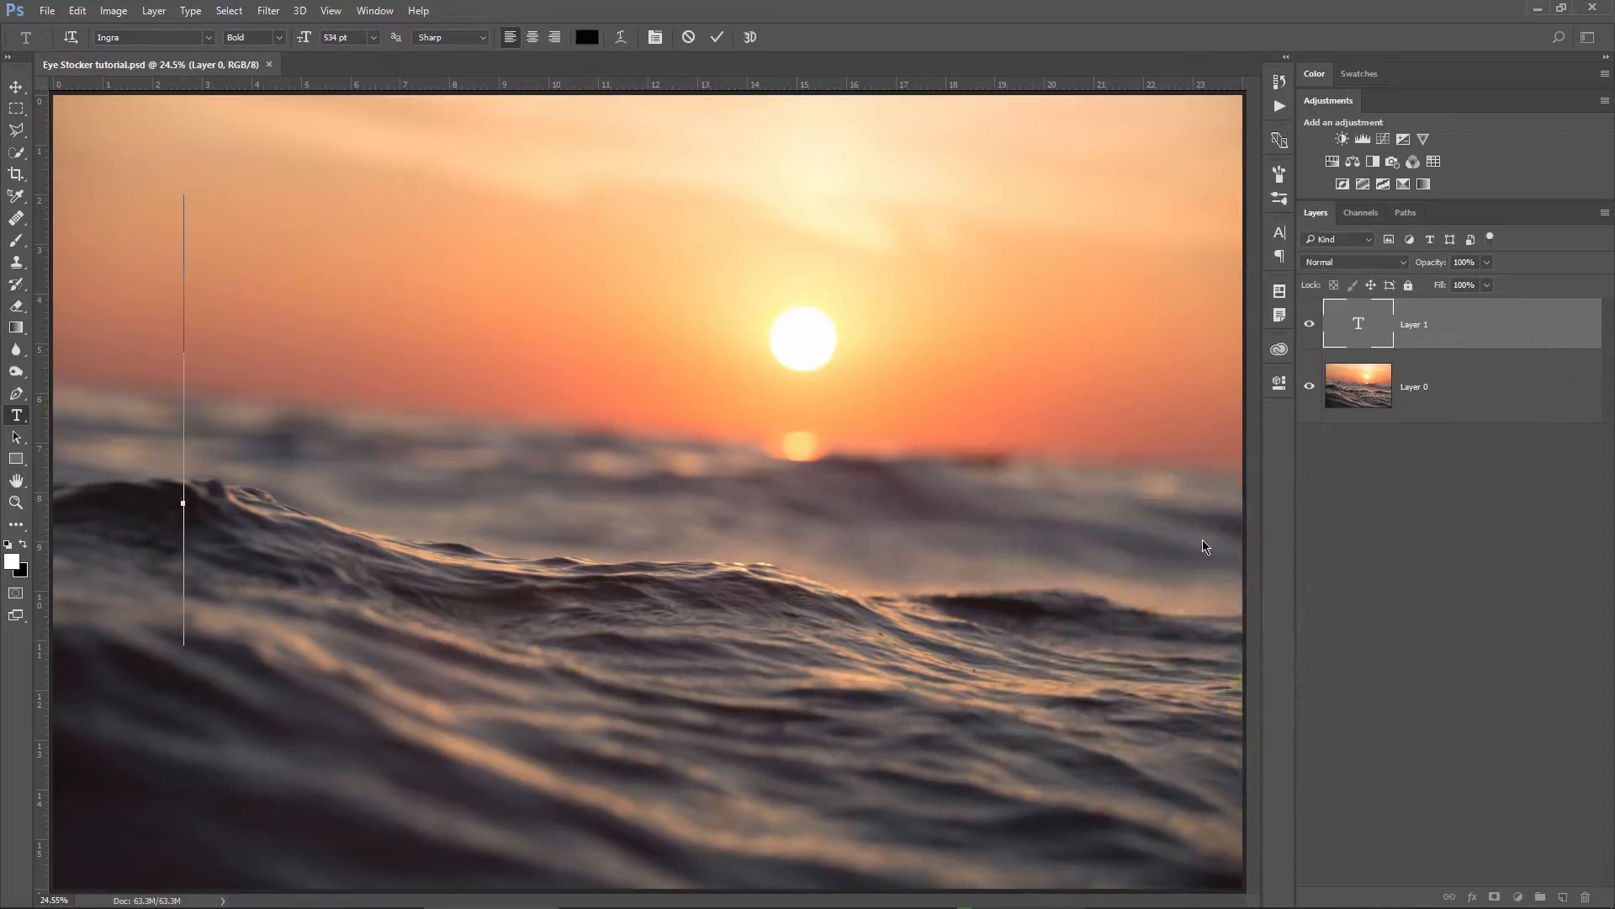
{"action": "type", "text": "WAVE"}
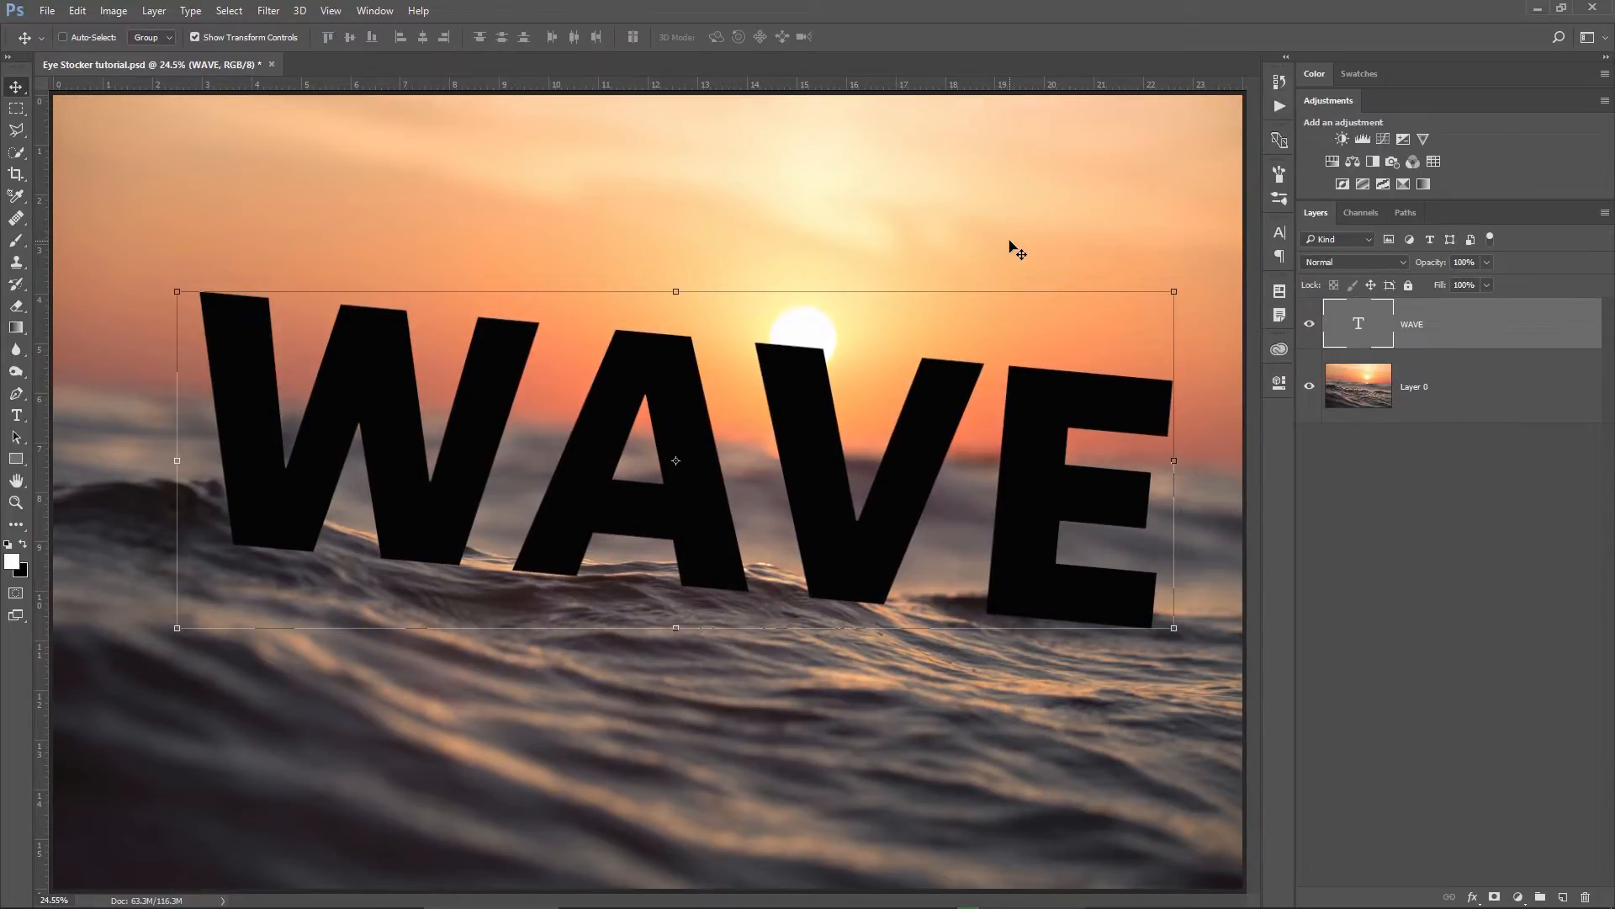
{"action": "mouse_move", "coordinate": [1007, 222]}
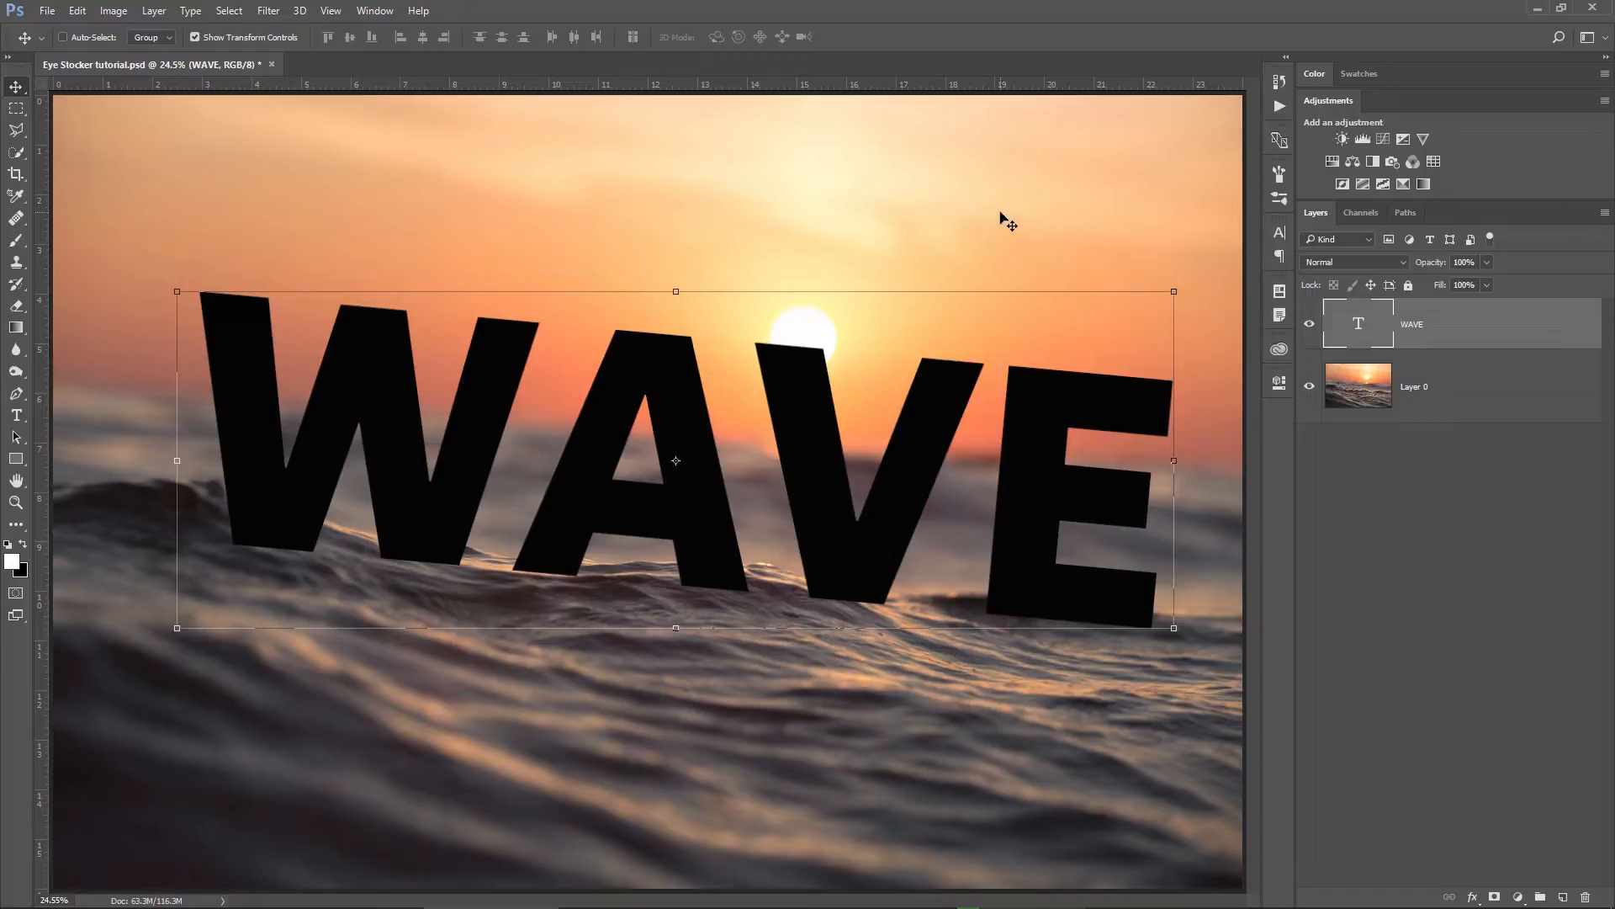
{"action": "mouse_move", "coordinate": [976, 251]}
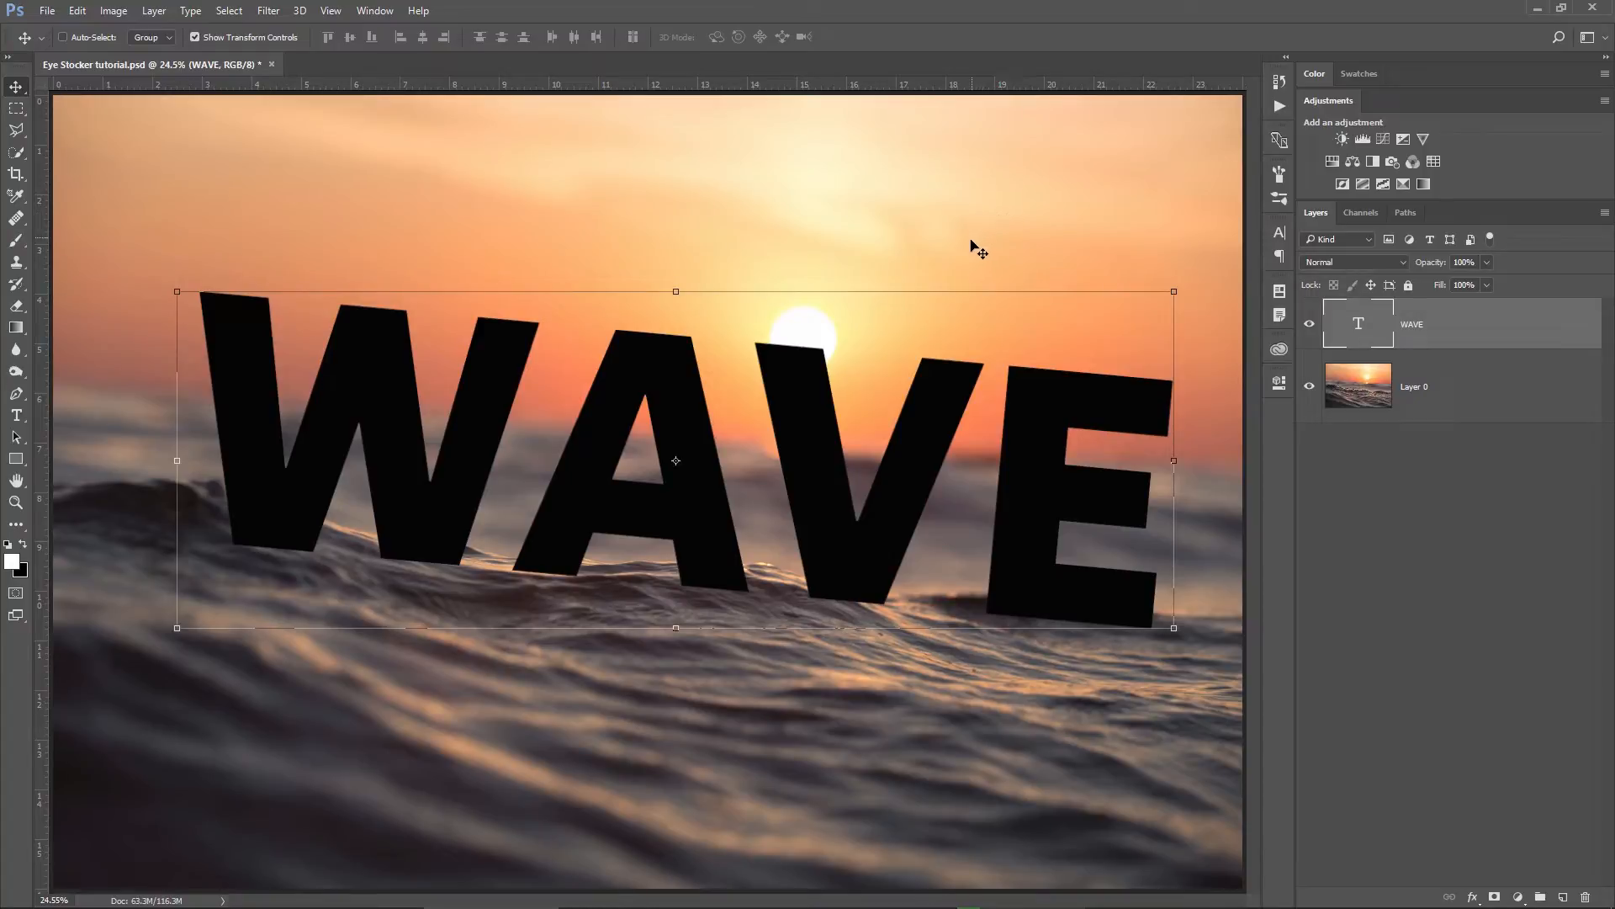
{"action": "mouse_move", "coordinate": [838, 487]}
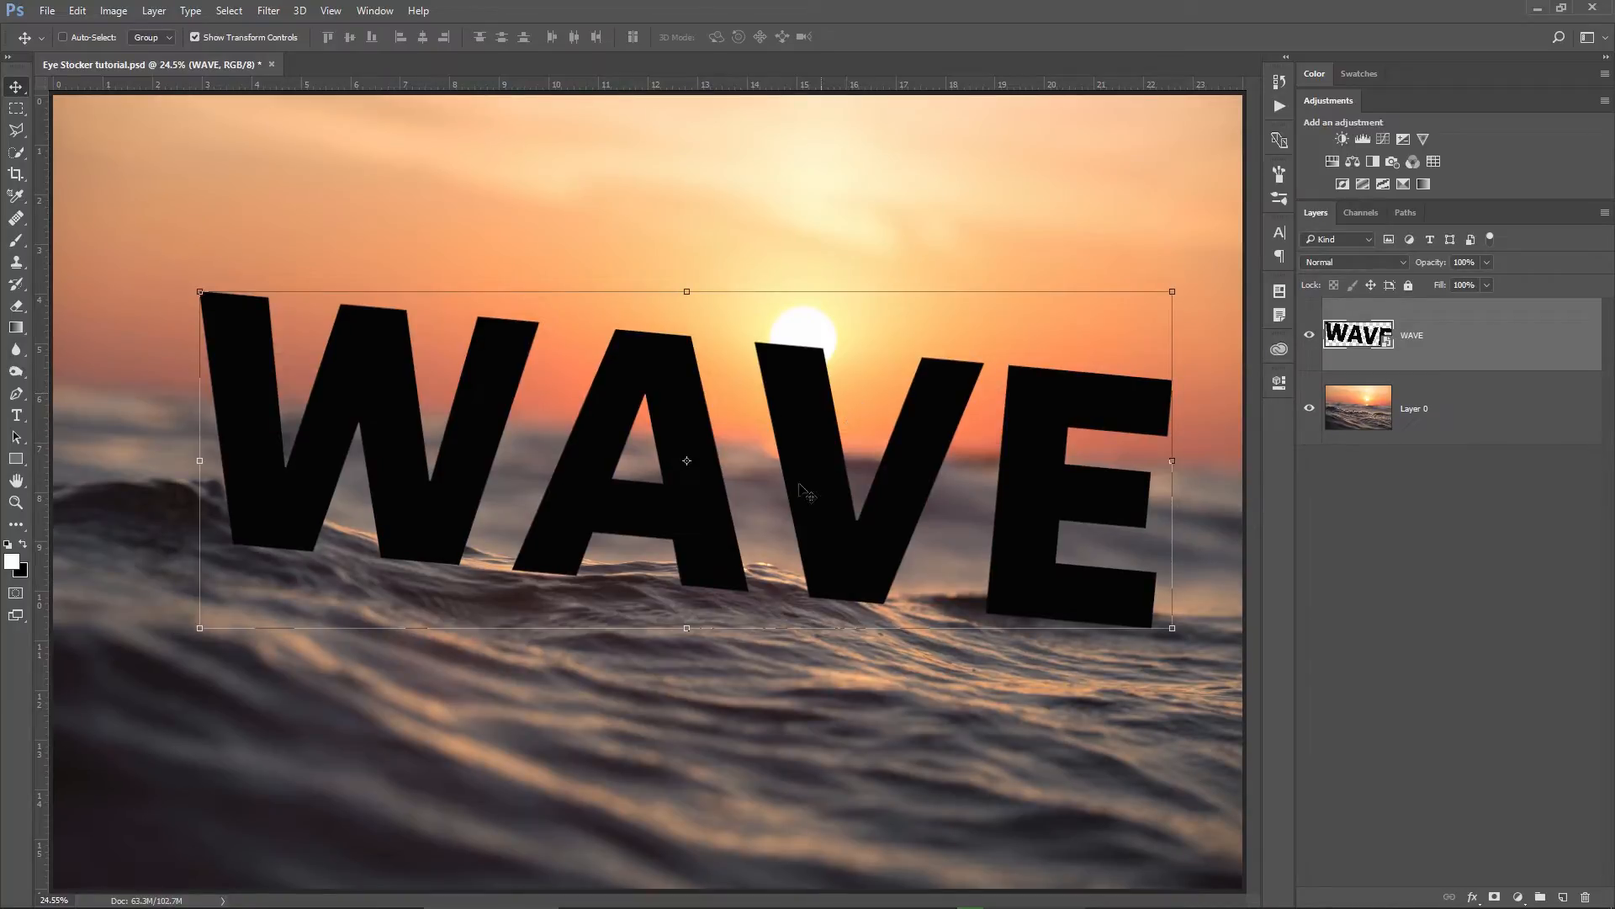
Hide the WAVE lettering and get the Pen tool ready for tracing the crest.
{"action": "left_click", "coordinate": [17, 503]}
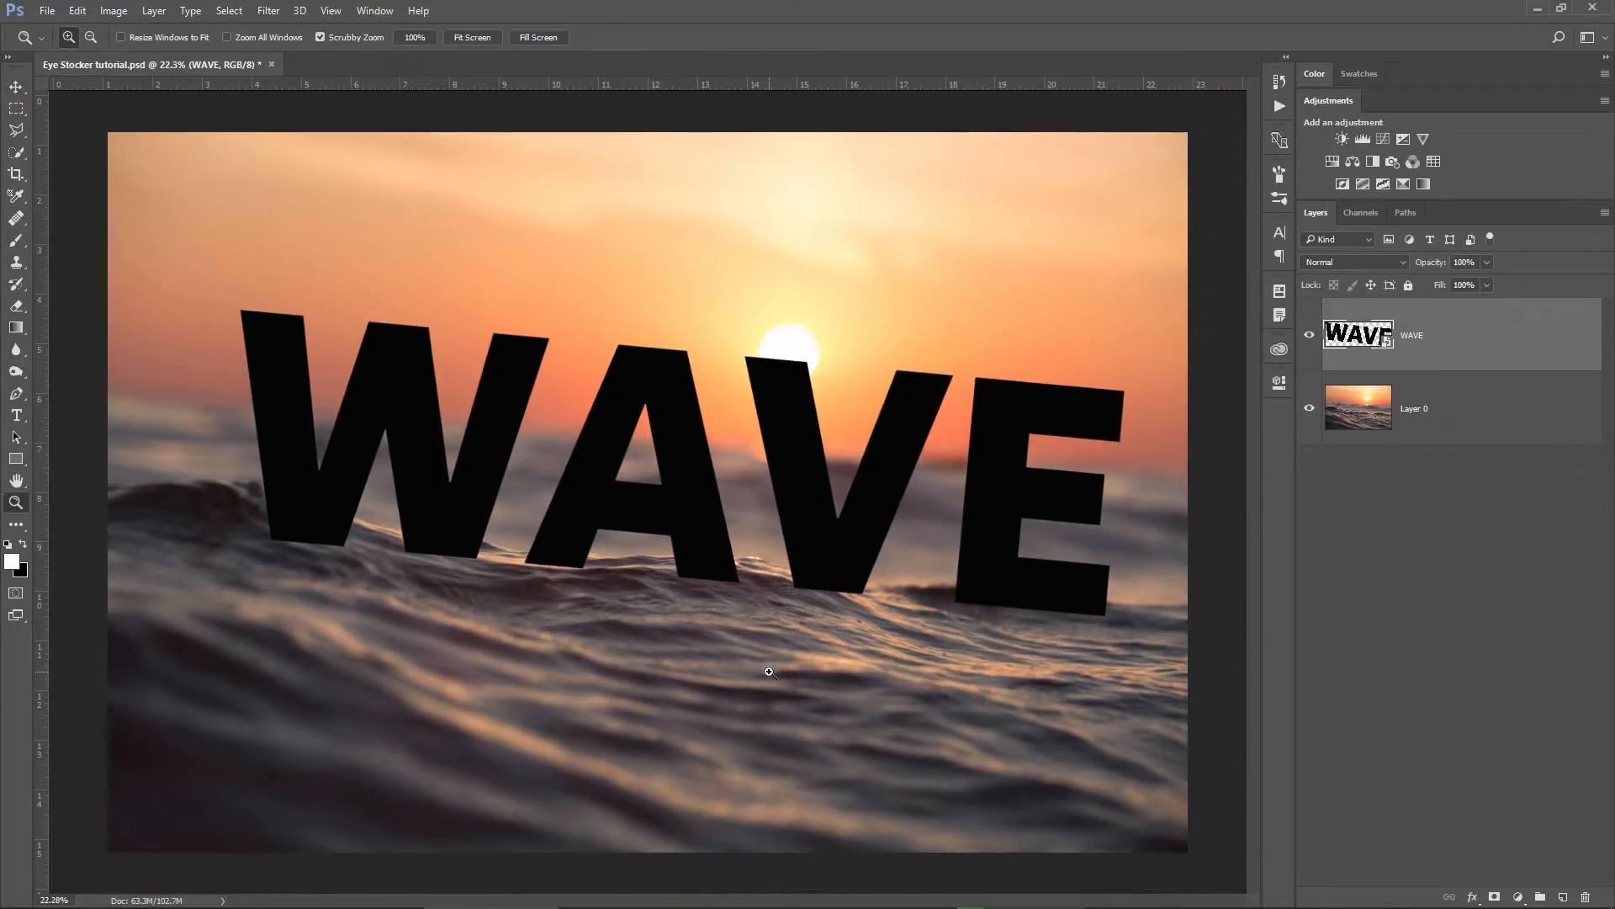
{"action": "left_click", "coordinate": [17, 87]}
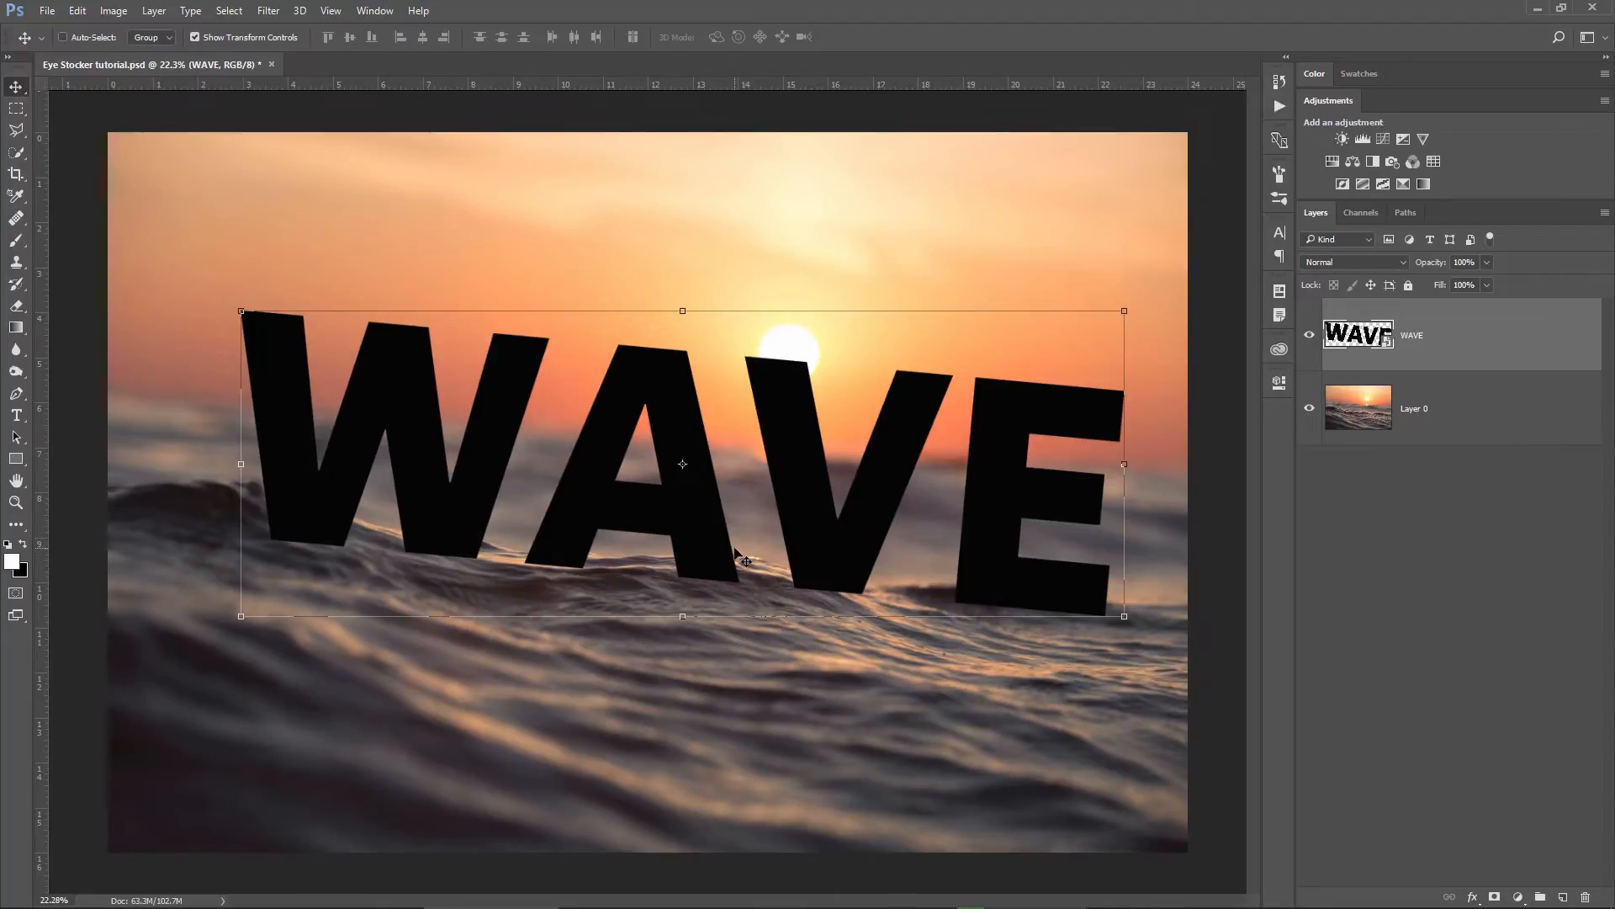
{"action": "mouse_move", "coordinate": [698, 558]}
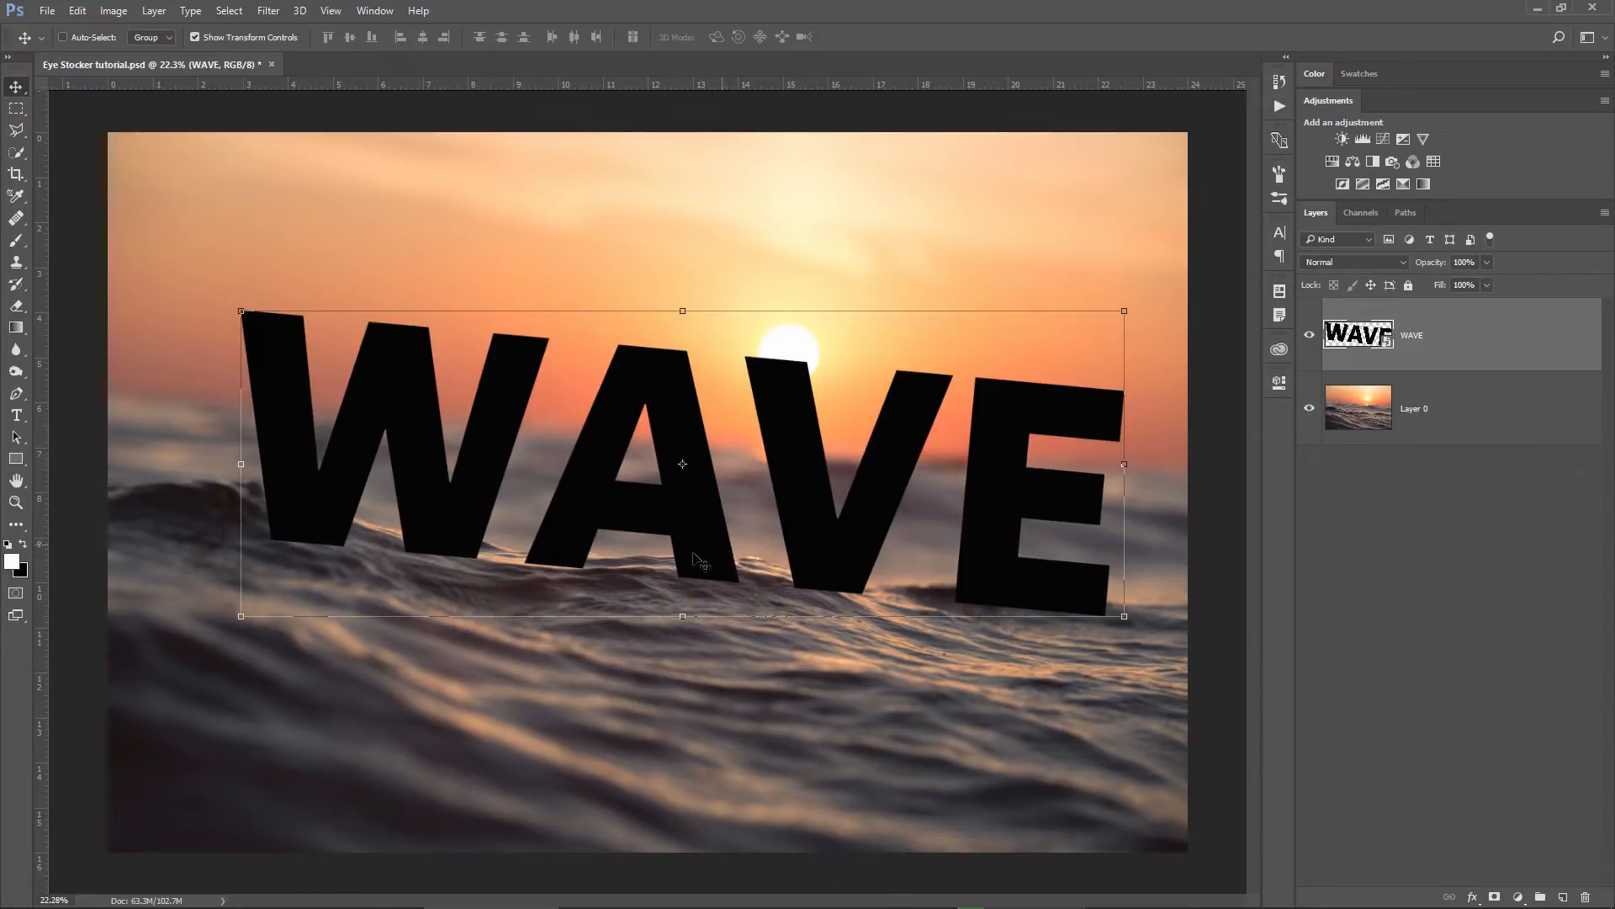
{"action": "mouse_move", "coordinate": [1131, 333]}
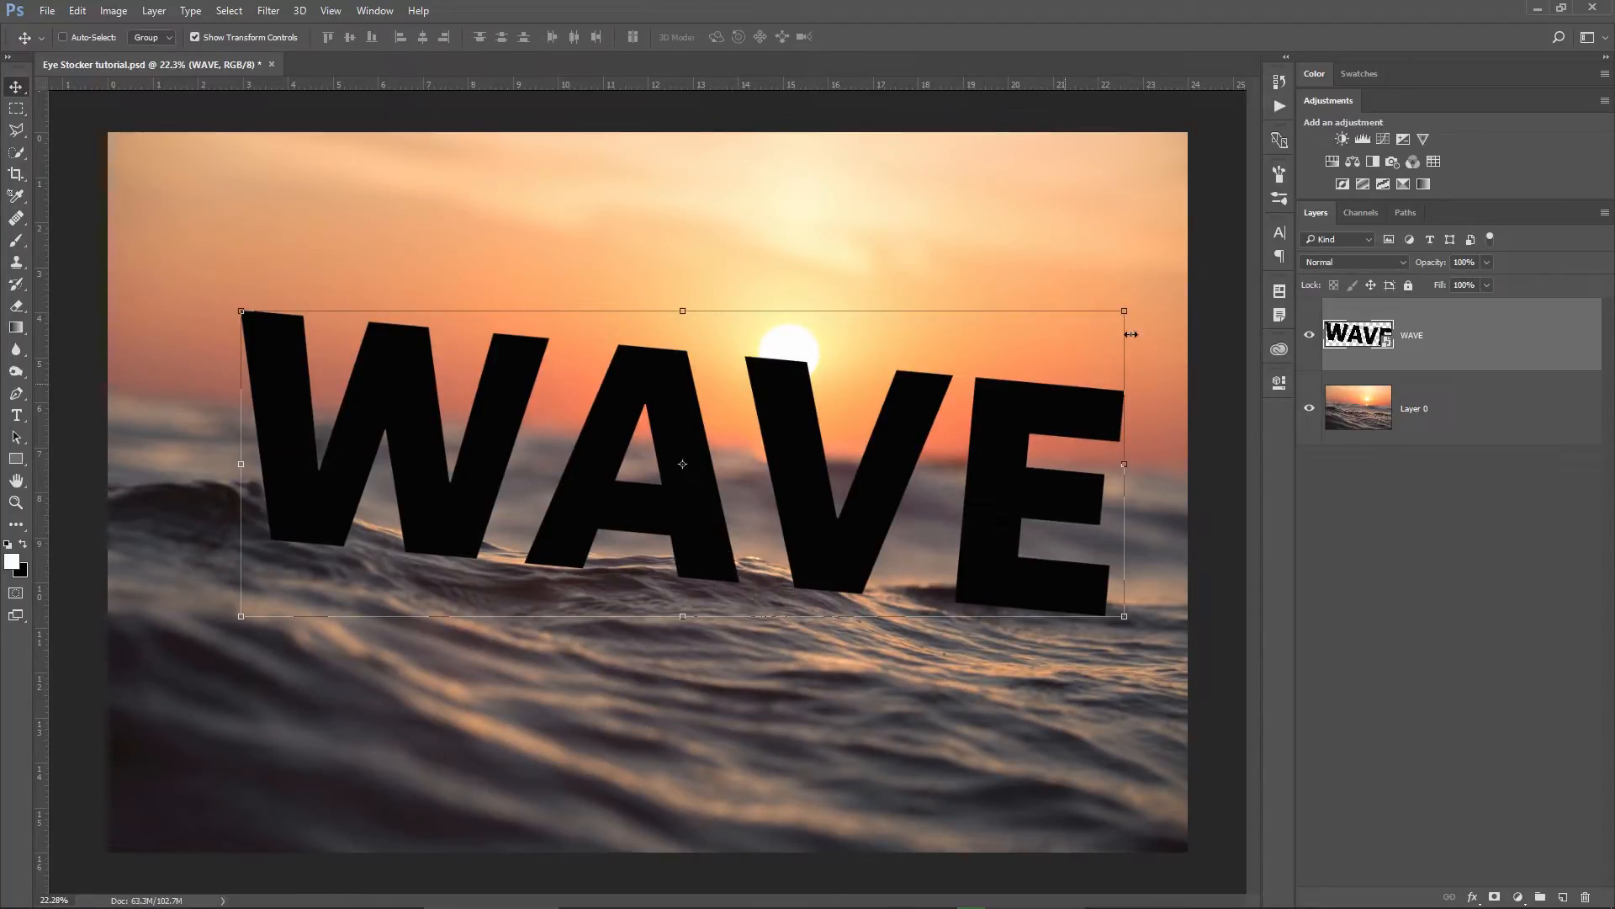
{"action": "left_click", "coordinate": [1309, 333]}
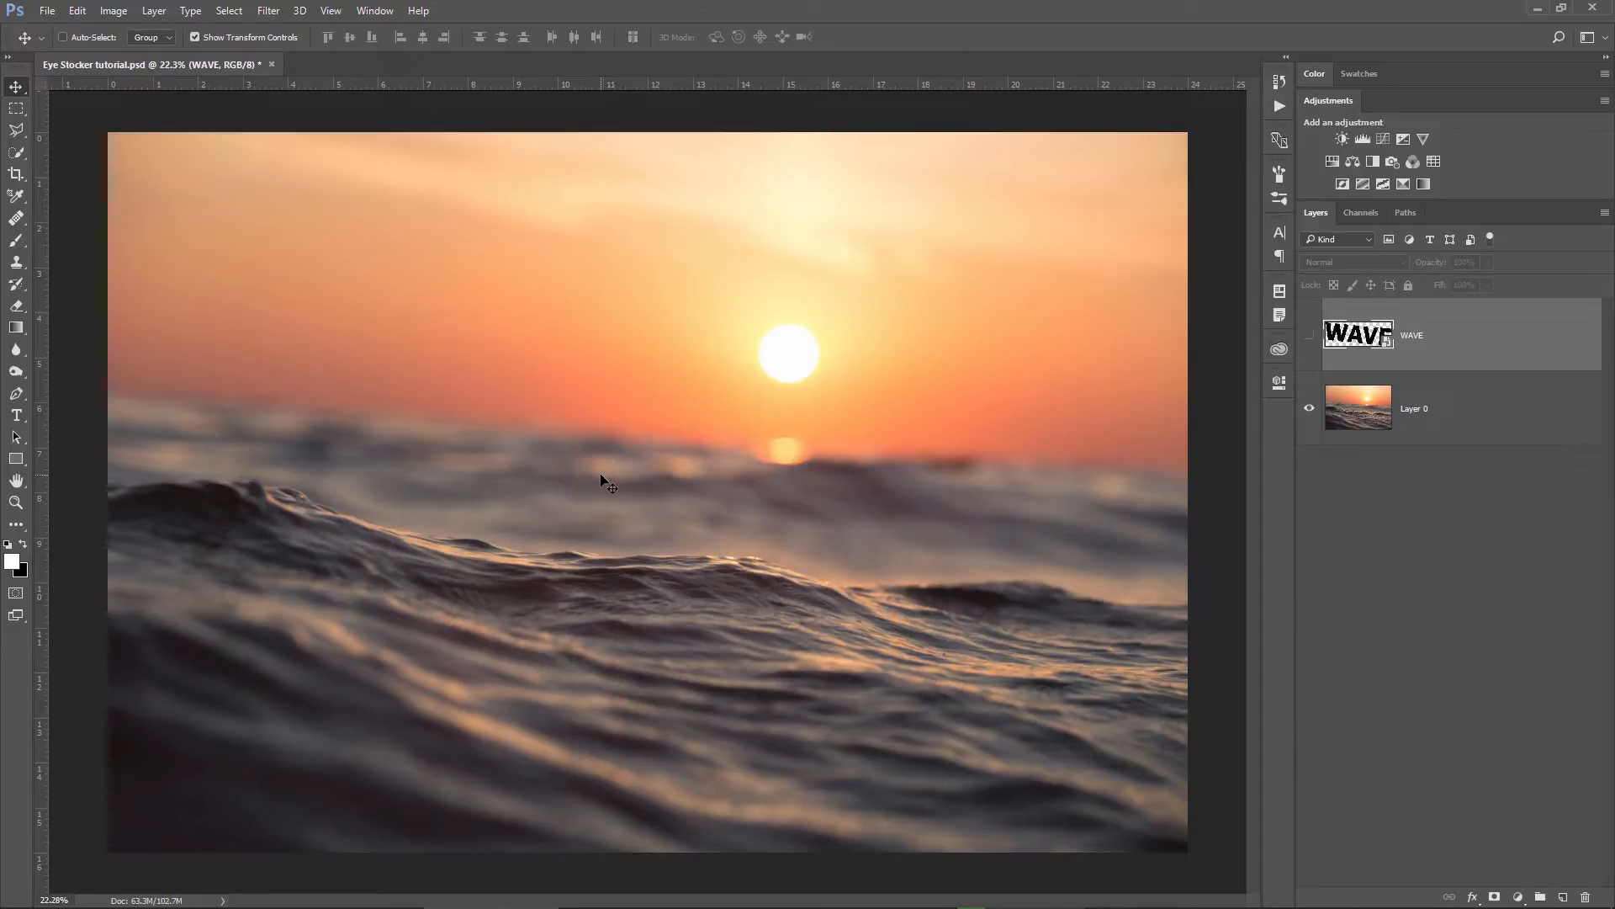
{"action": "left_click", "coordinate": [17, 394]}
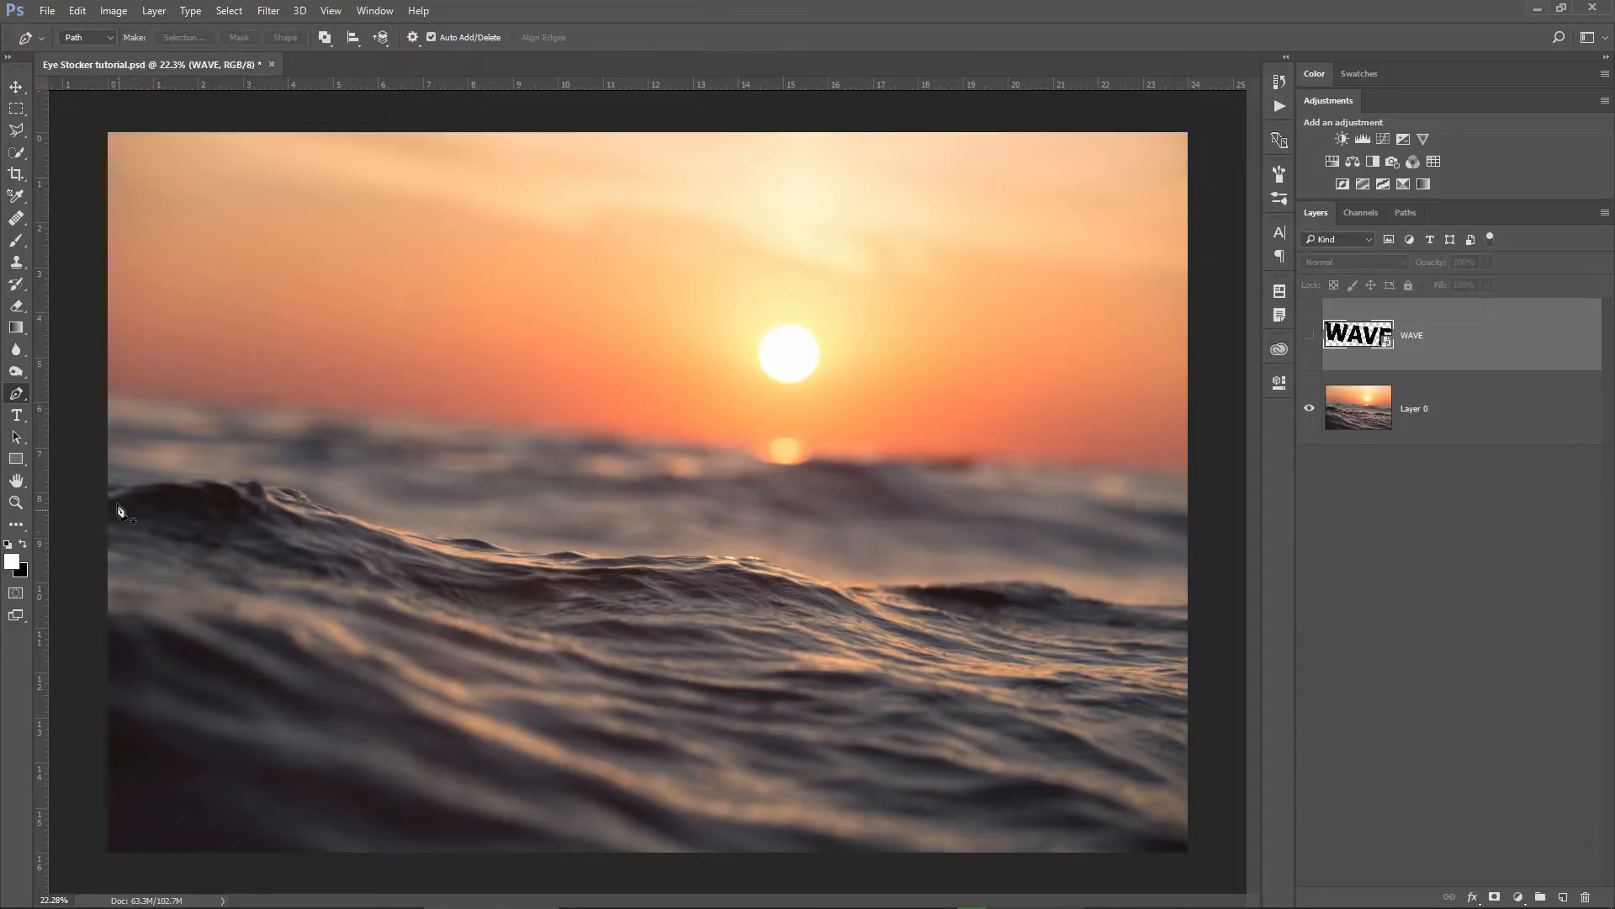
{"action": "mouse_move", "coordinate": [1195, 850]}
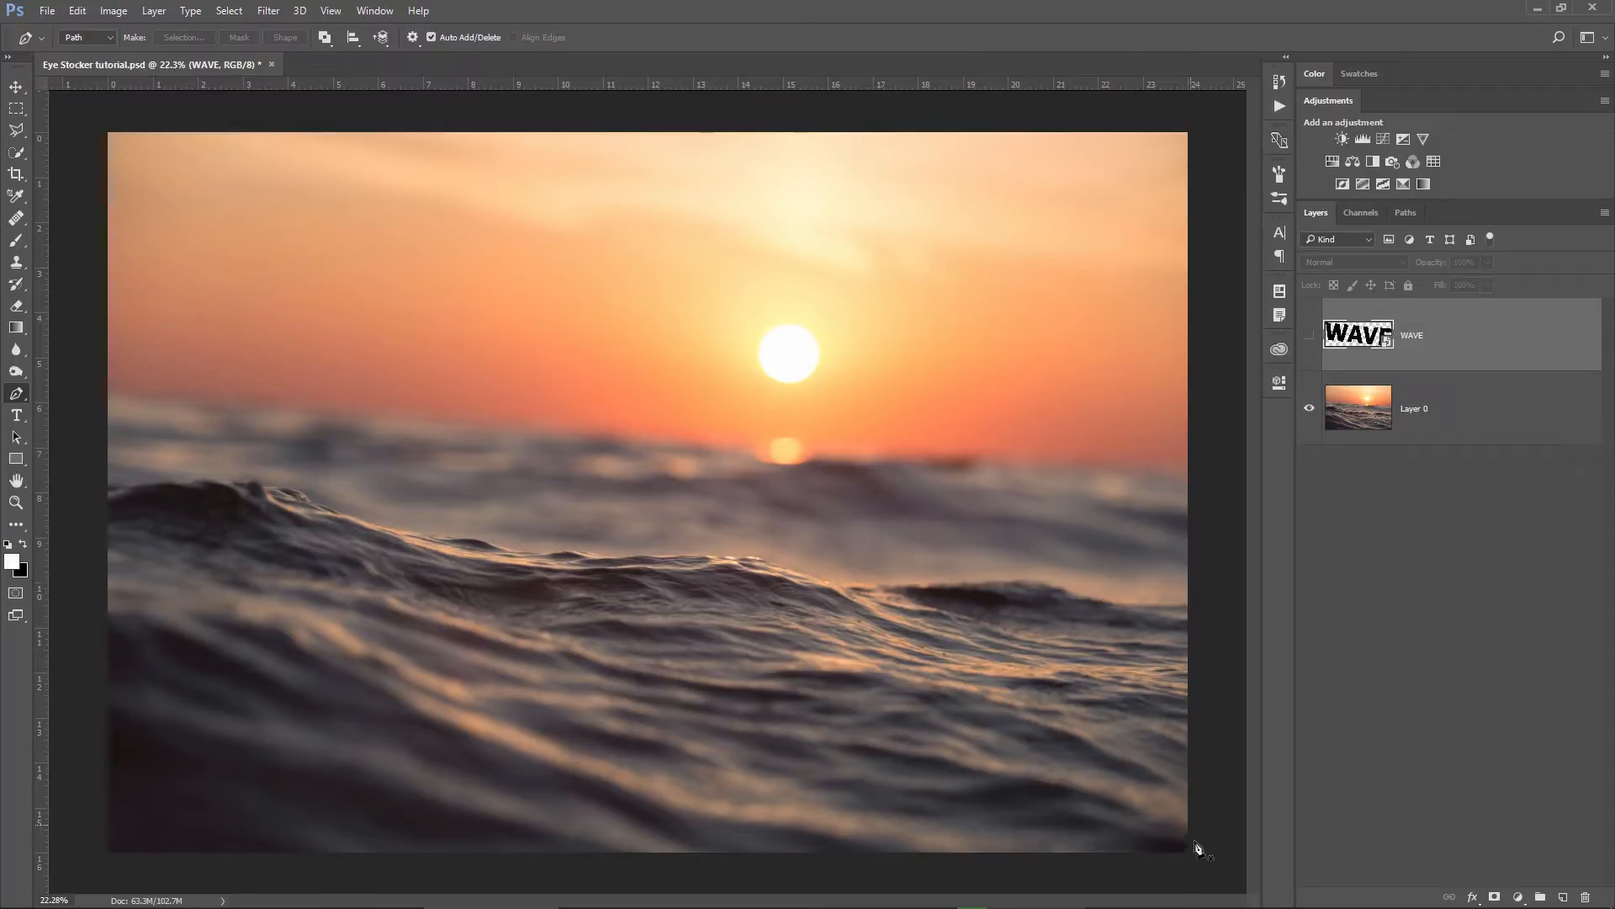
Zoom in and lay anchor points along the wave crest from left toward the right.
{"action": "left_click", "coordinate": [17, 504]}
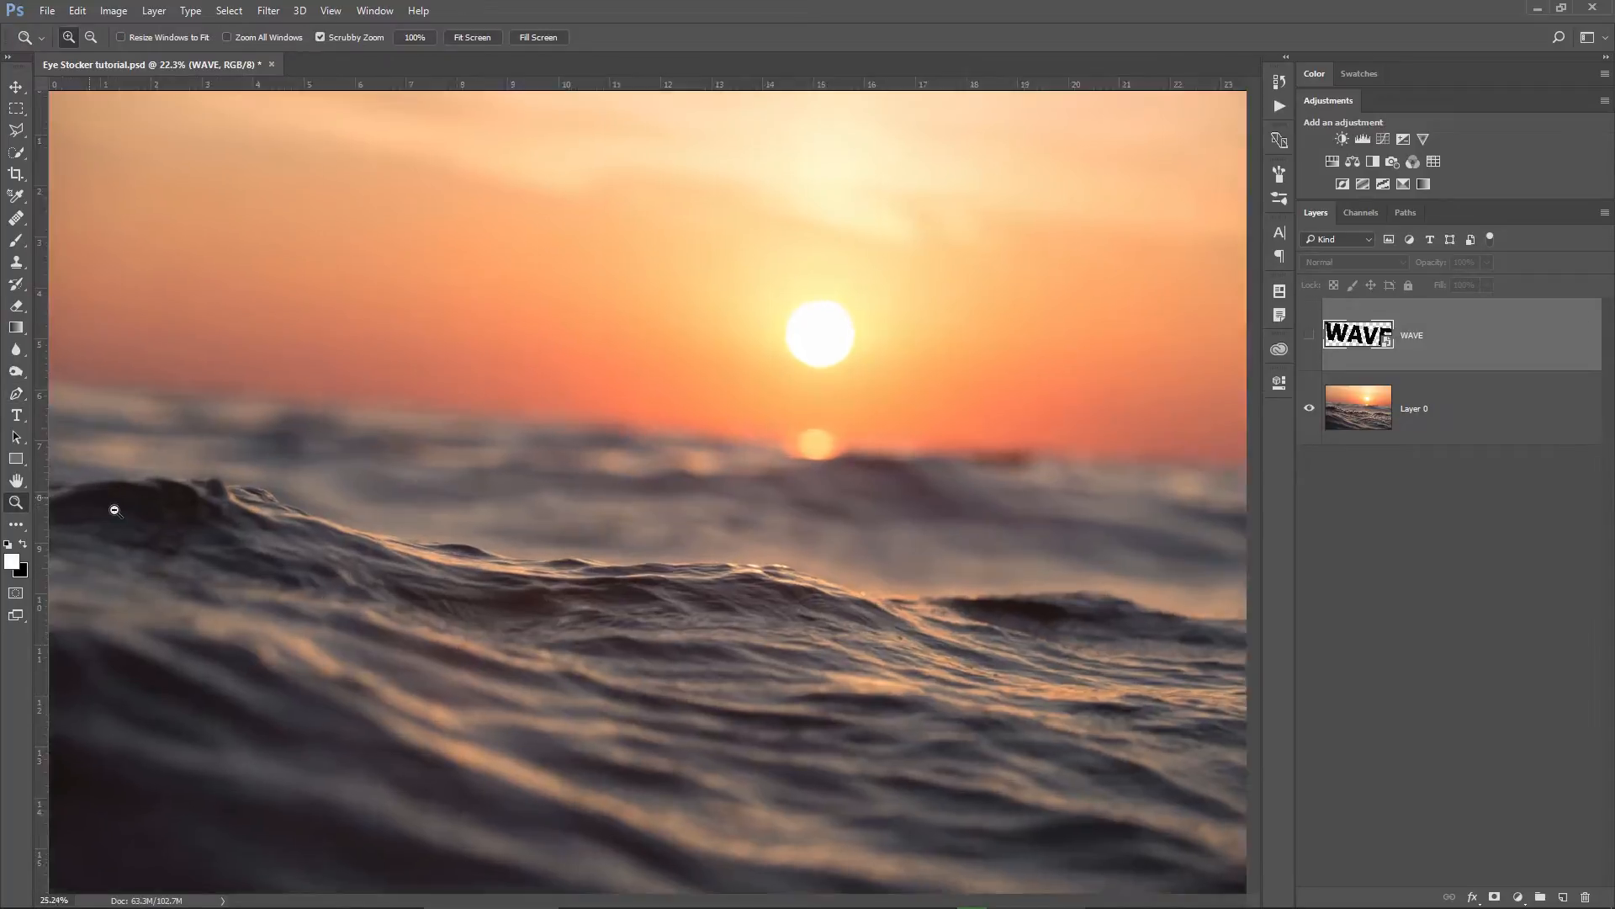
{"action": "left_click", "coordinate": [16, 394]}
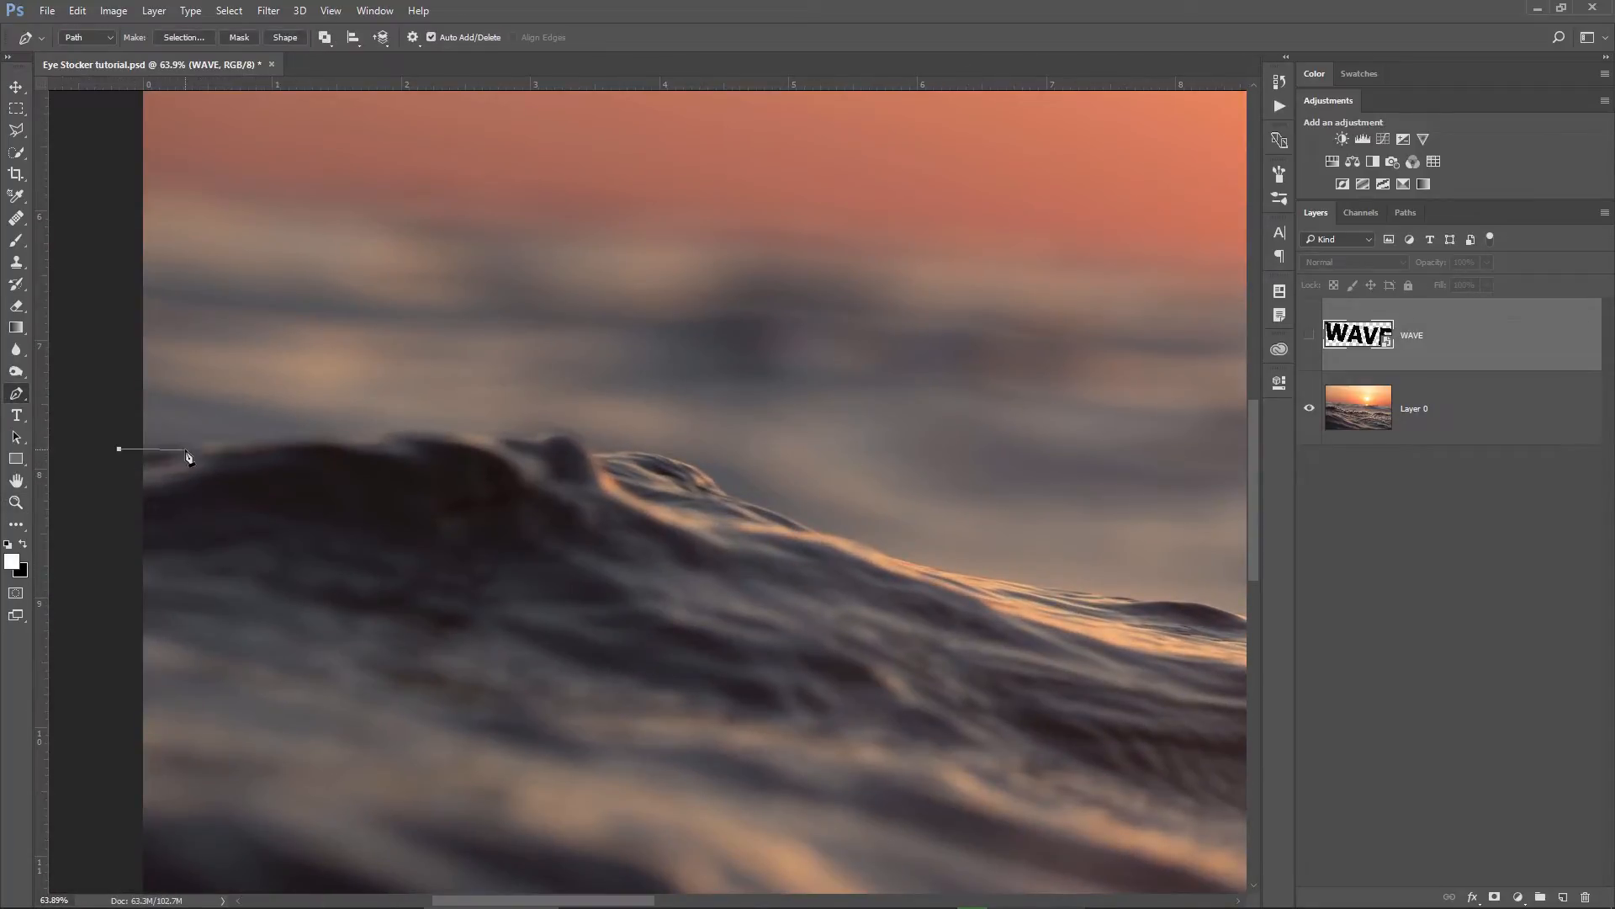
{"action": "left_click", "coordinate": [348, 436]}
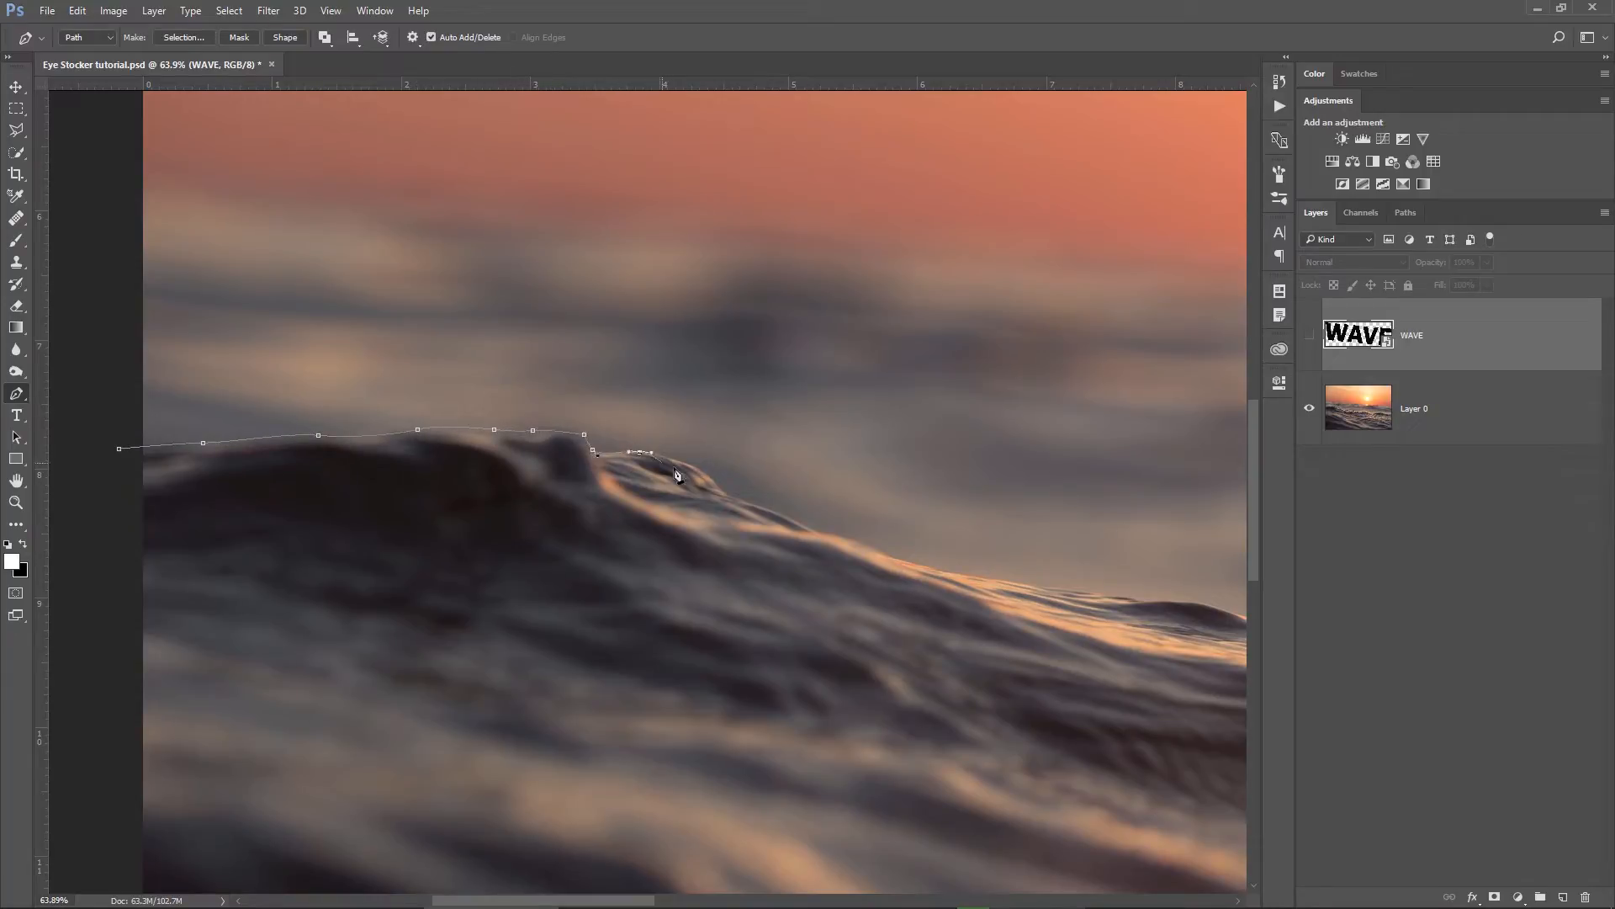
{"action": "left_click", "coordinate": [1195, 602]}
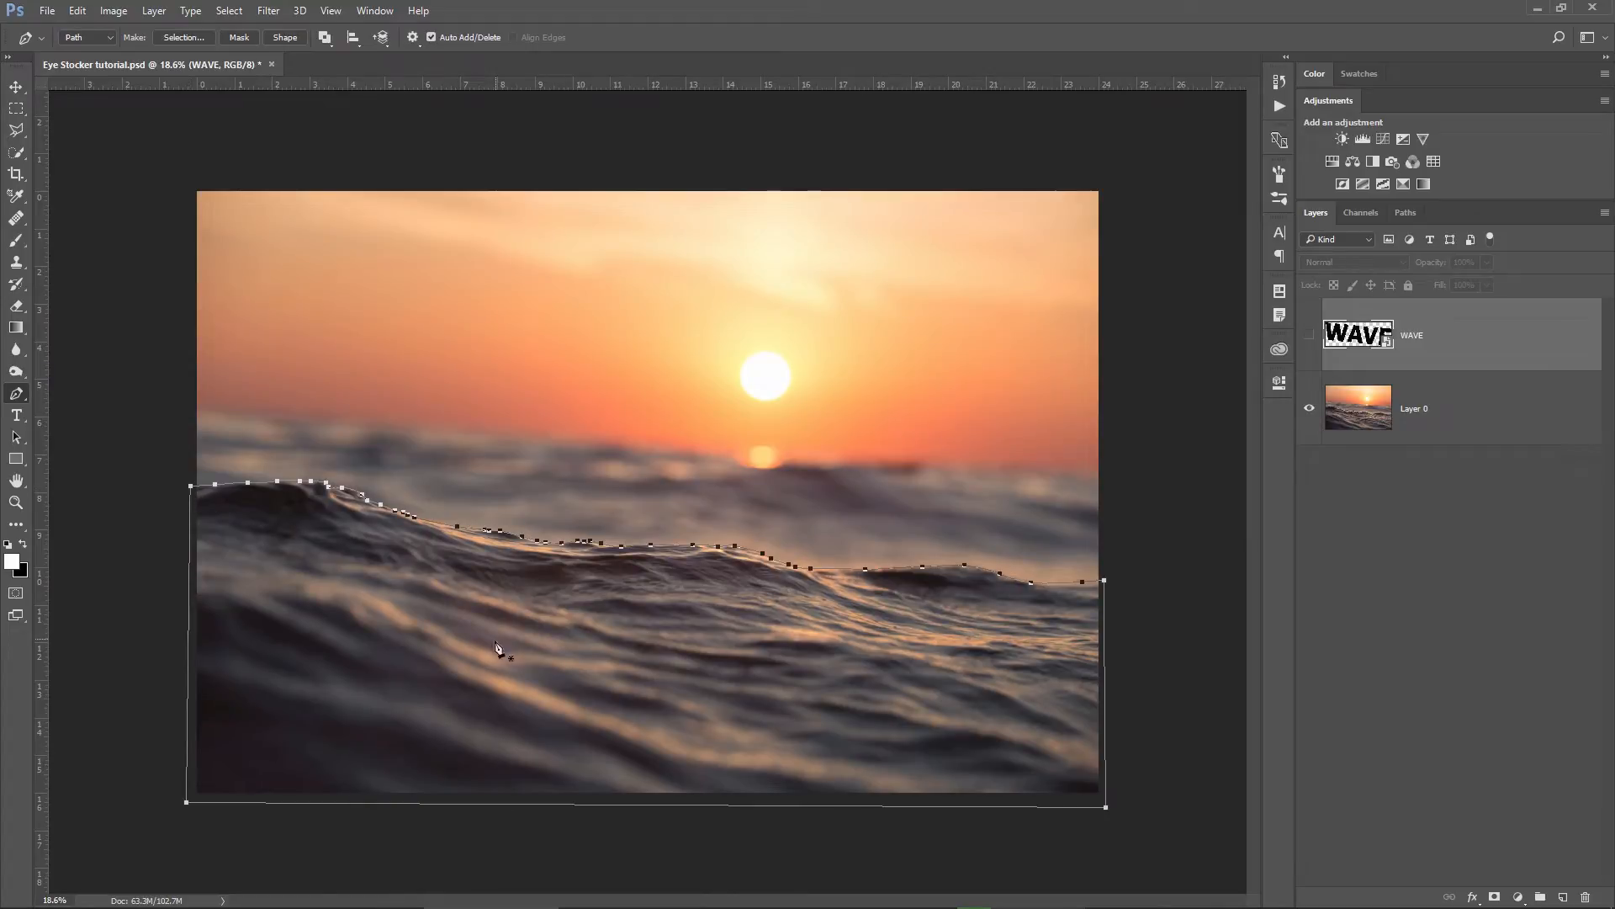
{"action": "mouse_move", "coordinate": [1107, 831]}
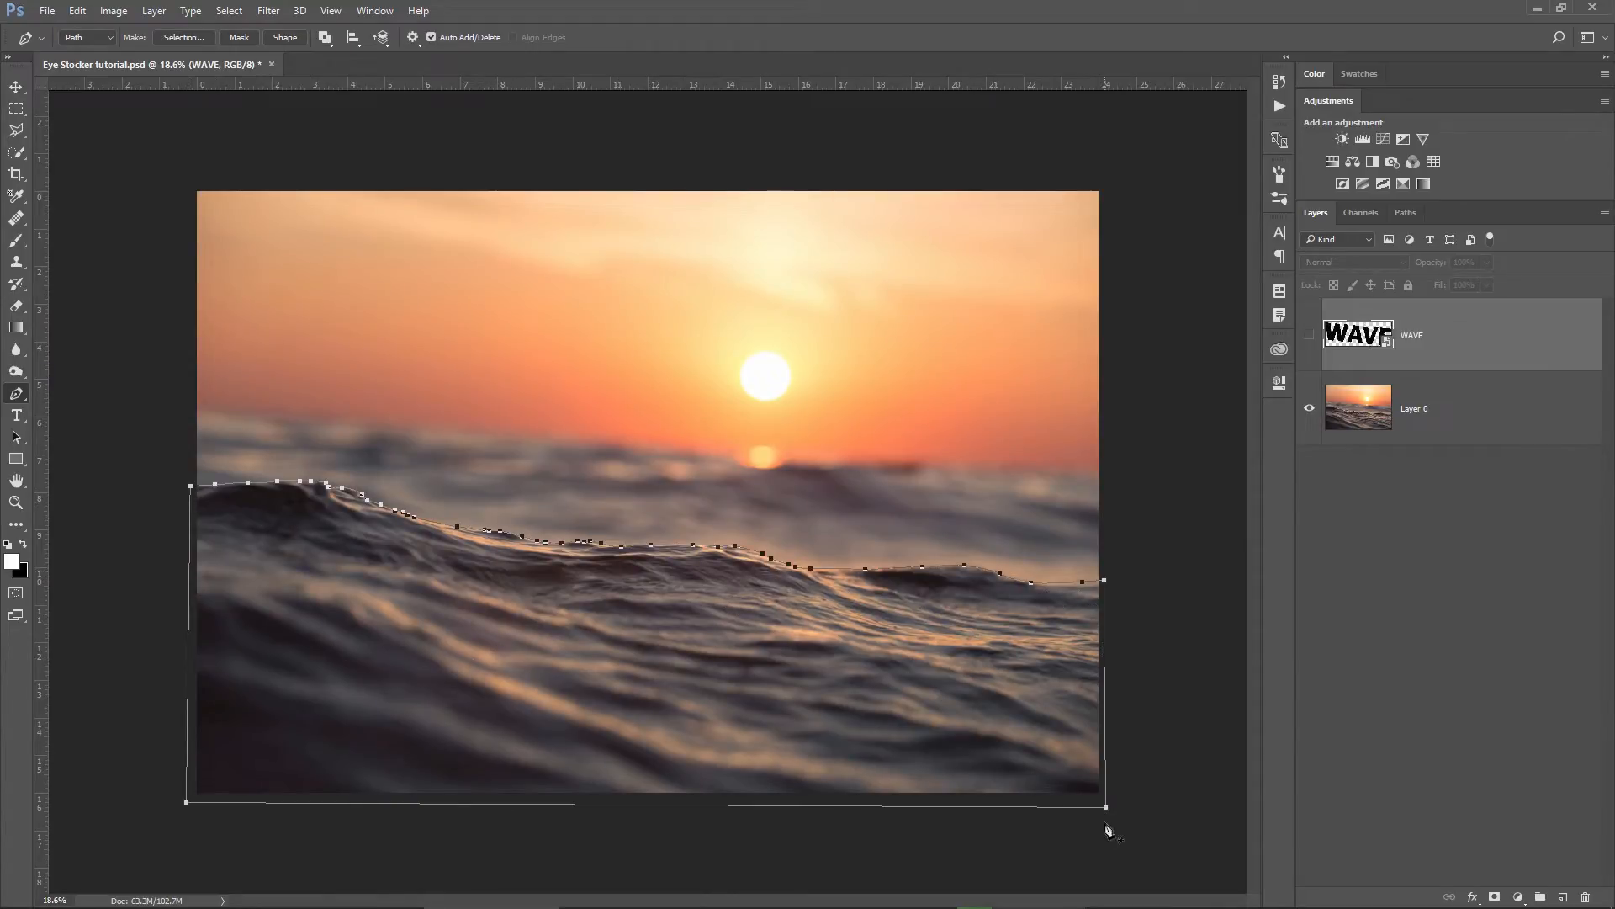
{"action": "mouse_move", "coordinate": [229, 664]}
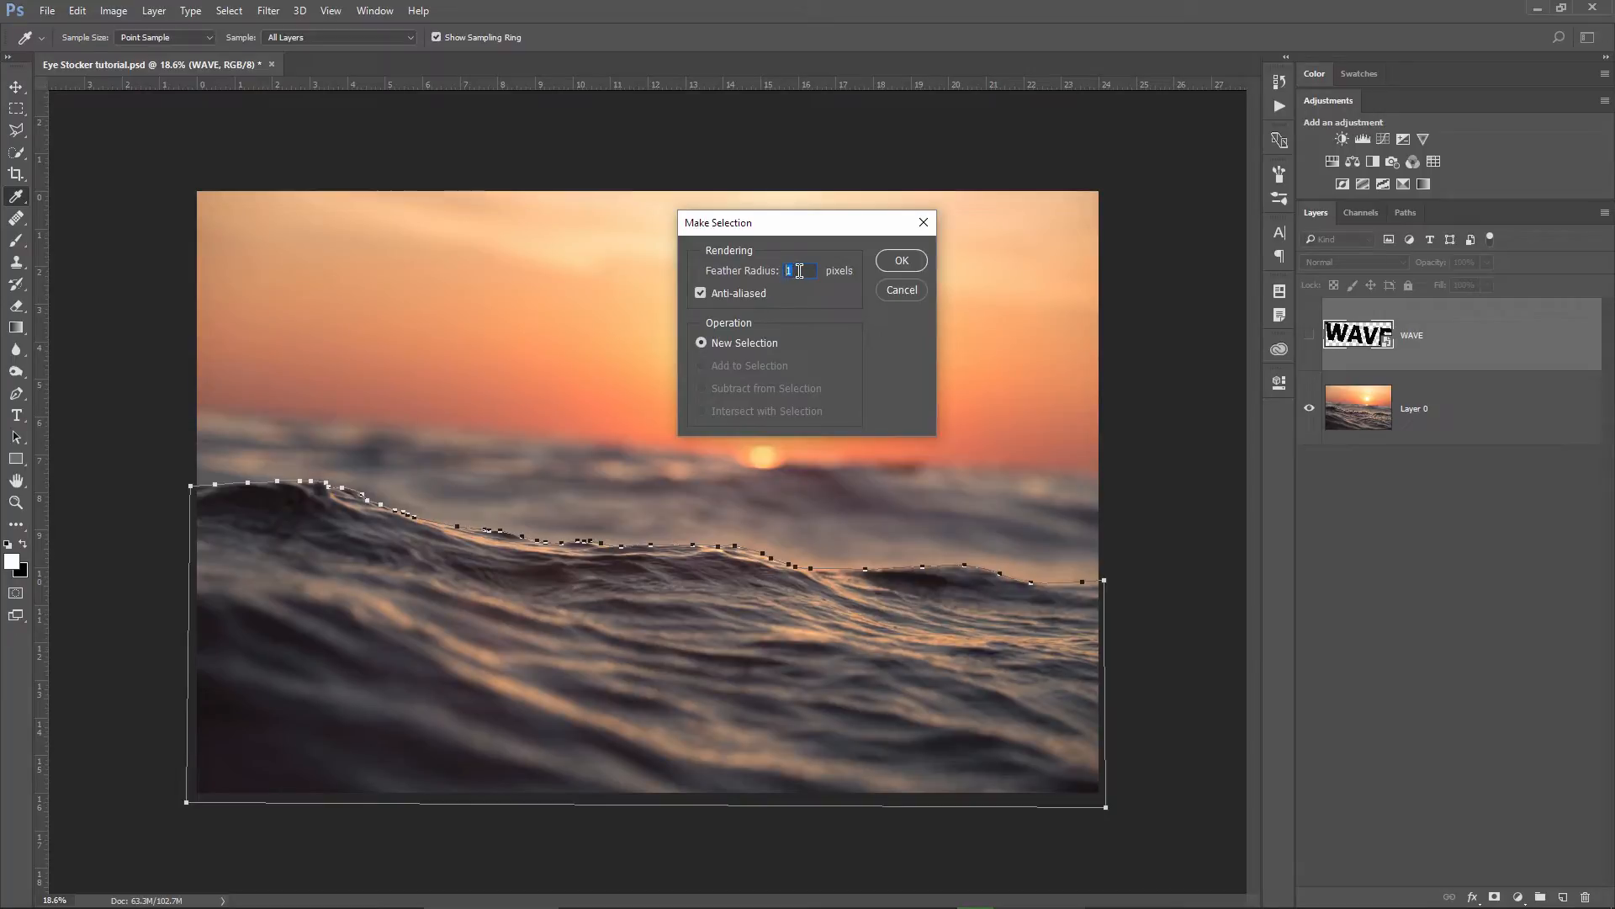
Convert the crest path into a selection and show the WAVE layer again.
{"action": "left_click", "coordinate": [898, 260]}
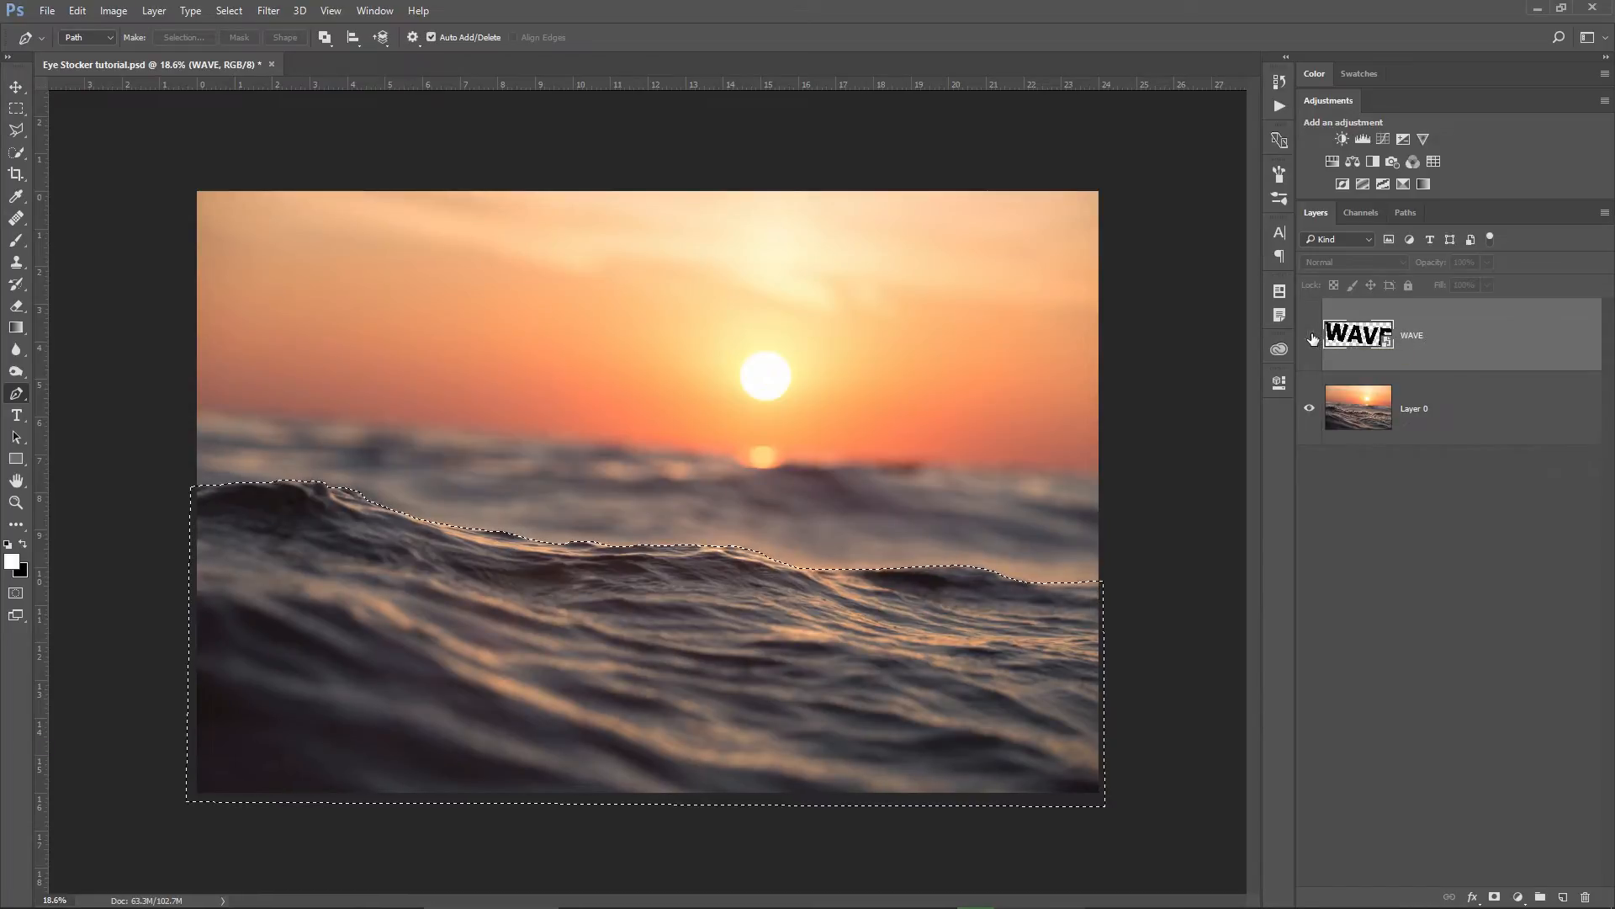
{"action": "left_click", "coordinate": [1309, 335]}
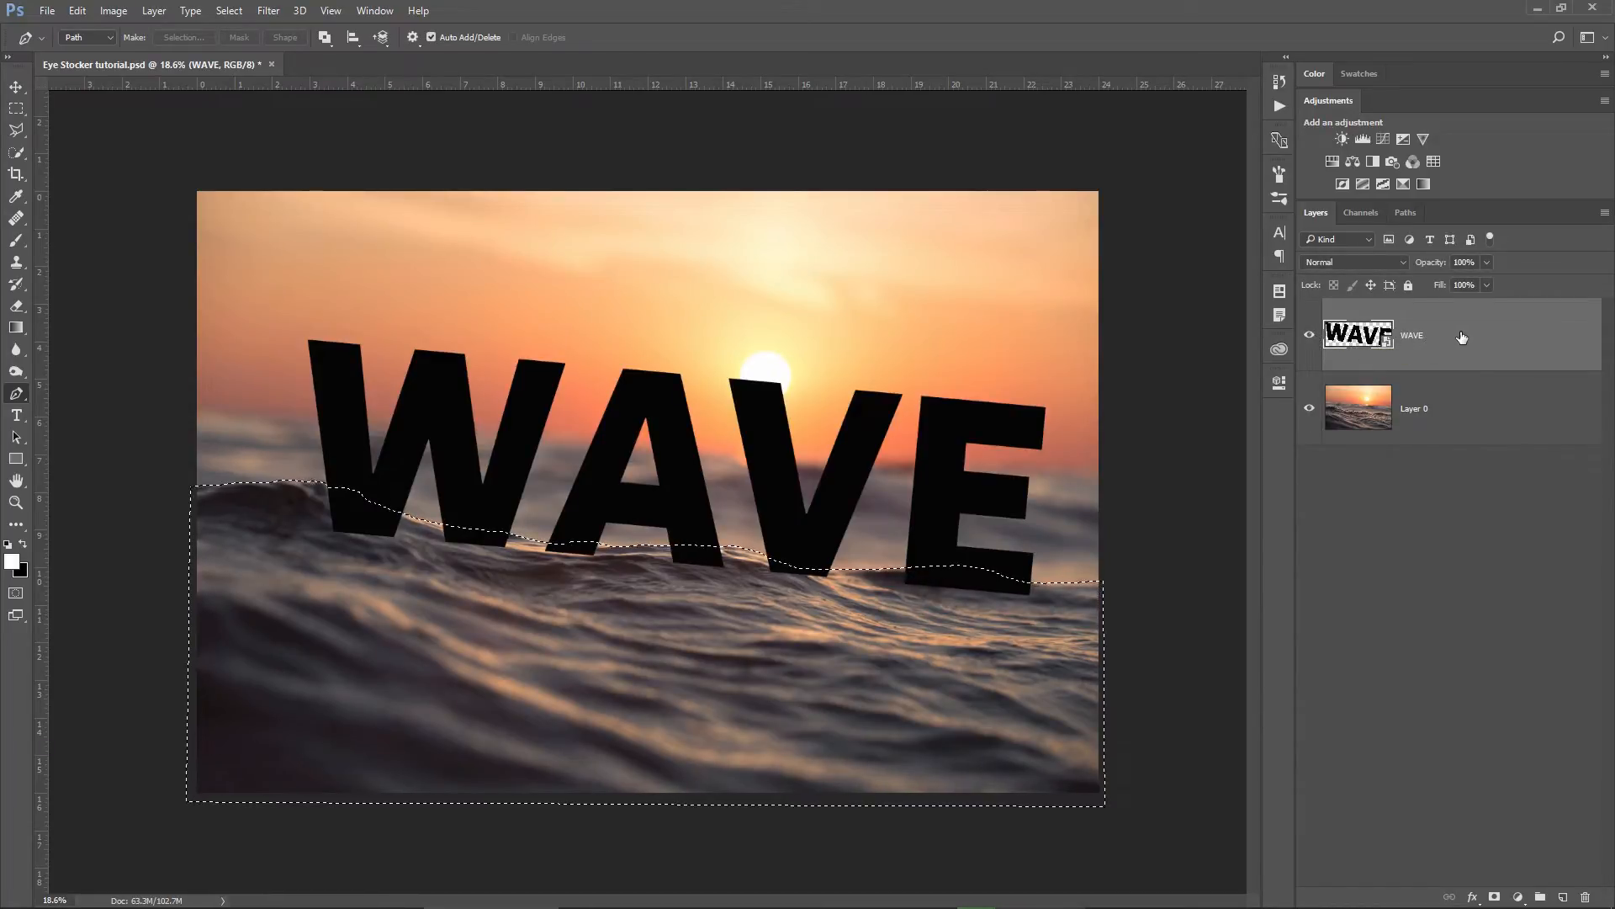
{"action": "mouse_move", "coordinate": [1517, 702]}
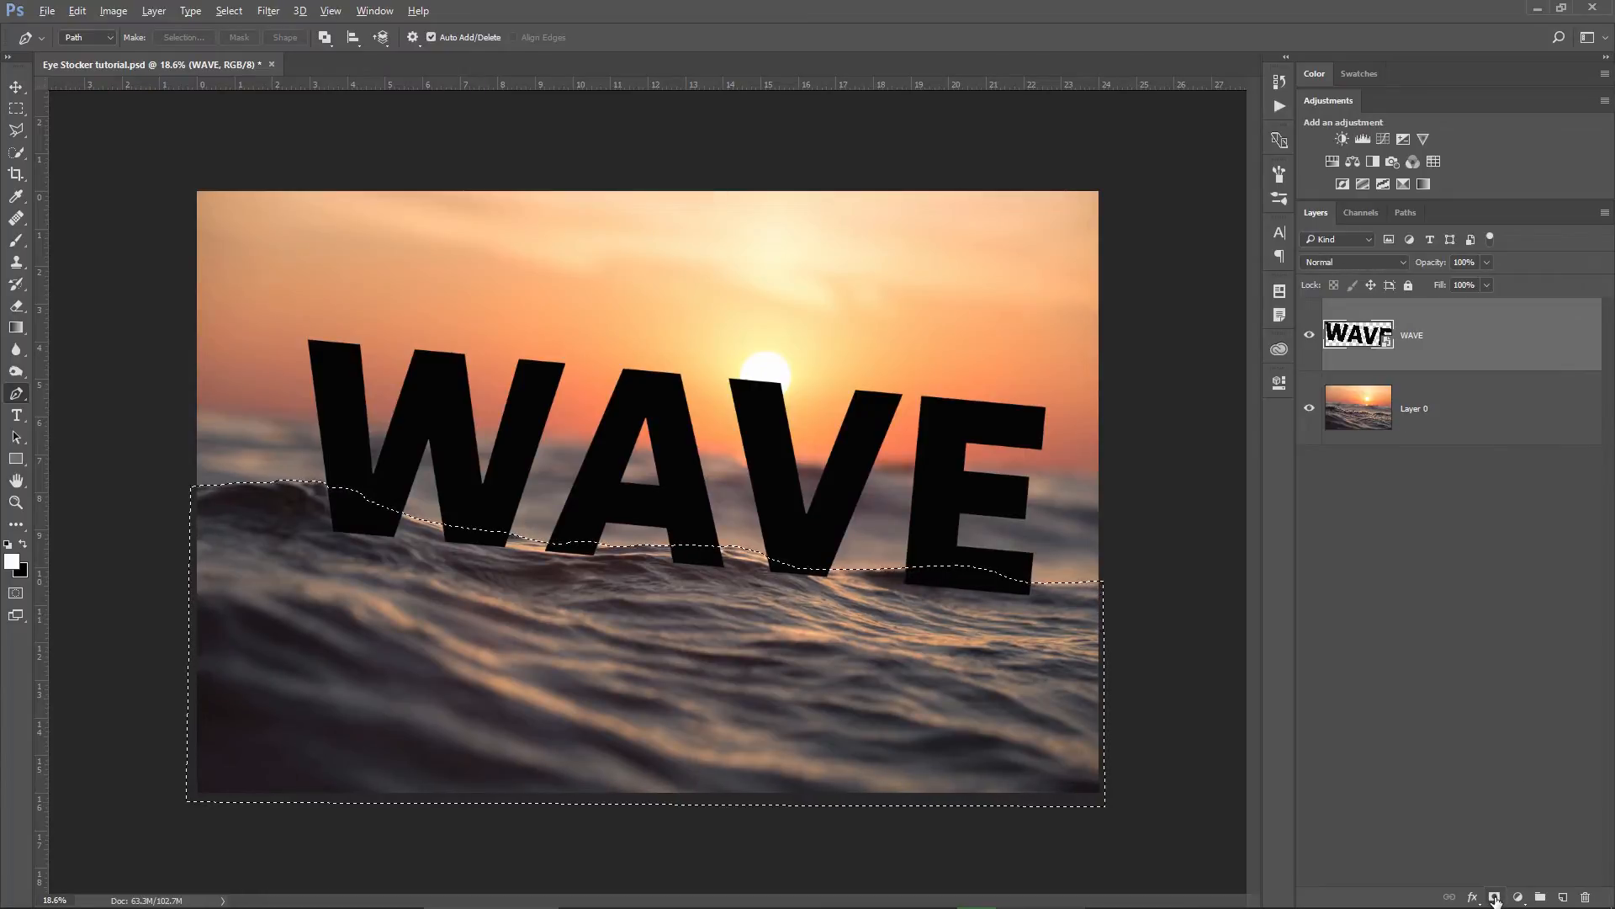
Add a layer mask from the water selection so the letters sink below the crest.
{"action": "left_click", "coordinate": [1493, 897]}
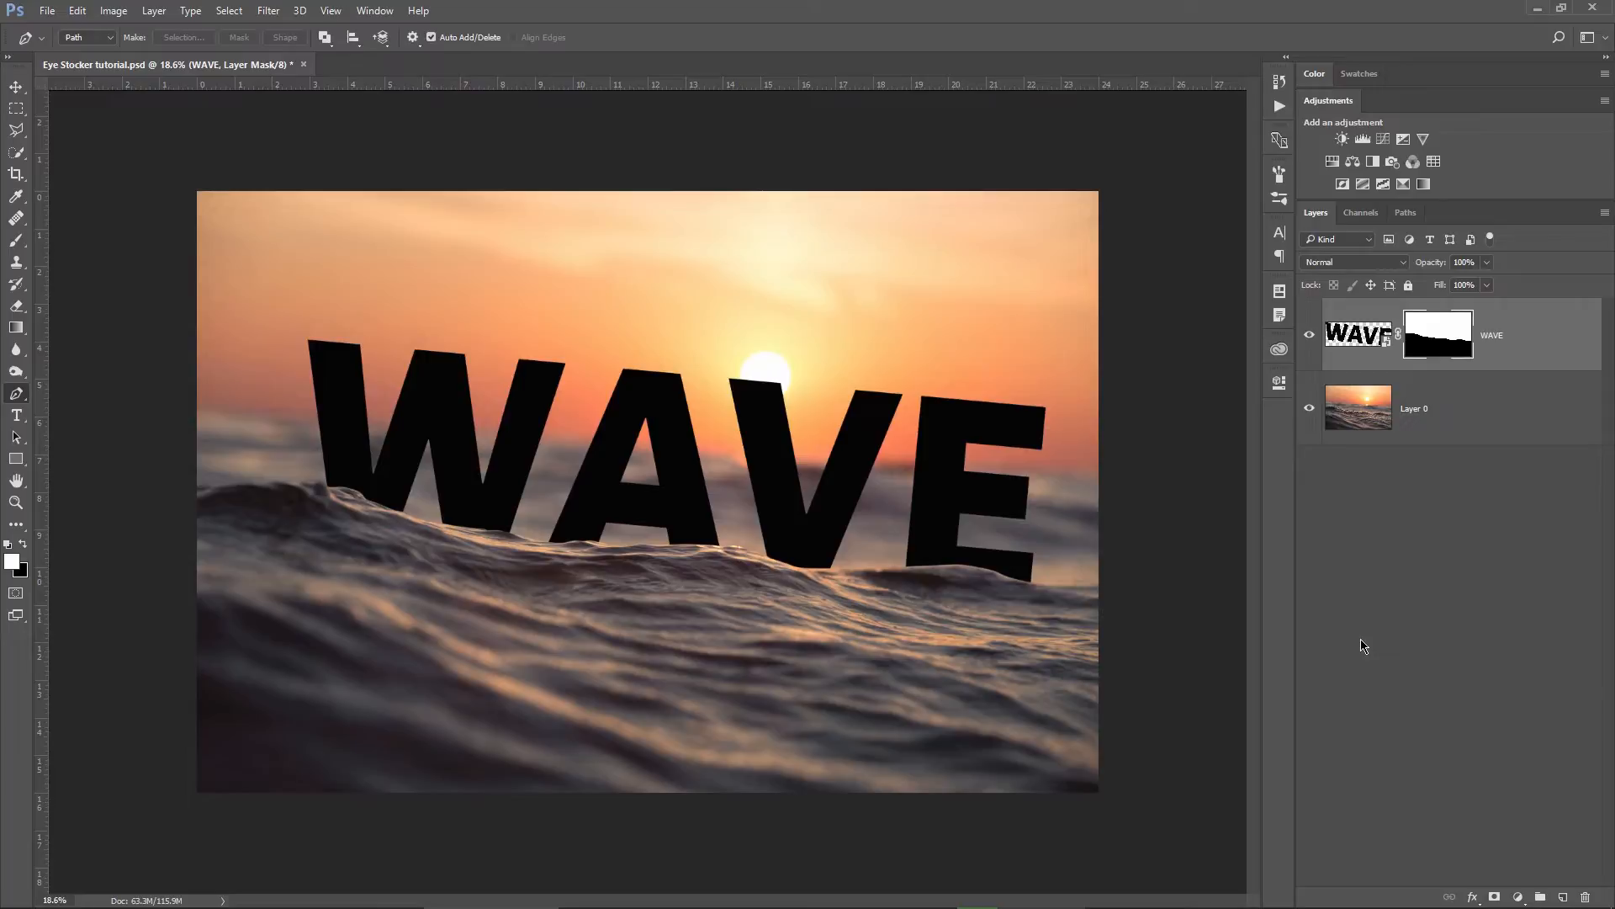
{"action": "left_click", "coordinate": [17, 503]}
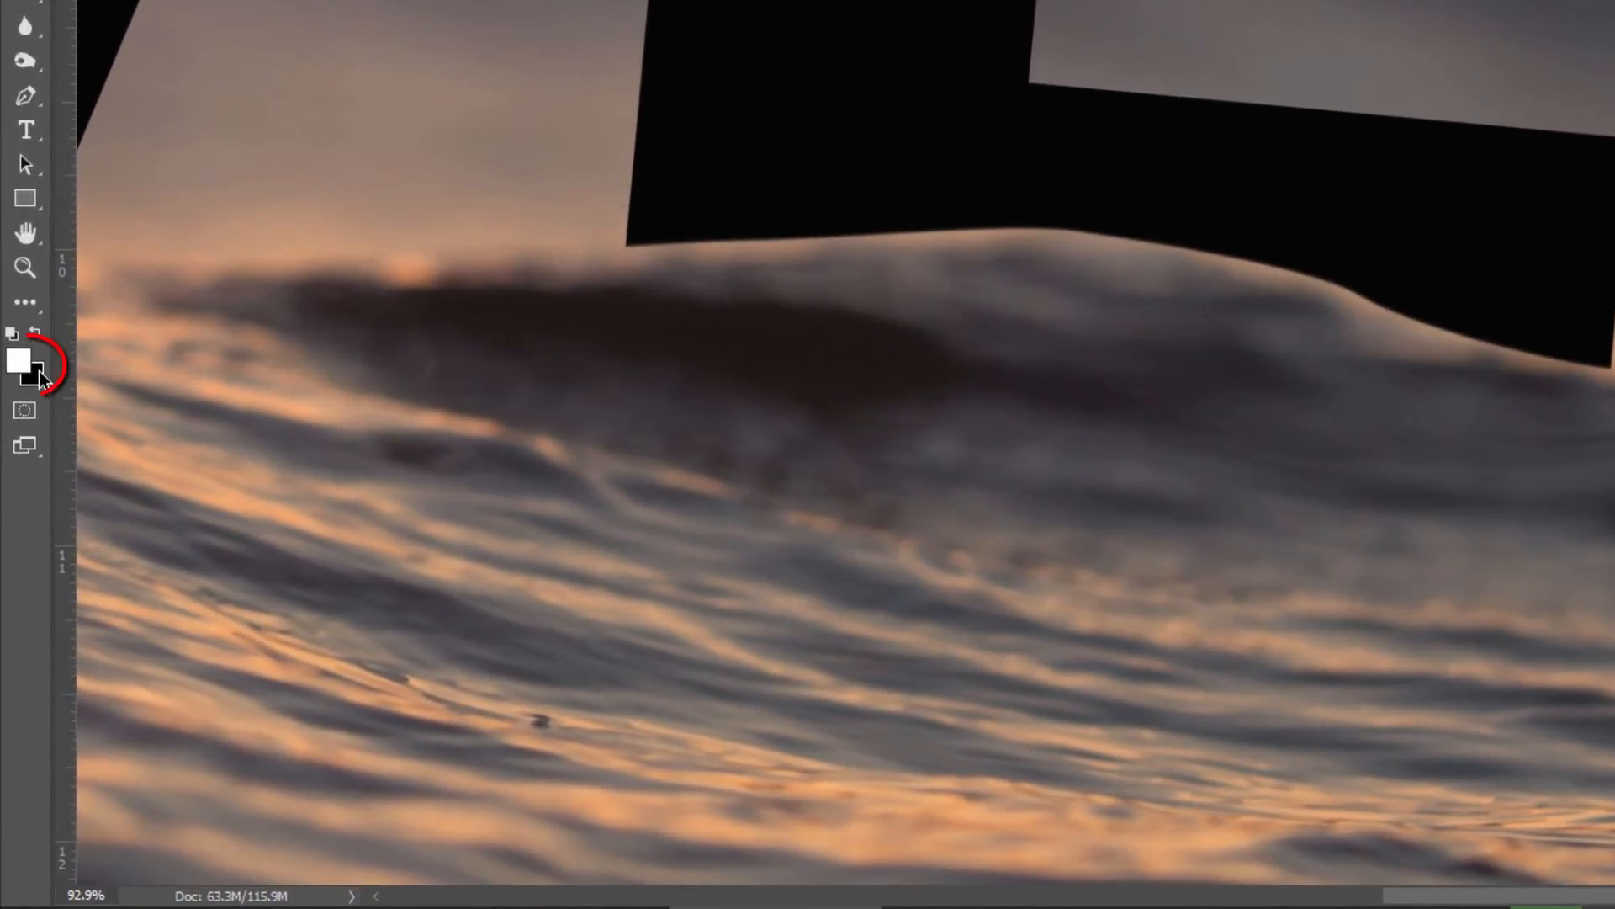
Swap paint colours and zoom in to touch up the mask along the wave edge.
{"action": "left_click", "coordinate": [19, 360]}
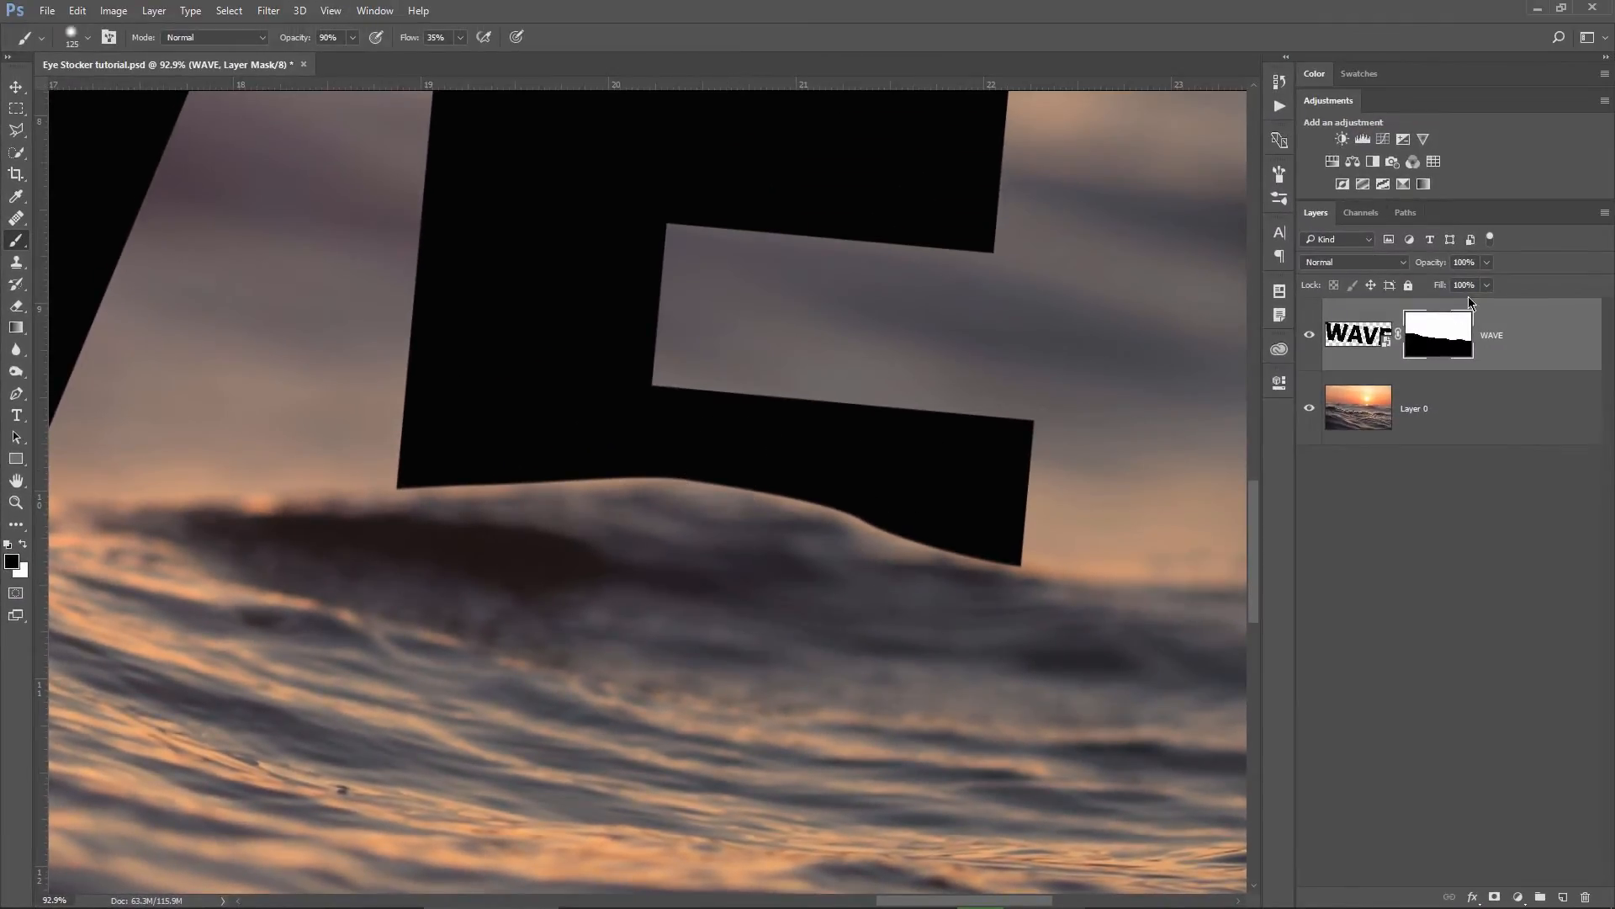
{"action": "left_click", "coordinate": [17, 503]}
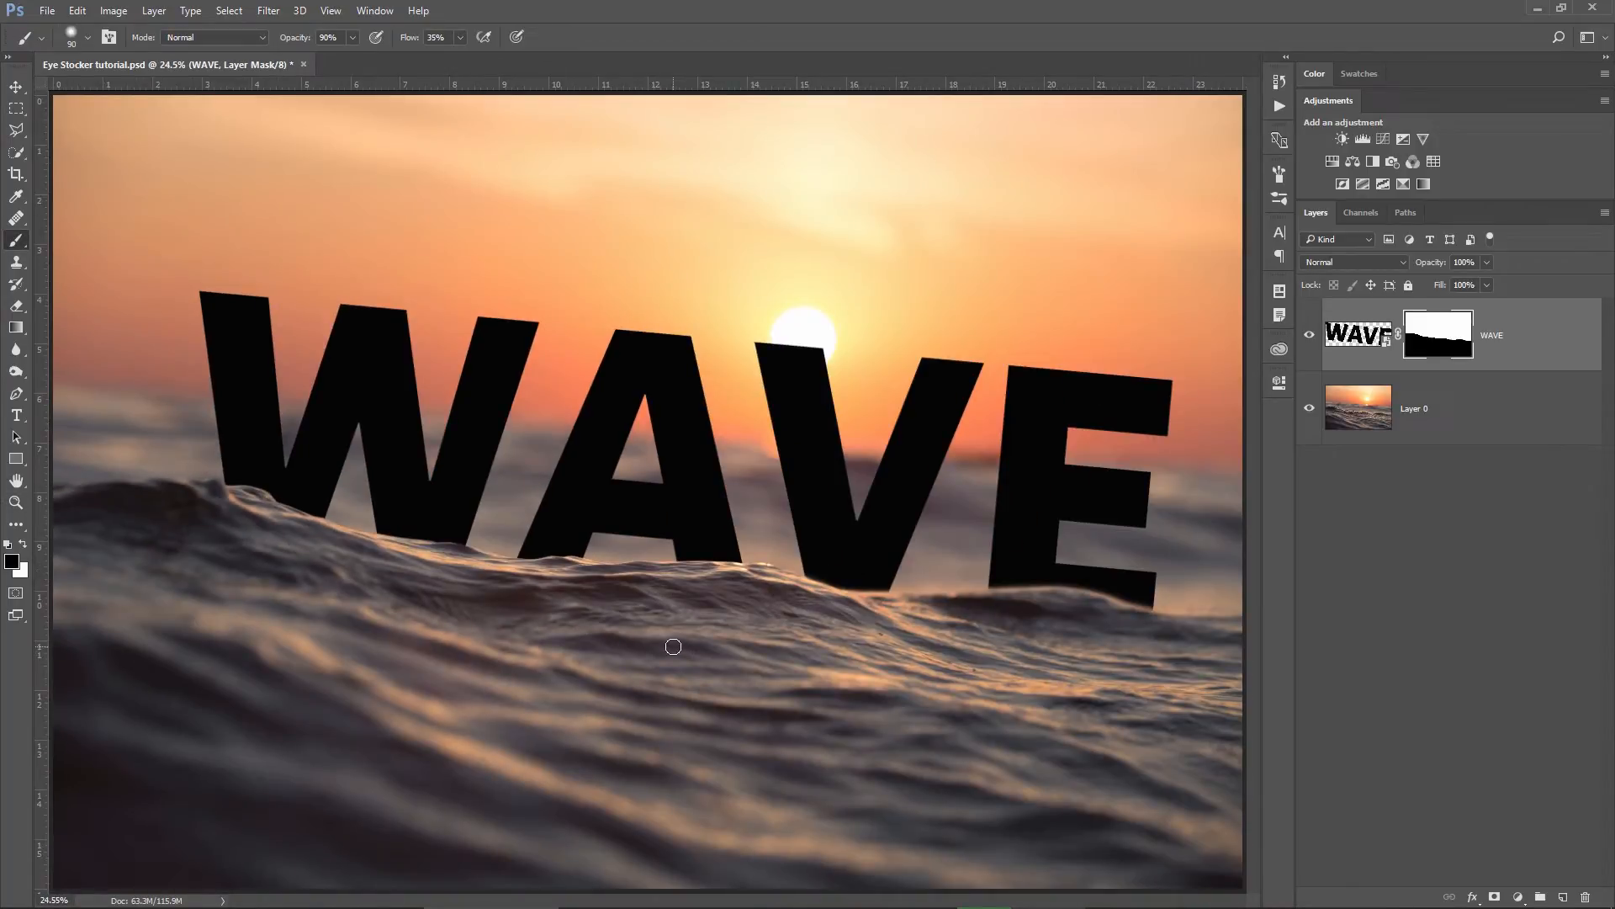
{"action": "mouse_move", "coordinate": [1538, 341]}
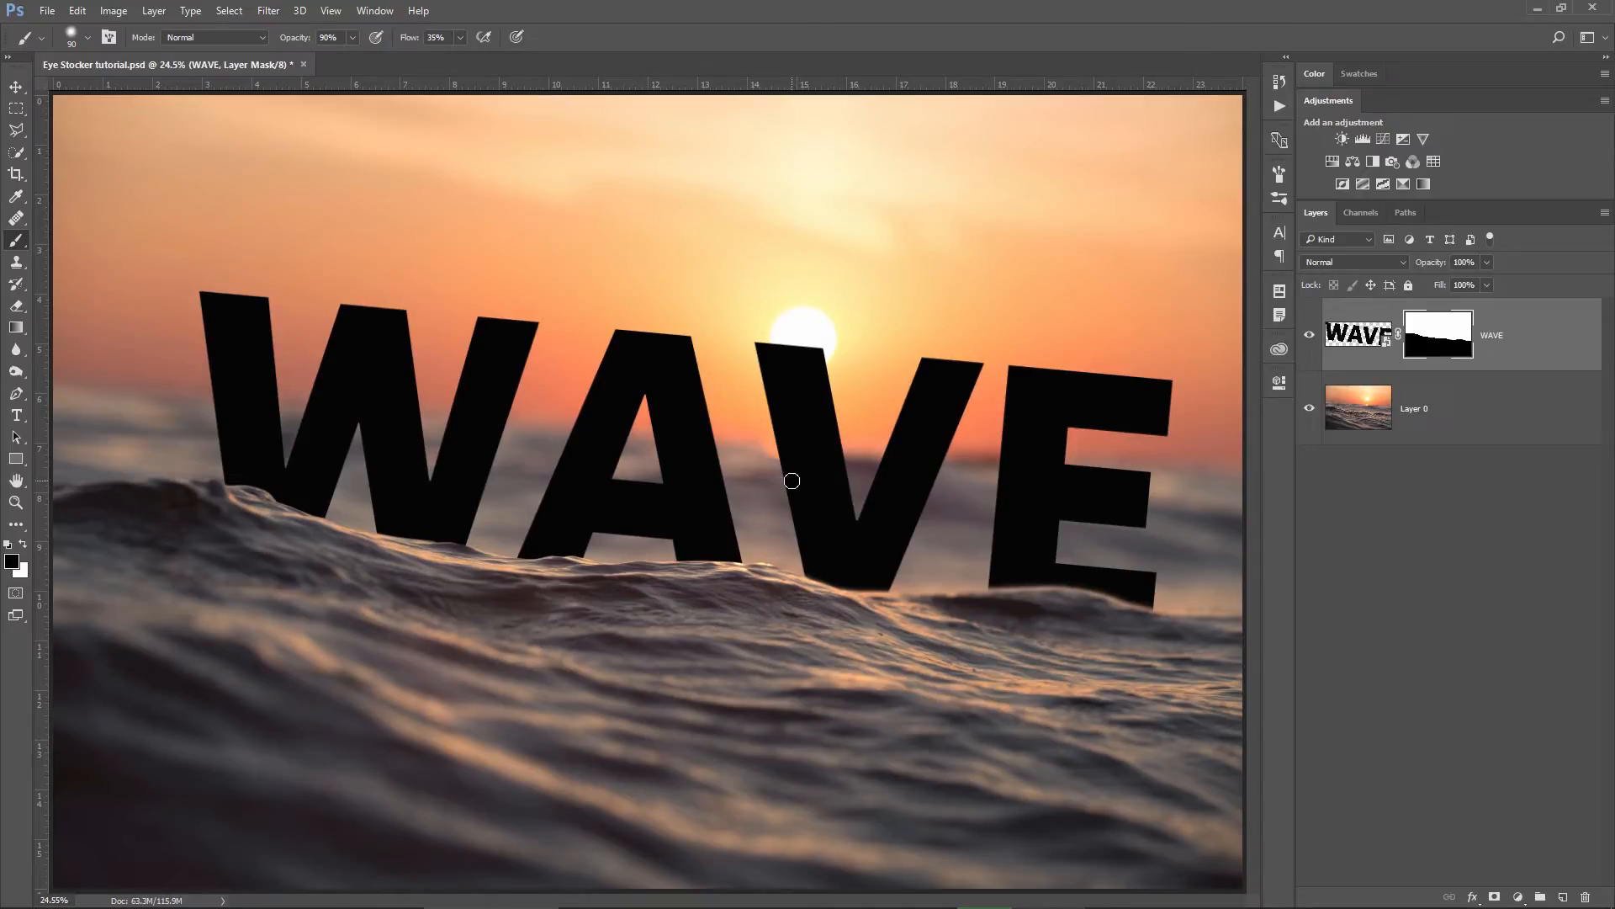
{"action": "mouse_move", "coordinate": [750, 495]}
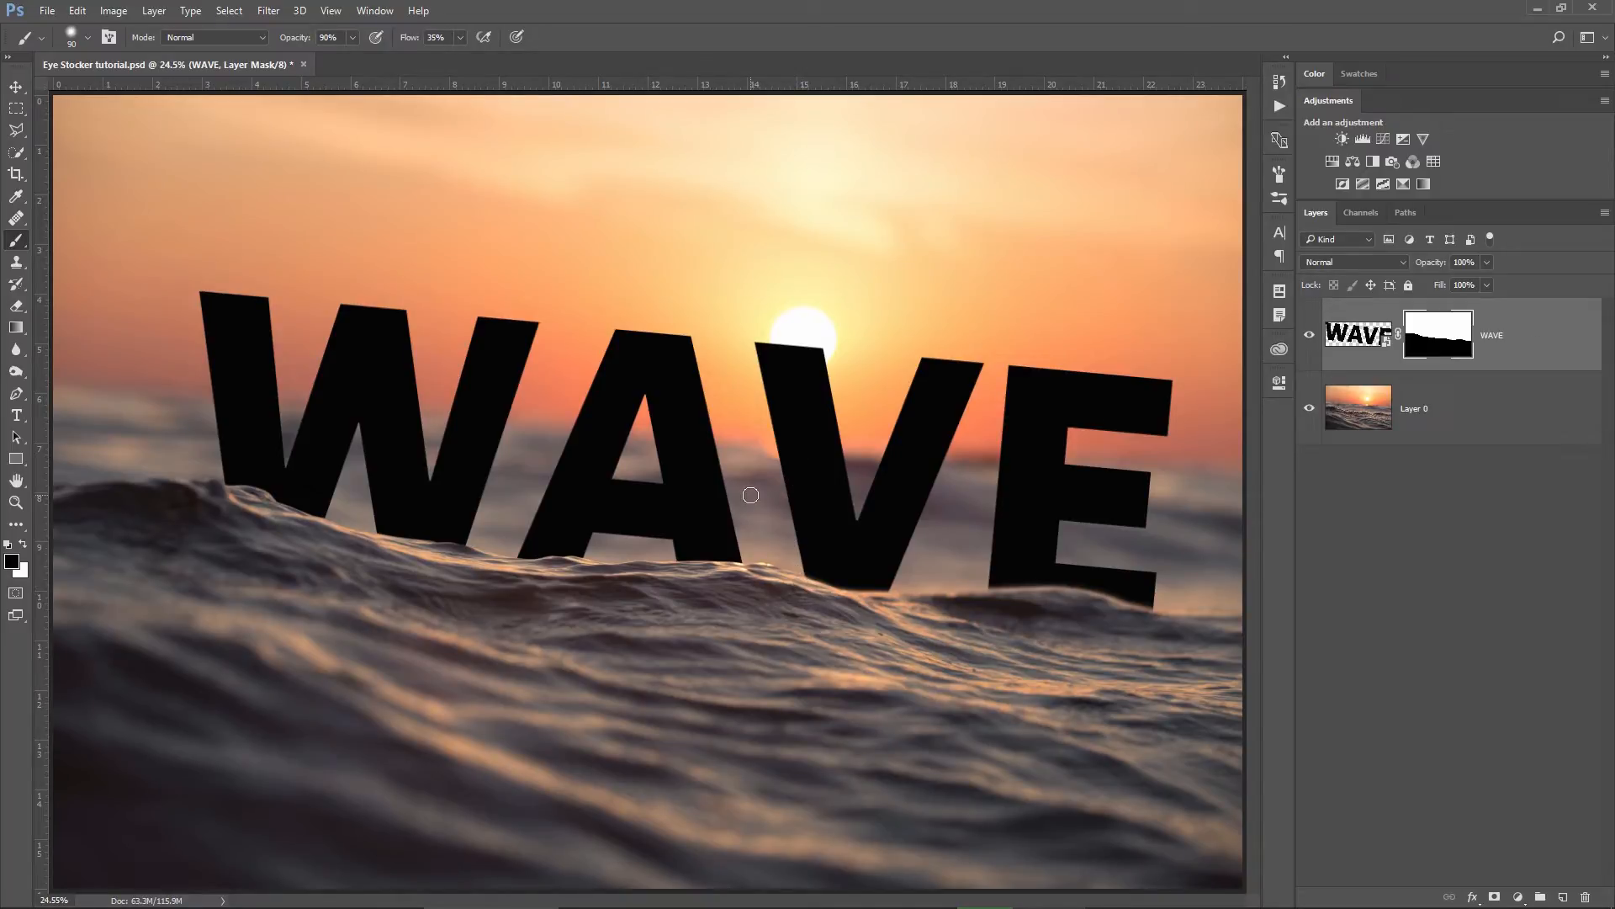
Enable a Color Overlay effect in the WAVE layer's Blending Options.
{"action": "right_click", "coordinate": [1489, 333]}
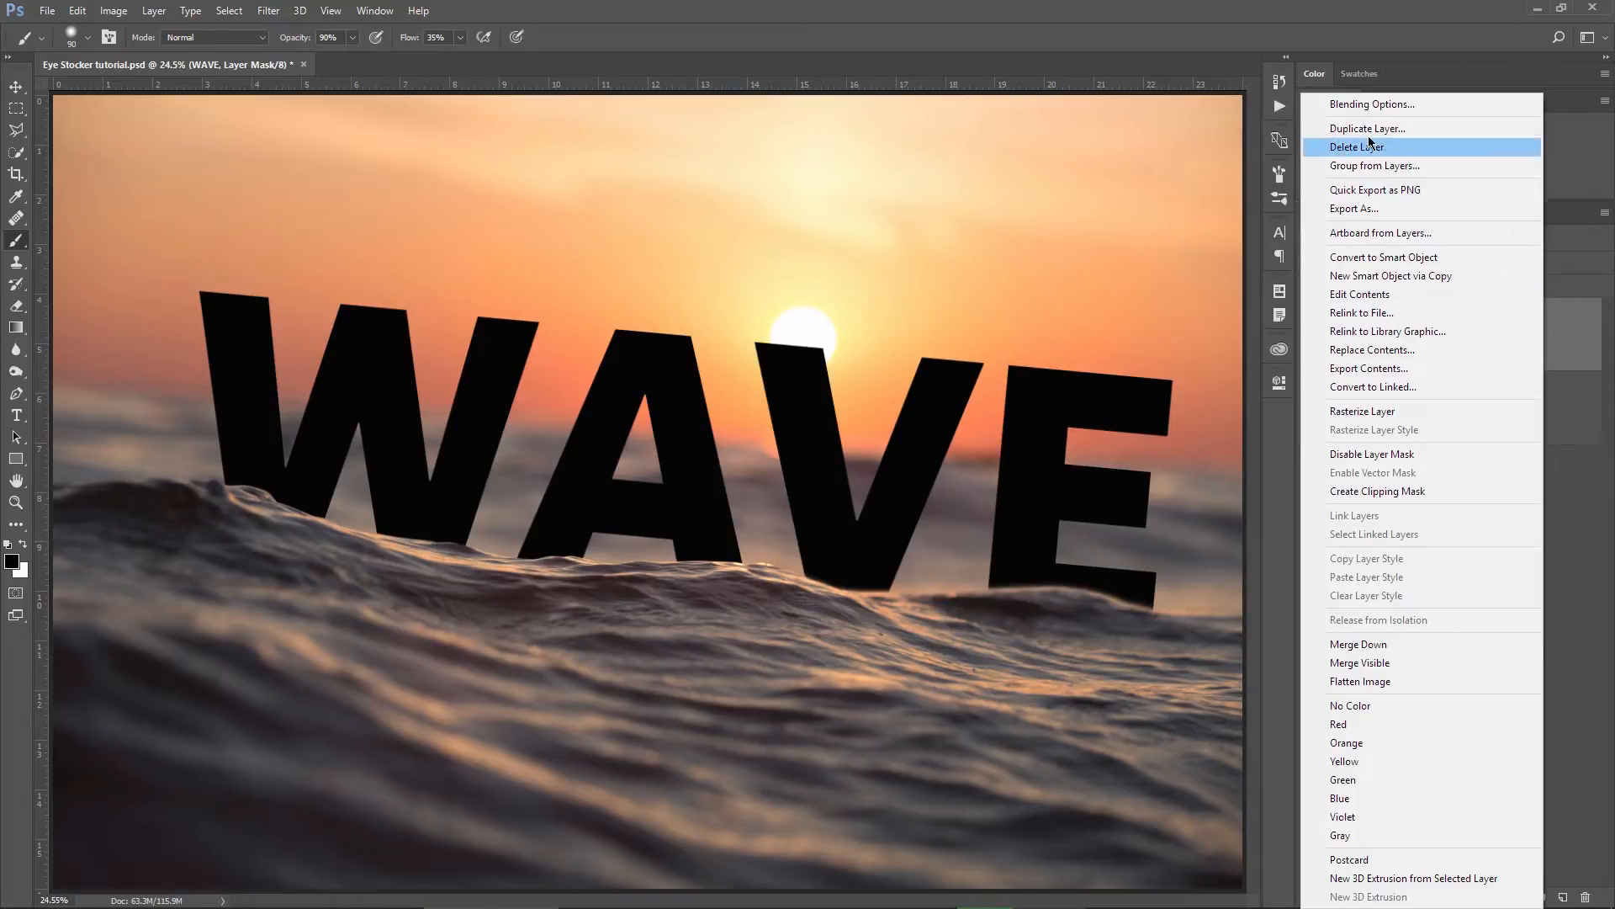
{"action": "left_click", "coordinate": [1371, 102]}
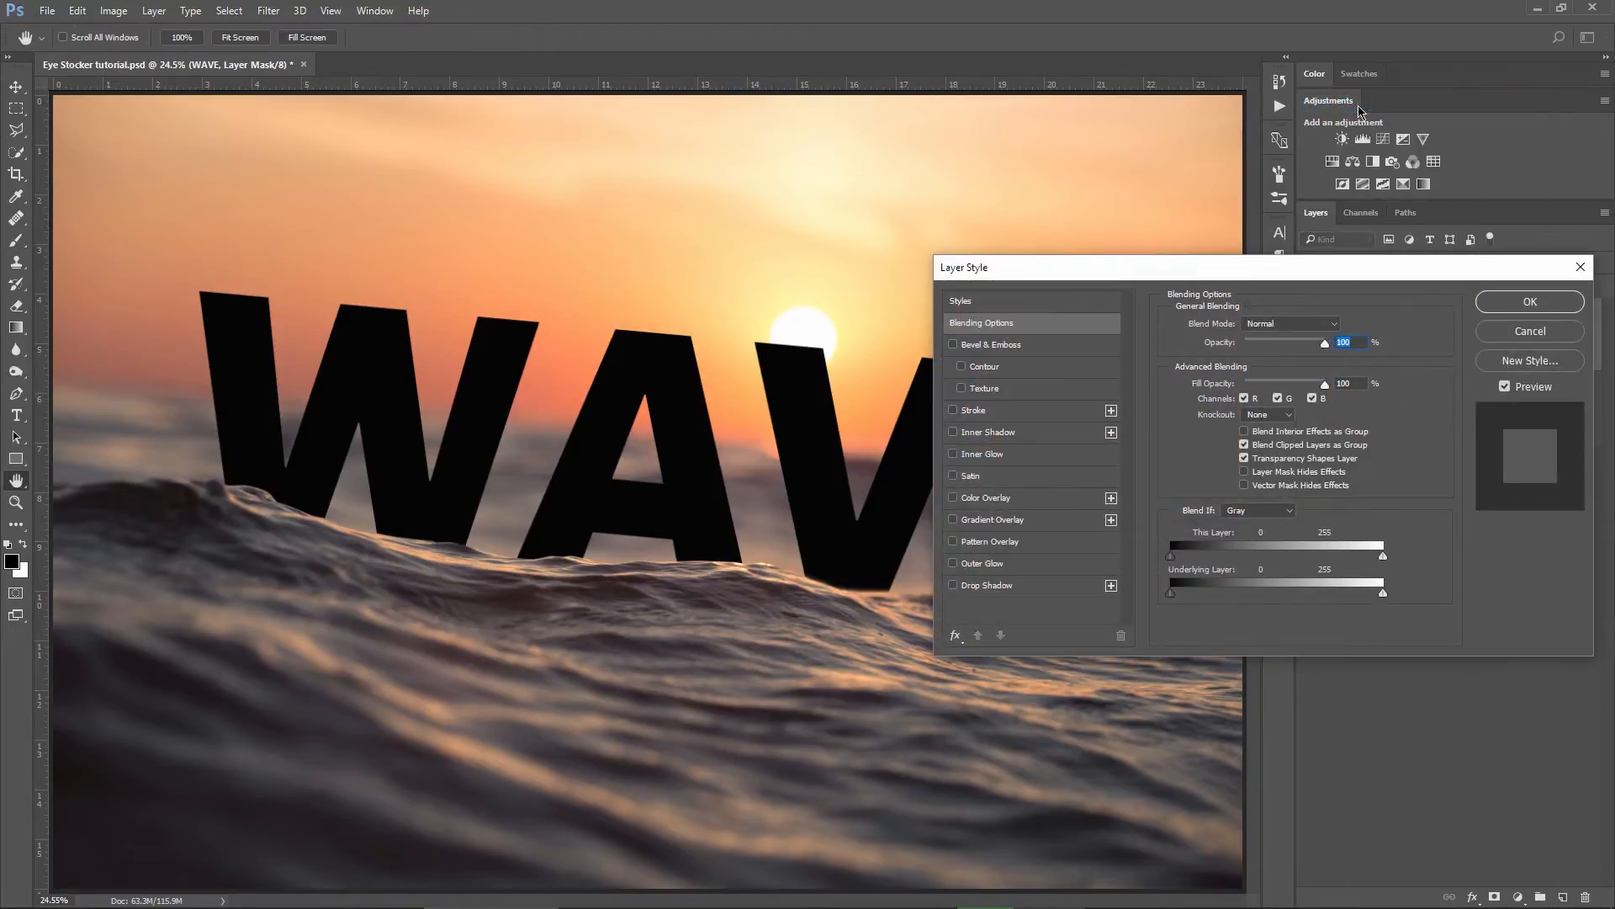
{"action": "left_click", "coordinate": [953, 498]}
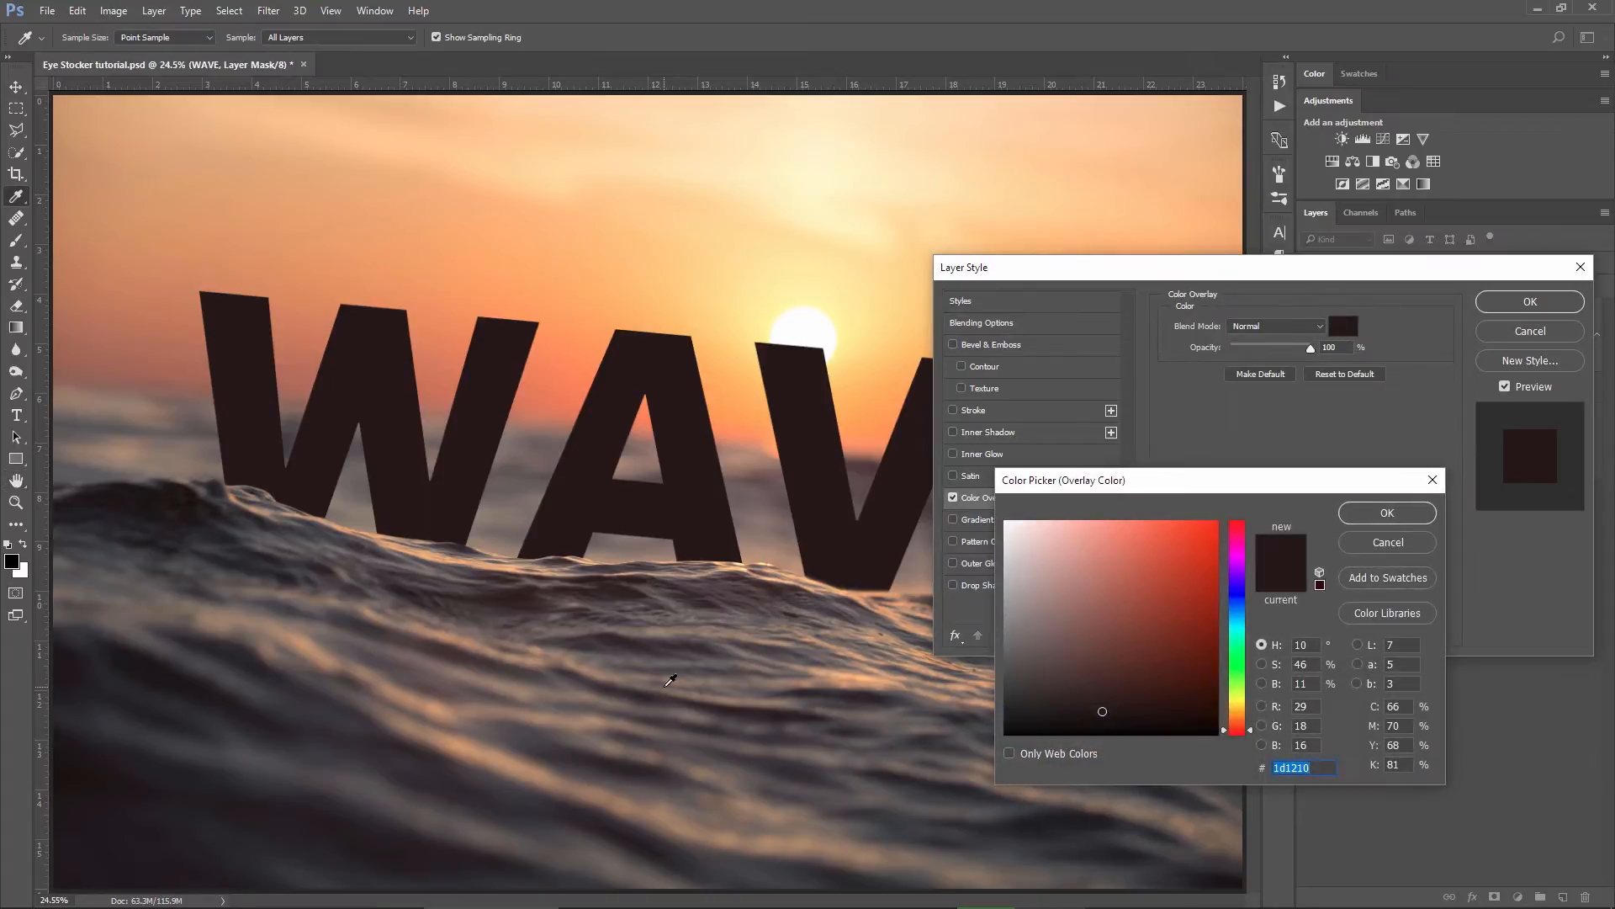
{"action": "left_click", "coordinate": [1015, 736]}
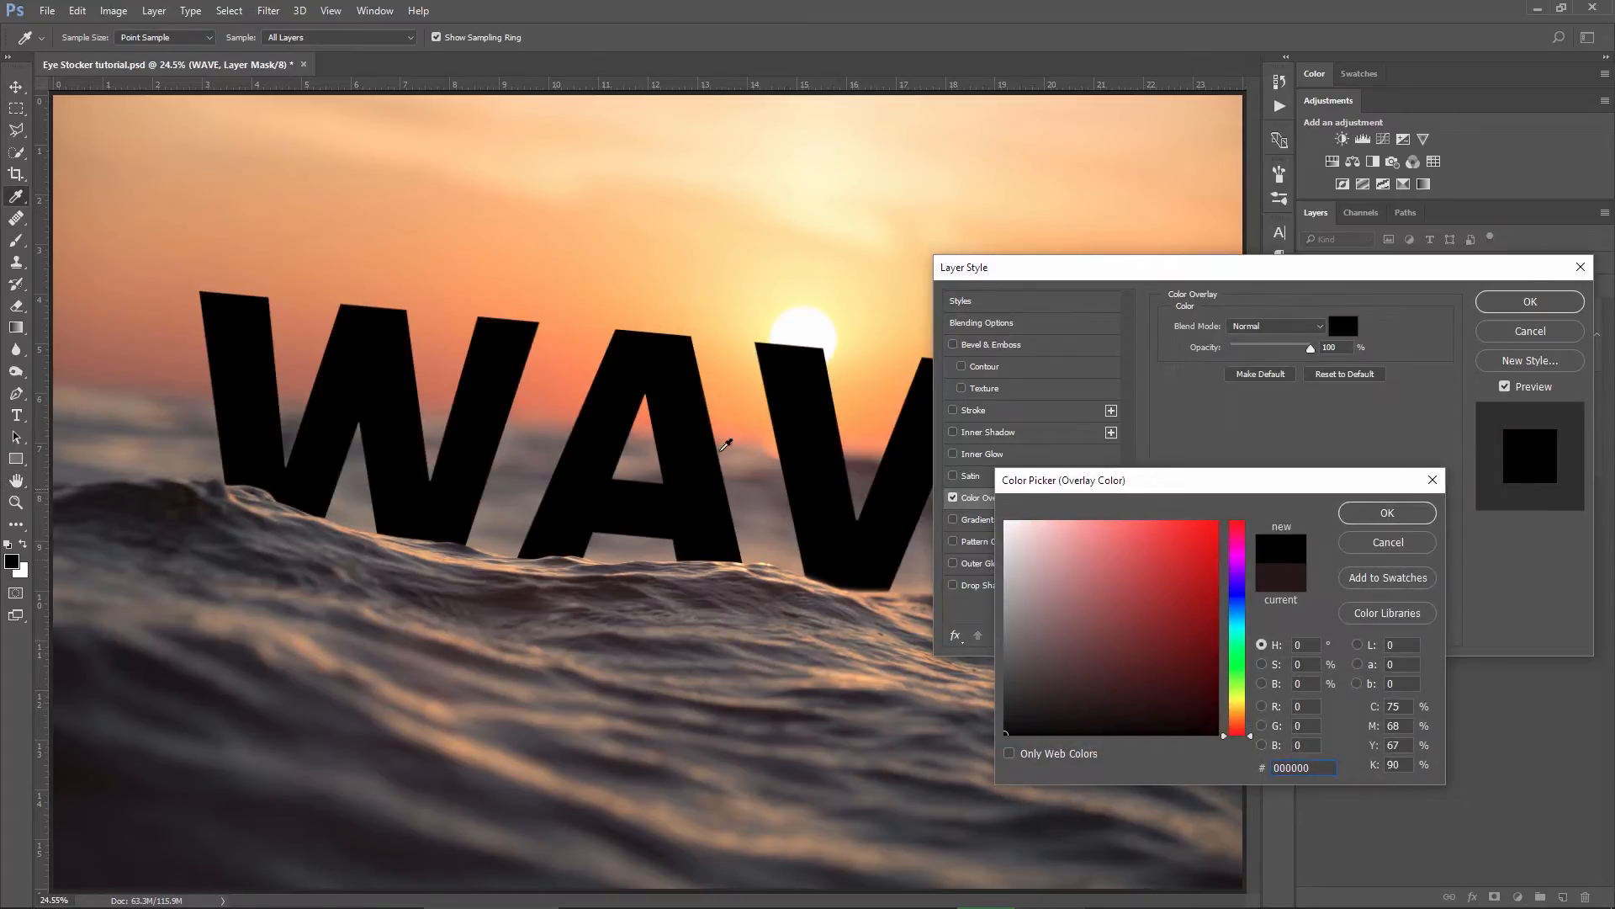
Sample a very dark brown from the water for the overlay and confirm it.
{"action": "left_click", "coordinate": [1015, 527]}
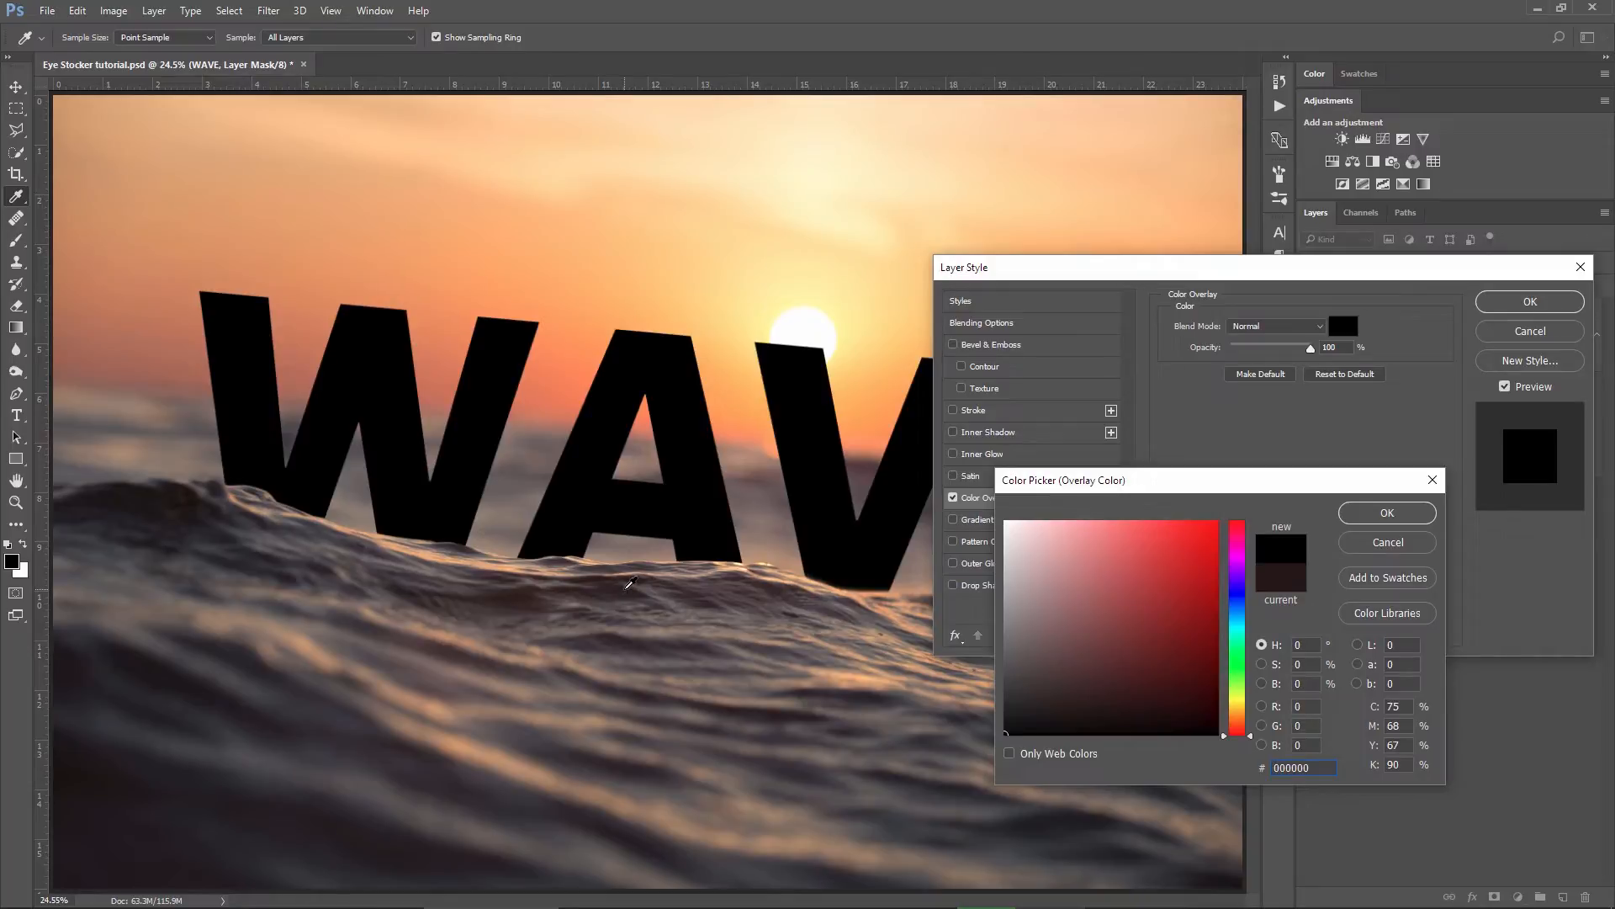
{"action": "mouse_move", "coordinate": [639, 572]}
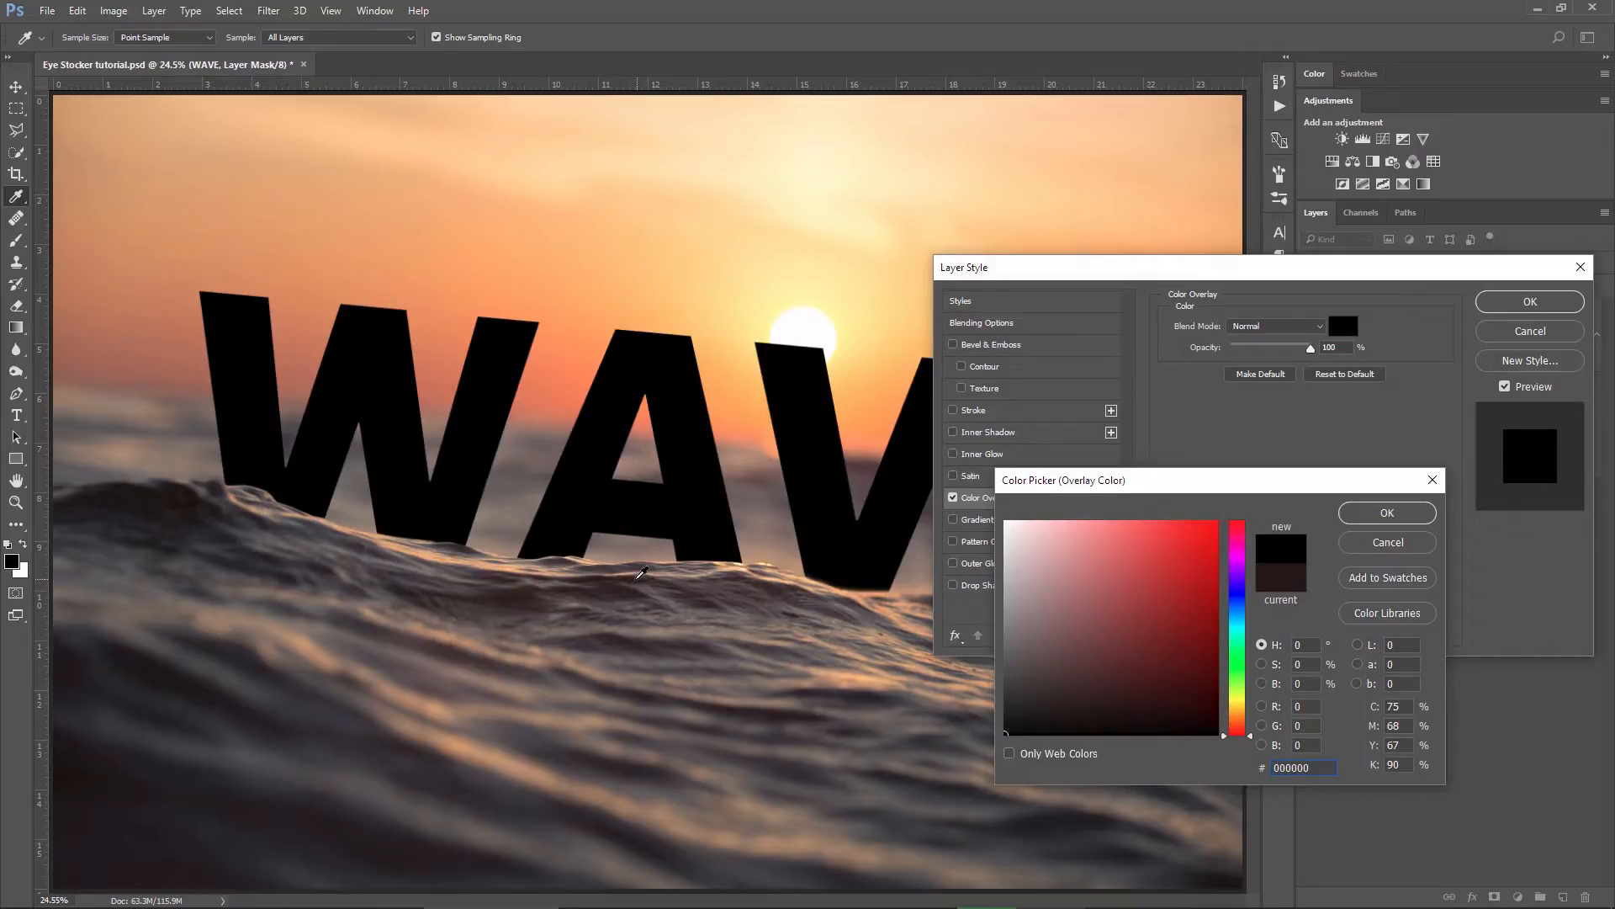
{"action": "left_click", "coordinate": [1050, 716]}
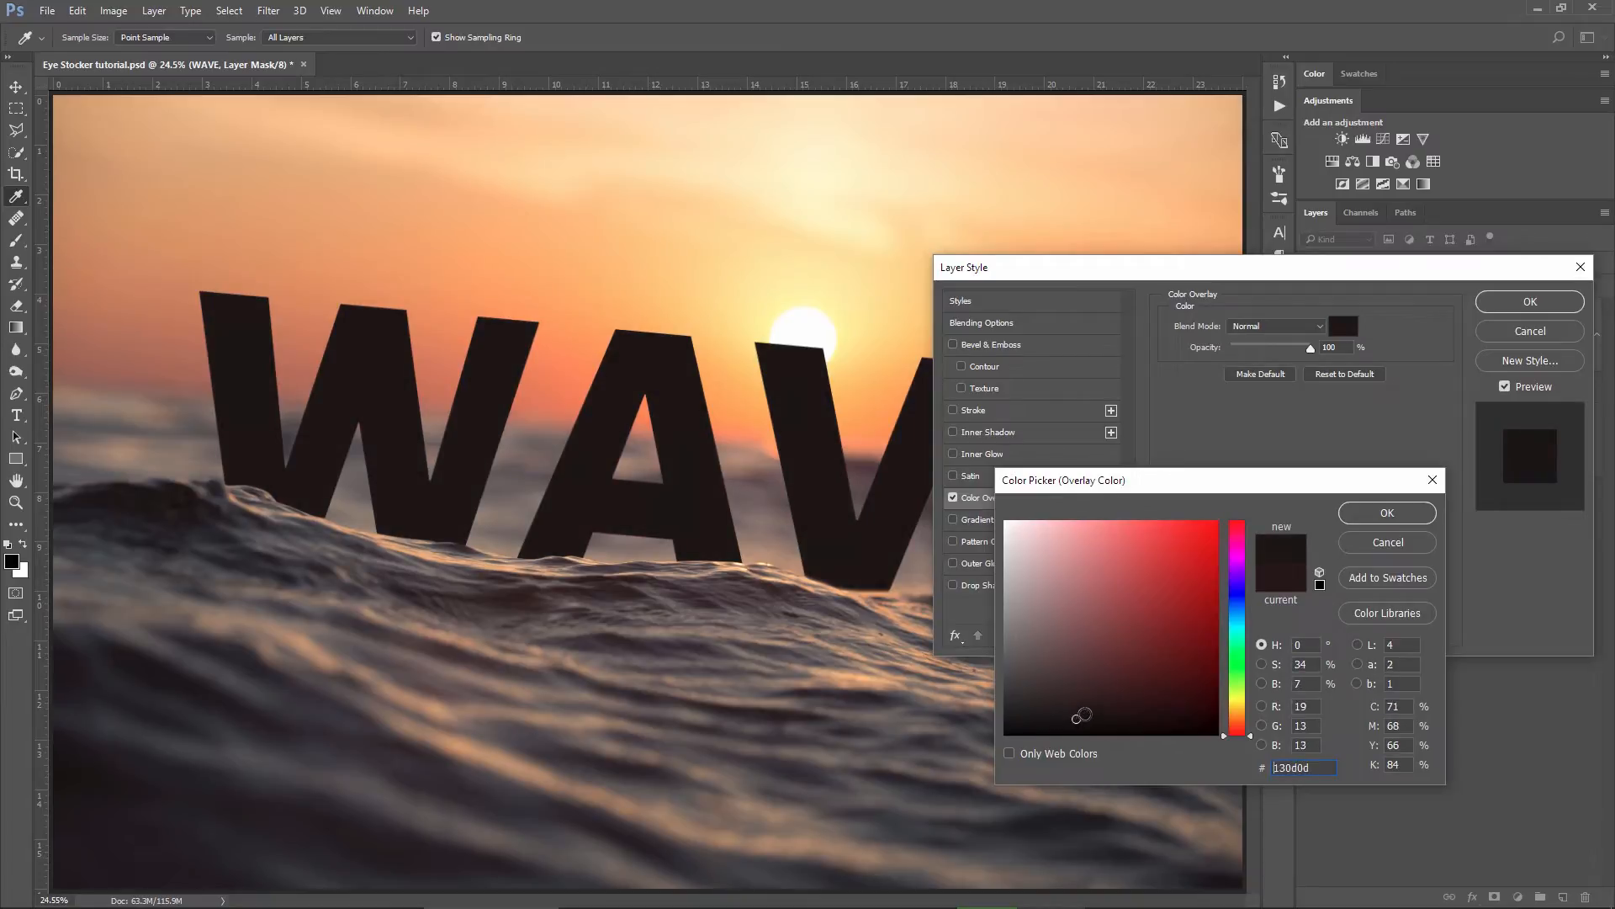
{"action": "left_click", "coordinate": [1085, 716]}
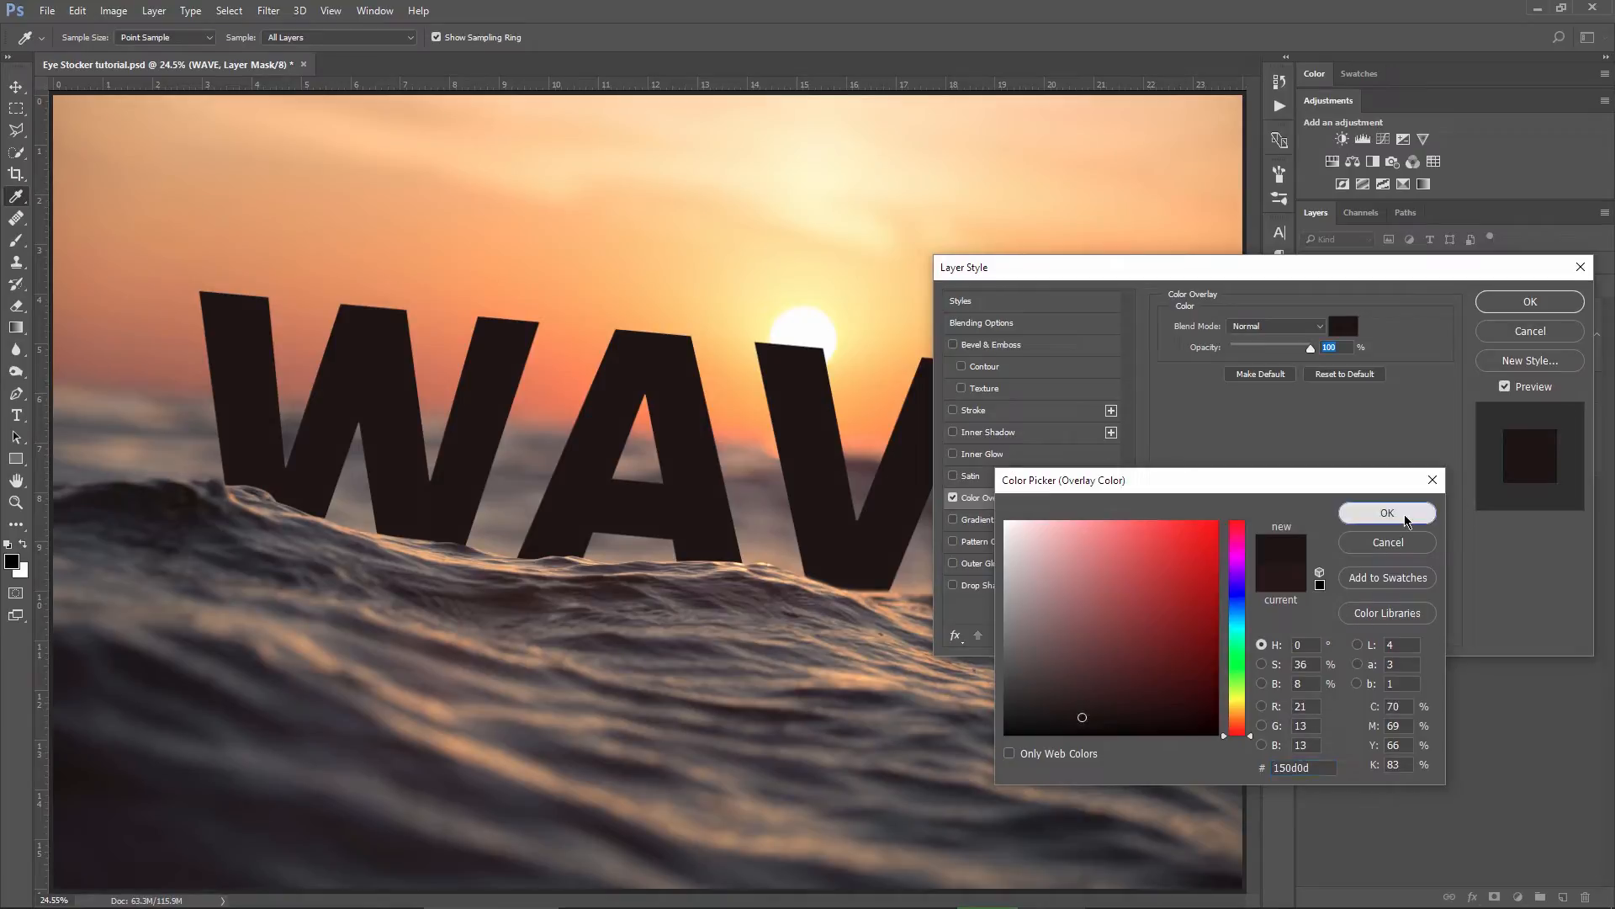
{"action": "left_click", "coordinate": [1387, 513]}
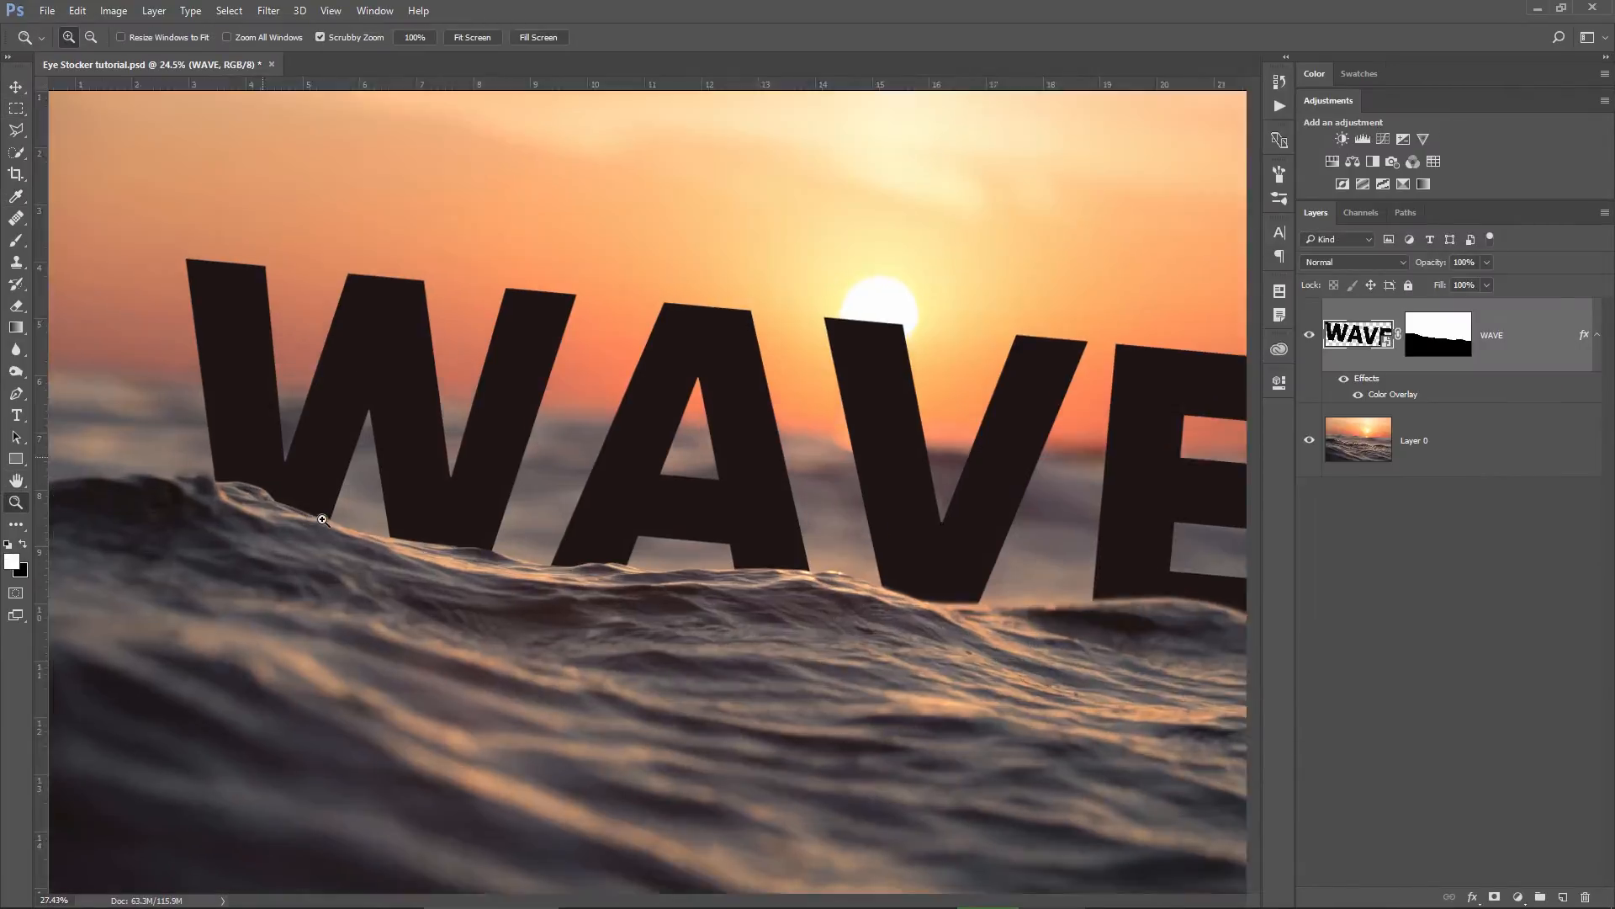
Apply a Gaussian Blur smart filter to WAVE, readjust its radius, then view the whole image.
{"action": "left_click", "coordinate": [268, 10]}
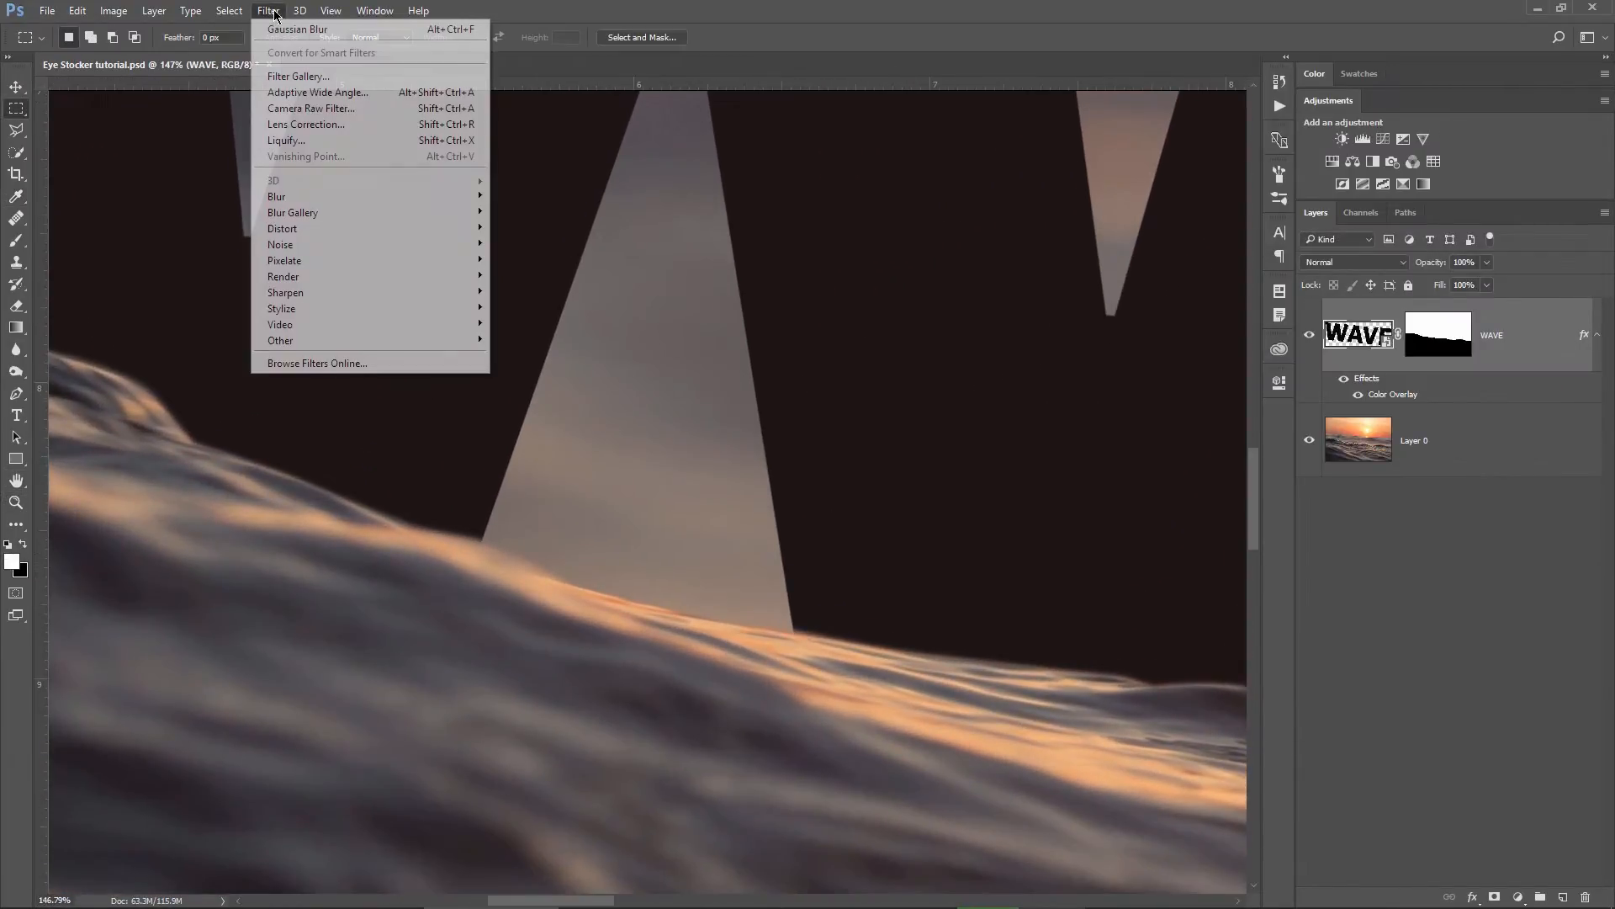
{"action": "mouse_move", "coordinate": [275, 195]}
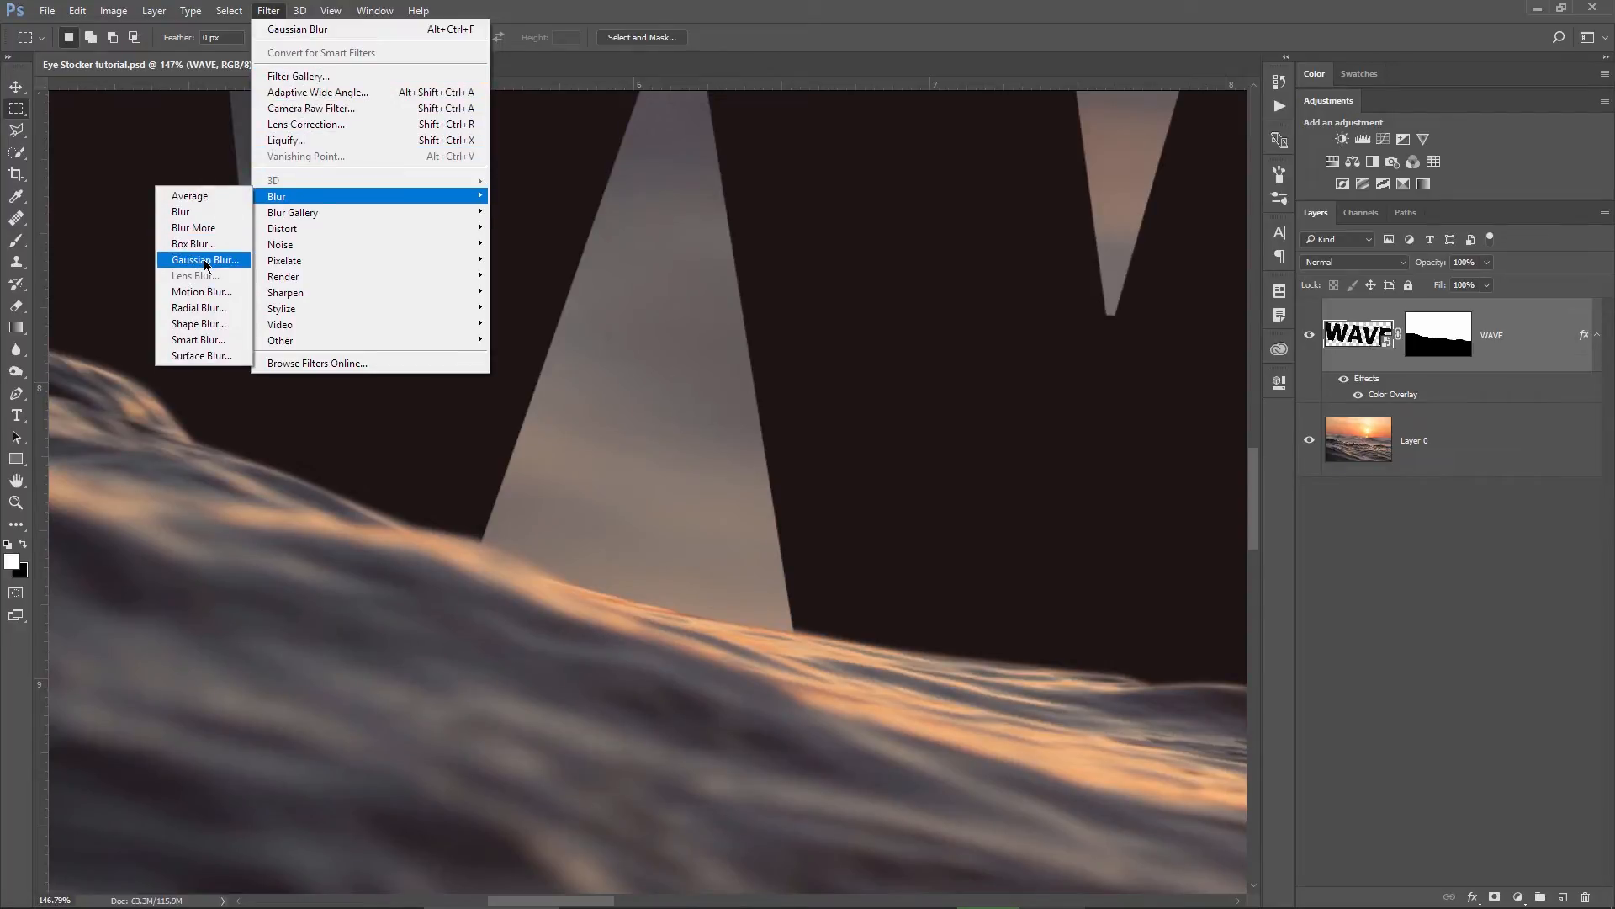
{"action": "left_click", "coordinate": [204, 259]}
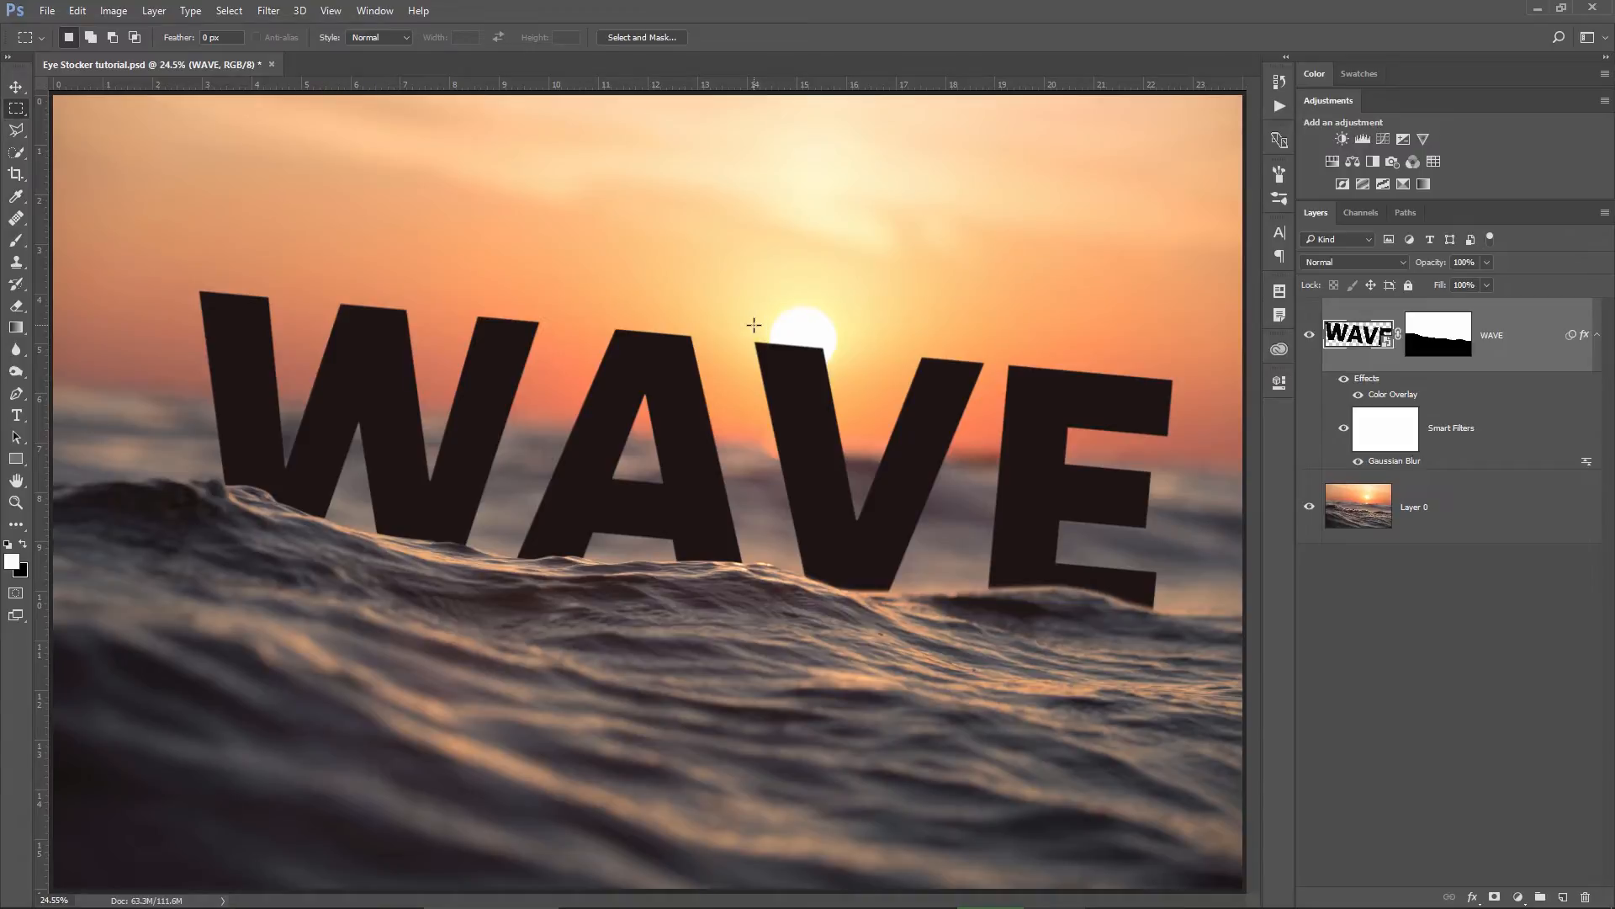
{"action": "mouse_move", "coordinate": [774, 279]}
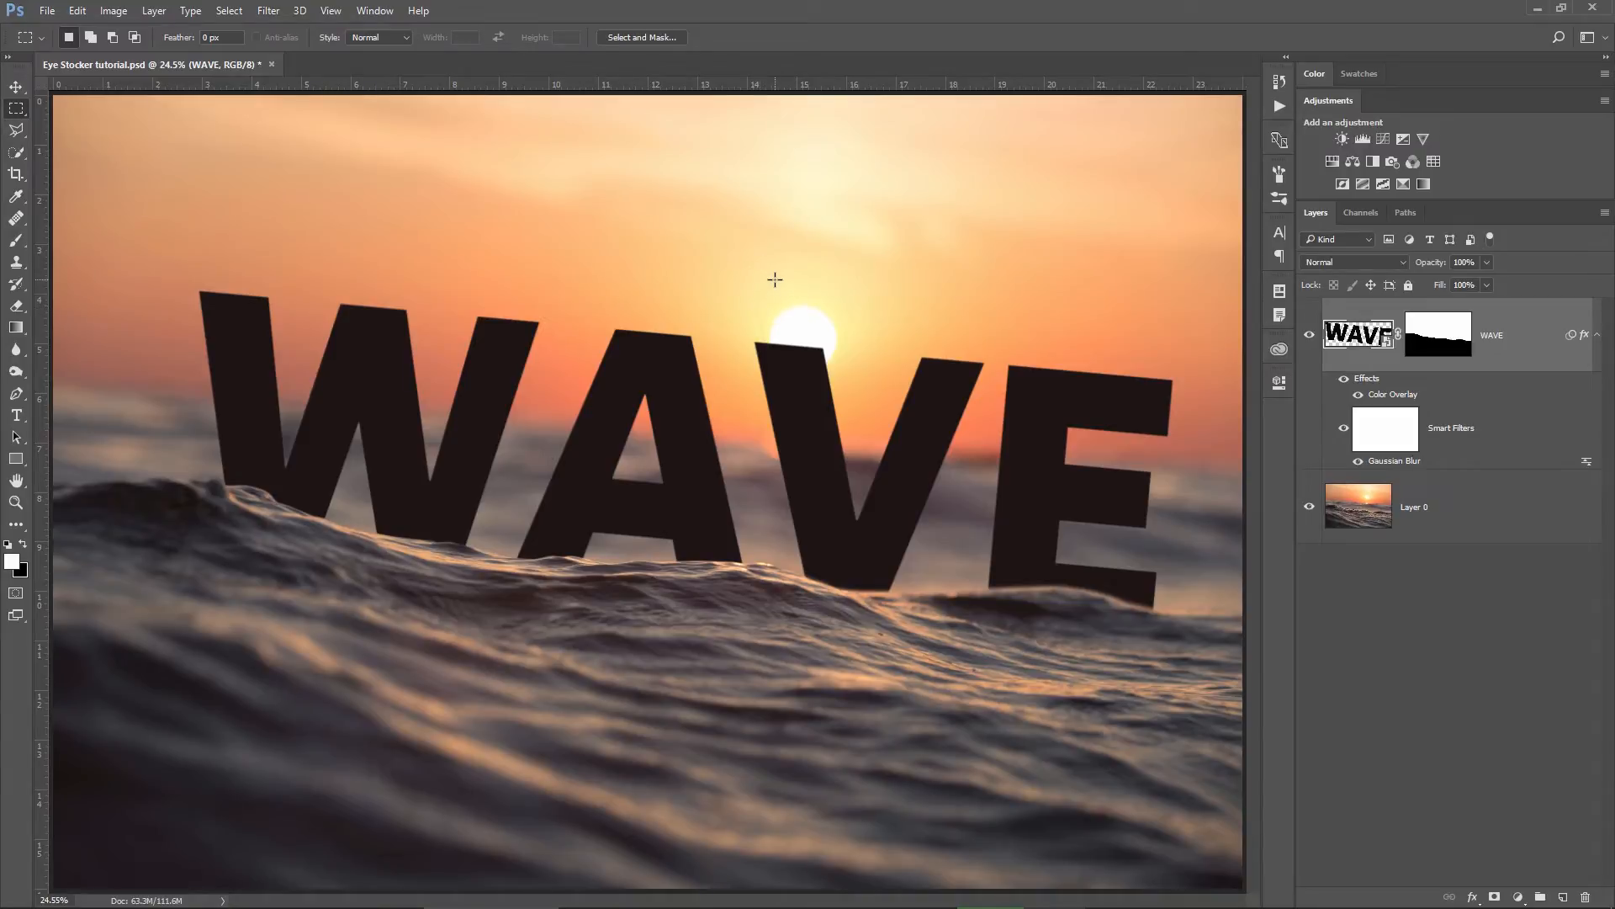
{"action": "mouse_move", "coordinate": [735, 520]}
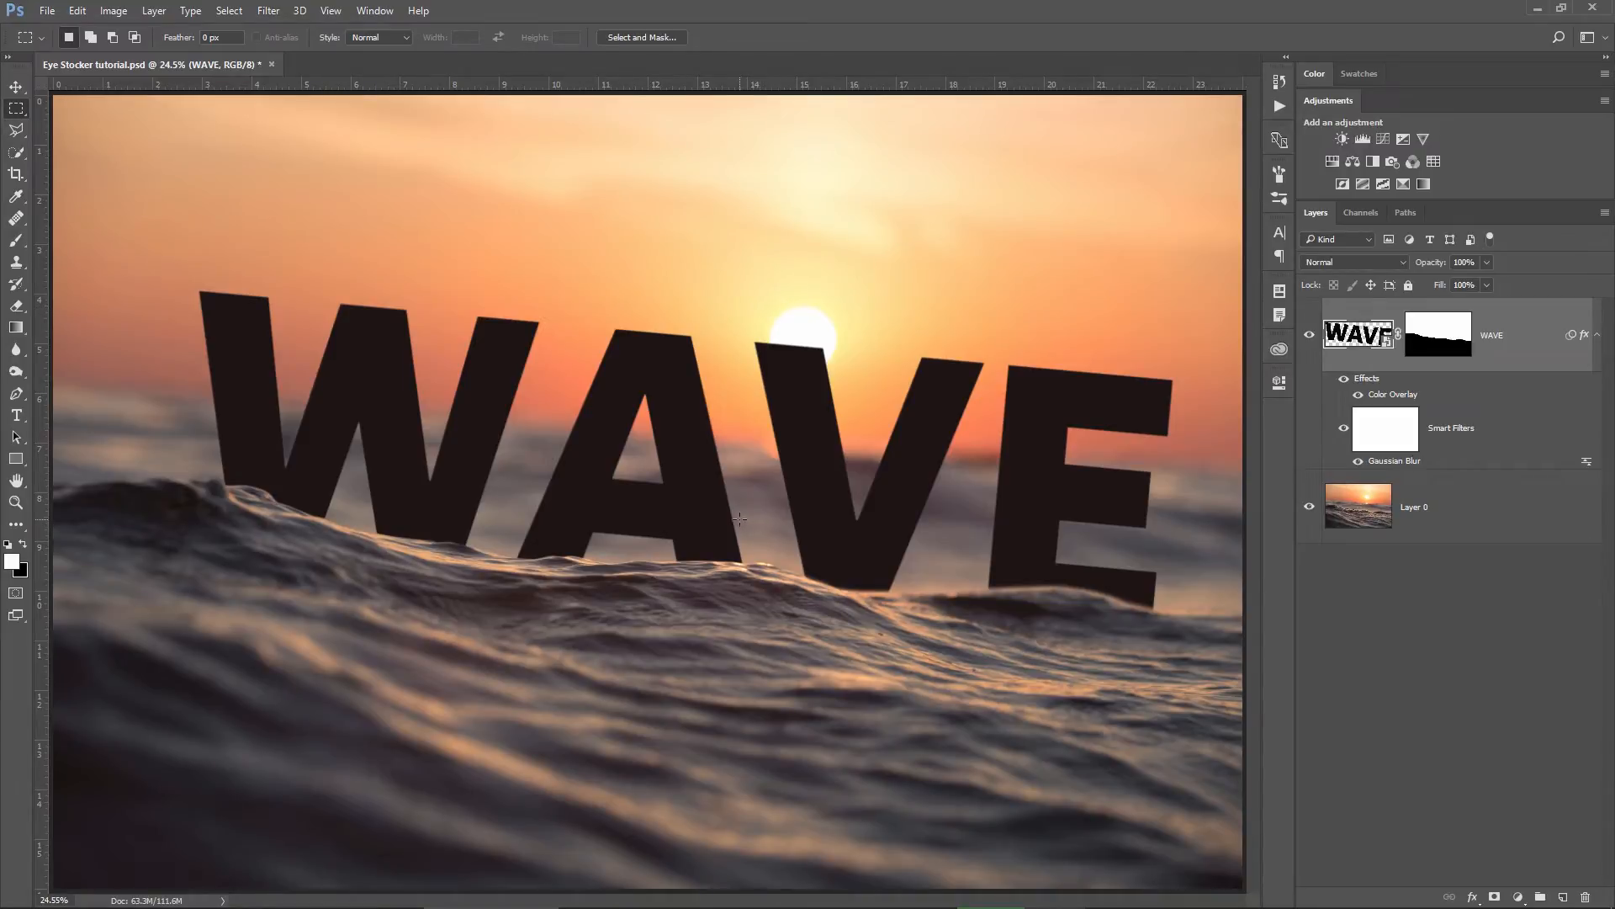
{"action": "double_click", "coordinate": [1393, 461]}
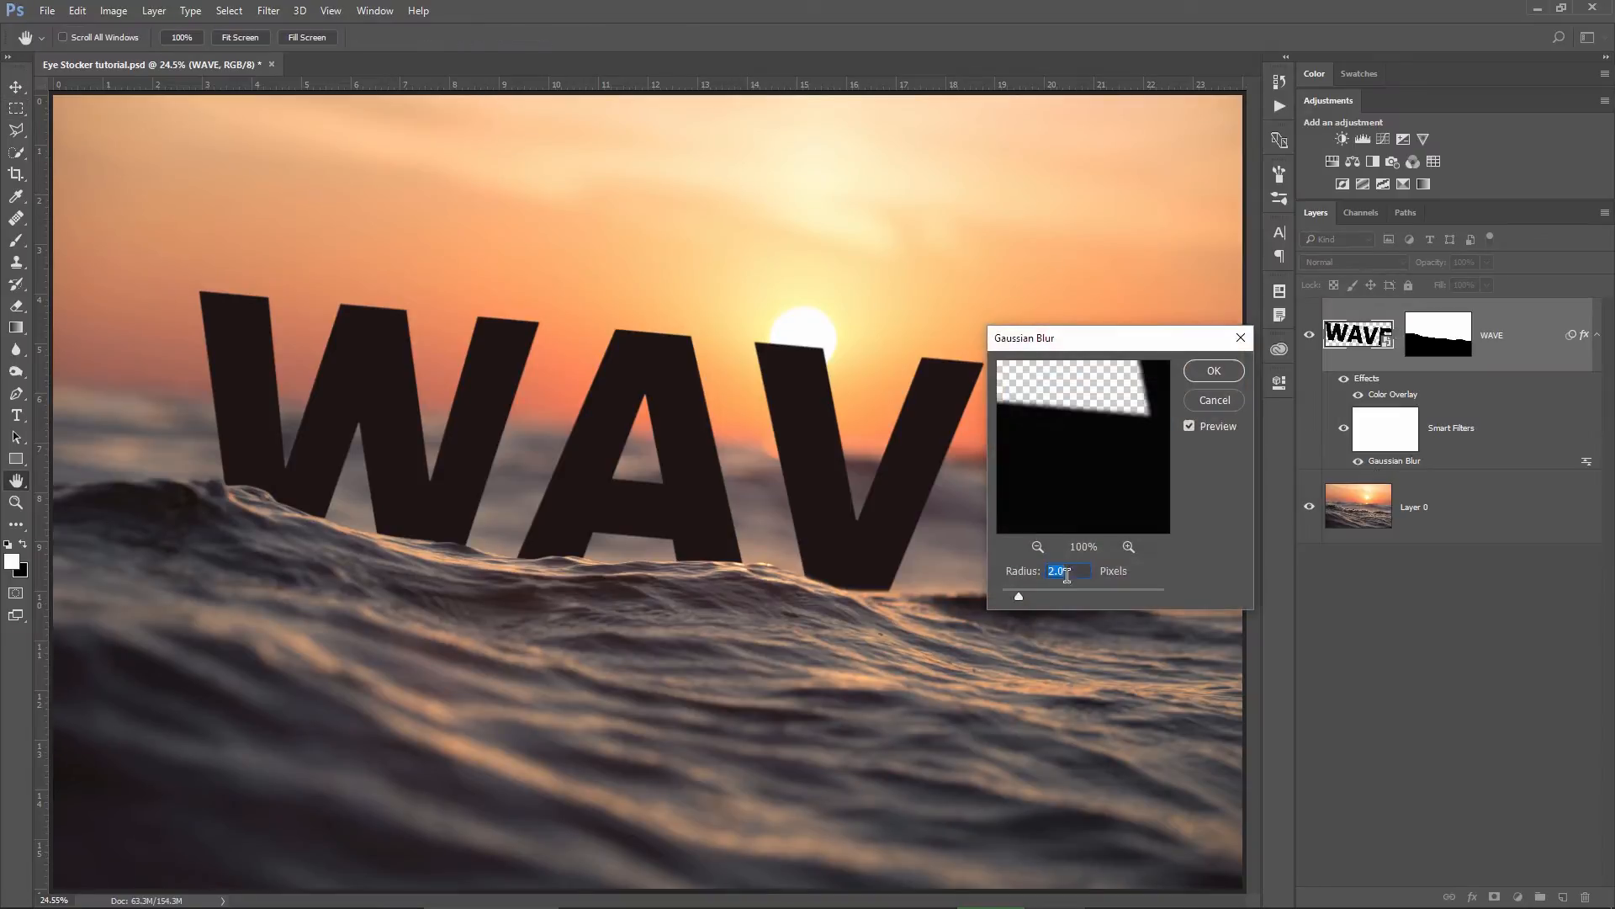
{"action": "left_click", "coordinate": [1213, 370]}
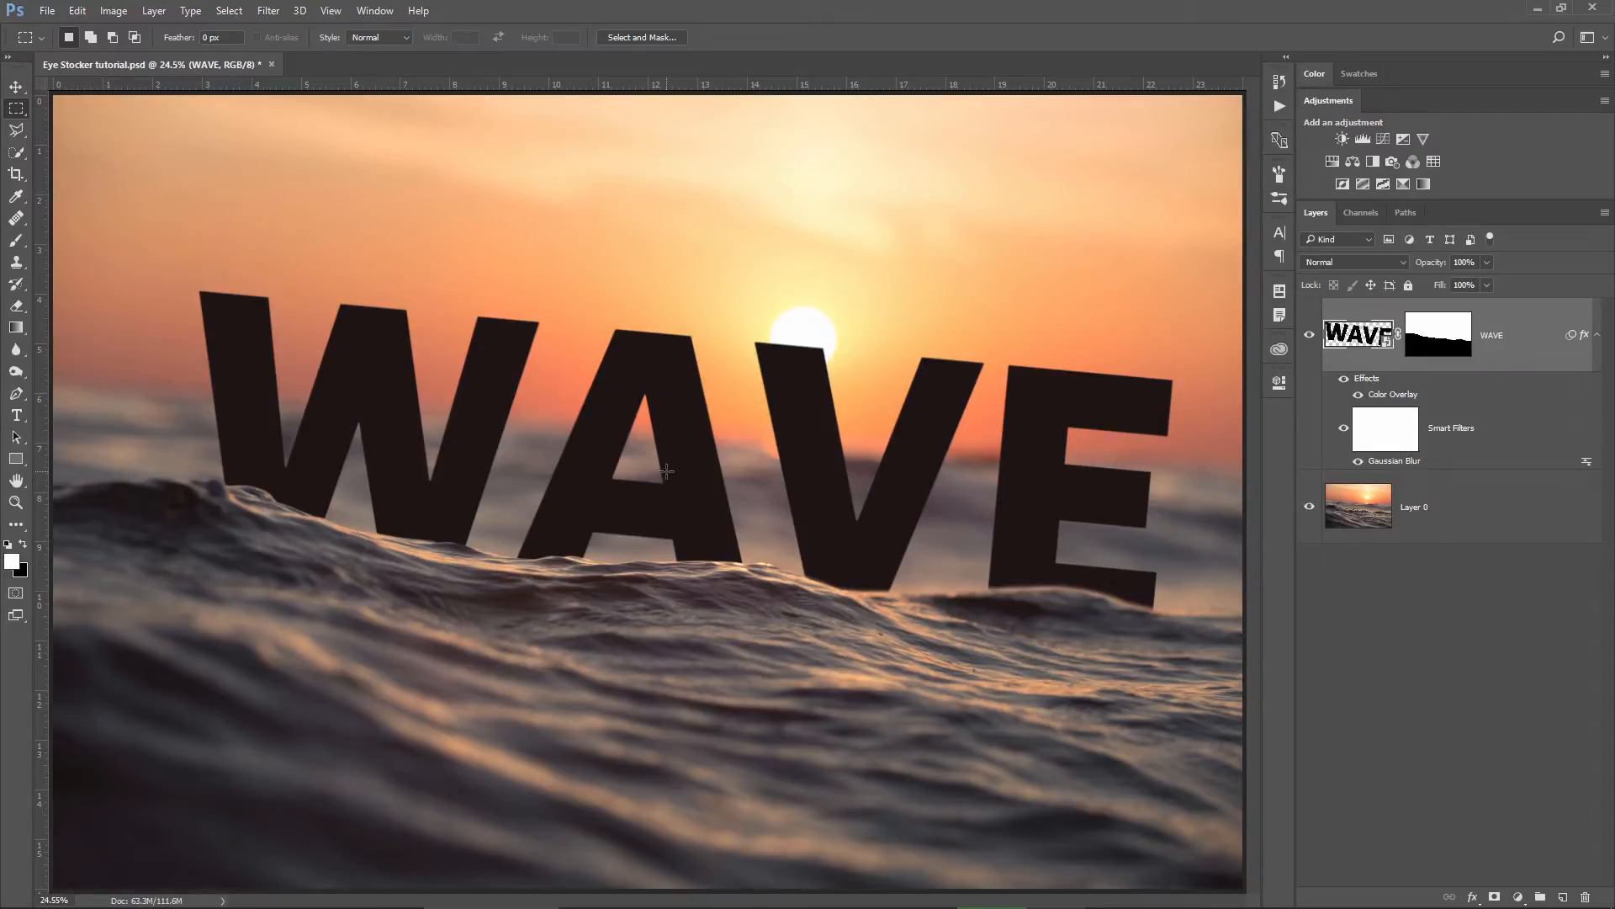
{"action": "left_click", "coordinate": [17, 503]}
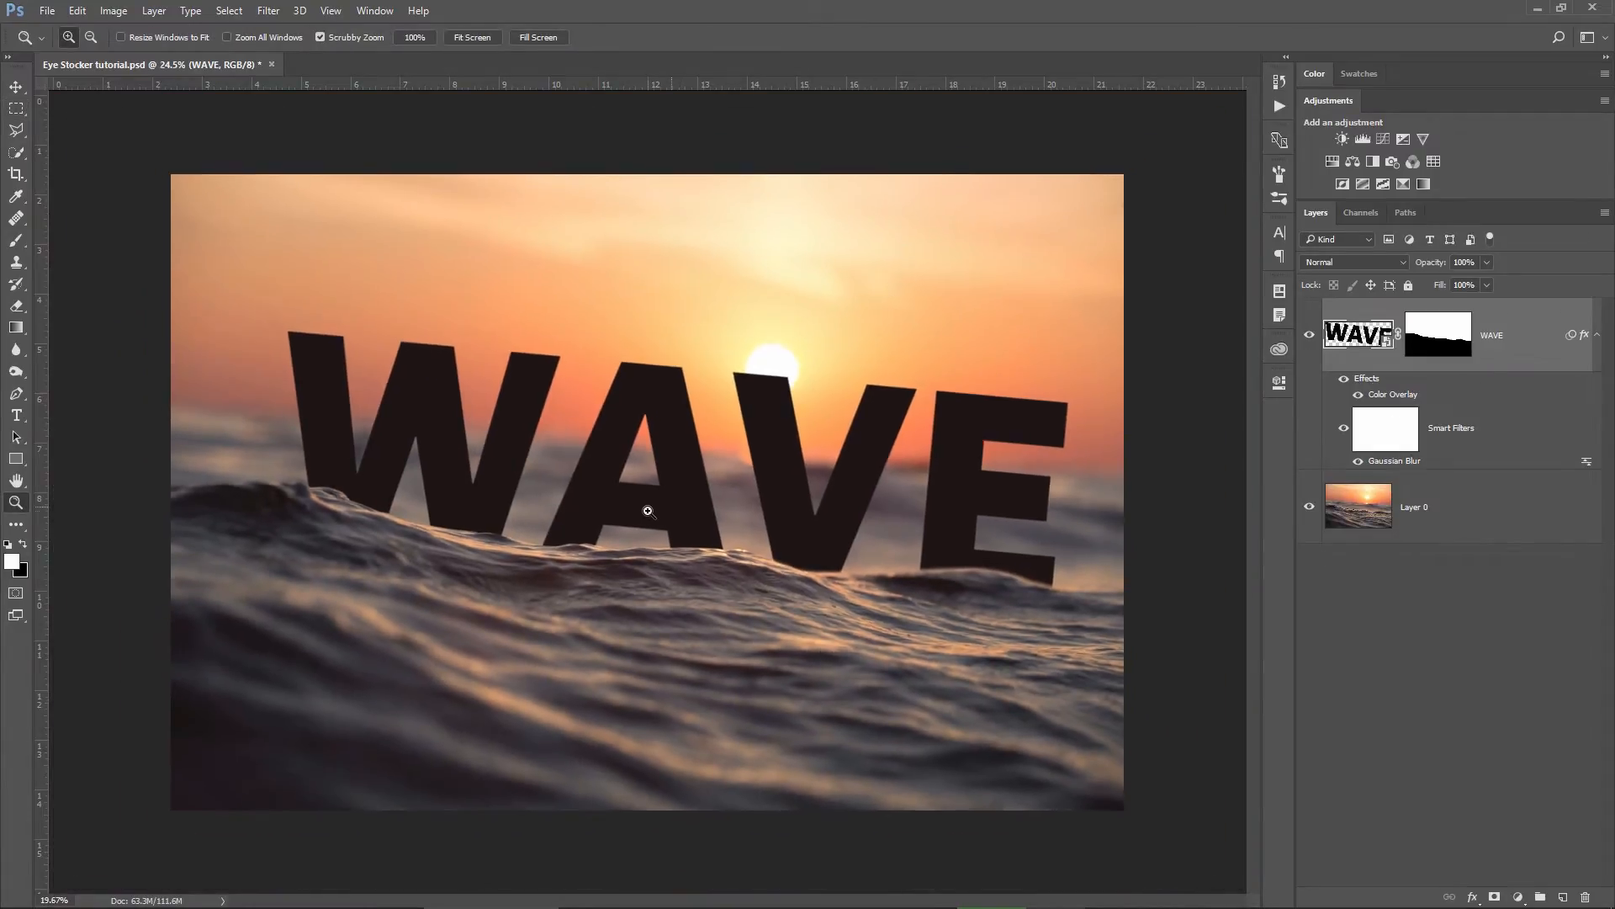
Duplicate the WAVE layer with Ctrl+J and delete the copy's layer mask.
{"action": "left_click", "coordinate": [17, 108]}
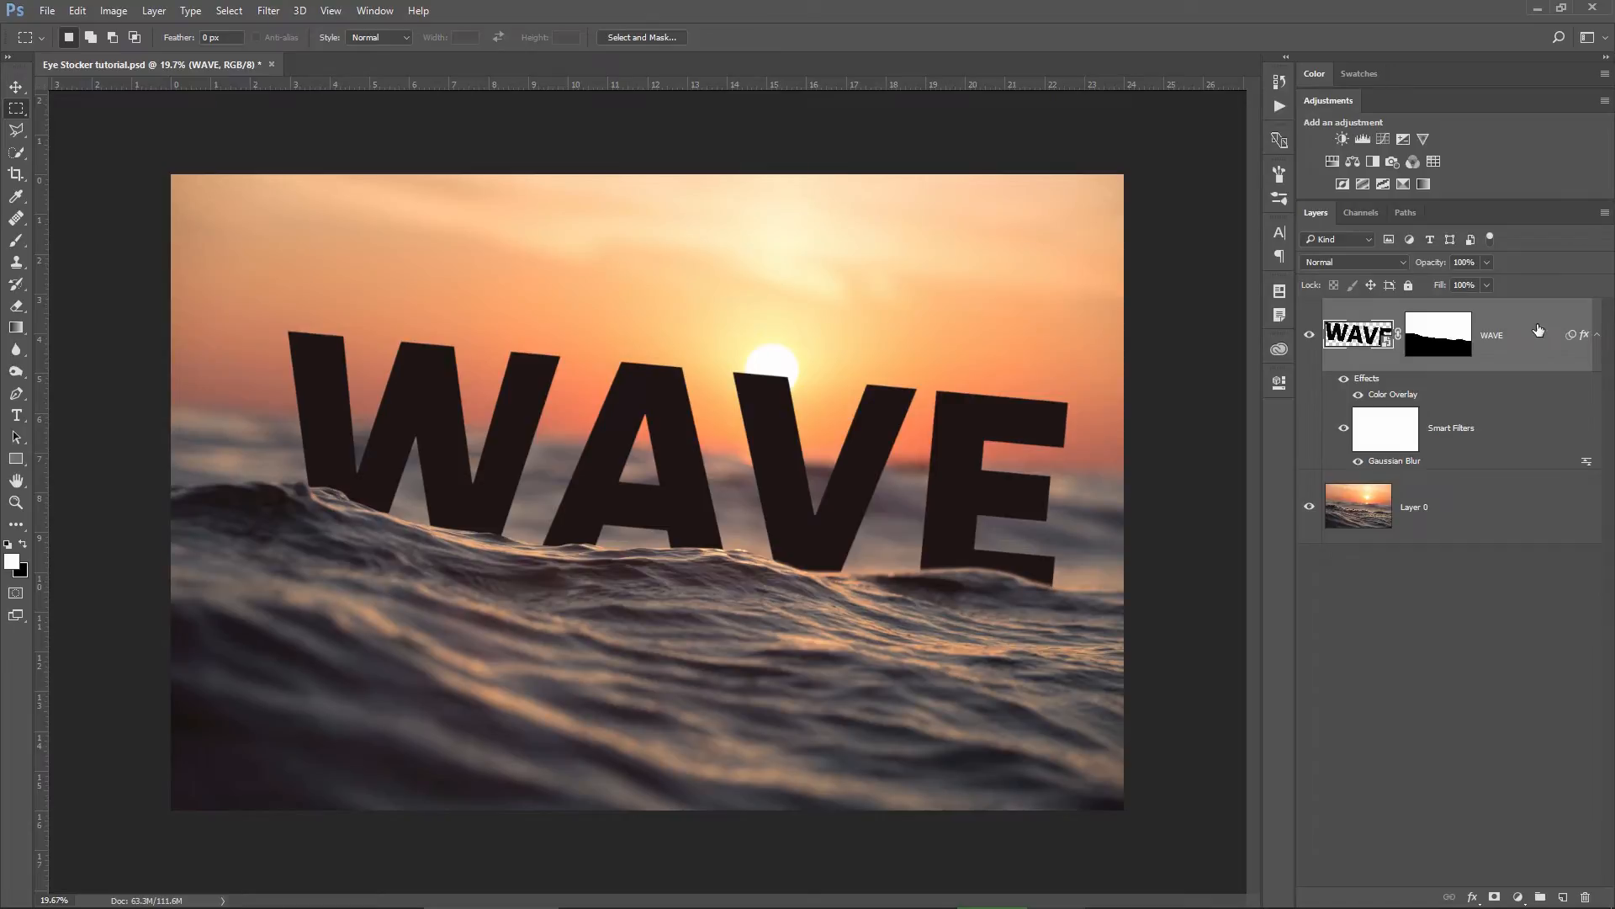
{"action": "key", "text": "ctrl+j"}
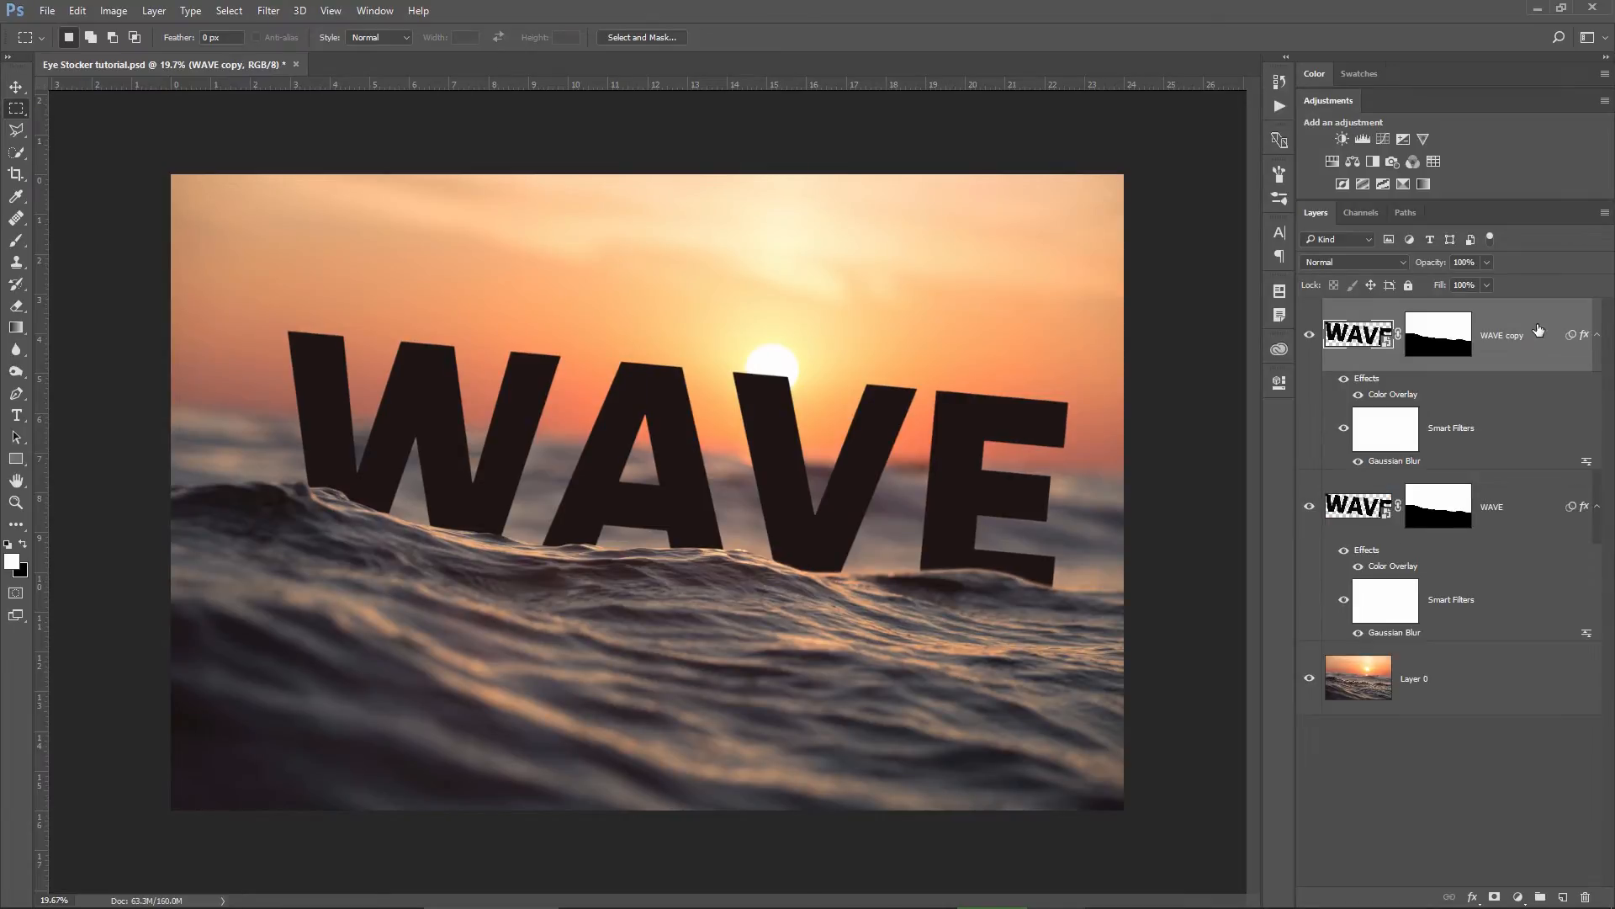
{"action": "right_click", "coordinate": [1437, 333]}
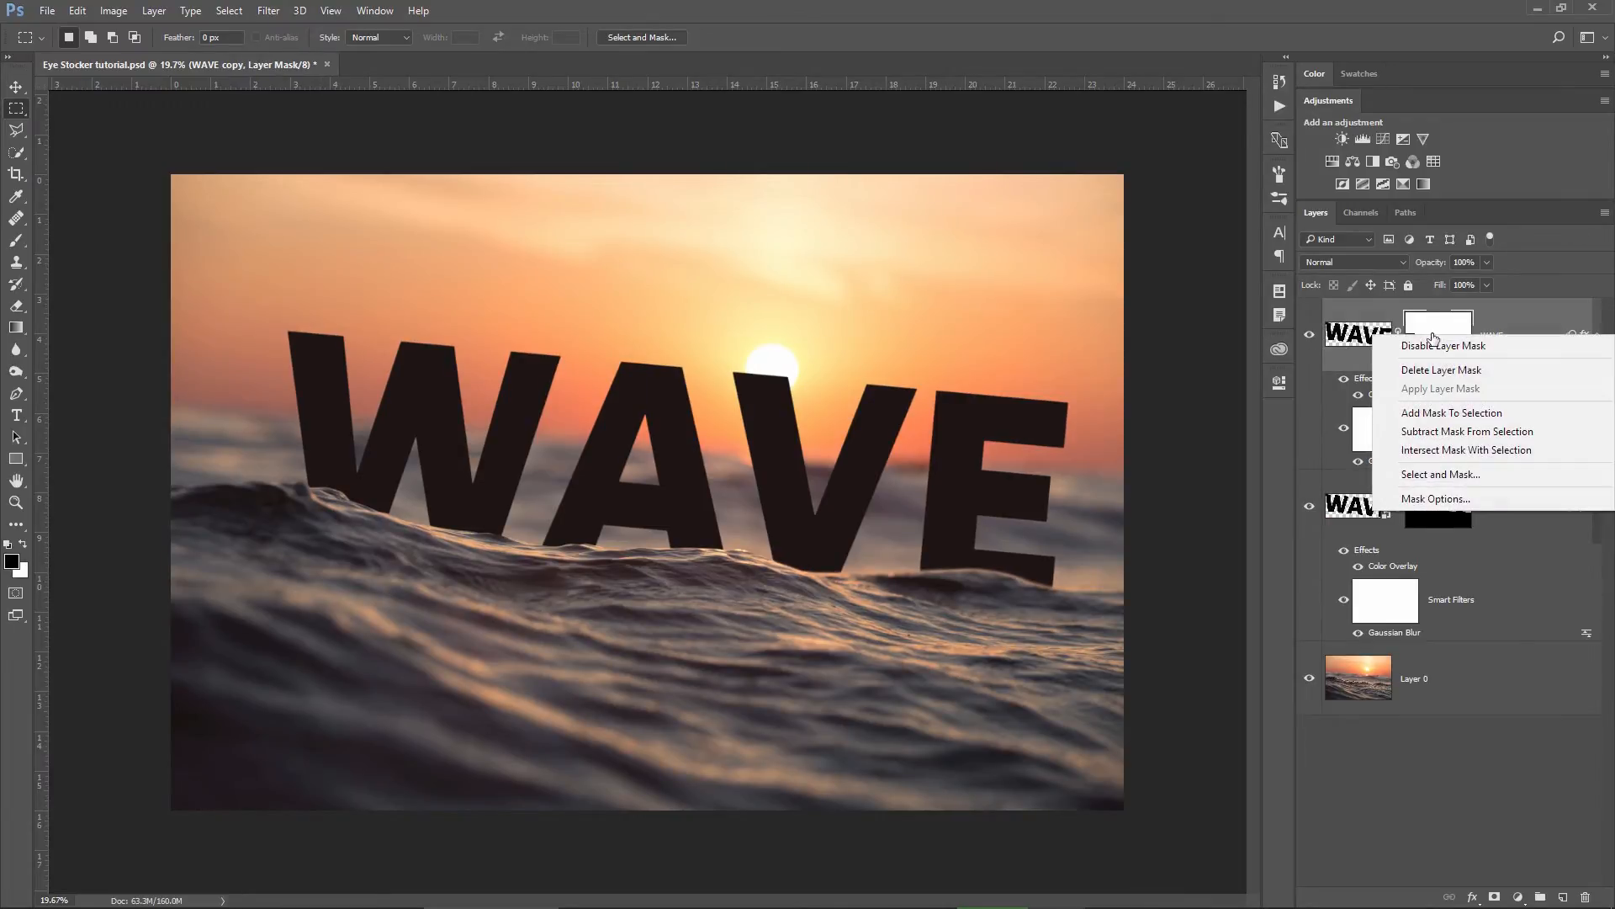
{"action": "left_click", "coordinate": [1440, 369]}
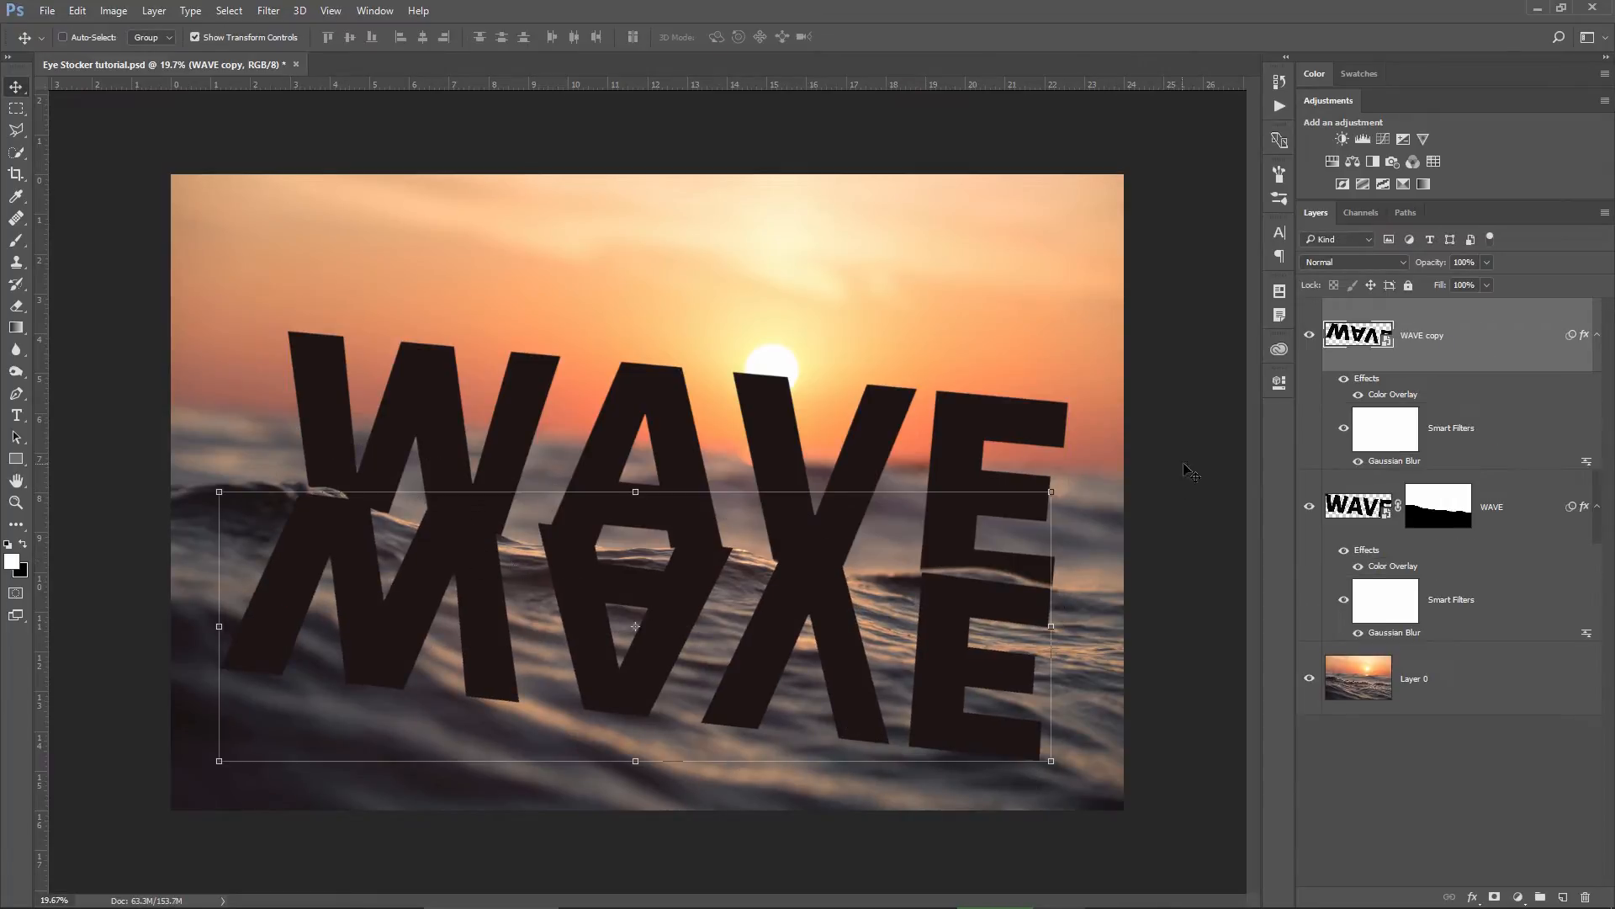
Raise the WAVE copy's Gaussian Blur radius to 135 and confirm the reshaped reflection.
{"action": "double_click", "coordinate": [1393, 461]}
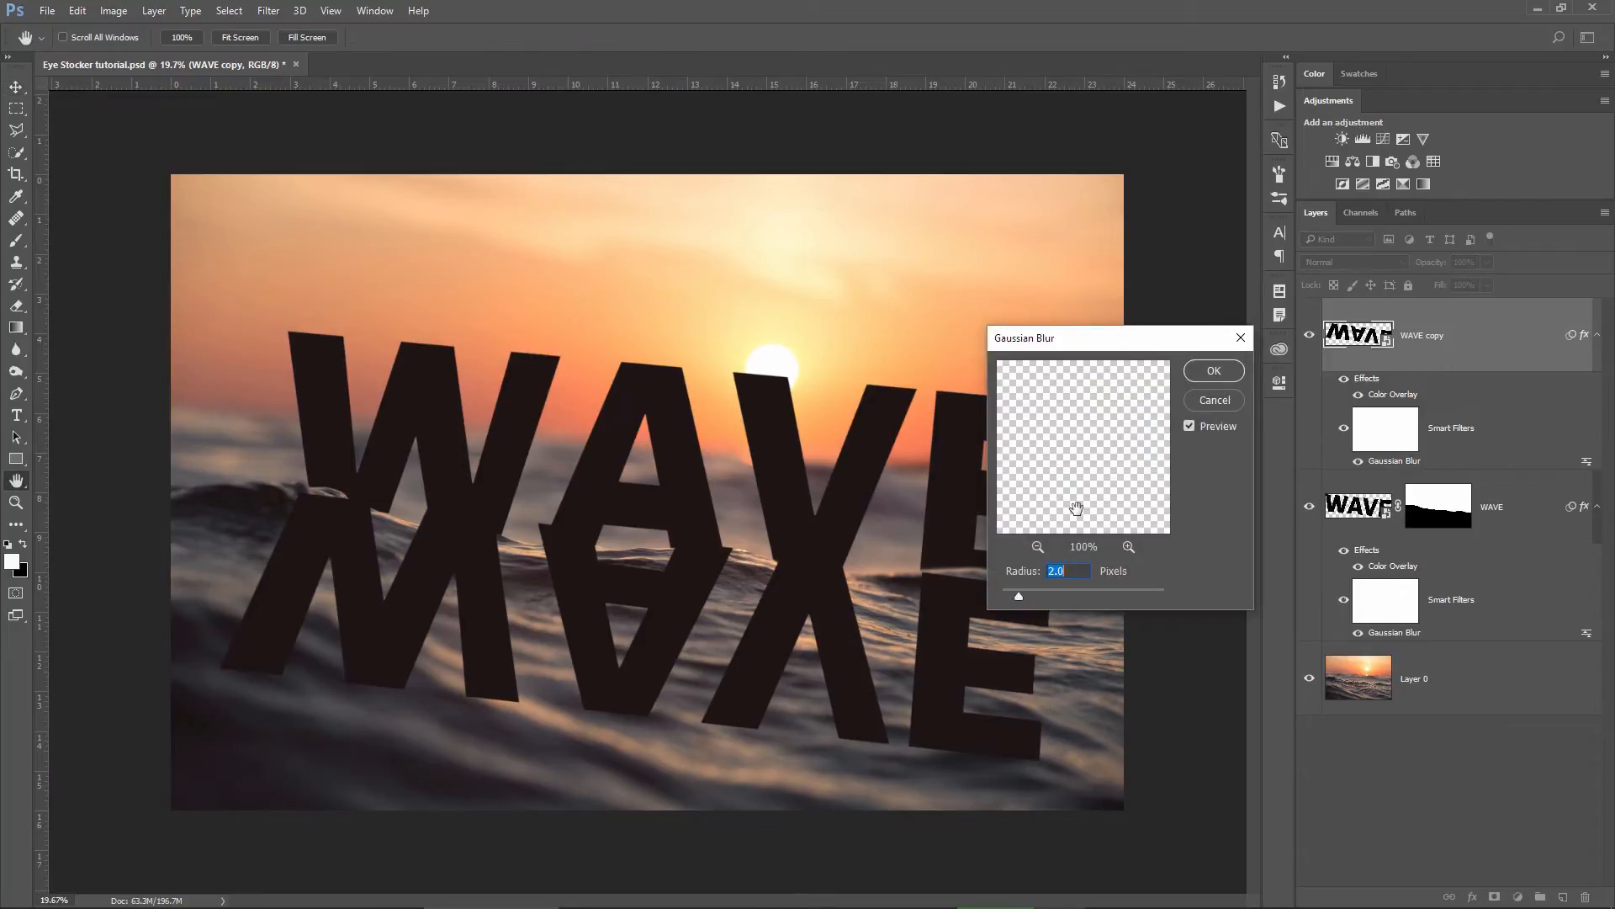
{"action": "mouse_move", "coordinate": [1059, 594]}
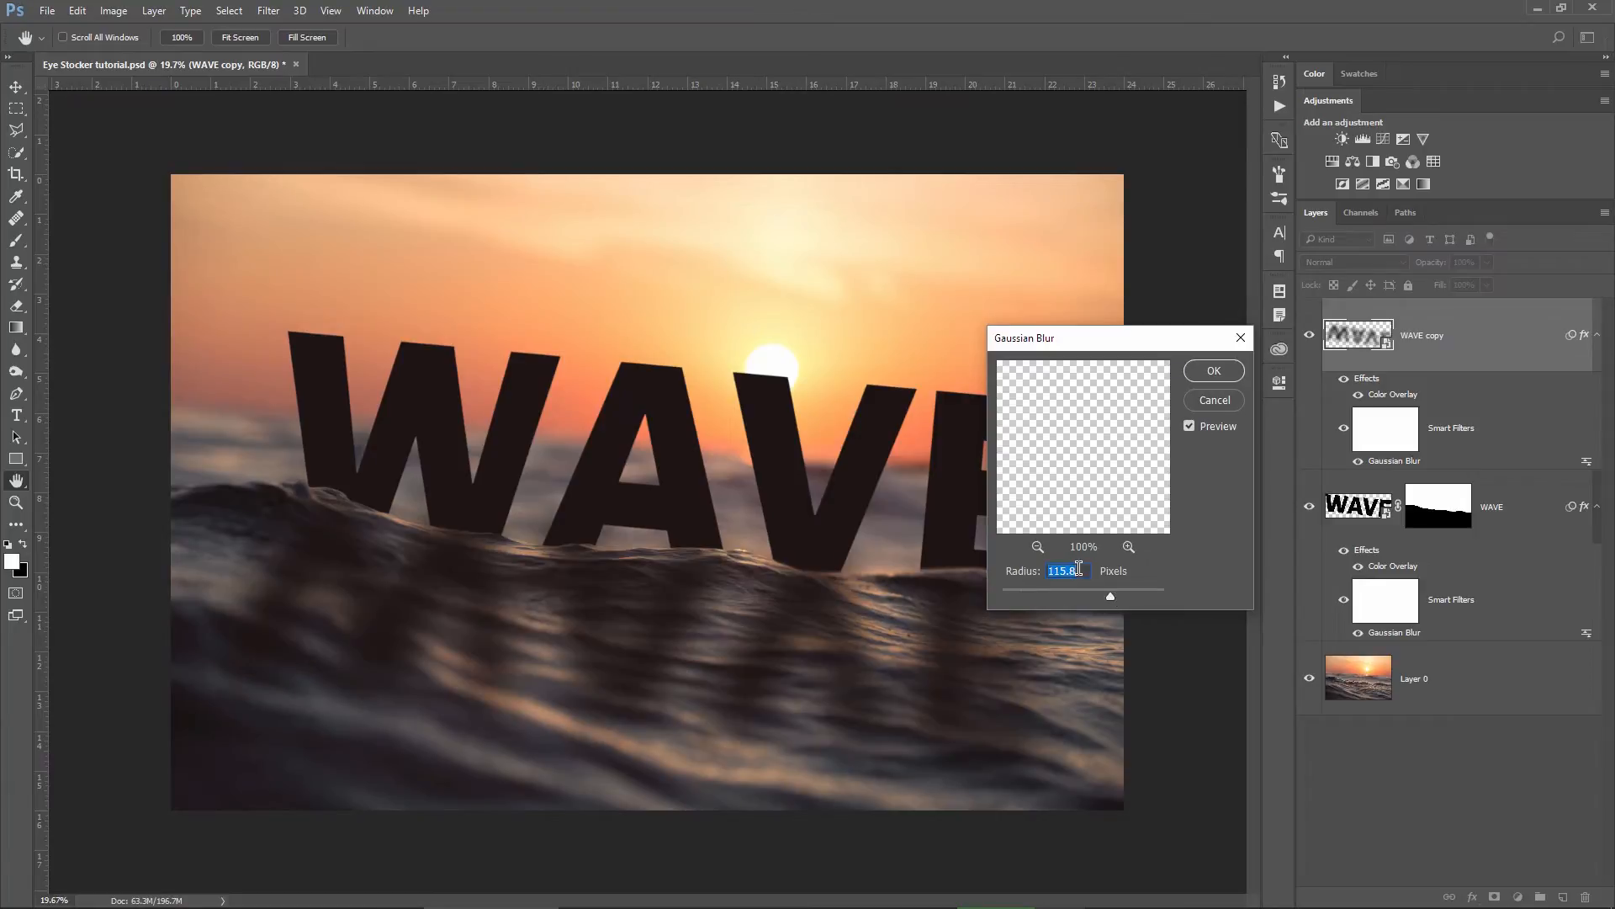
{"action": "type", "text": "135"}
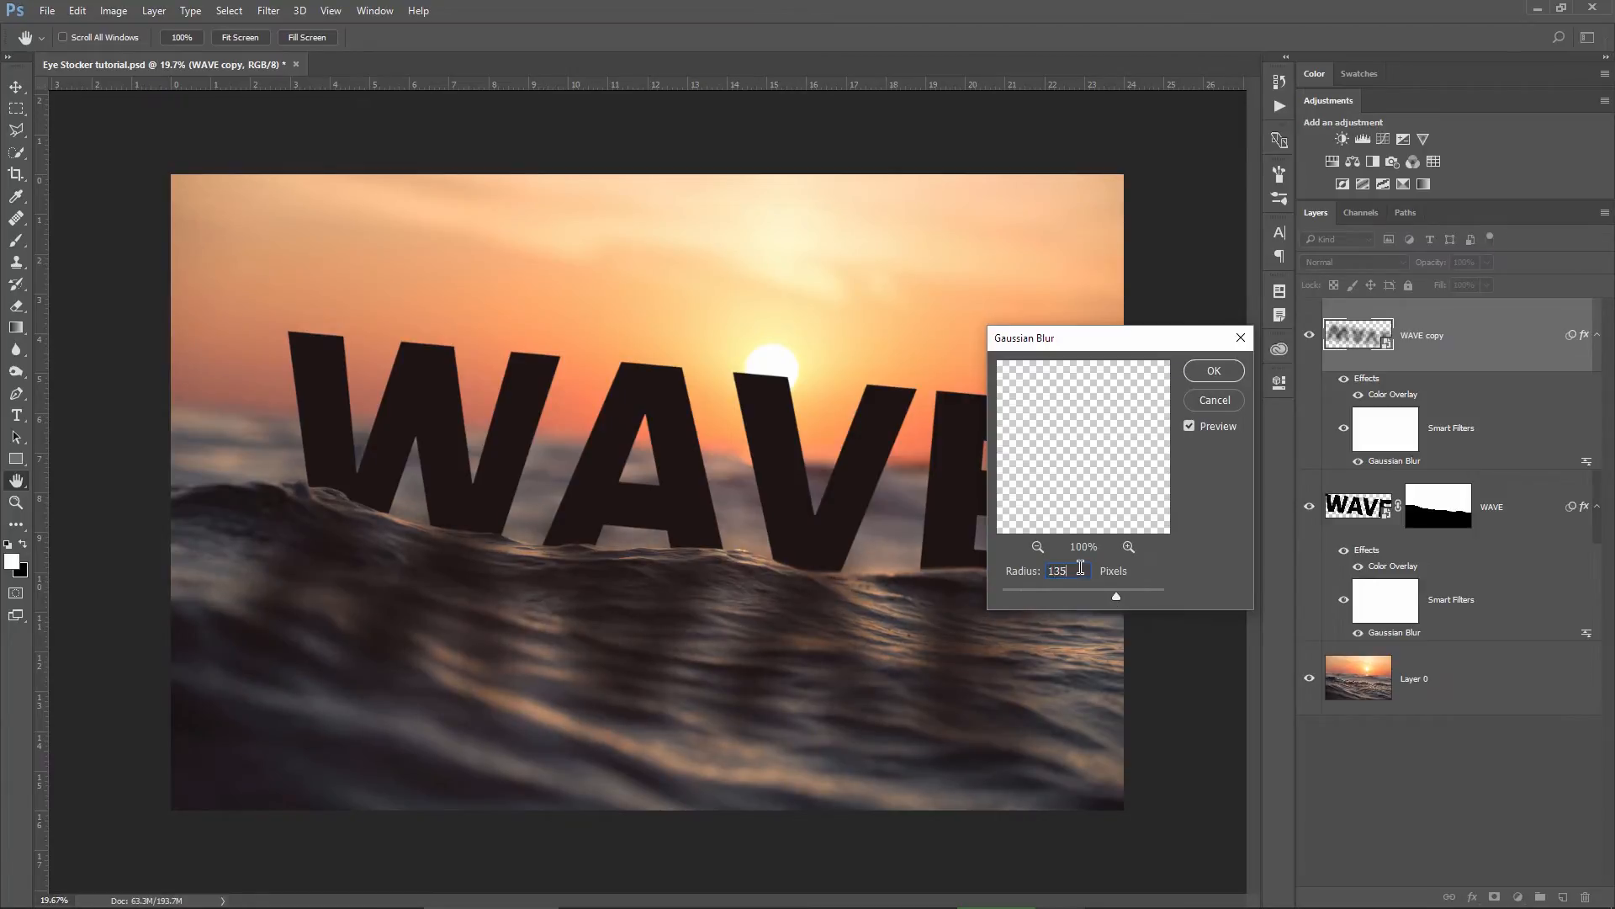
{"action": "left_click", "coordinate": [1214, 370]}
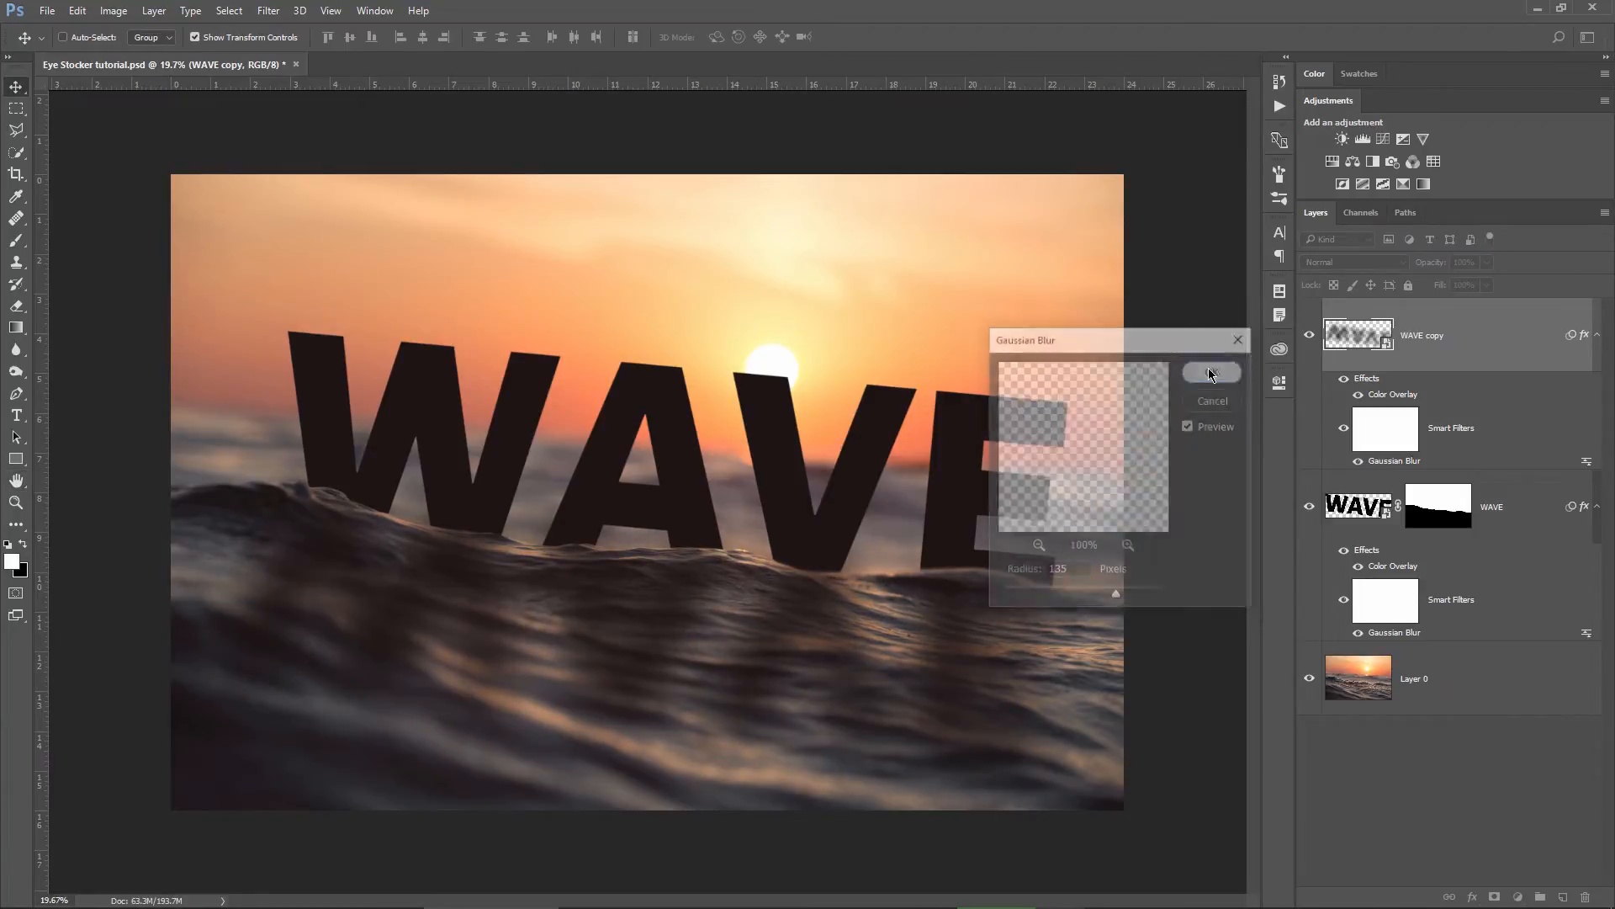
{"action": "left_click", "coordinate": [1211, 372]}
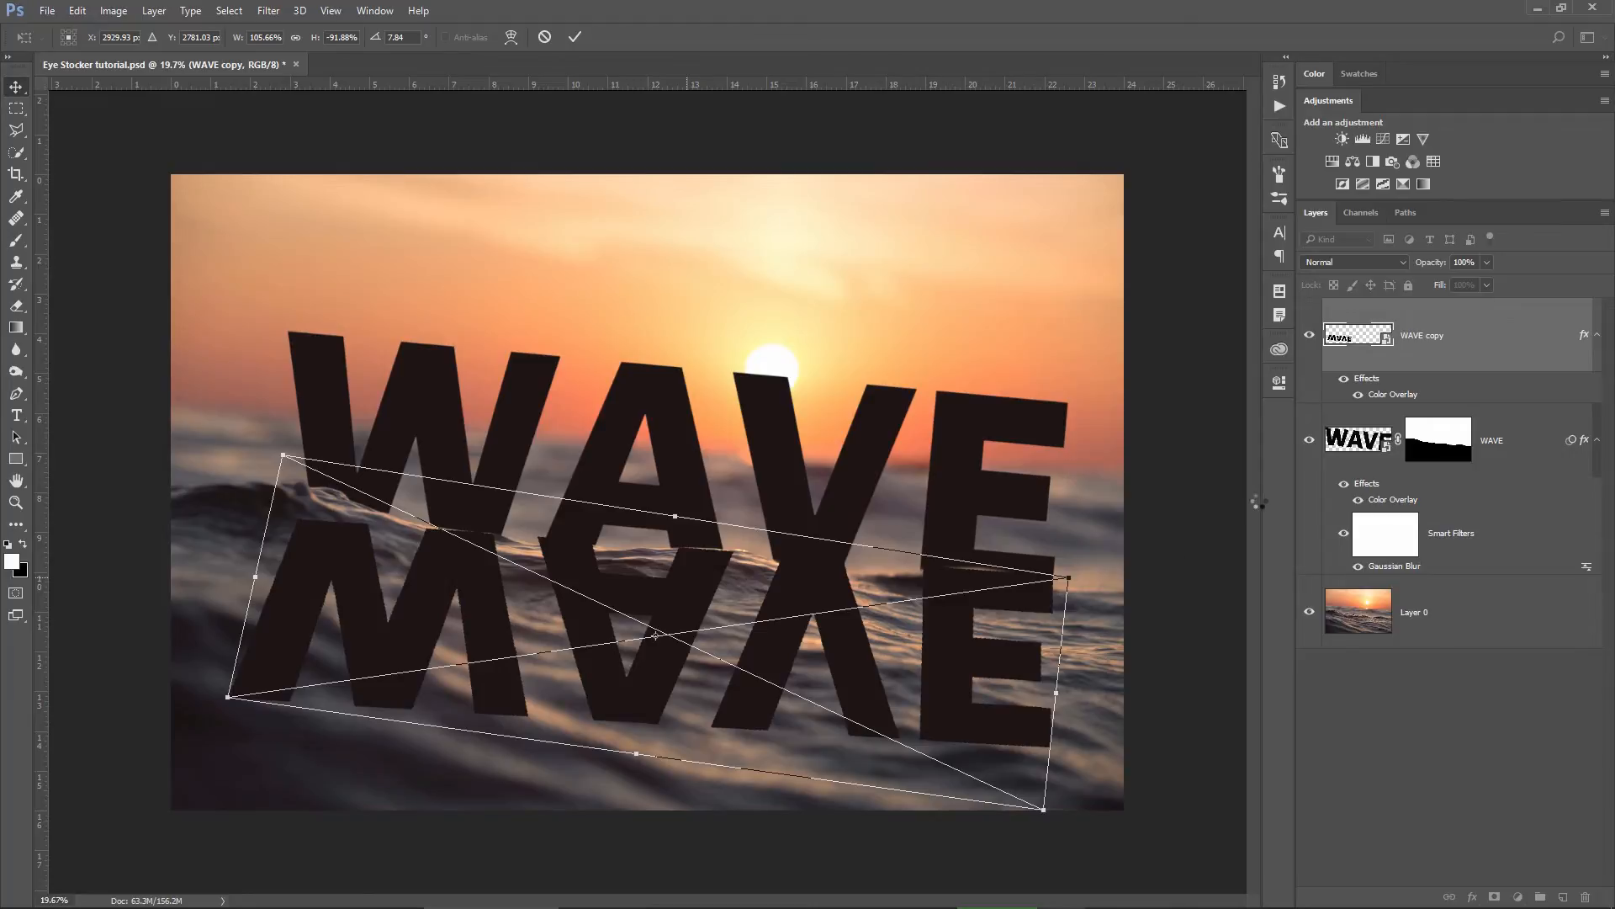
{"action": "left_click", "coordinate": [575, 35]}
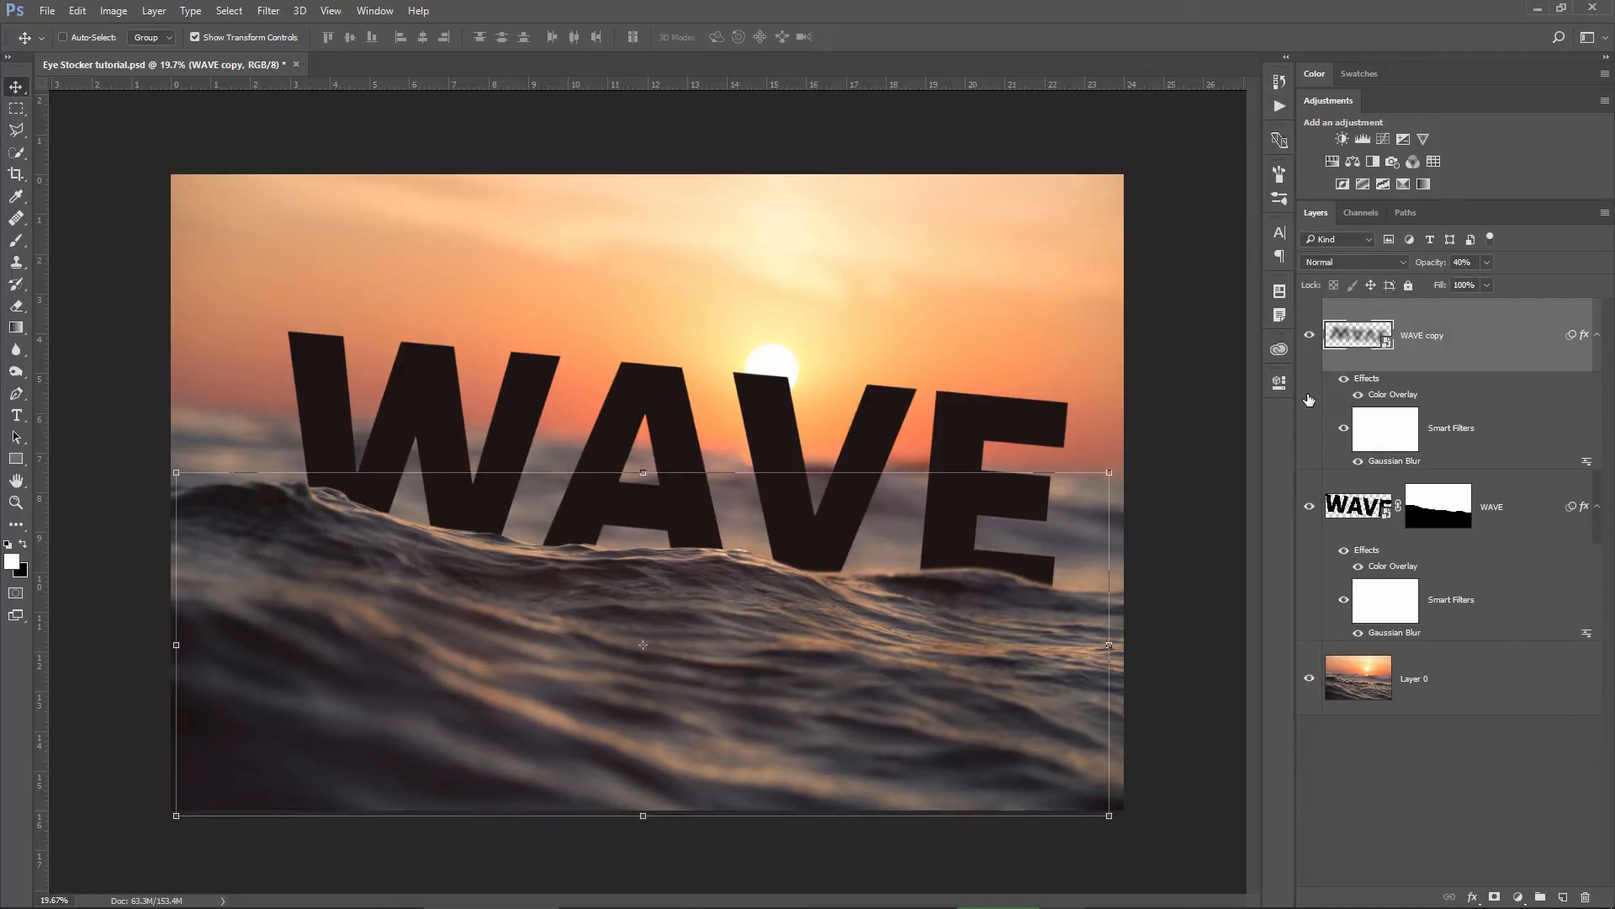
Create a Gradient Fill layer with yellow and red stops fading to transparent.
{"action": "left_click", "coordinate": [1492, 895]}
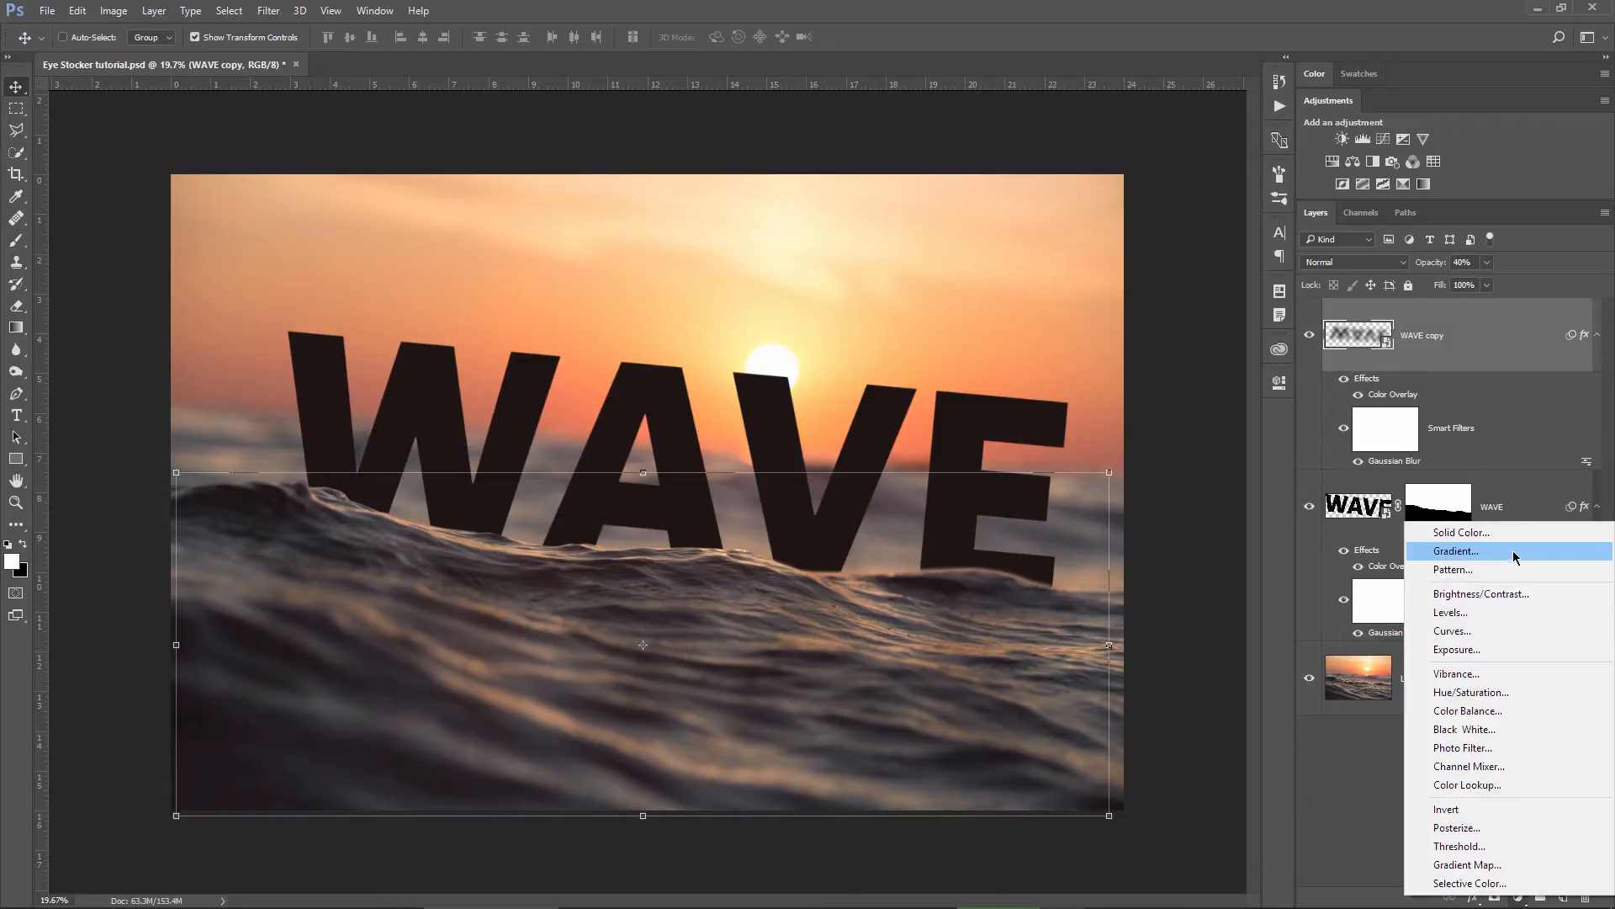
{"action": "left_click", "coordinate": [1454, 550]}
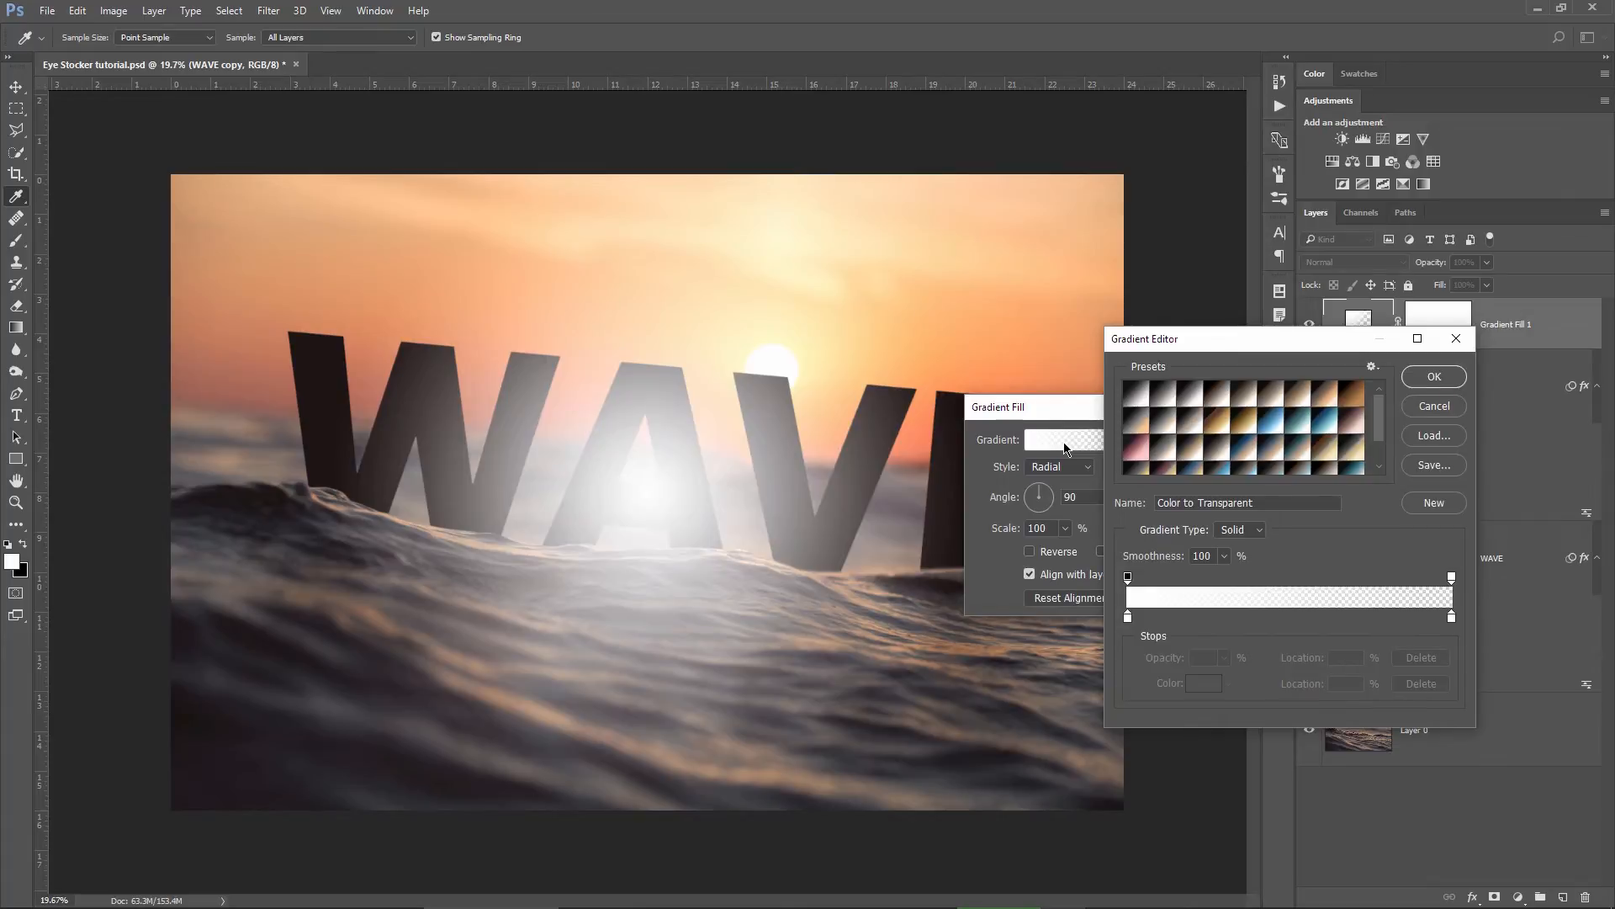
{"action": "mouse_move", "coordinate": [1210, 636]}
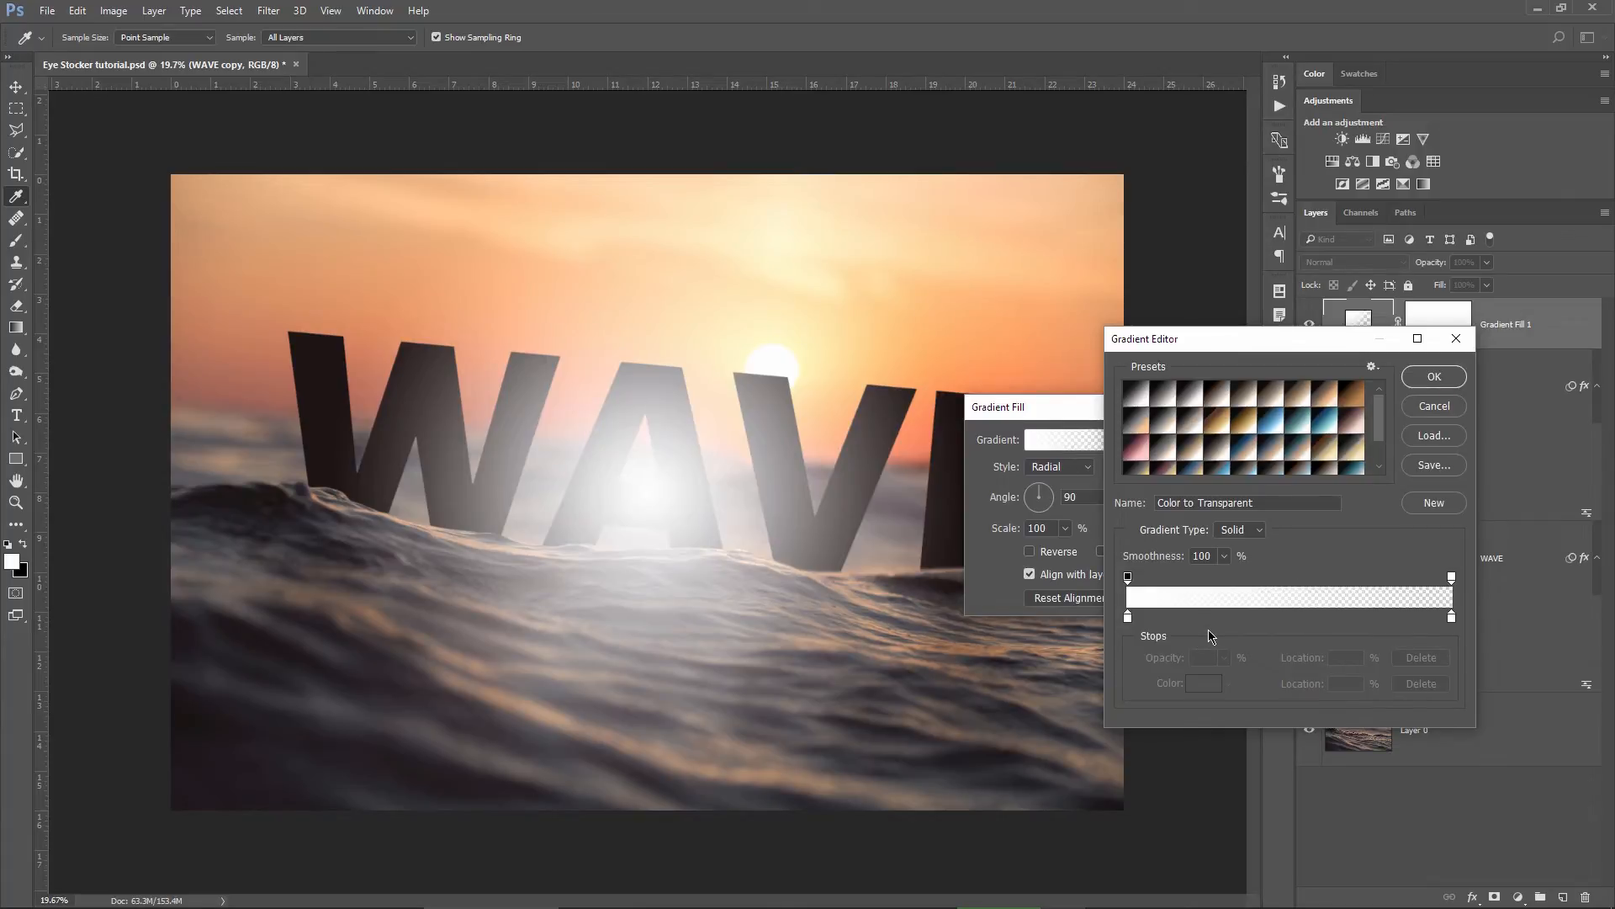
{"action": "left_click", "coordinate": [1452, 579]}
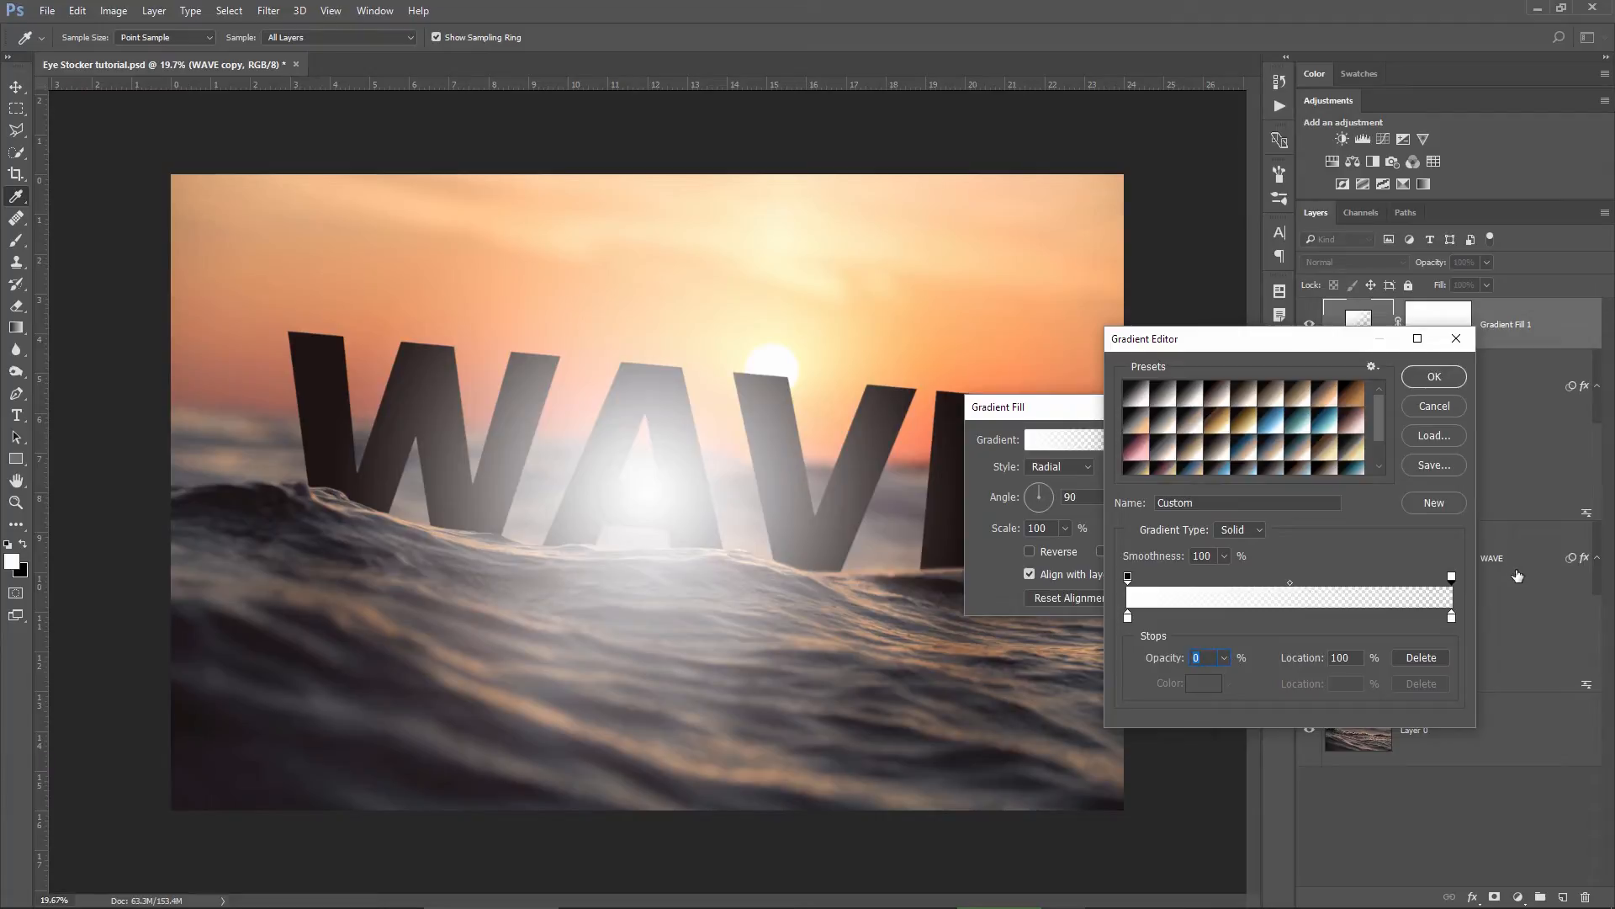
{"action": "mouse_move", "coordinate": [1172, 580]}
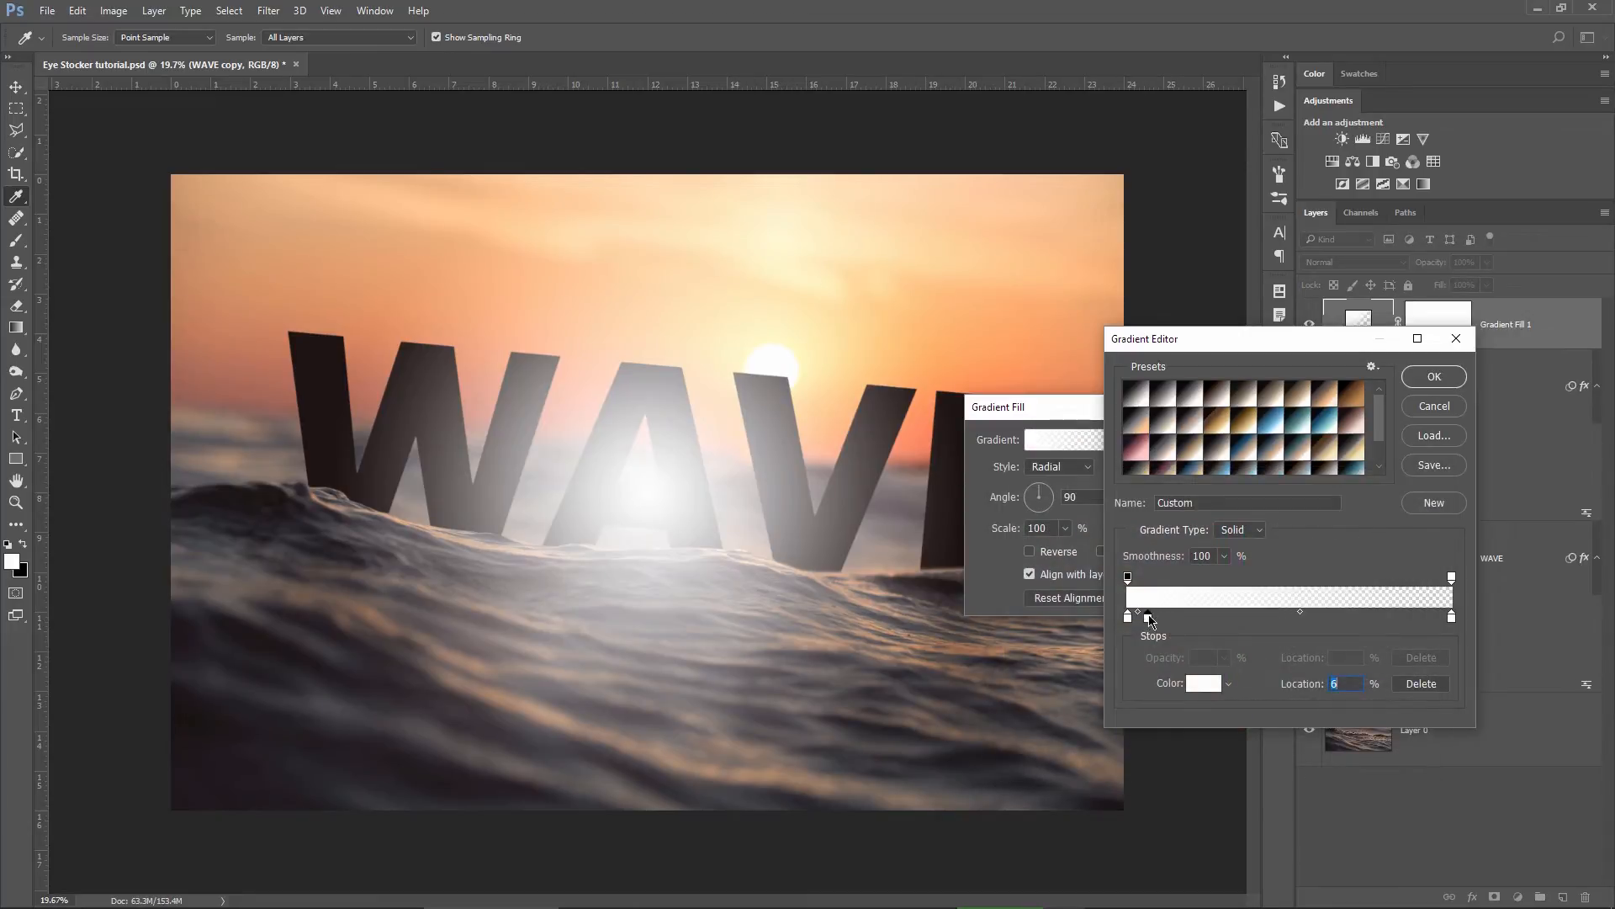
{"action": "left_click", "coordinate": [1200, 683]}
{"action": "type", "text": "ffea00"}
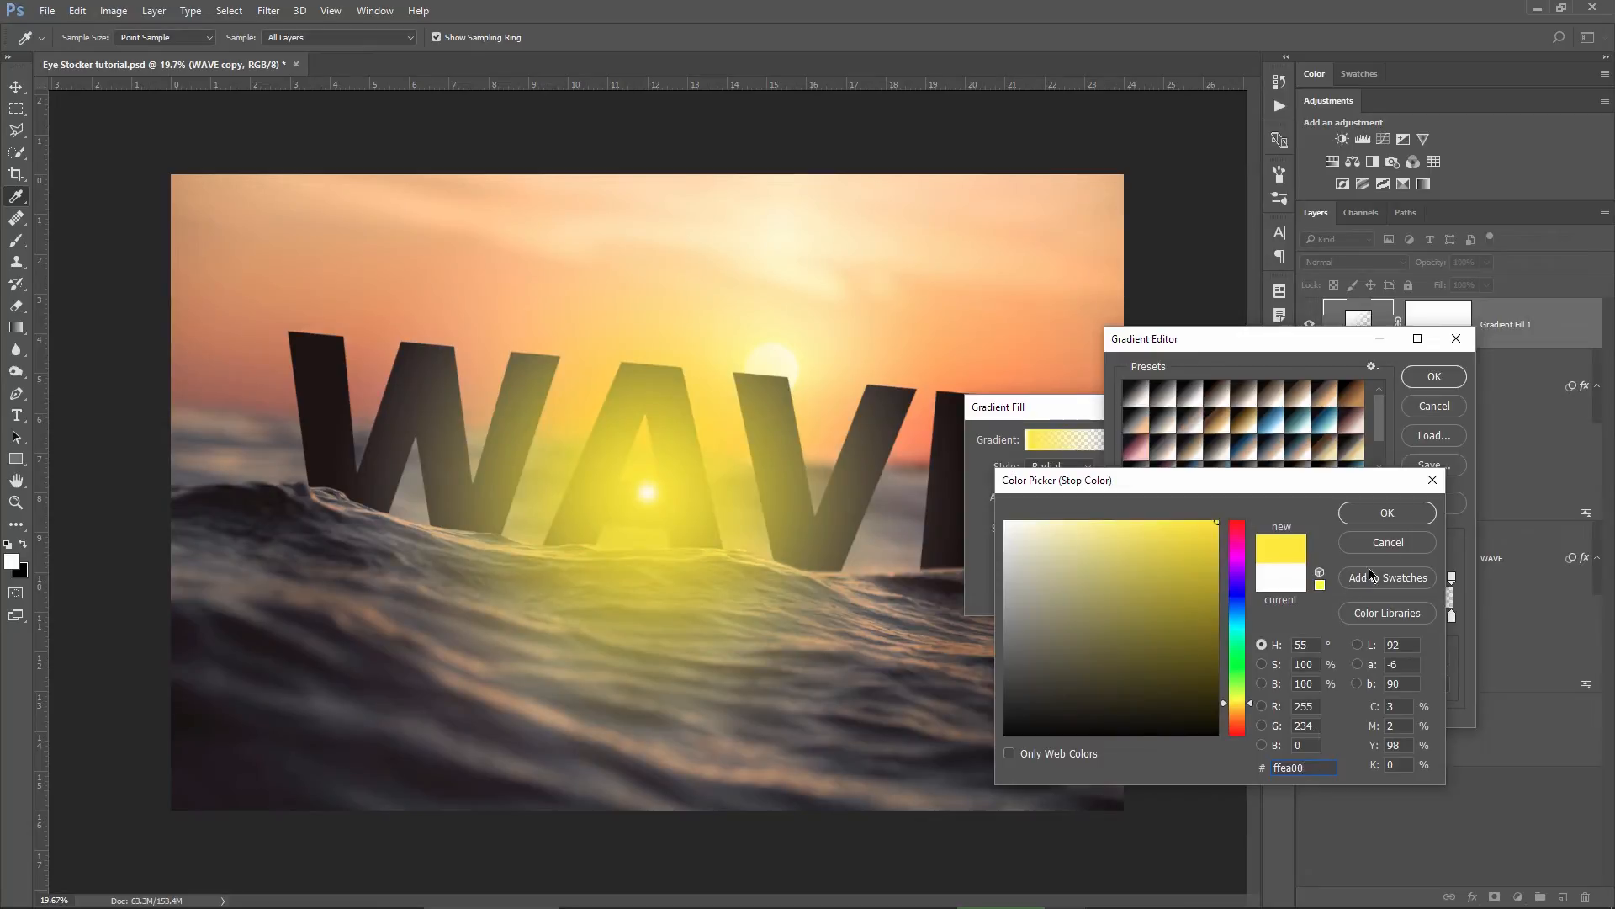
{"action": "left_click", "coordinate": [1386, 512]}
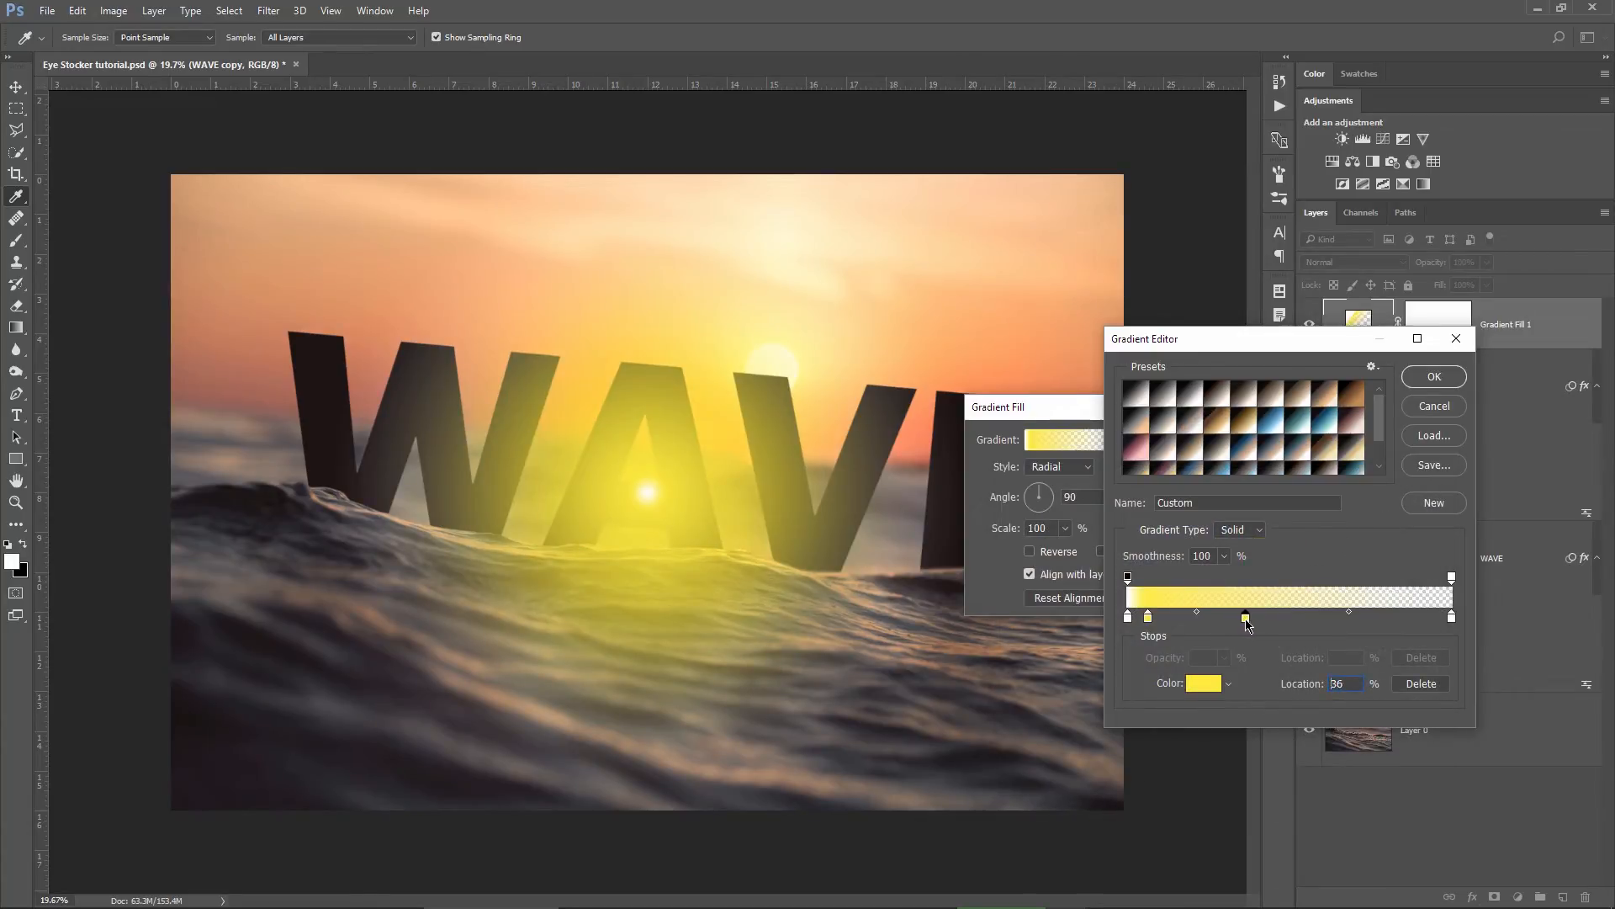
{"action": "left_click", "coordinate": [1202, 684]}
{"action": "type", "text": "ff002a"}
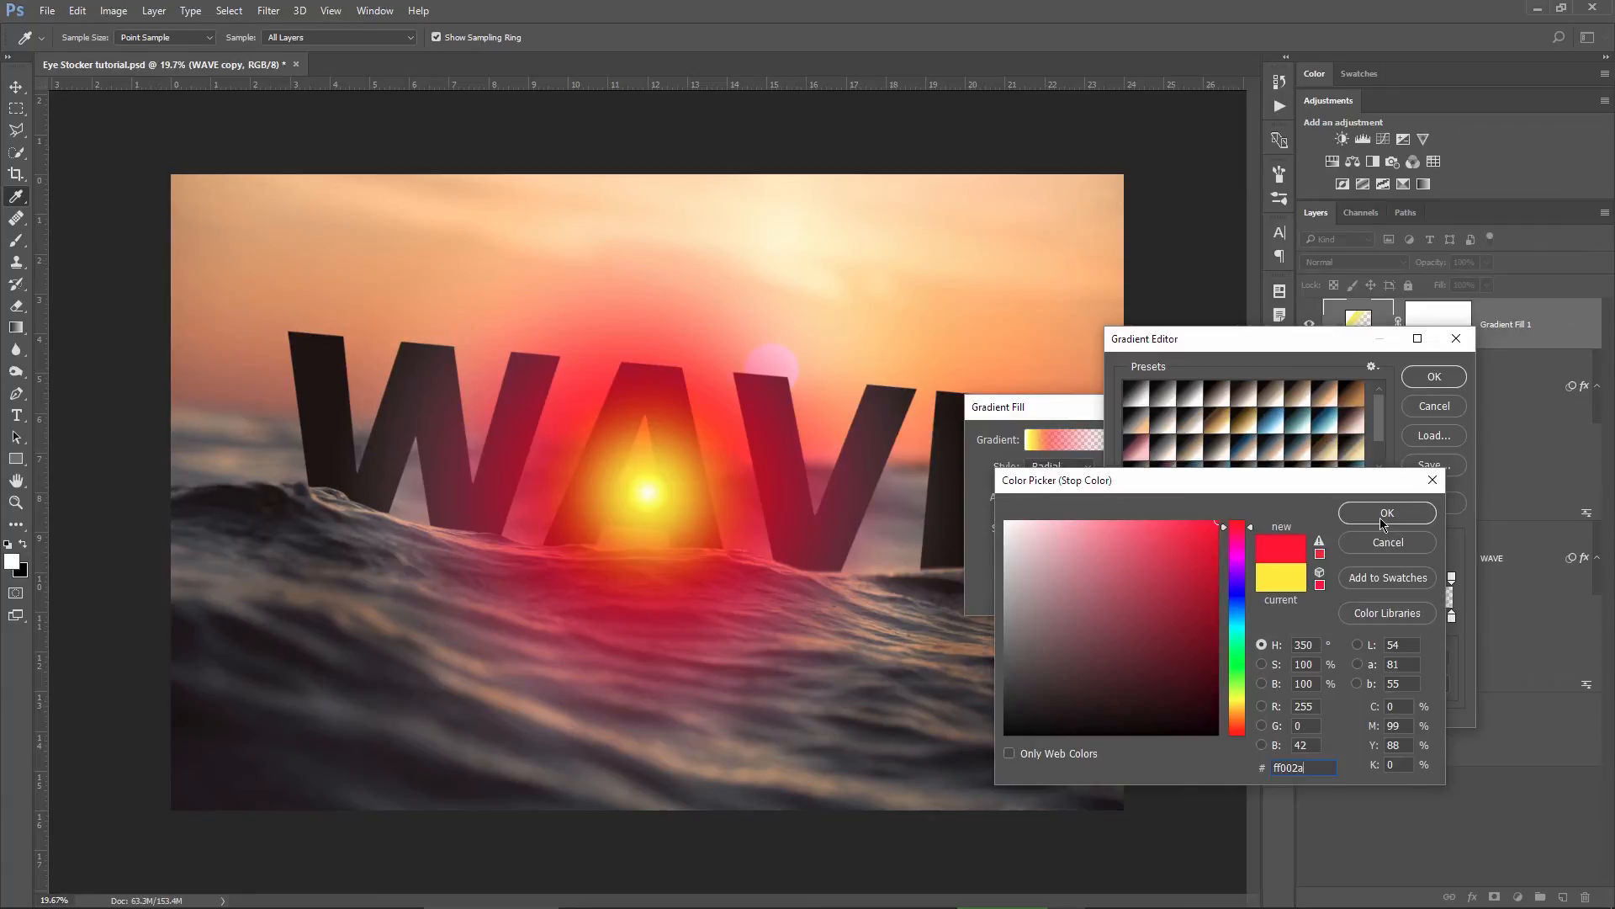
{"action": "left_click", "coordinate": [1386, 513]}
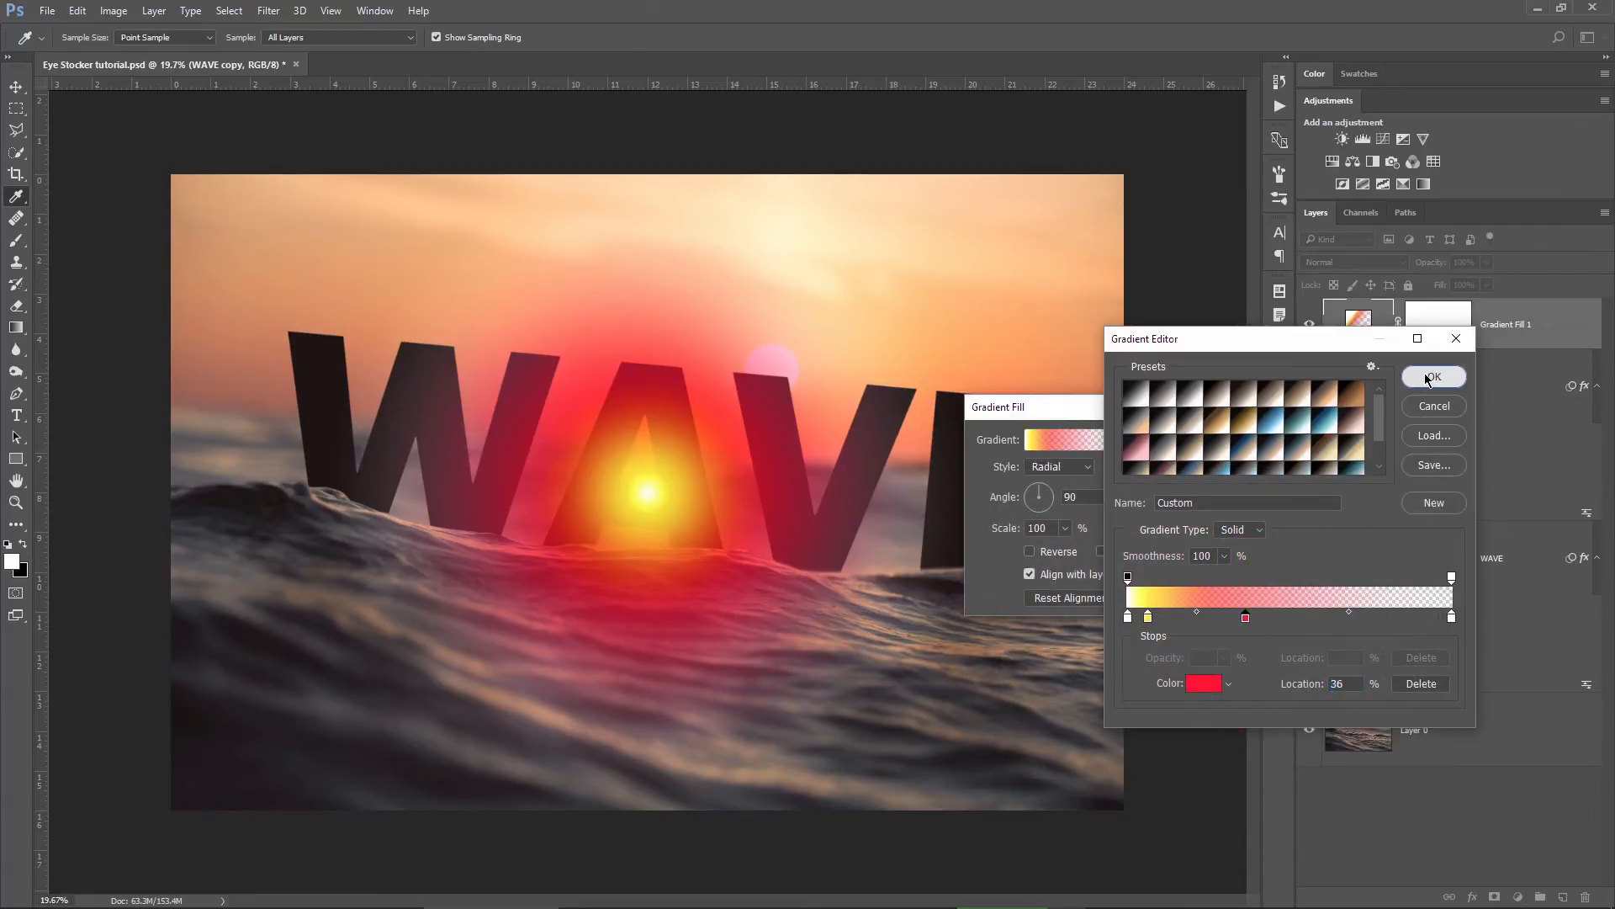
{"action": "left_click", "coordinate": [1432, 375]}
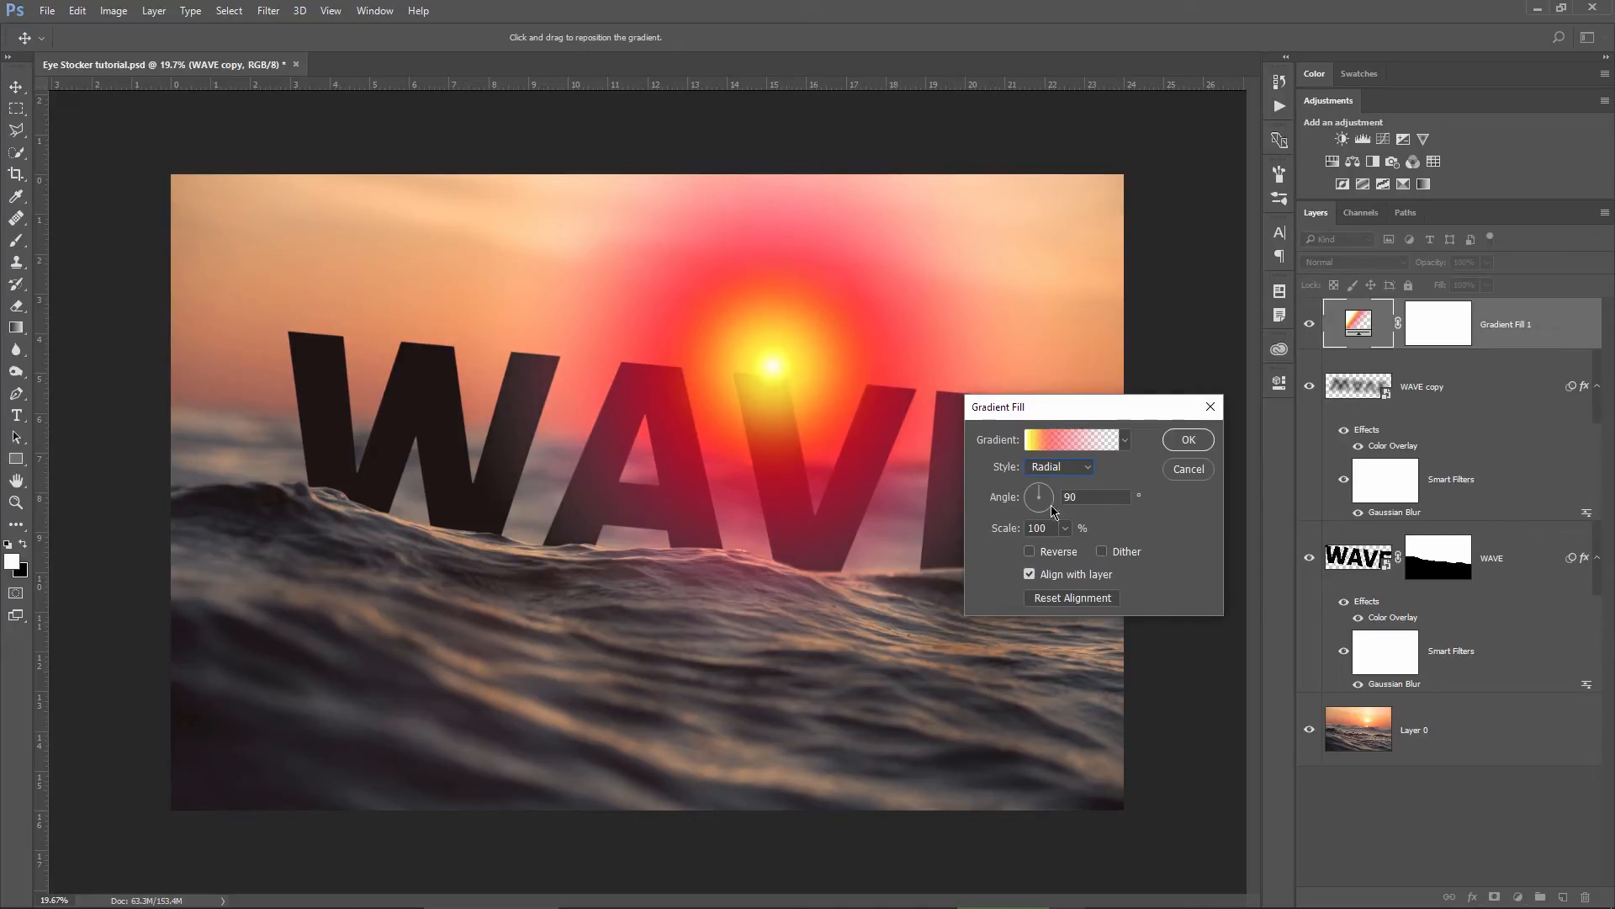
Set the gradient scale to 320%, enable Dither and apply the fill.
{"action": "triple_click", "coordinate": [1038, 527]}
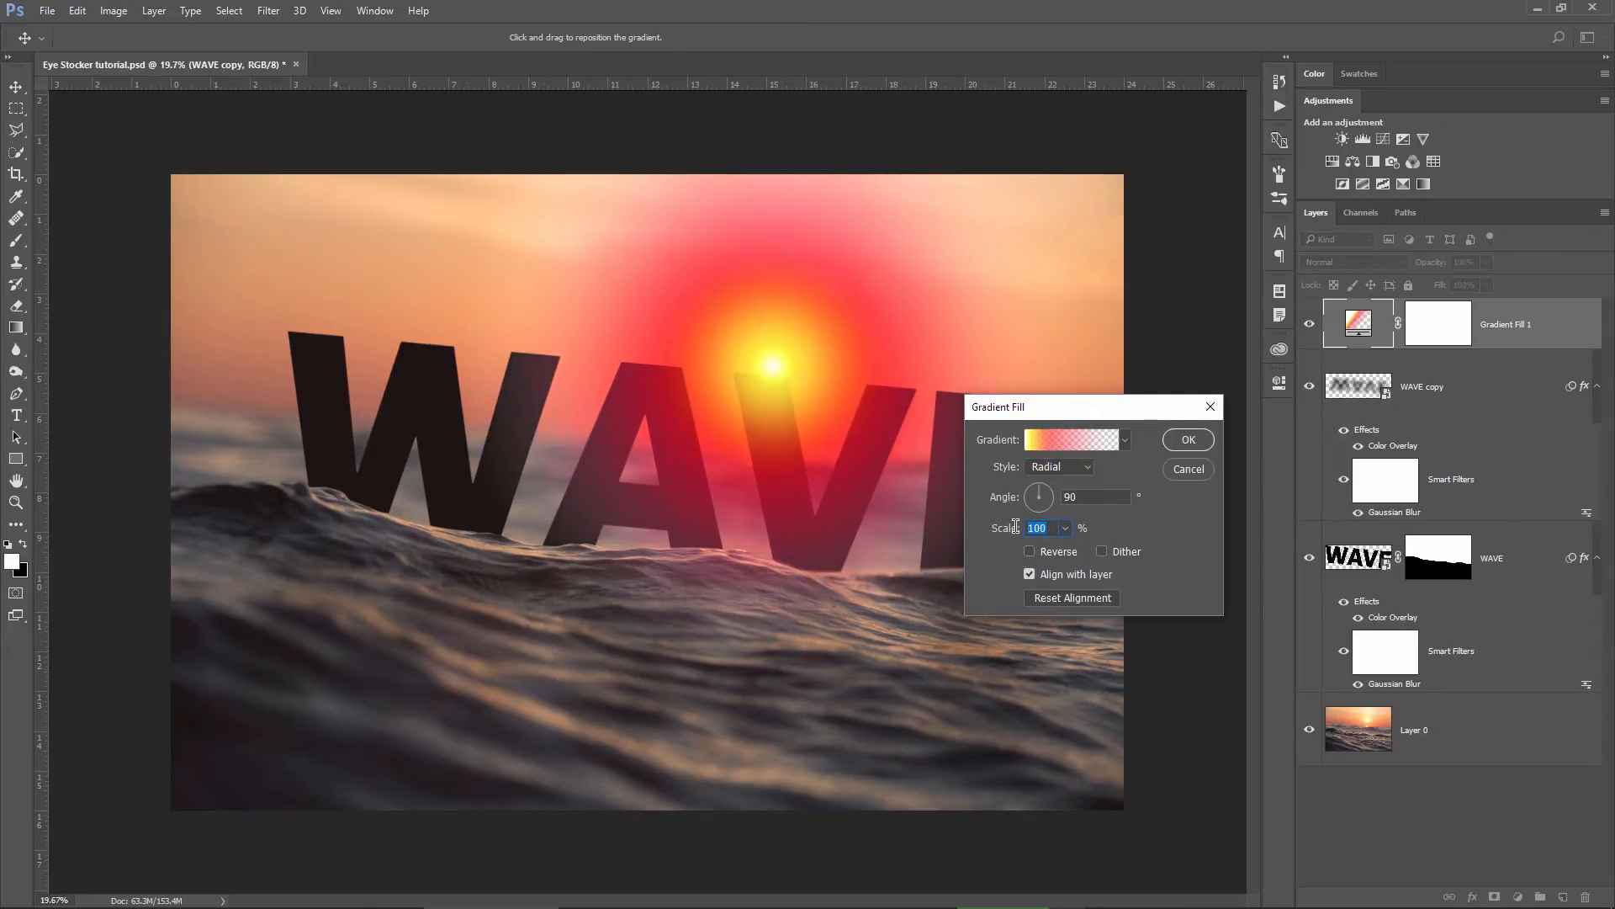
{"action": "type", "text": "320"}
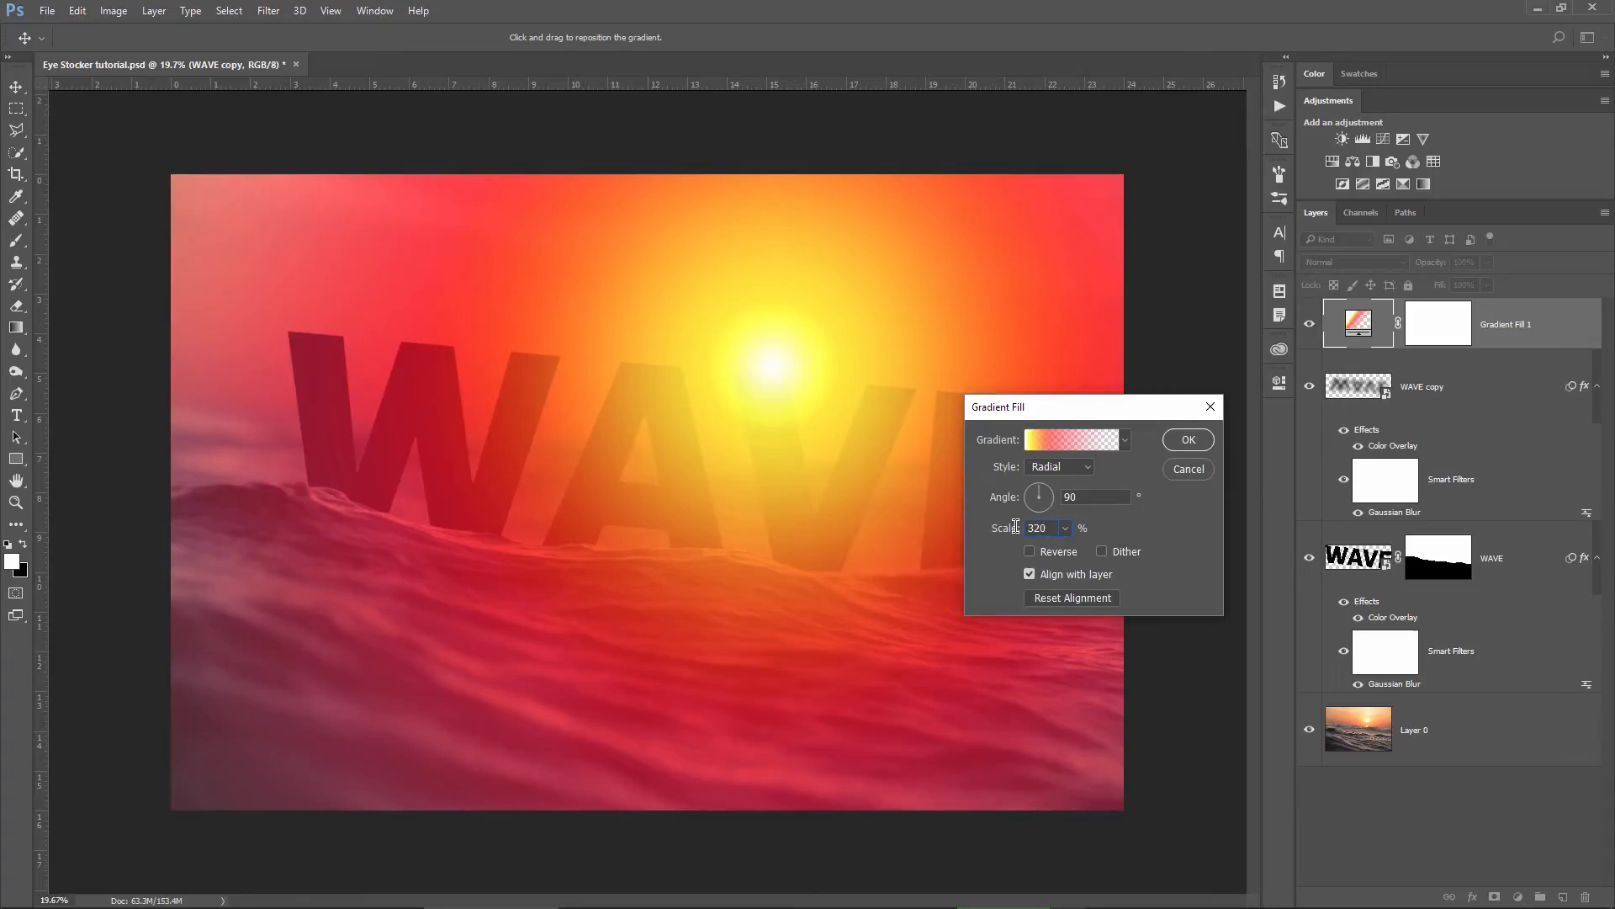
{"action": "left_click", "coordinate": [1101, 552]}
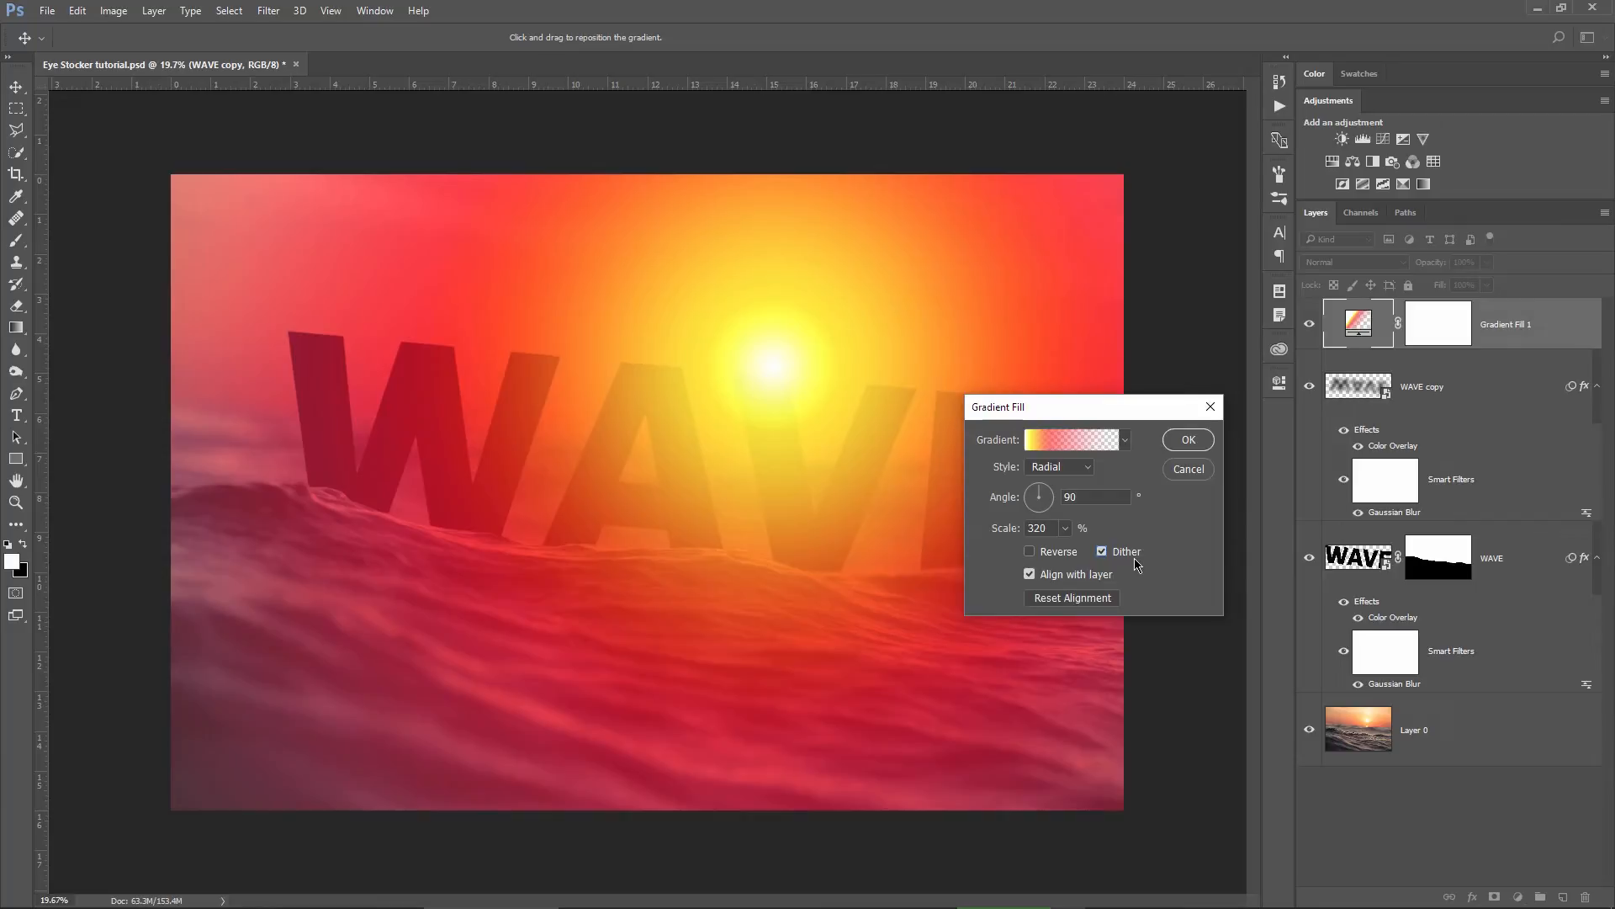
{"action": "mouse_move", "coordinate": [1127, 552]}
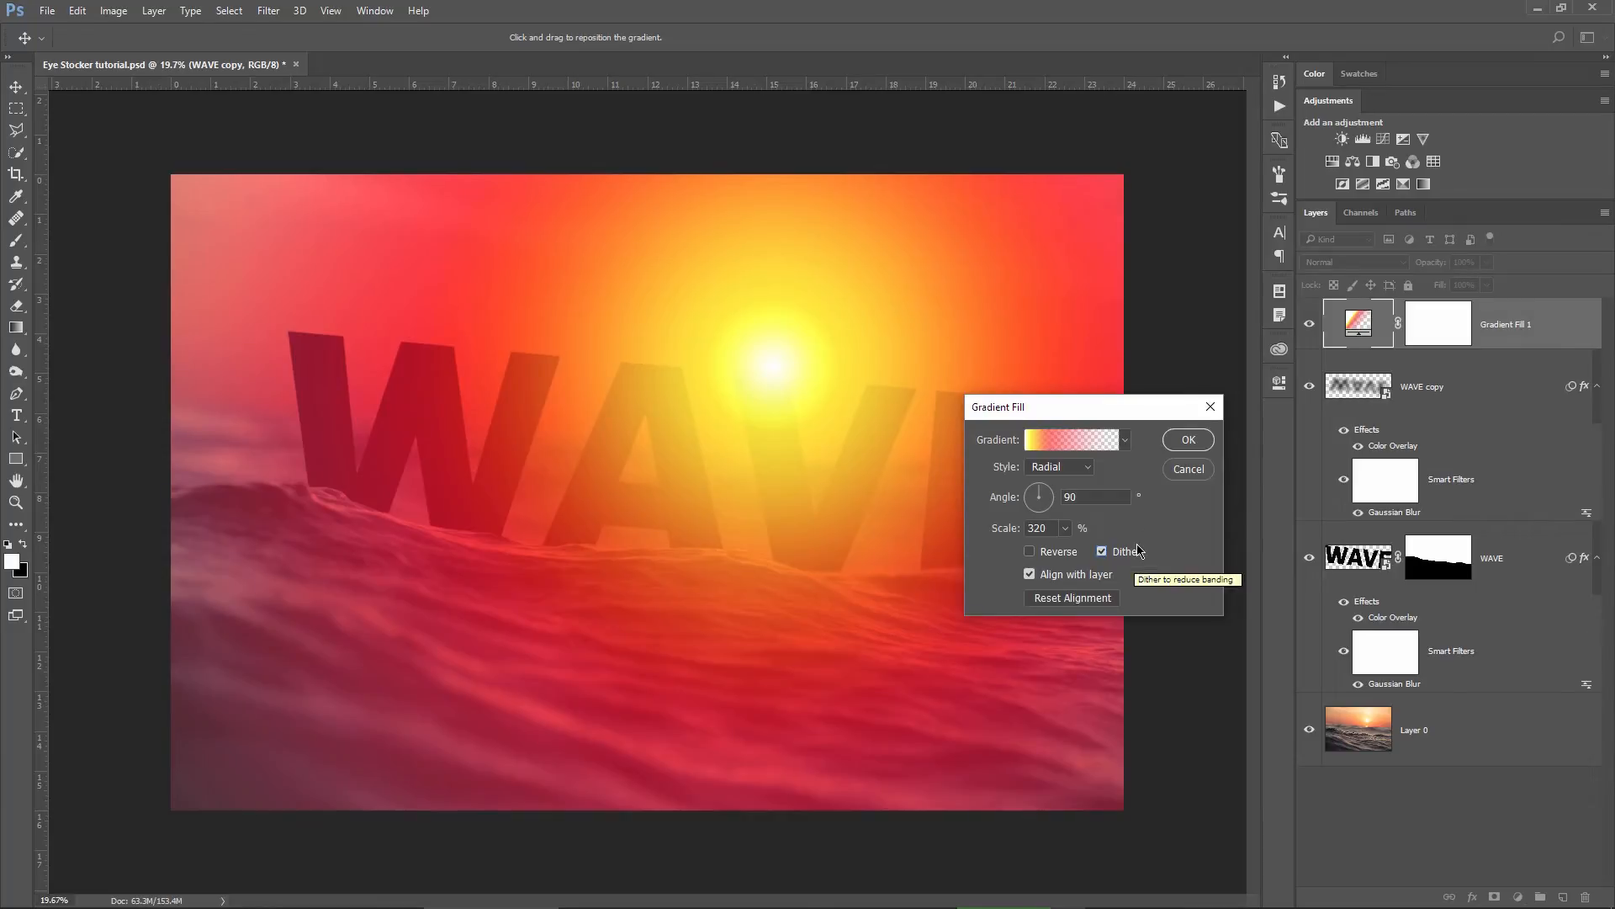
{"action": "left_click", "coordinate": [1186, 439]}
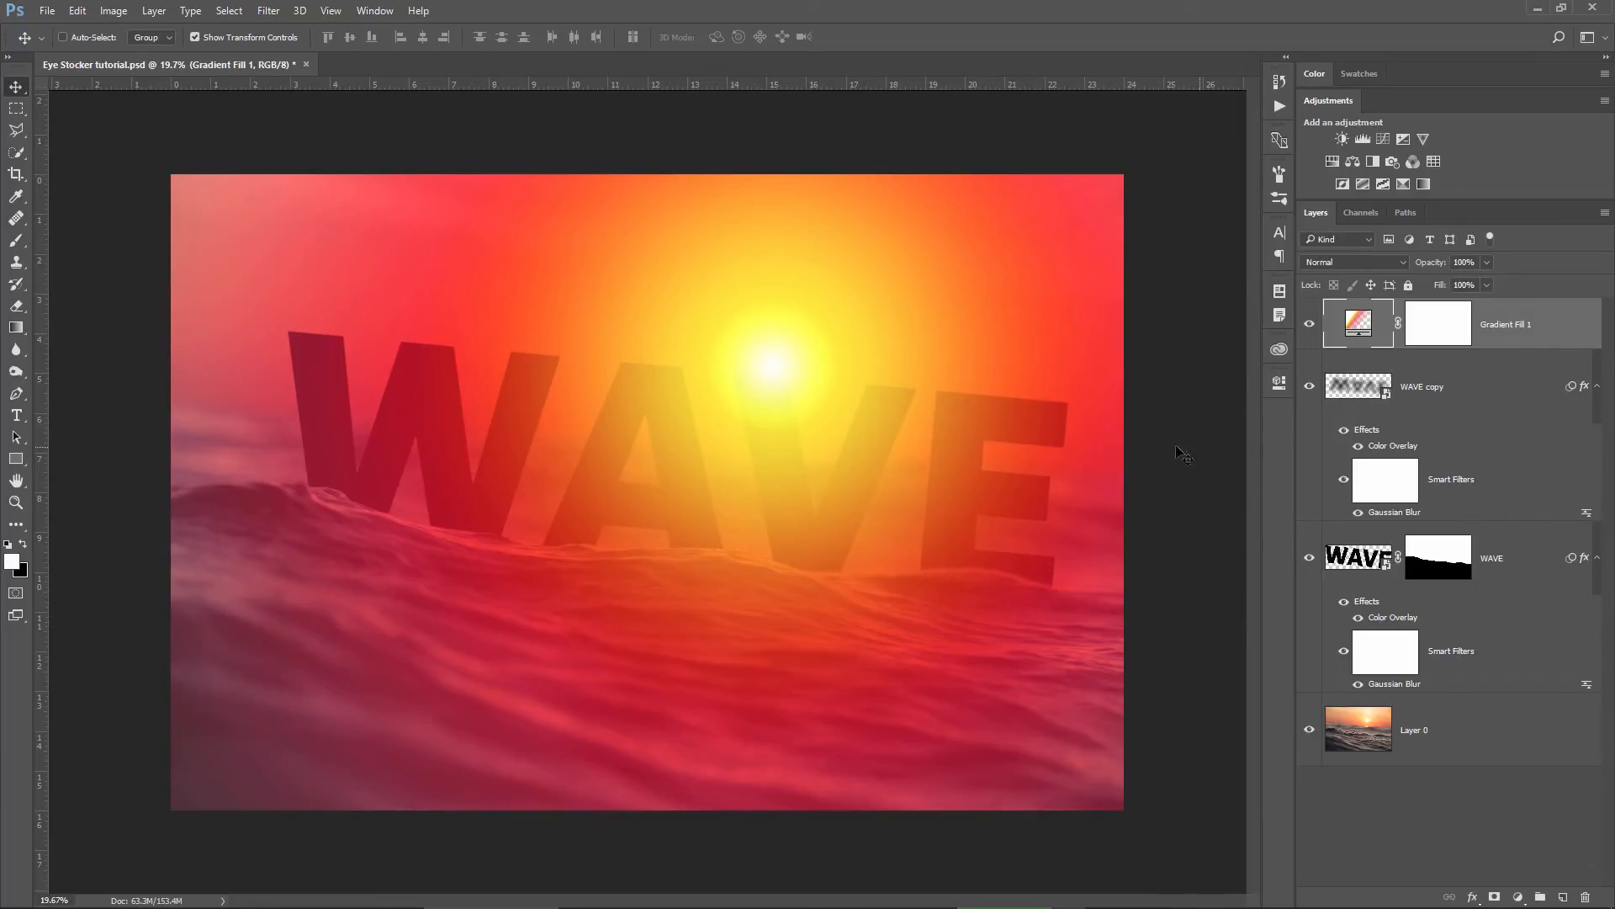
Set the gradient layer to Screen at 60% opacity and rename it 'Glow'.
{"action": "left_click", "coordinate": [1355, 262]}
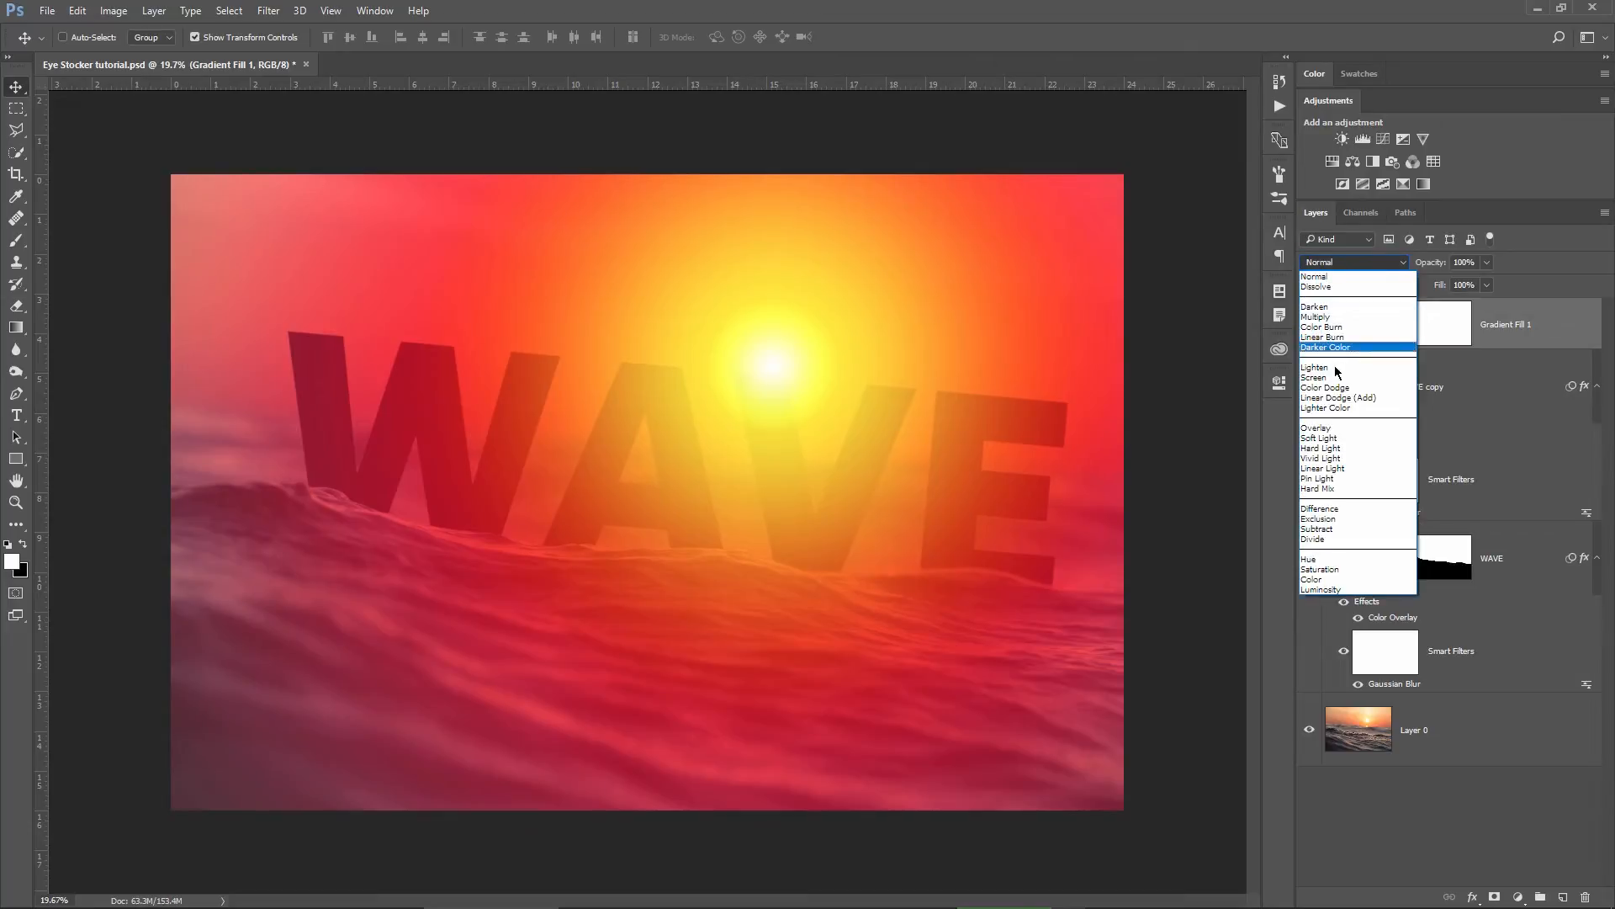
{"action": "left_click", "coordinate": [1314, 367]}
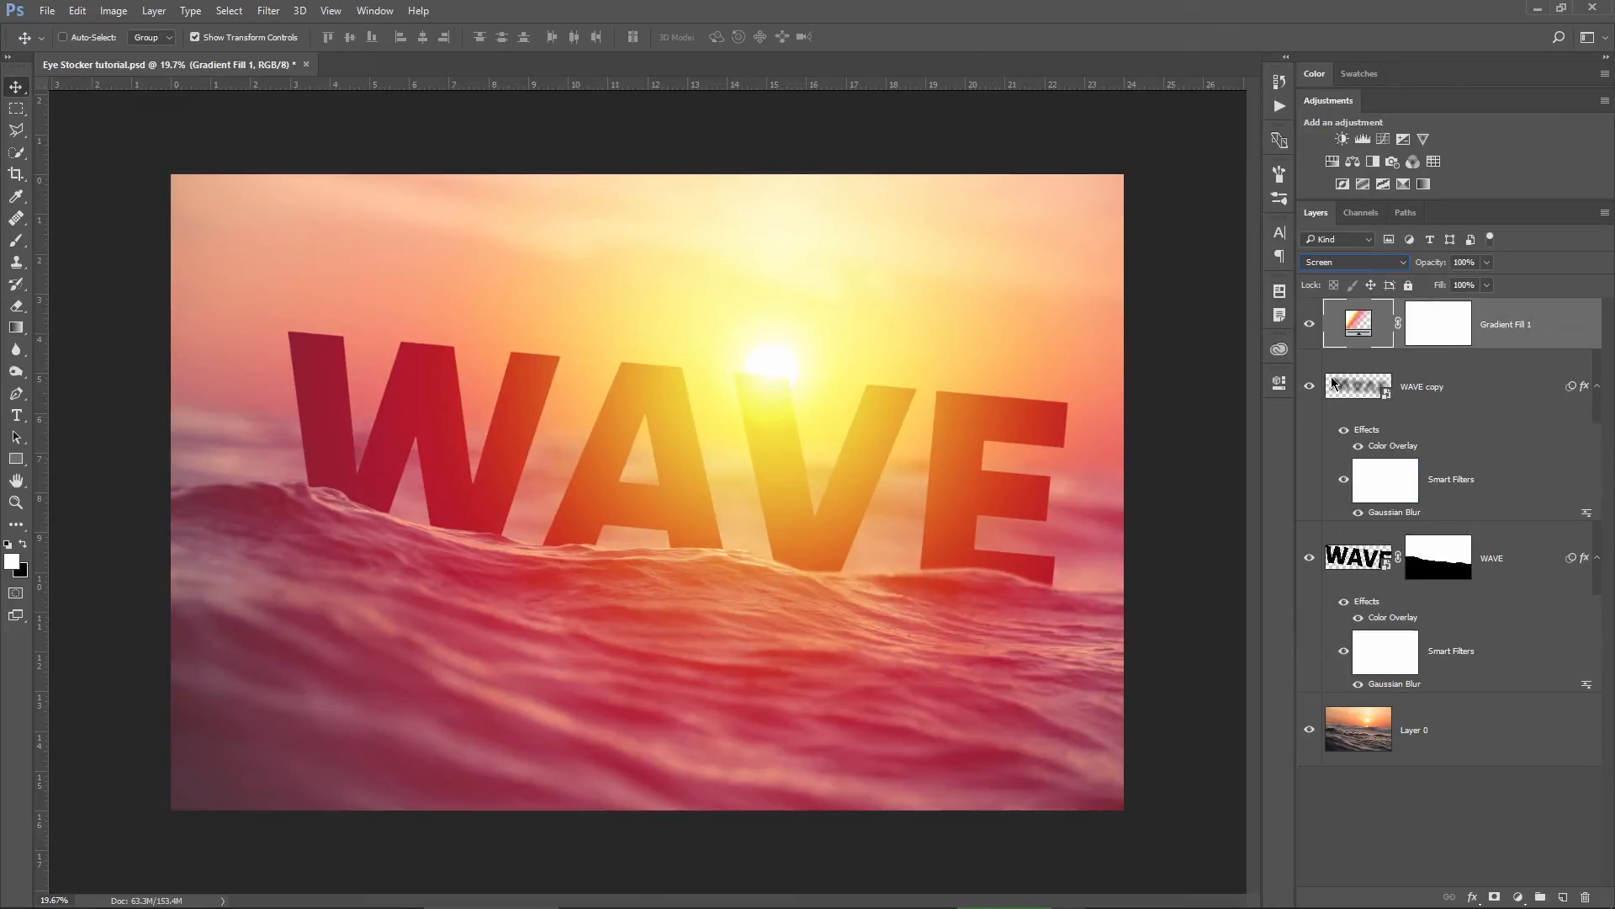
{"action": "triple_click", "coordinate": [1463, 263]}
{"action": "type", "text": "60"}
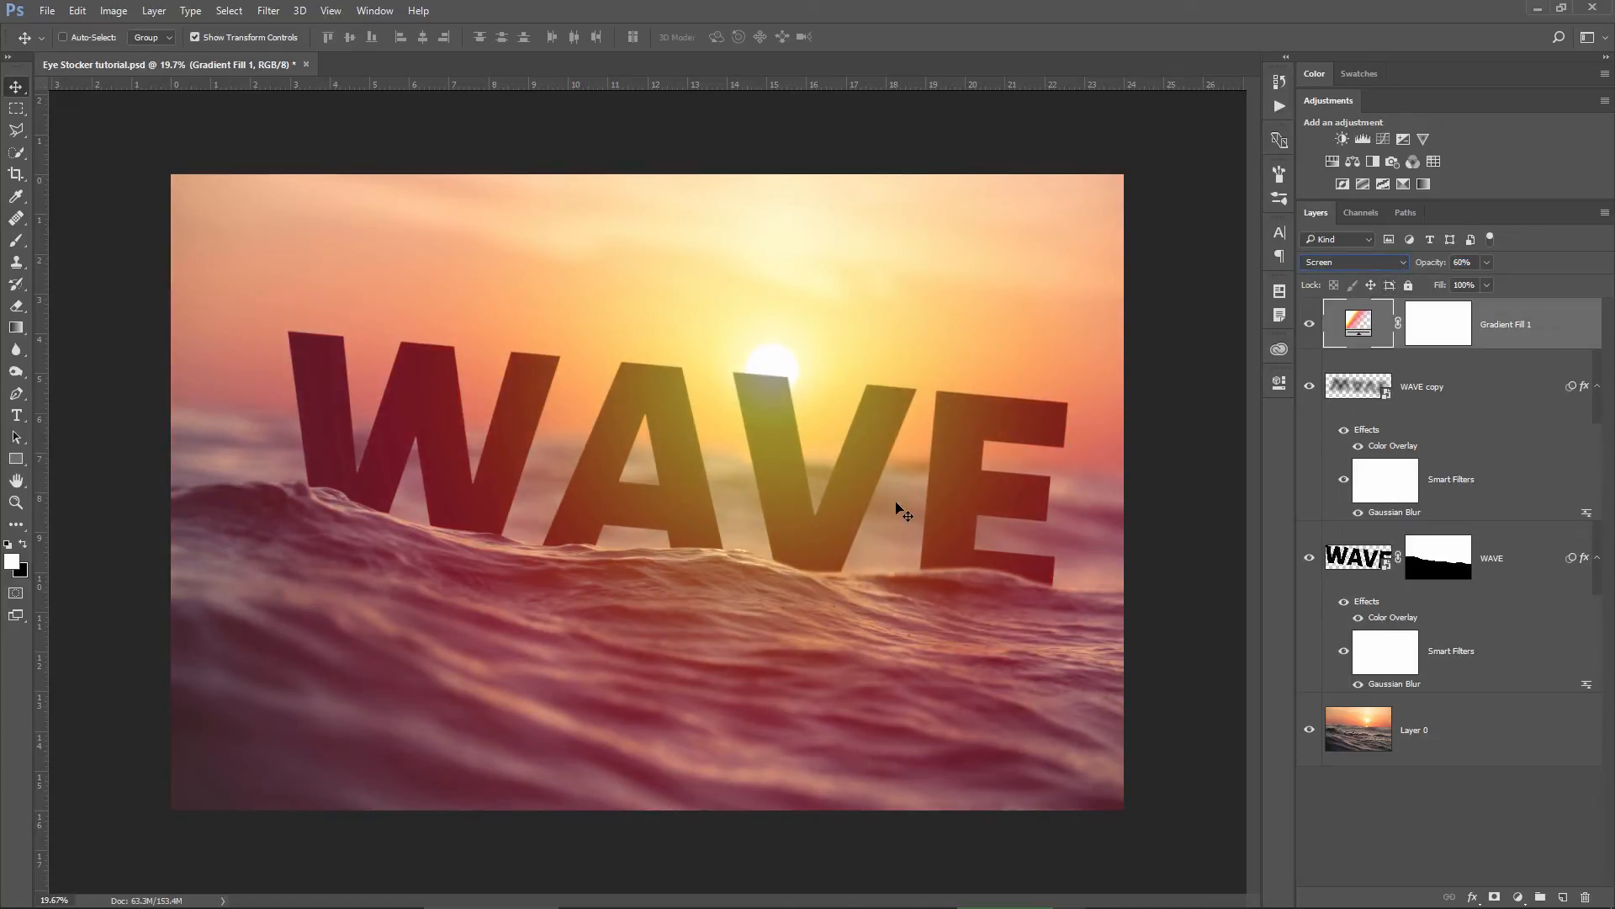
{"action": "double_click", "coordinate": [1507, 323]}
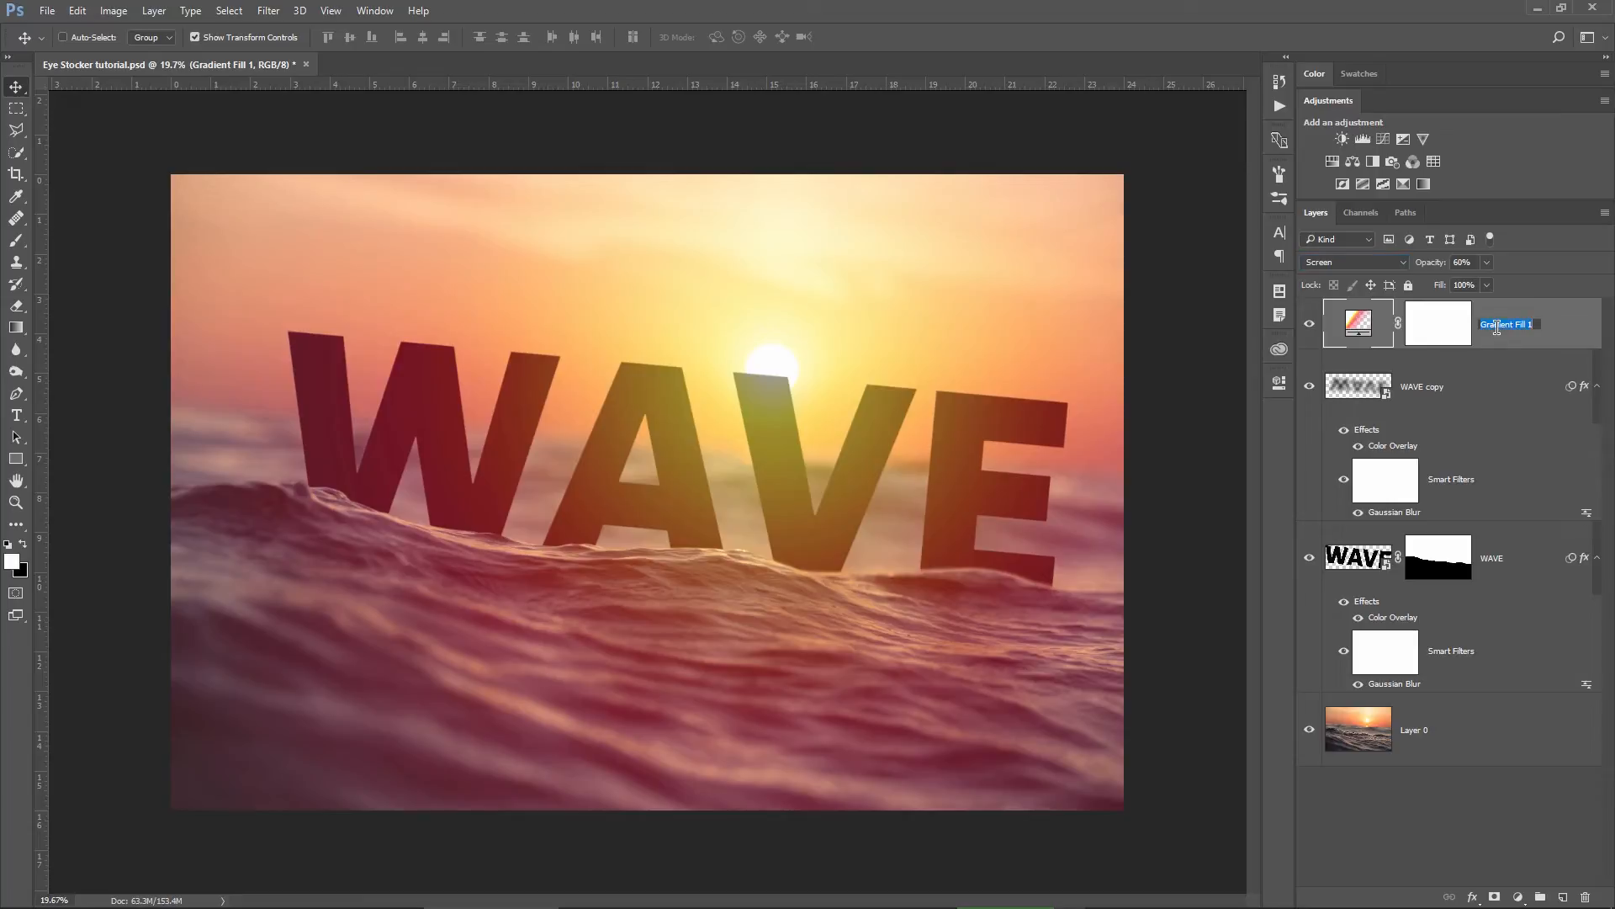
{"action": "type", "text": "Glow"}
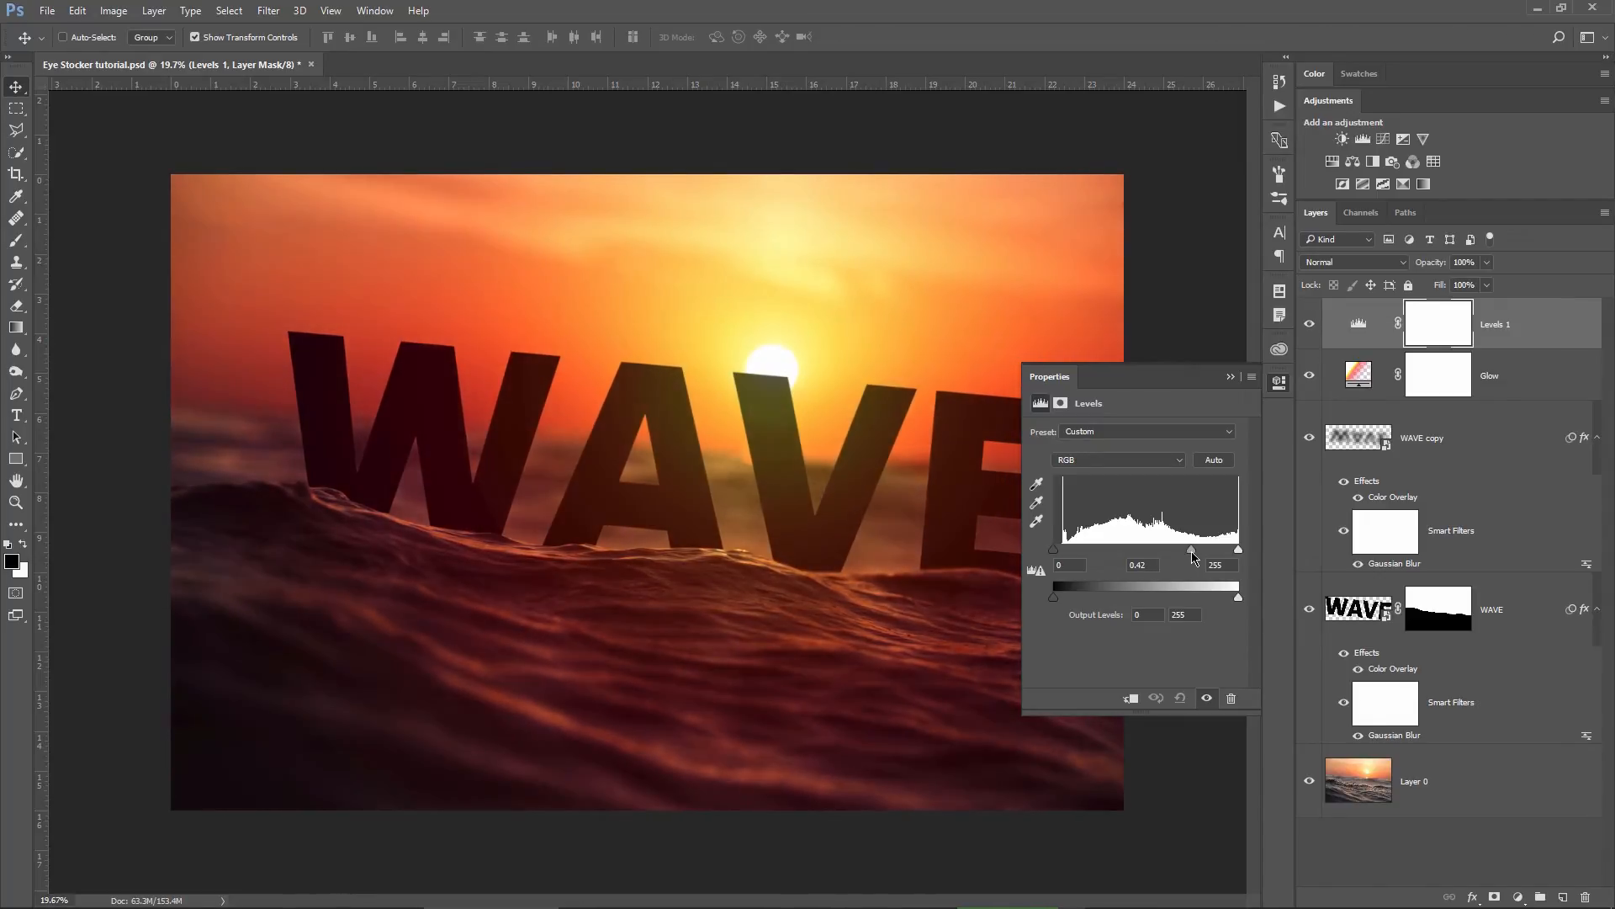
Stamp all visible layers into a new merged Layer 1 above the Levels adjustment.
{"action": "left_click", "coordinate": [1279, 382]}
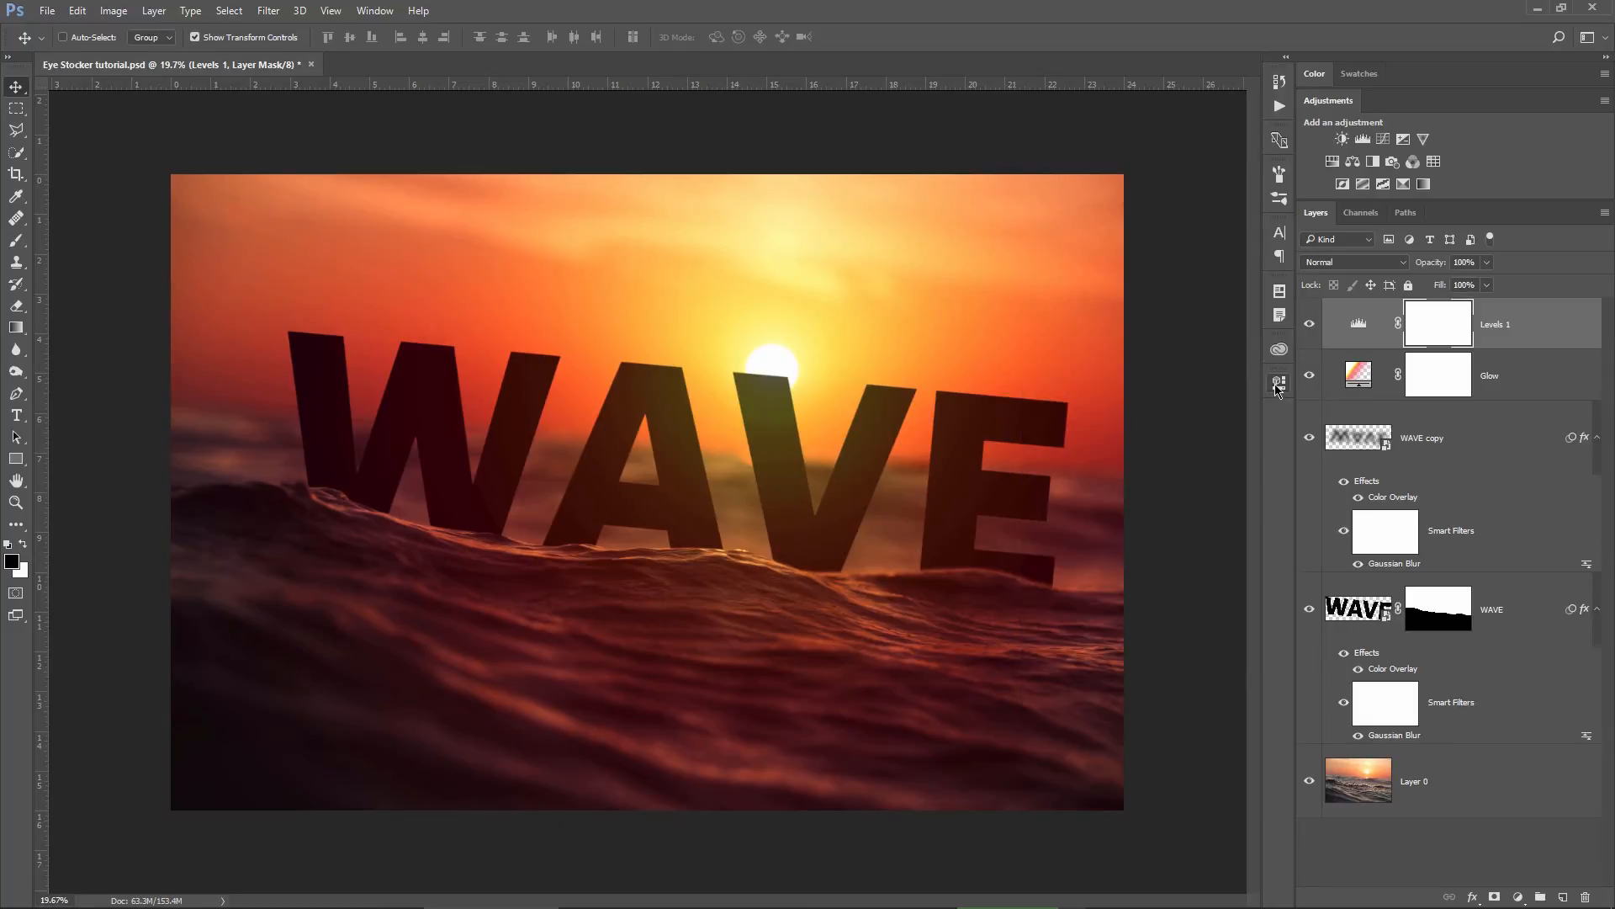
{"action": "left_click", "coordinate": [1358, 323]}
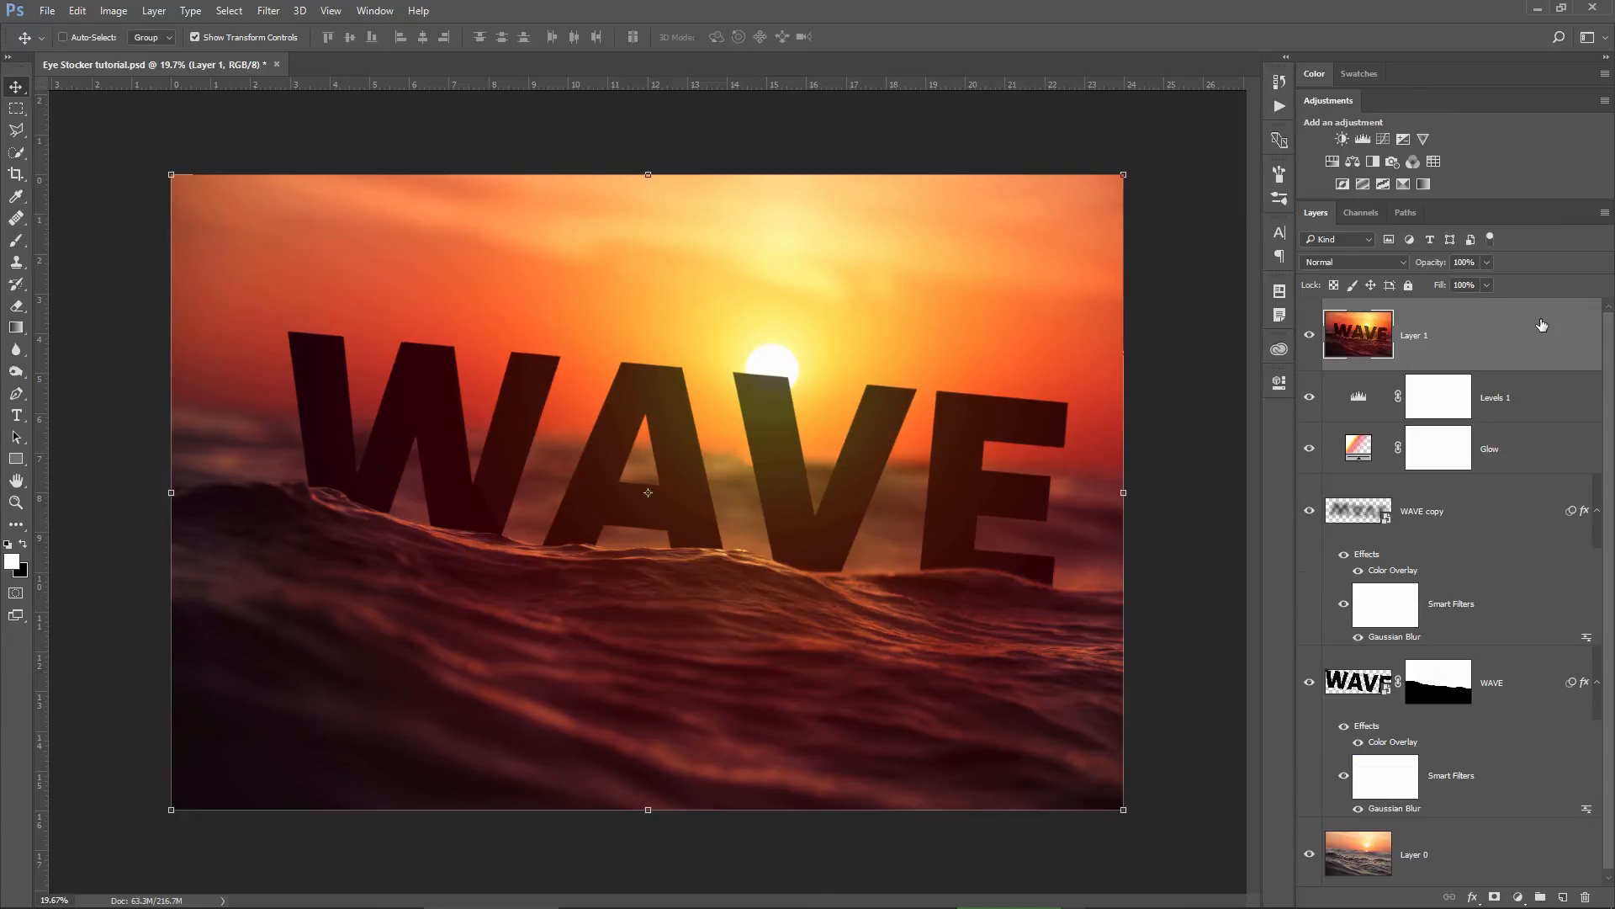
{"action": "mouse_move", "coordinate": [1410, 328]}
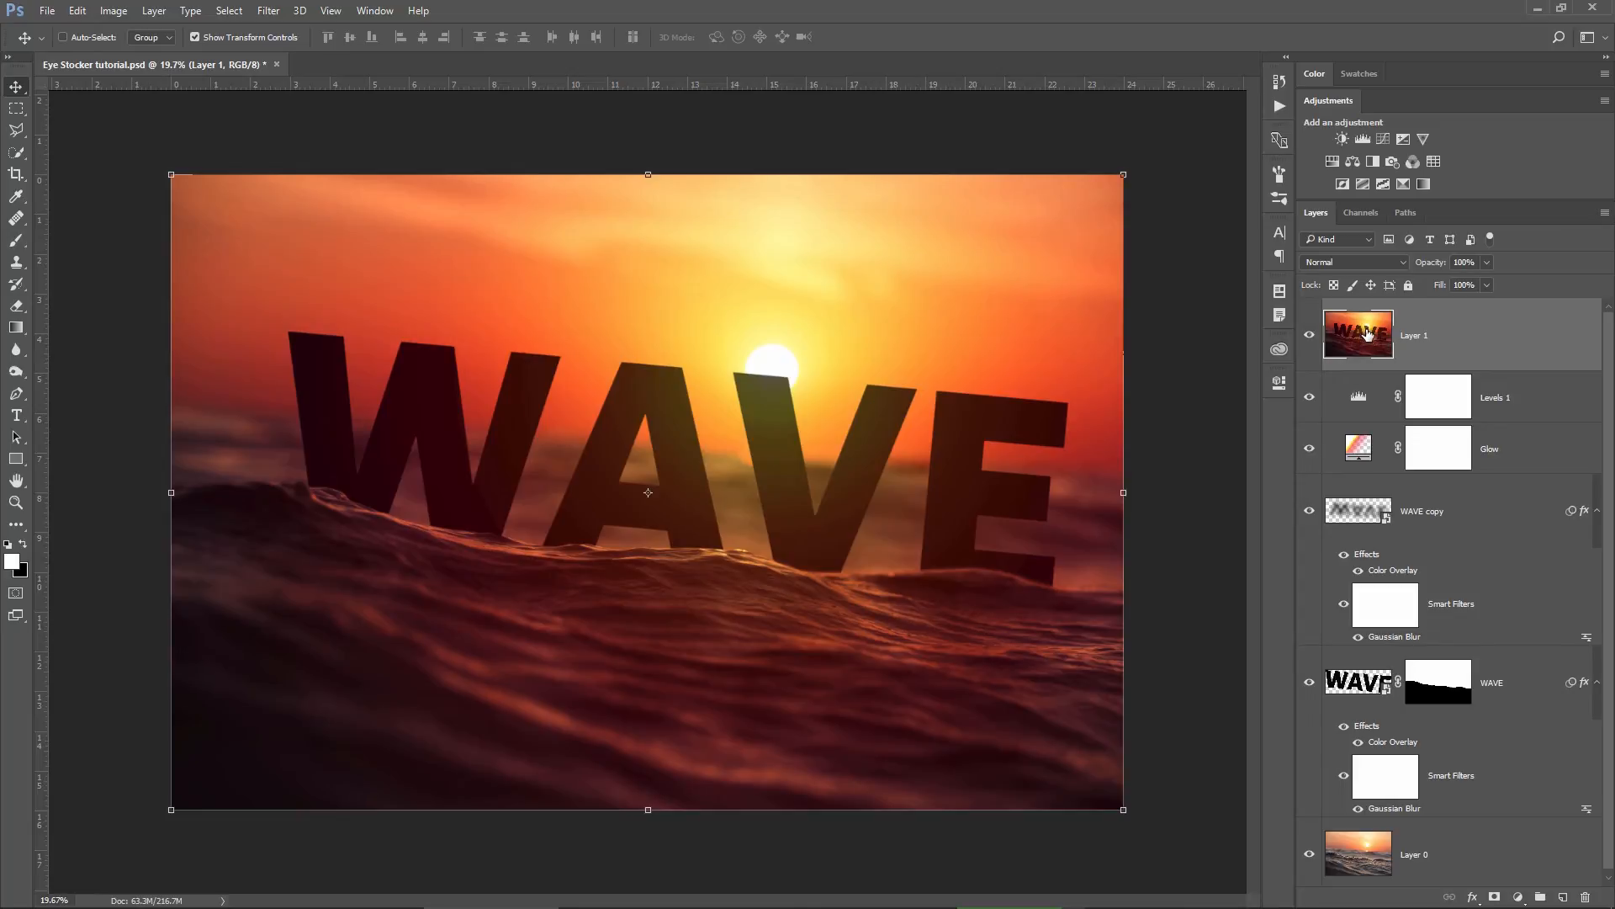
{"action": "mouse_move", "coordinate": [1427, 368]}
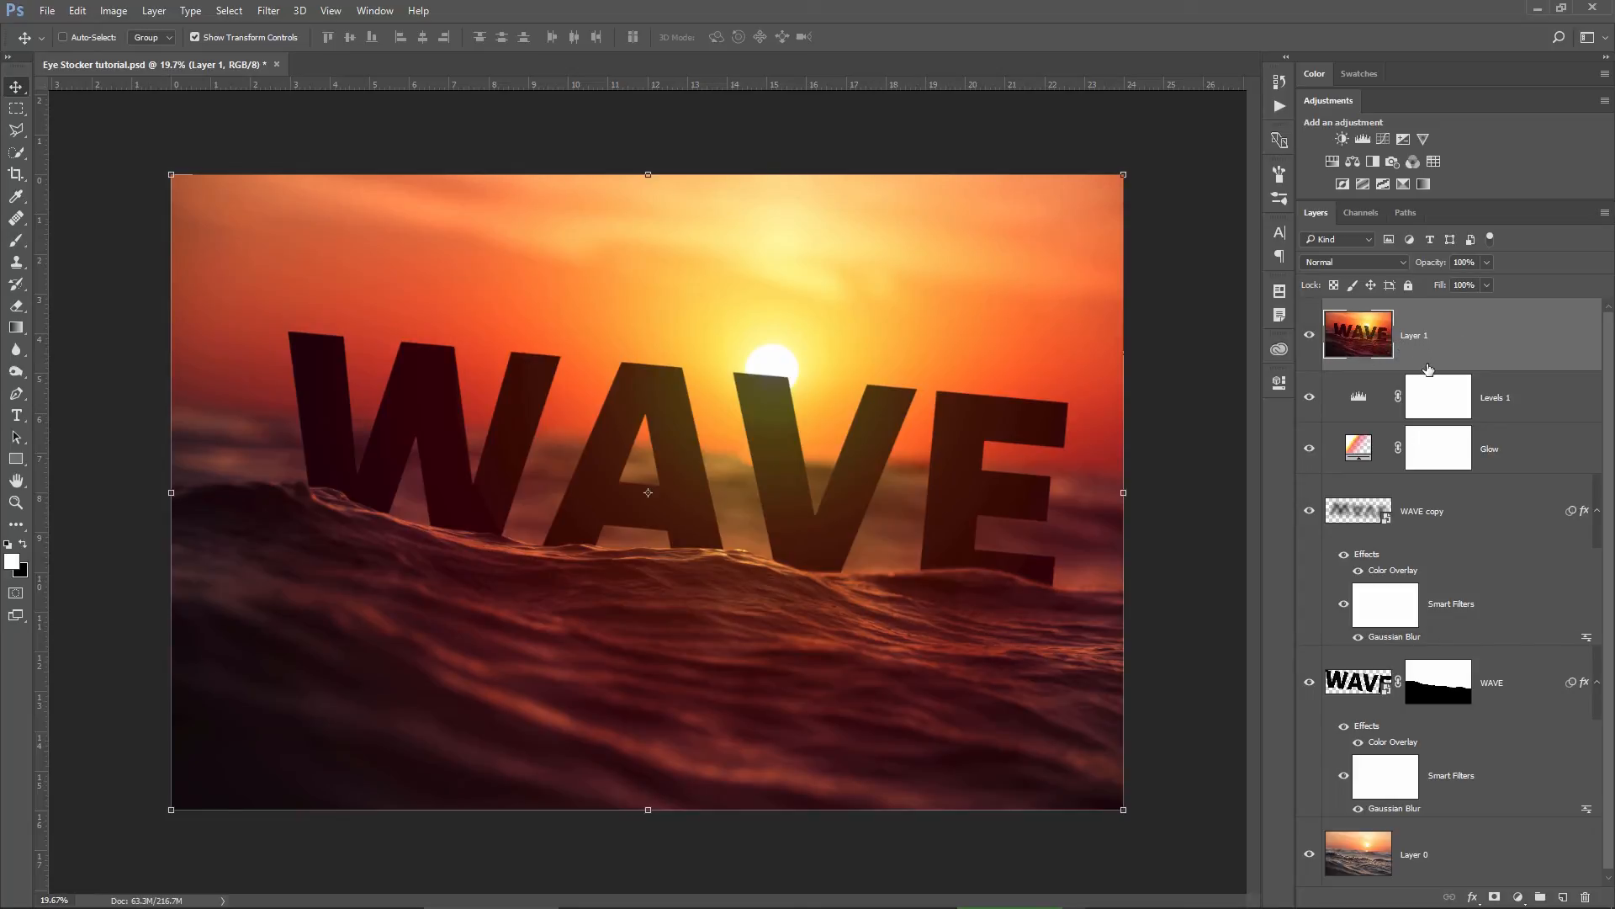
{"action": "mouse_move", "coordinate": [788, 471]}
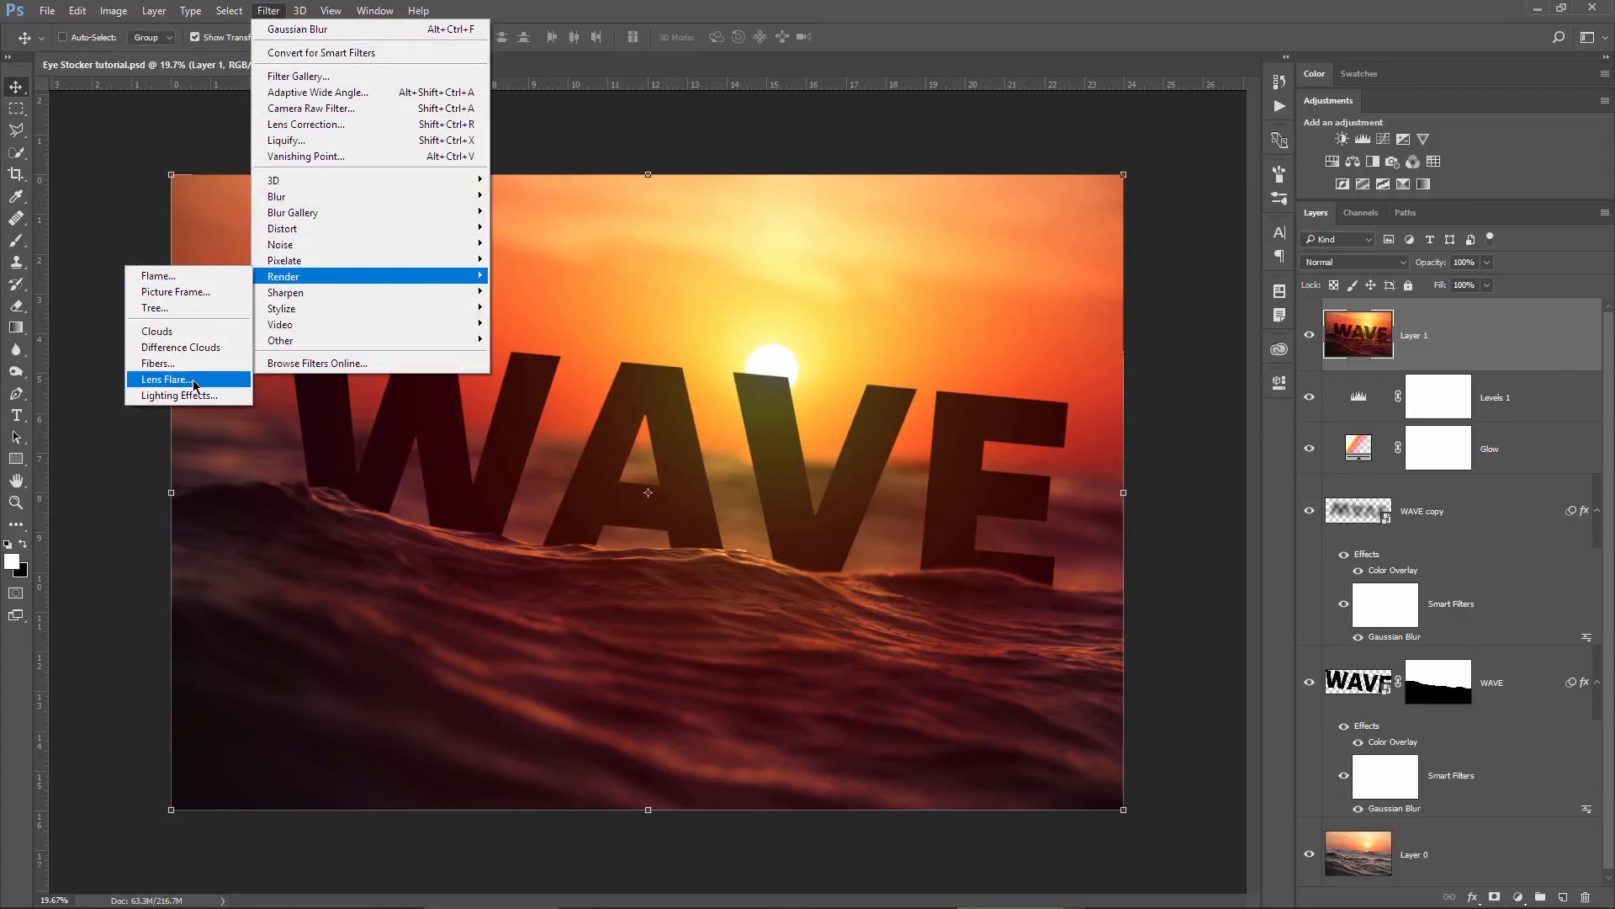
Render a 105mm Prime lens flare at 120% brightness on the sun in Layer 1.
{"action": "left_click", "coordinate": [166, 379]}
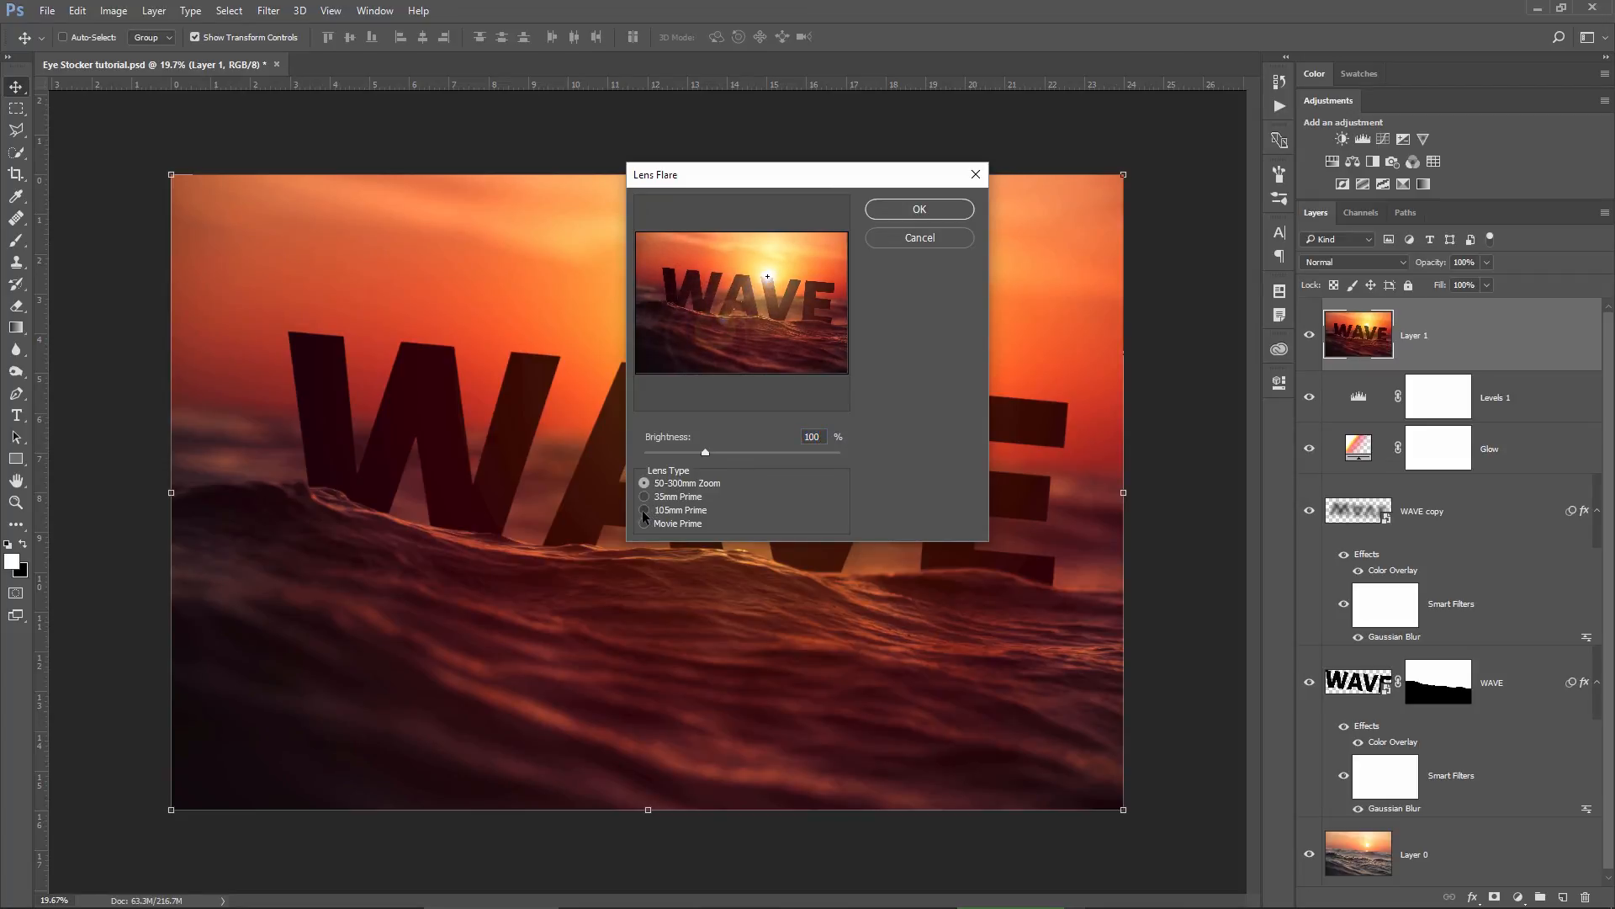
{"action": "left_click", "coordinate": [644, 510]}
{"action": "type", "text": "120"}
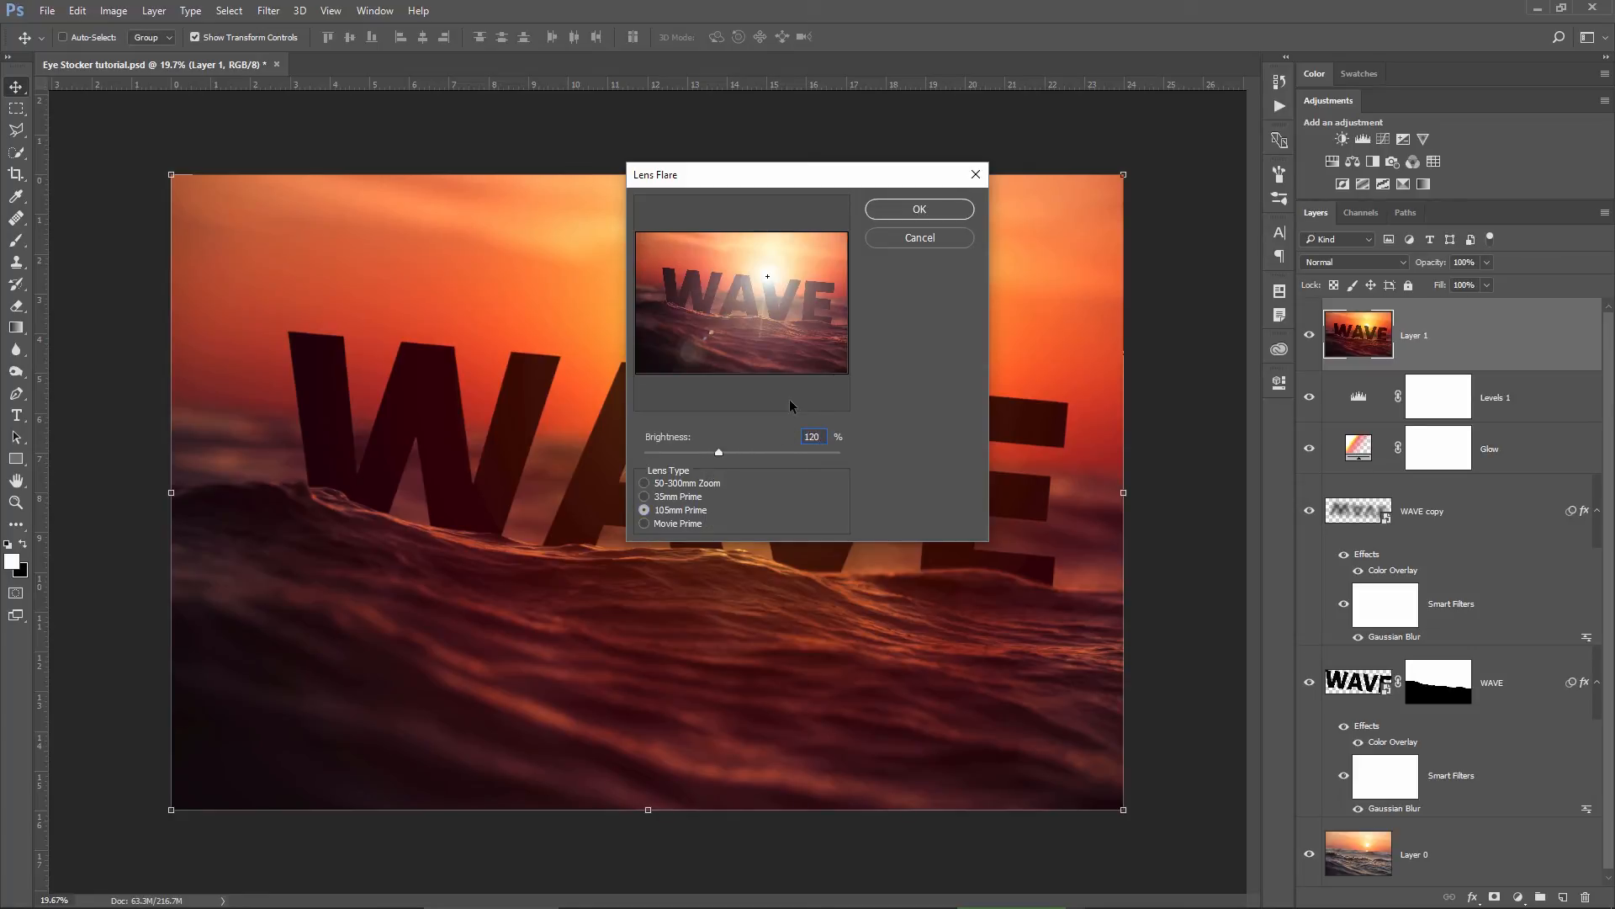
{"action": "left_click", "coordinate": [917, 209]}
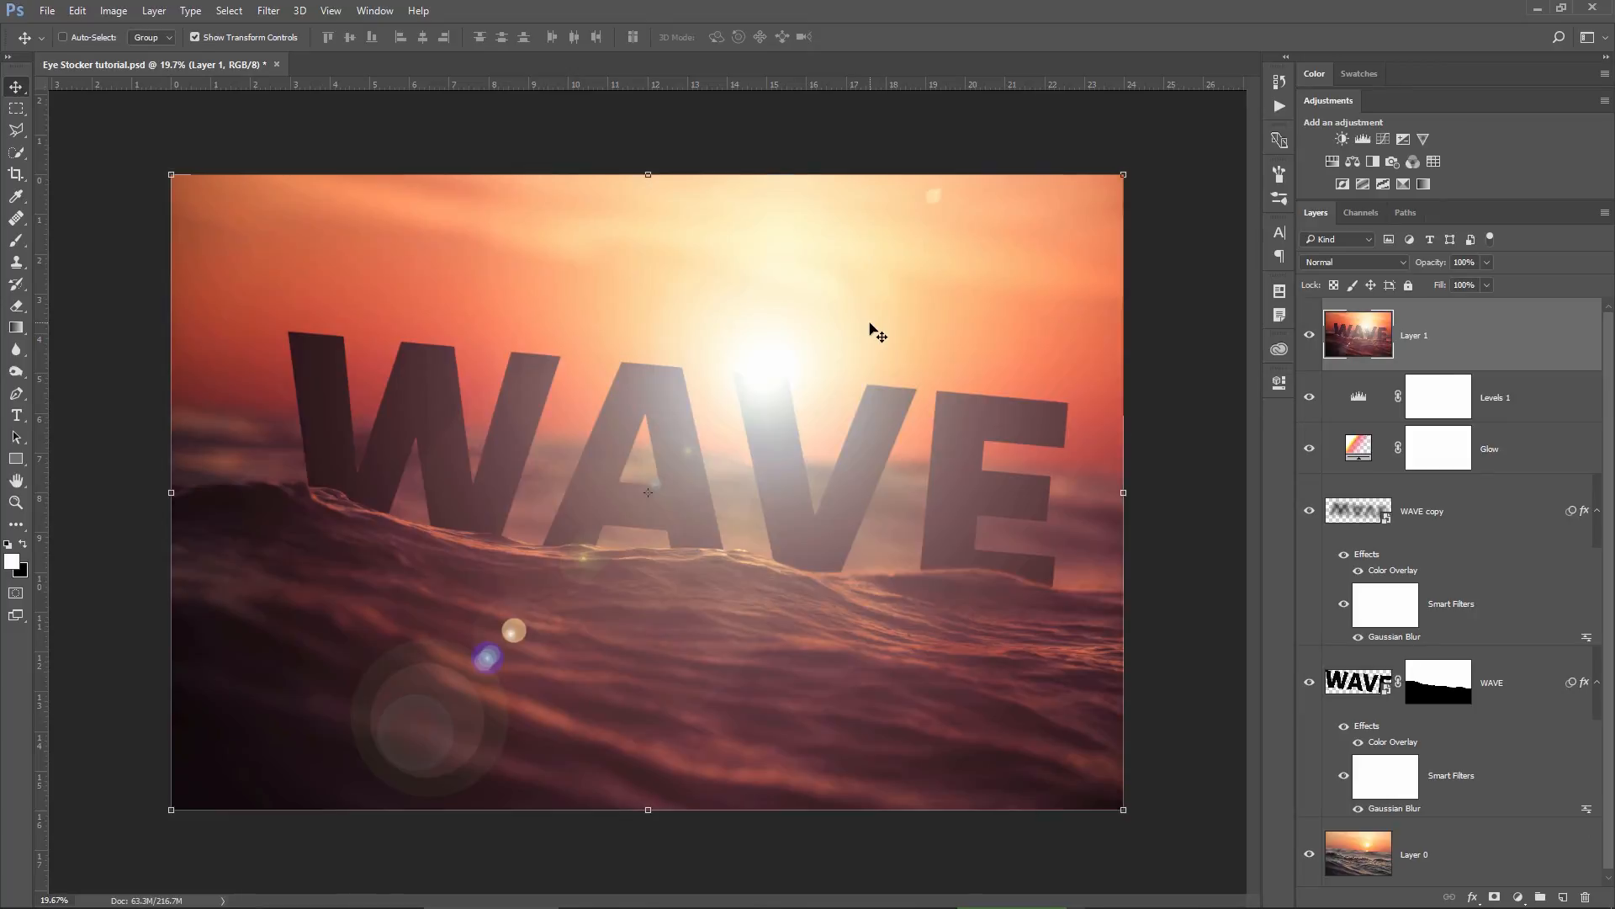
{"action": "mouse_move", "coordinate": [870, 321]}
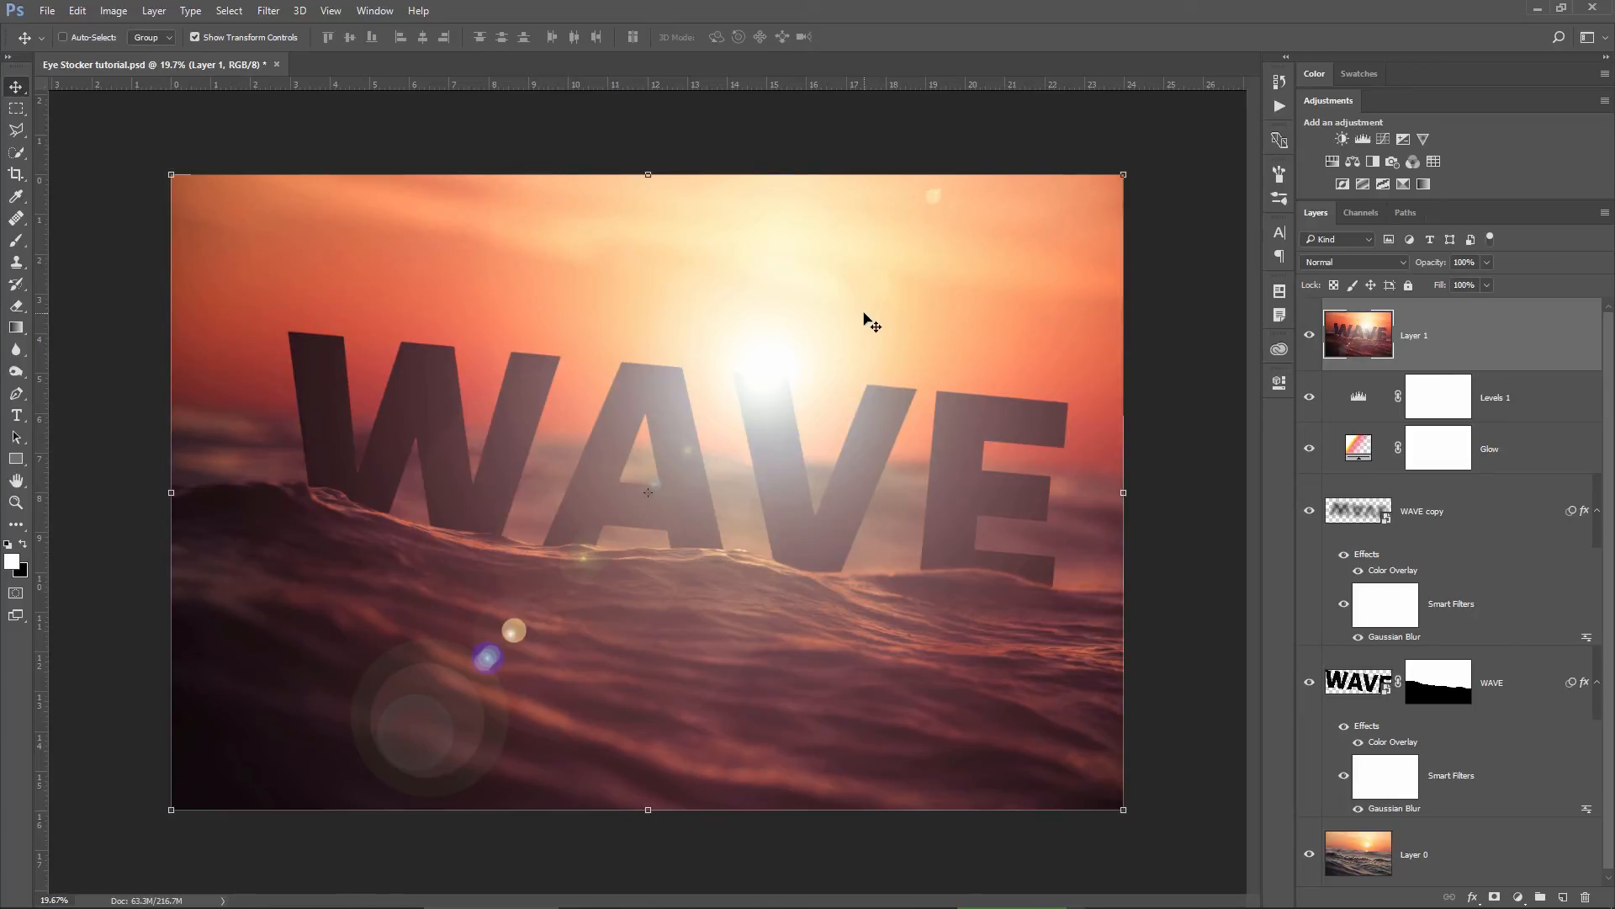
{"action": "mouse_move", "coordinate": [1192, 374]}
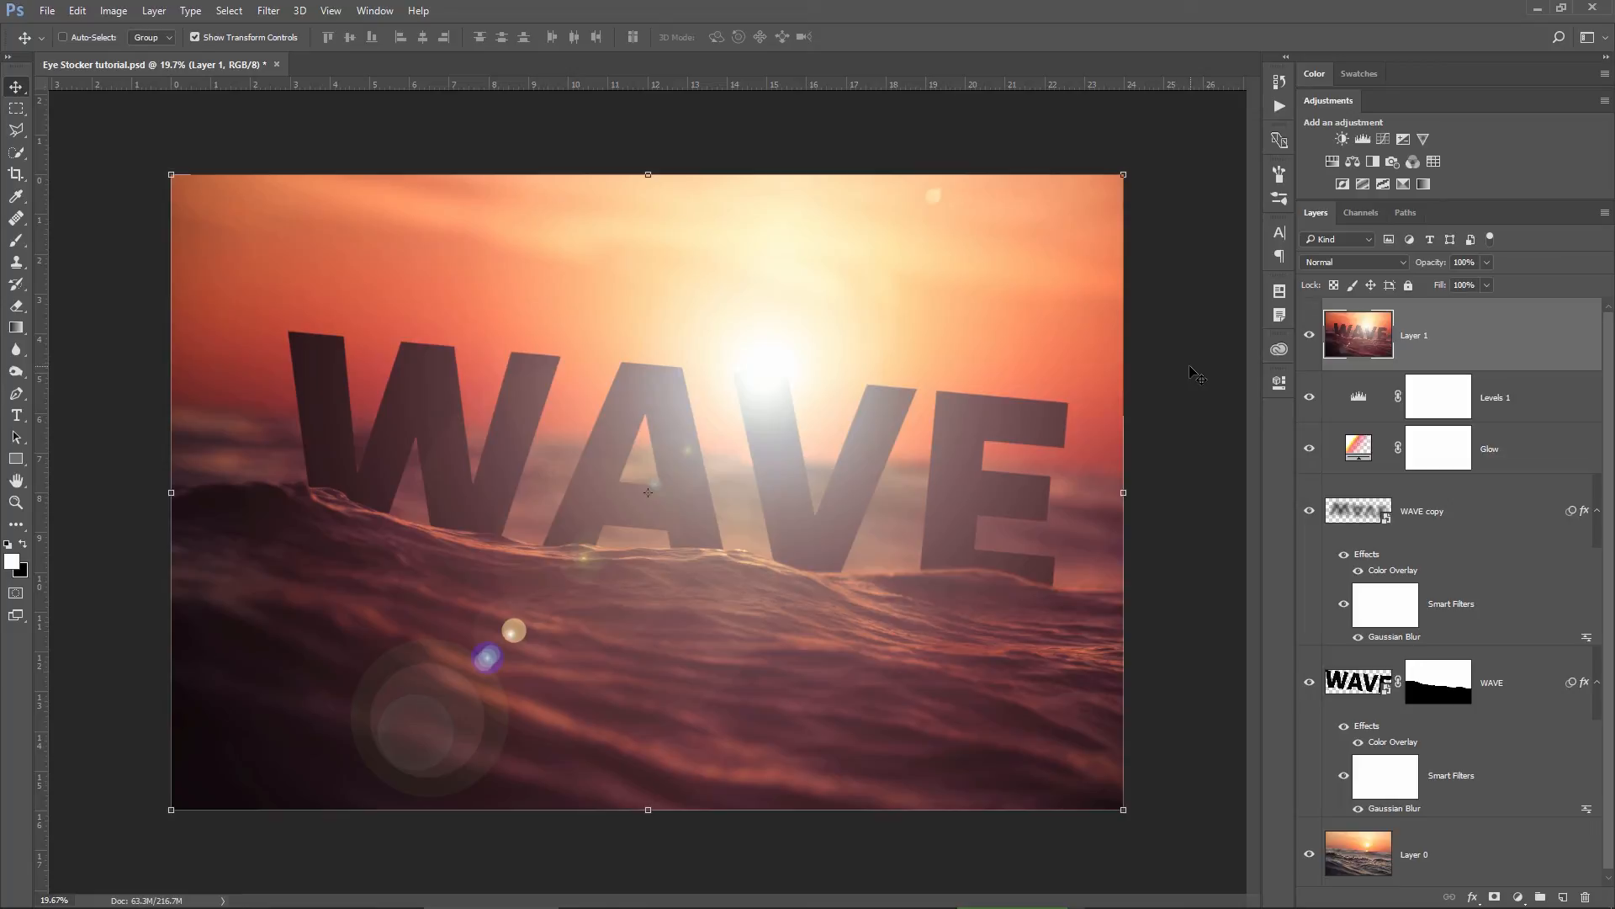
{"action": "mouse_move", "coordinate": [1175, 360]}
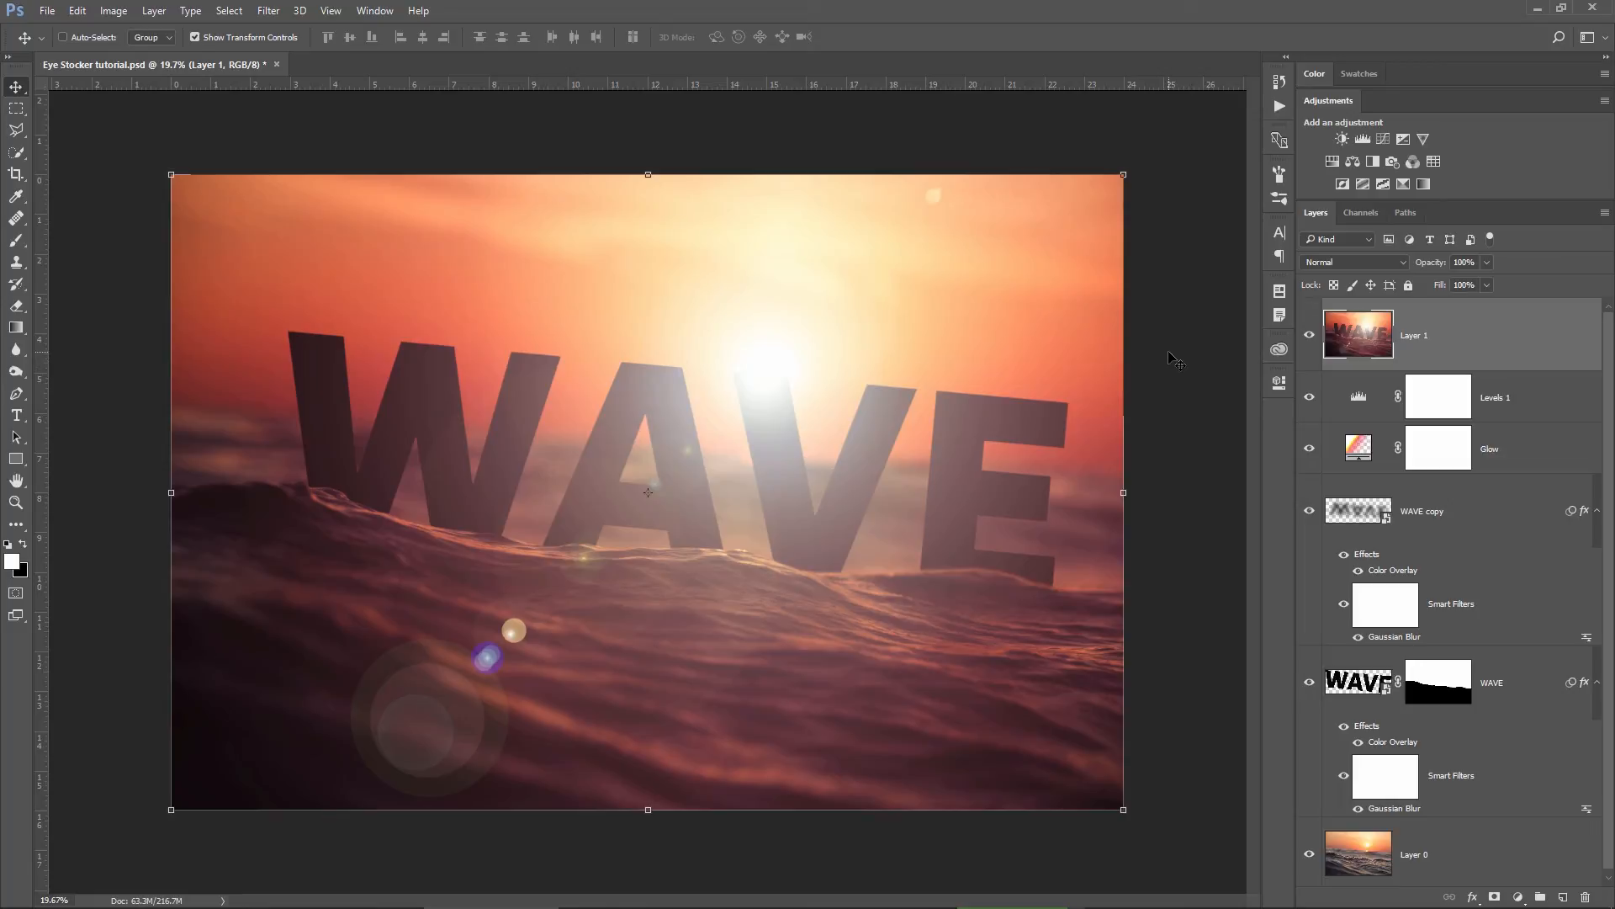
{"action": "mouse_move", "coordinate": [1385, 323]}
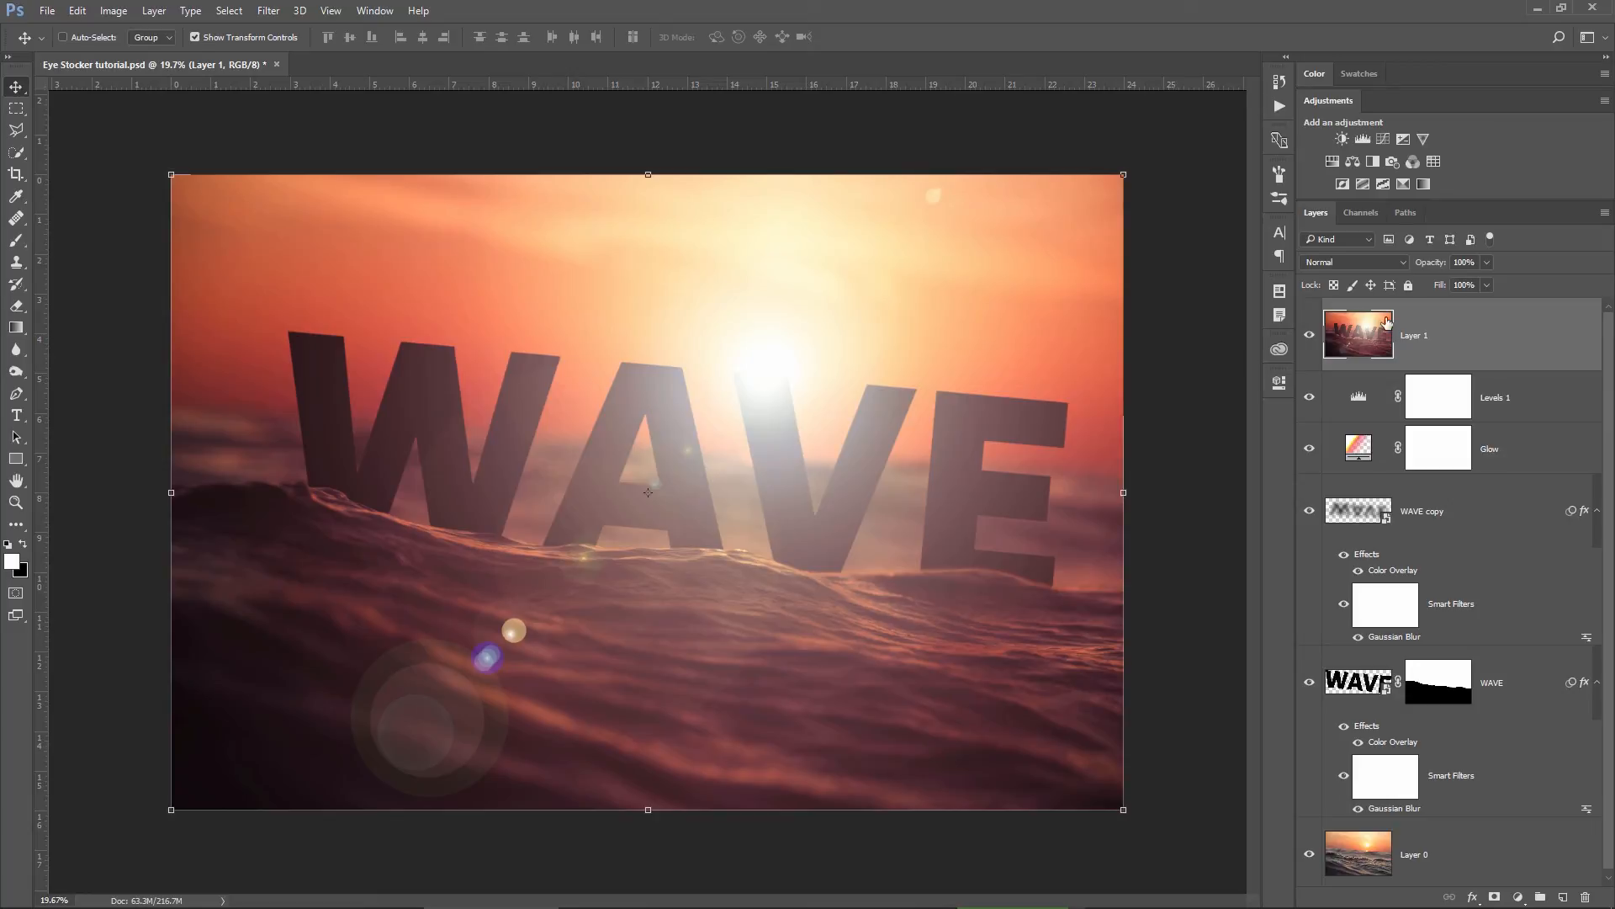
{"action": "left_click", "coordinate": [76, 10]}
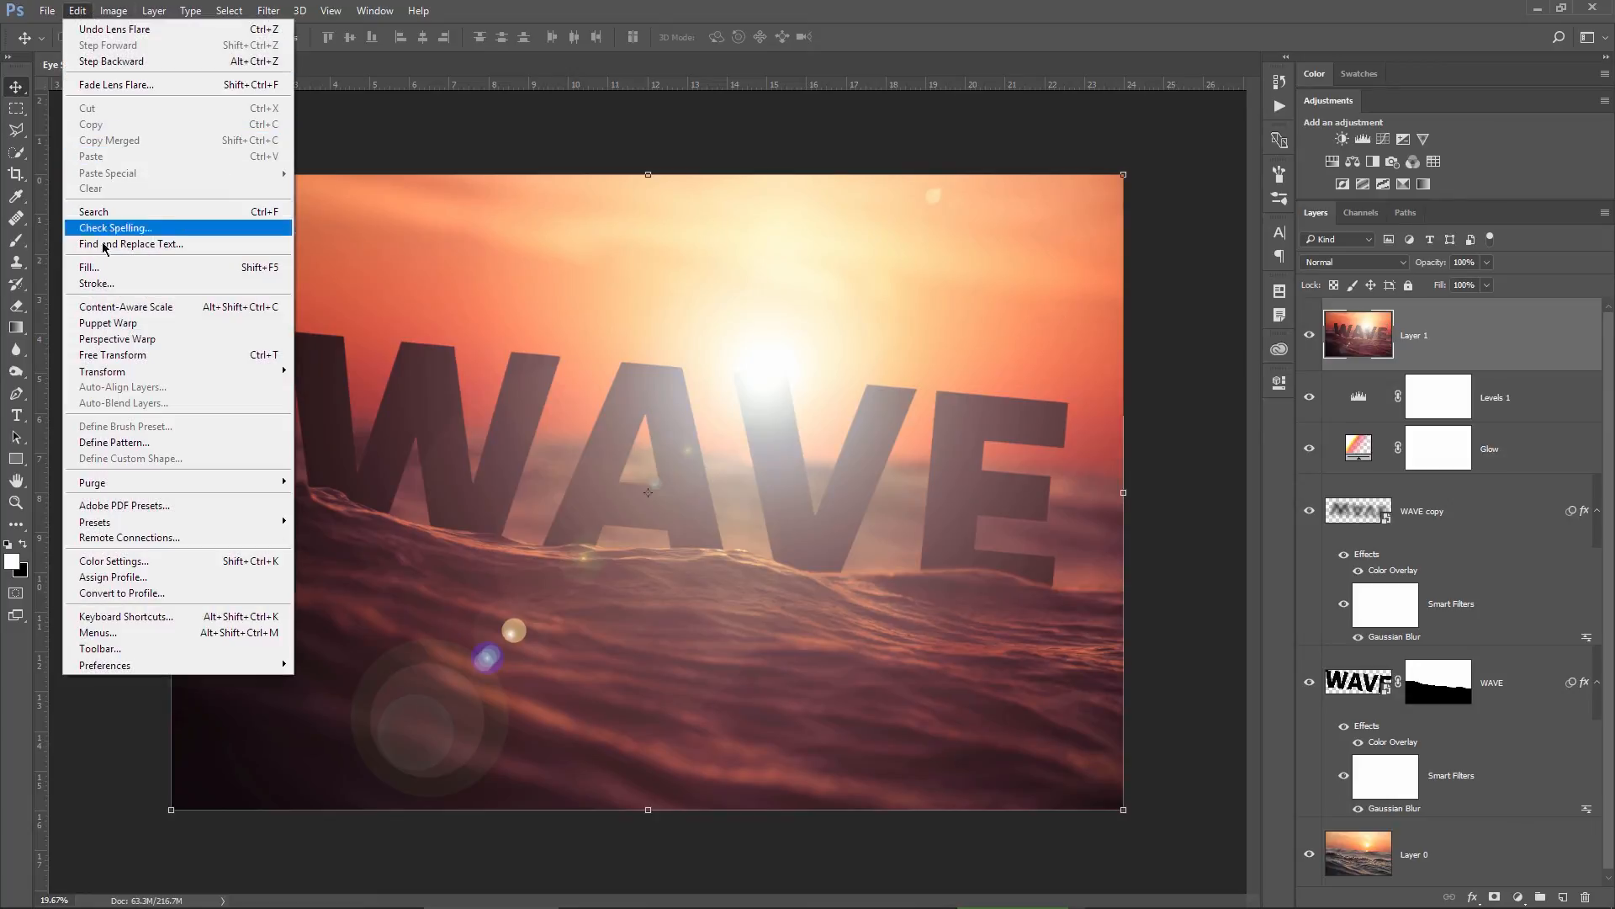
Fill Layer 1 with black and reapply the last lens flare onto it.
{"action": "left_click", "coordinate": [89, 268]}
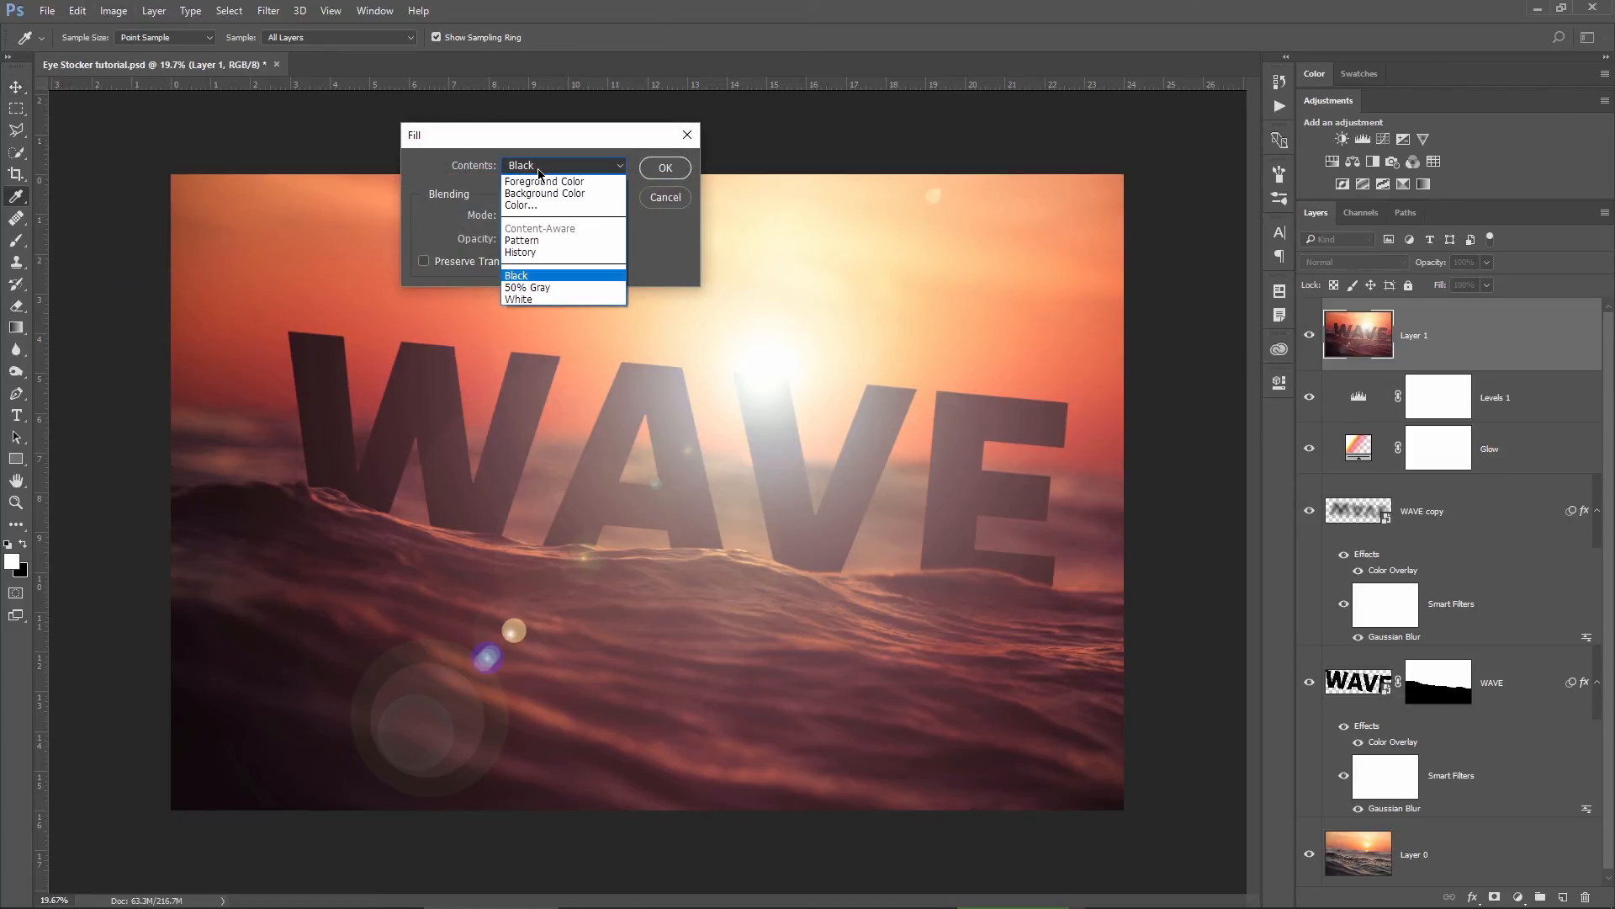
{"action": "left_click", "coordinate": [664, 169]}
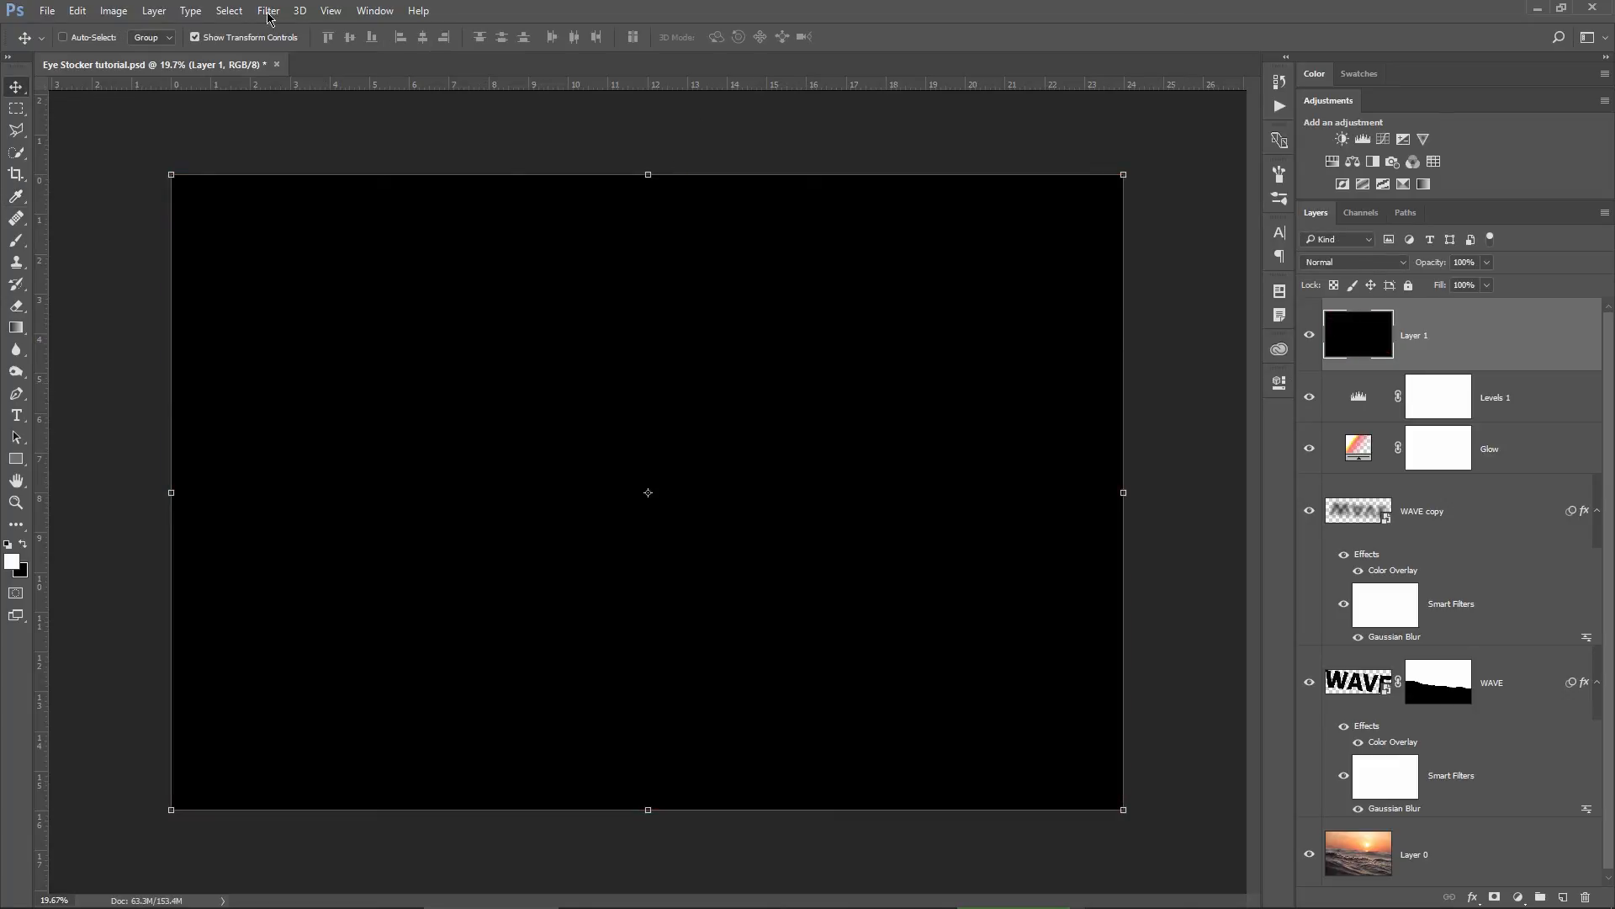
{"action": "left_click", "coordinate": [268, 10]}
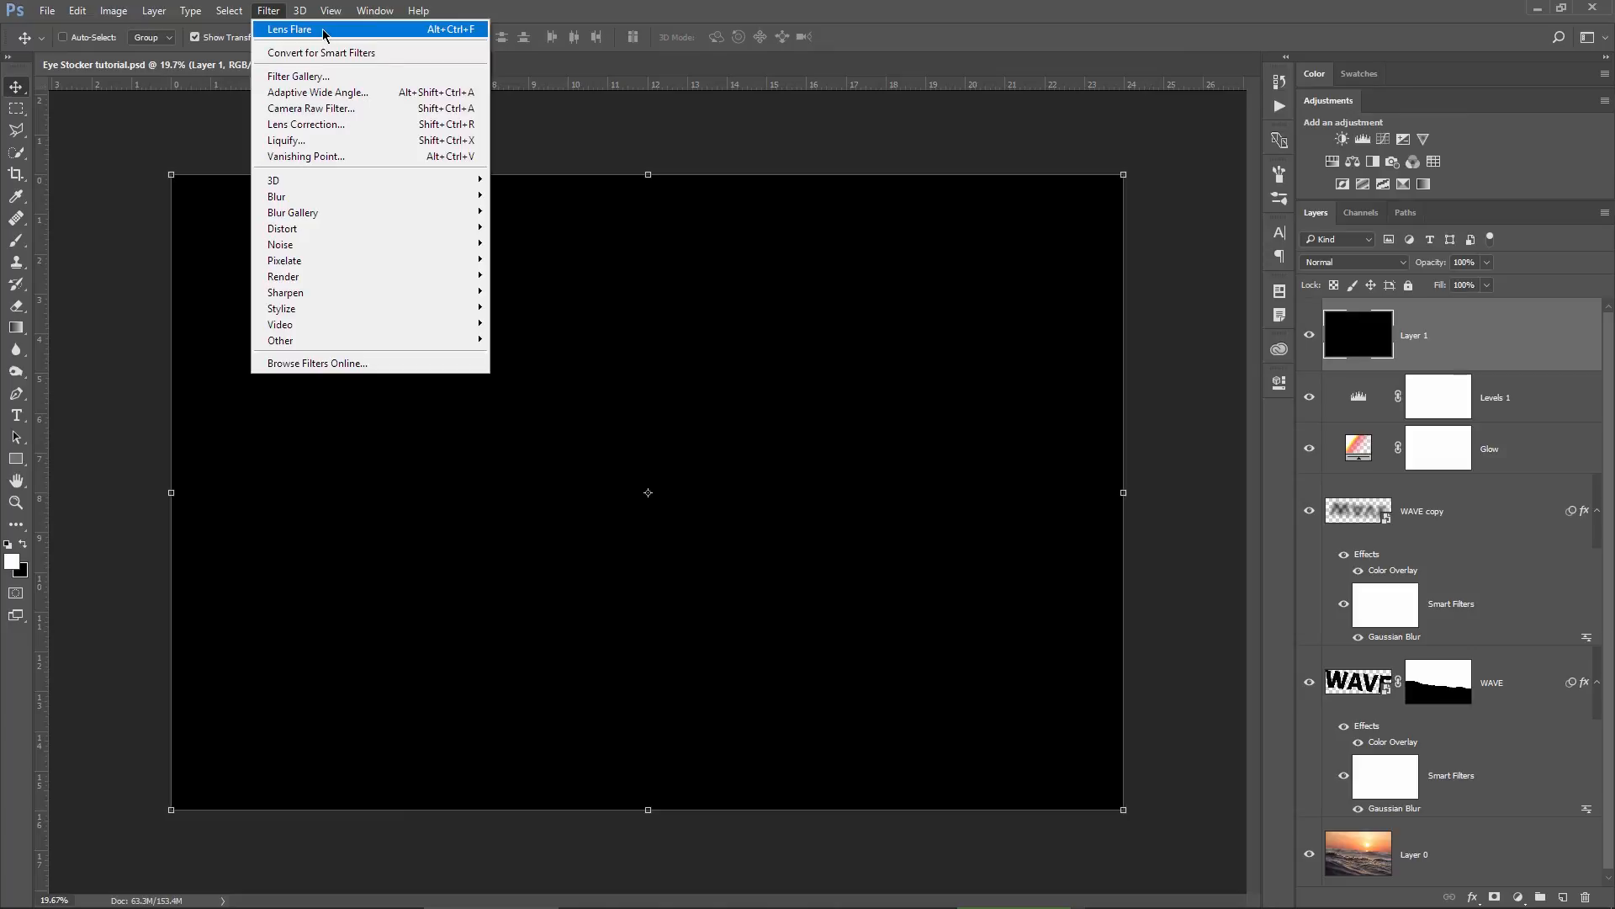
{"action": "left_click", "coordinate": [289, 29]}
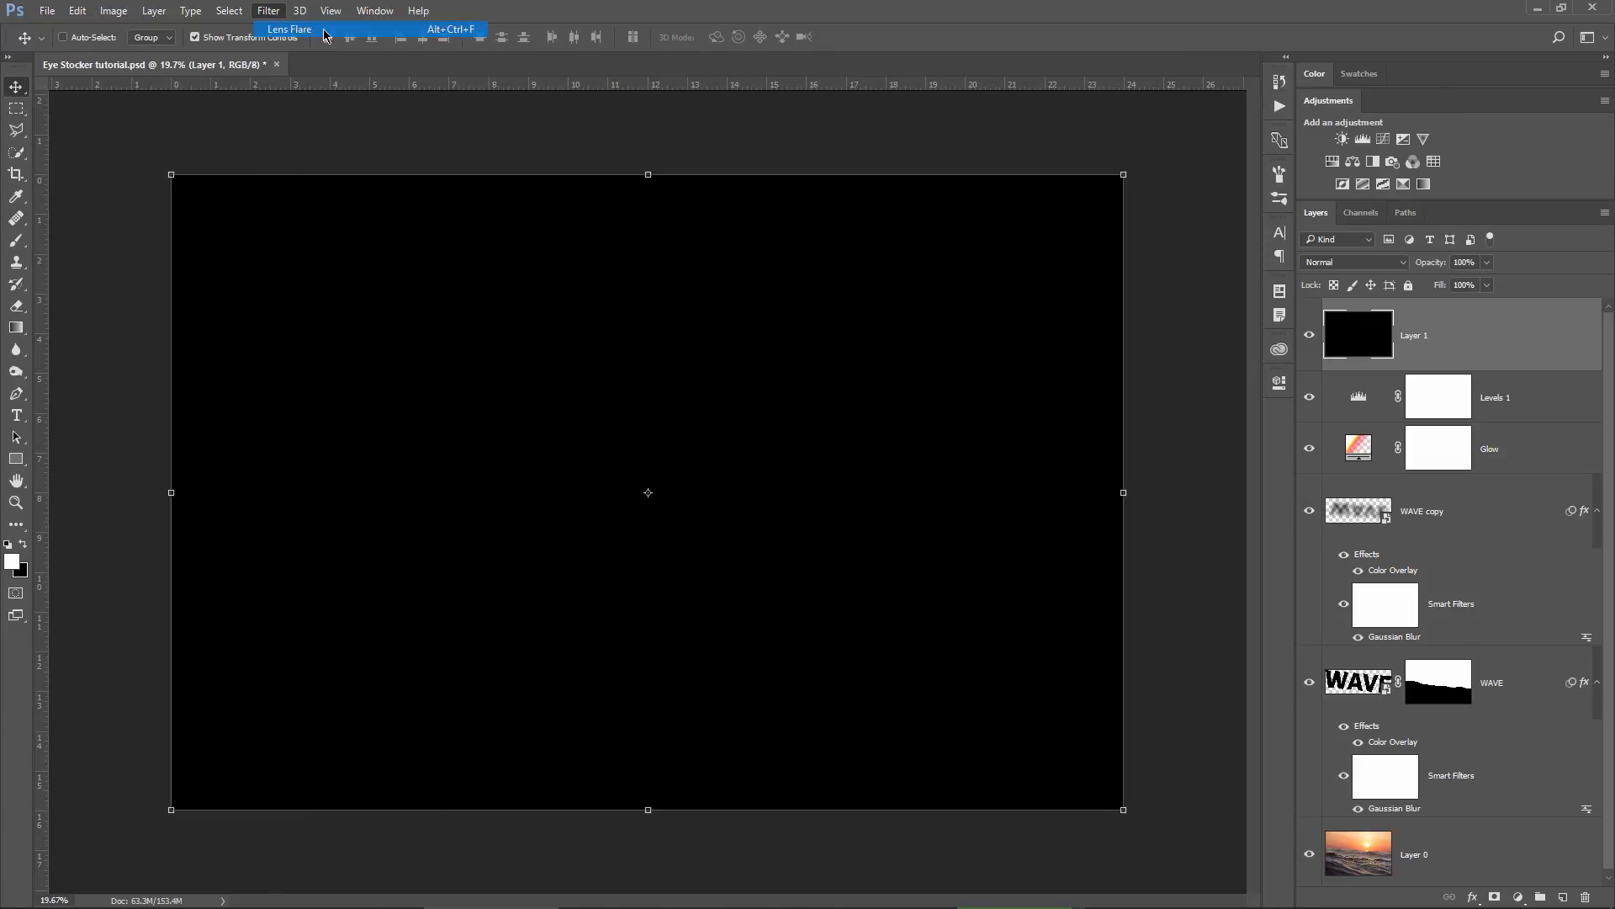
{"action": "left_click", "coordinate": [289, 29]}
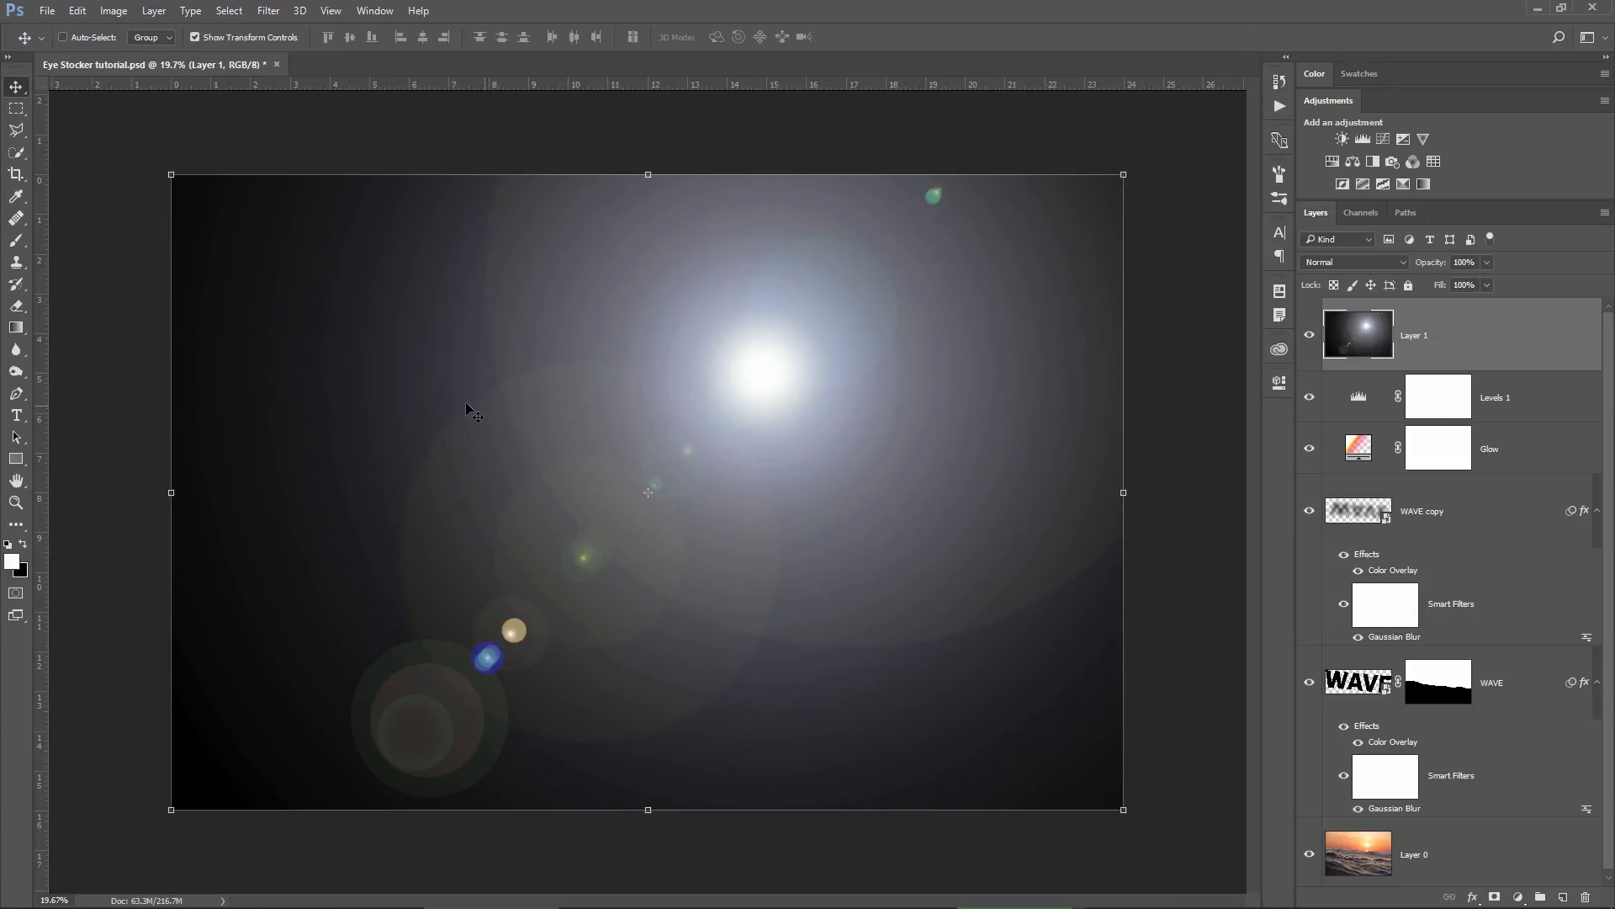
{"action": "mouse_move", "coordinate": [439, 419]}
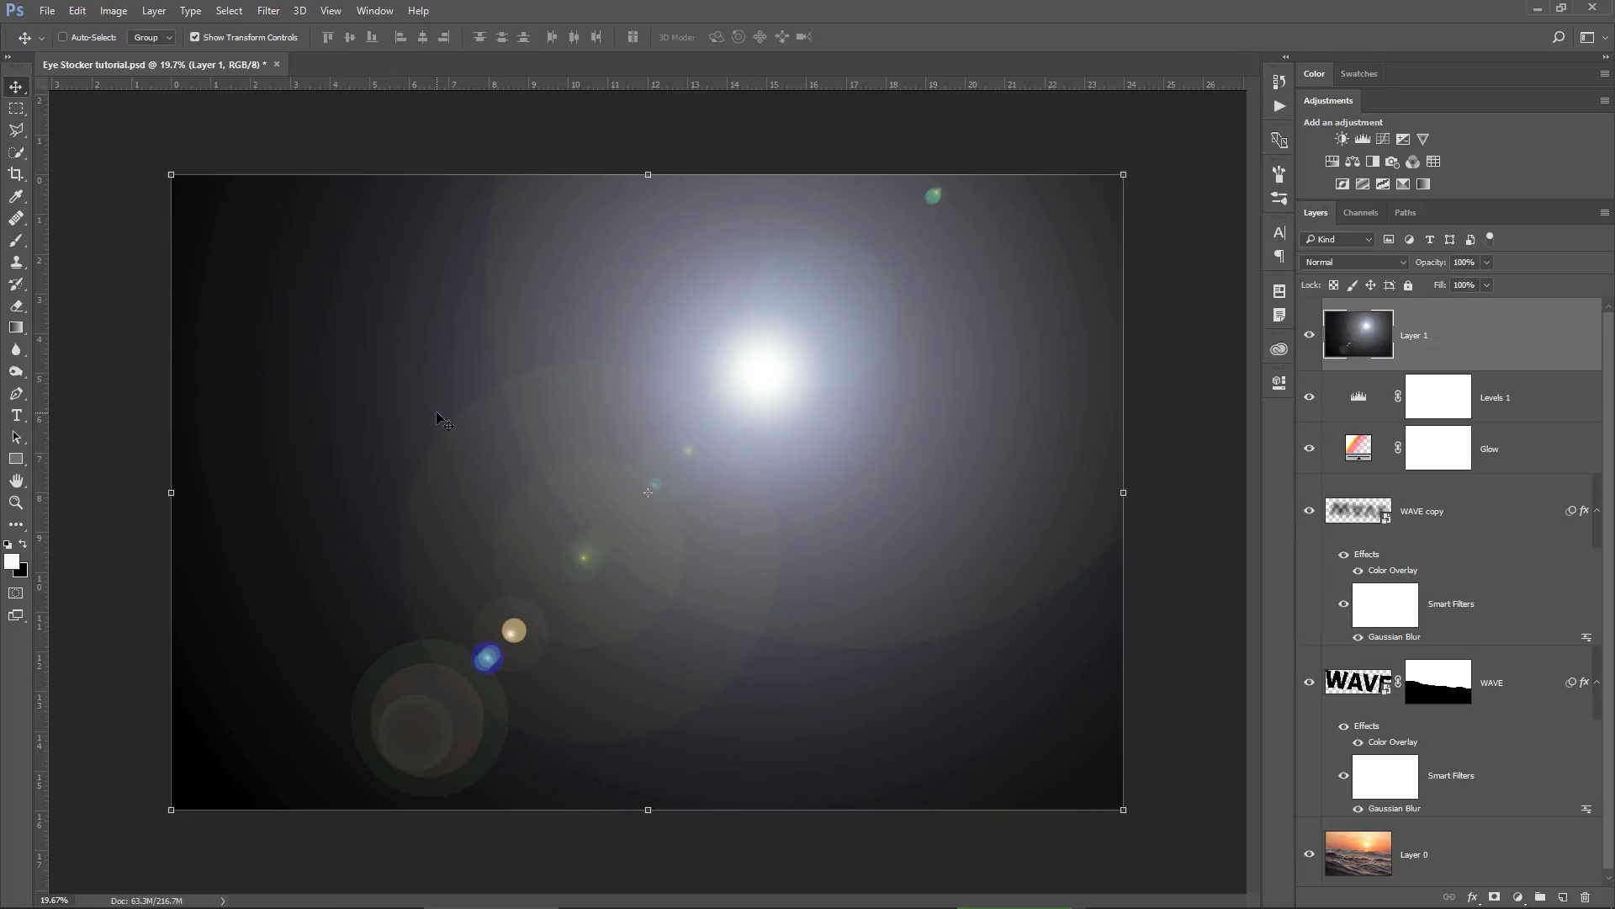
{"action": "left_click", "coordinate": [1354, 263]}
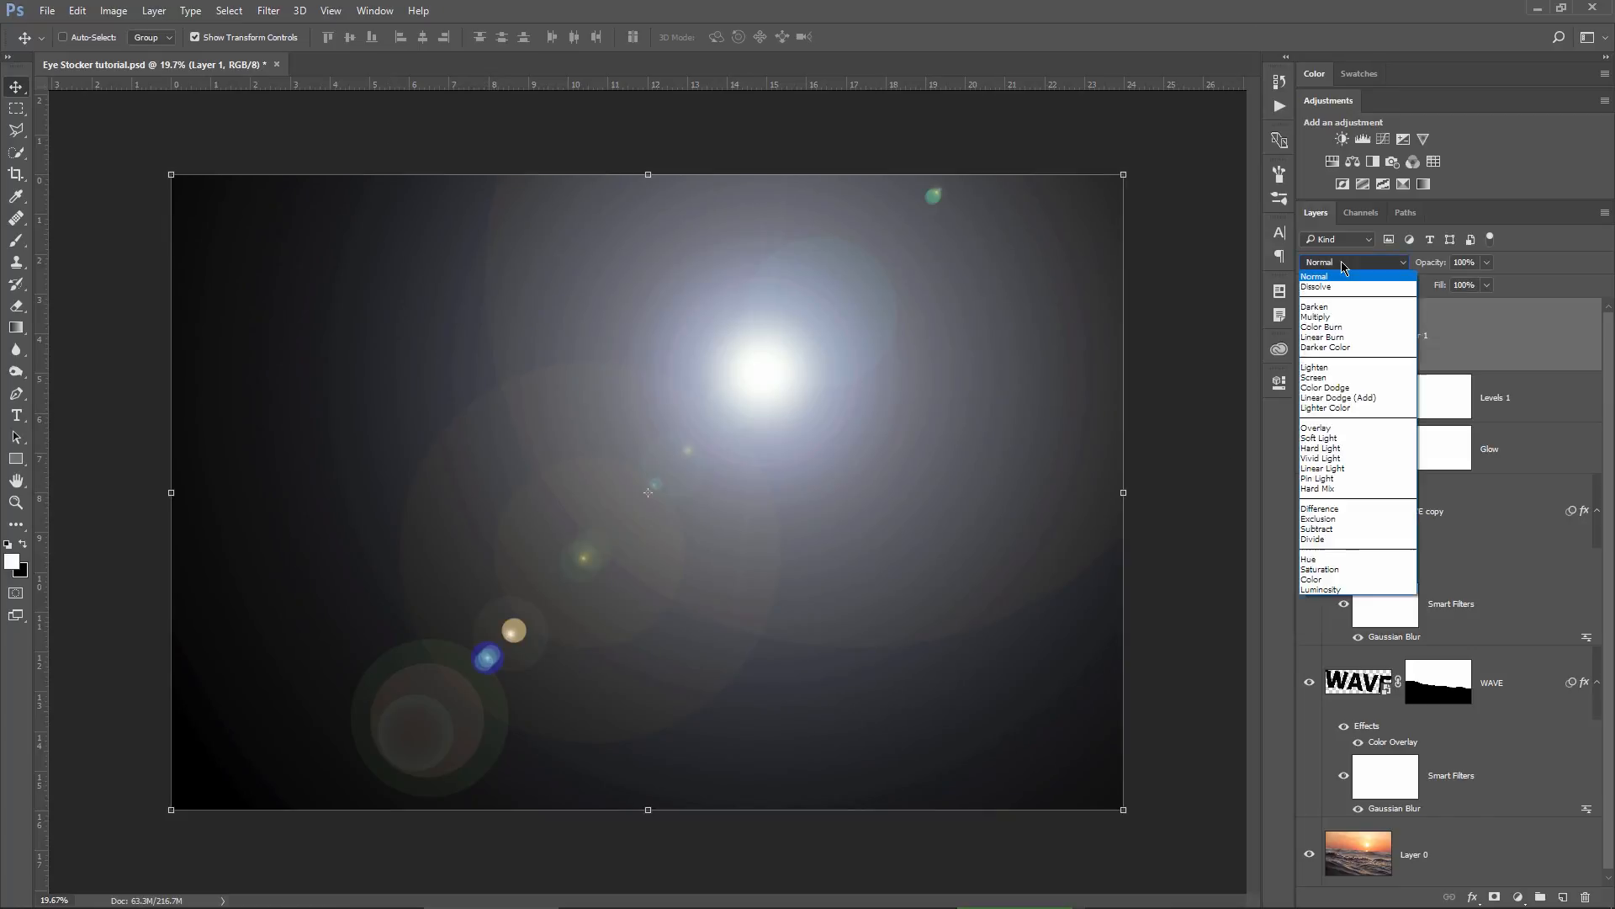
{"action": "mouse_move", "coordinate": [1334, 367]}
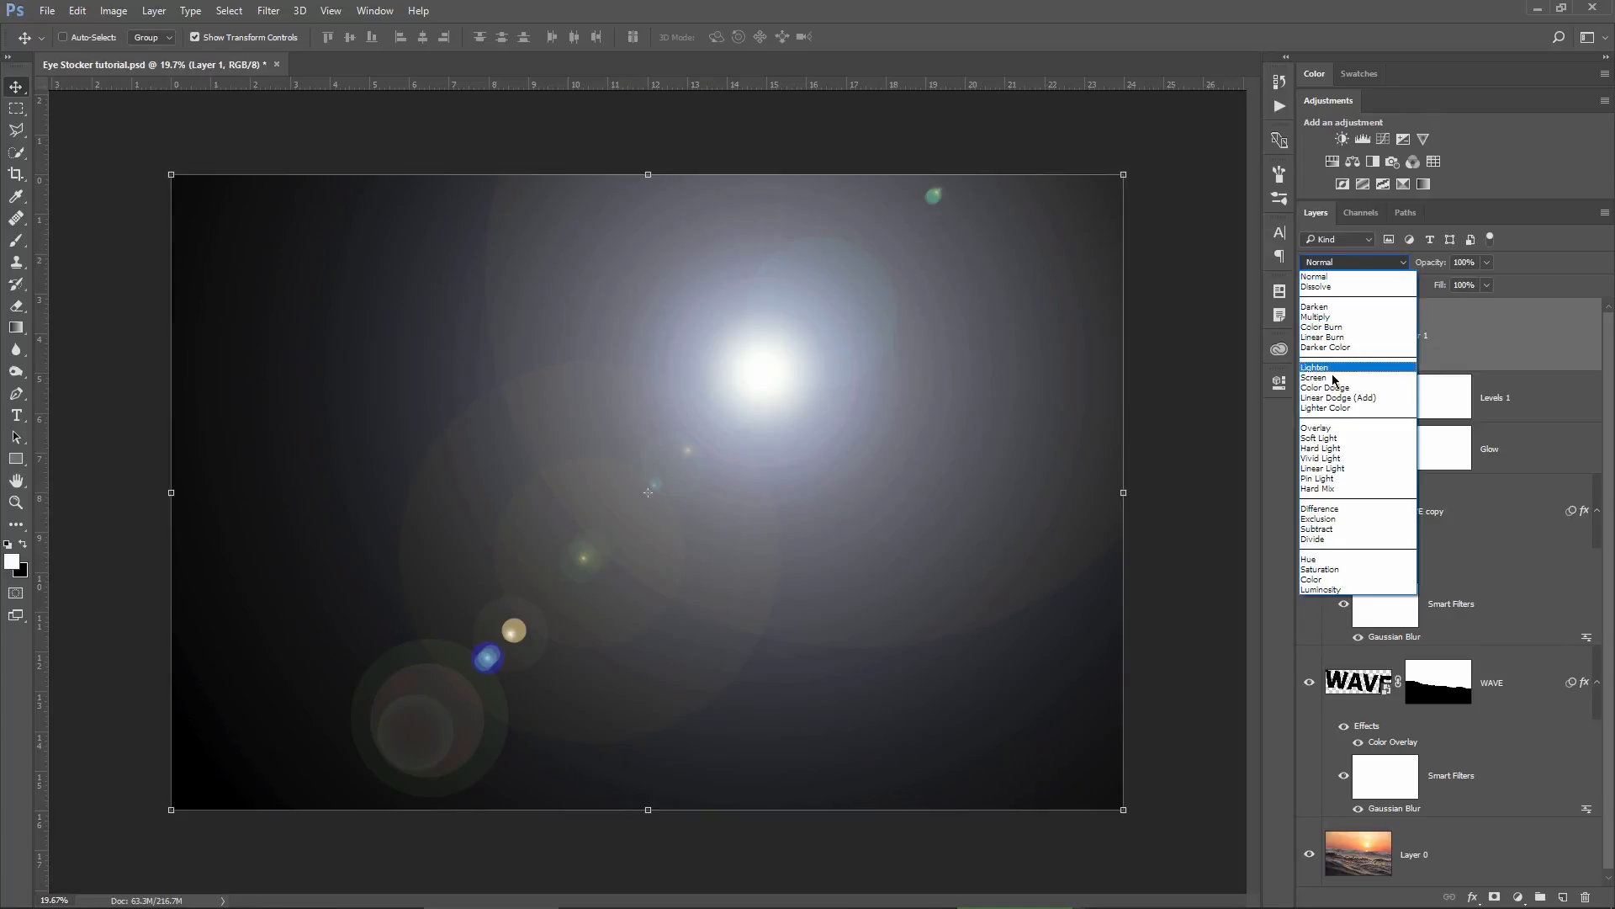
Blend the black flare layer in Screen mode so only its light shows.
{"action": "left_click", "coordinate": [1314, 377]}
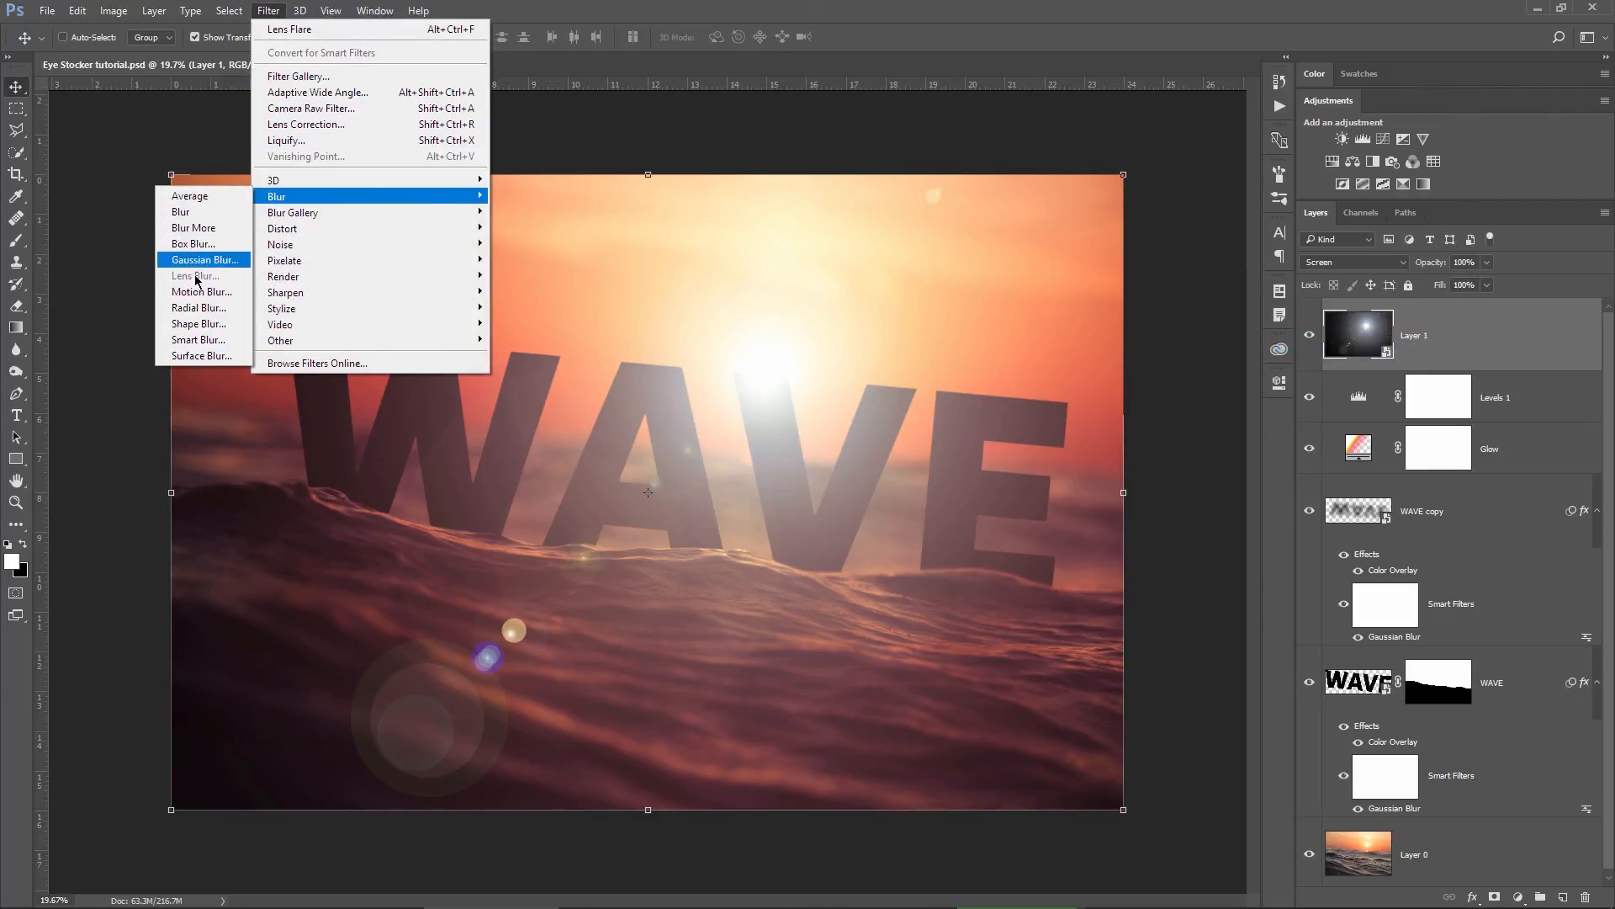
Apply a 40-pixel Gaussian Blur smart filter to the flare layer.
{"action": "left_click", "coordinate": [204, 259]}
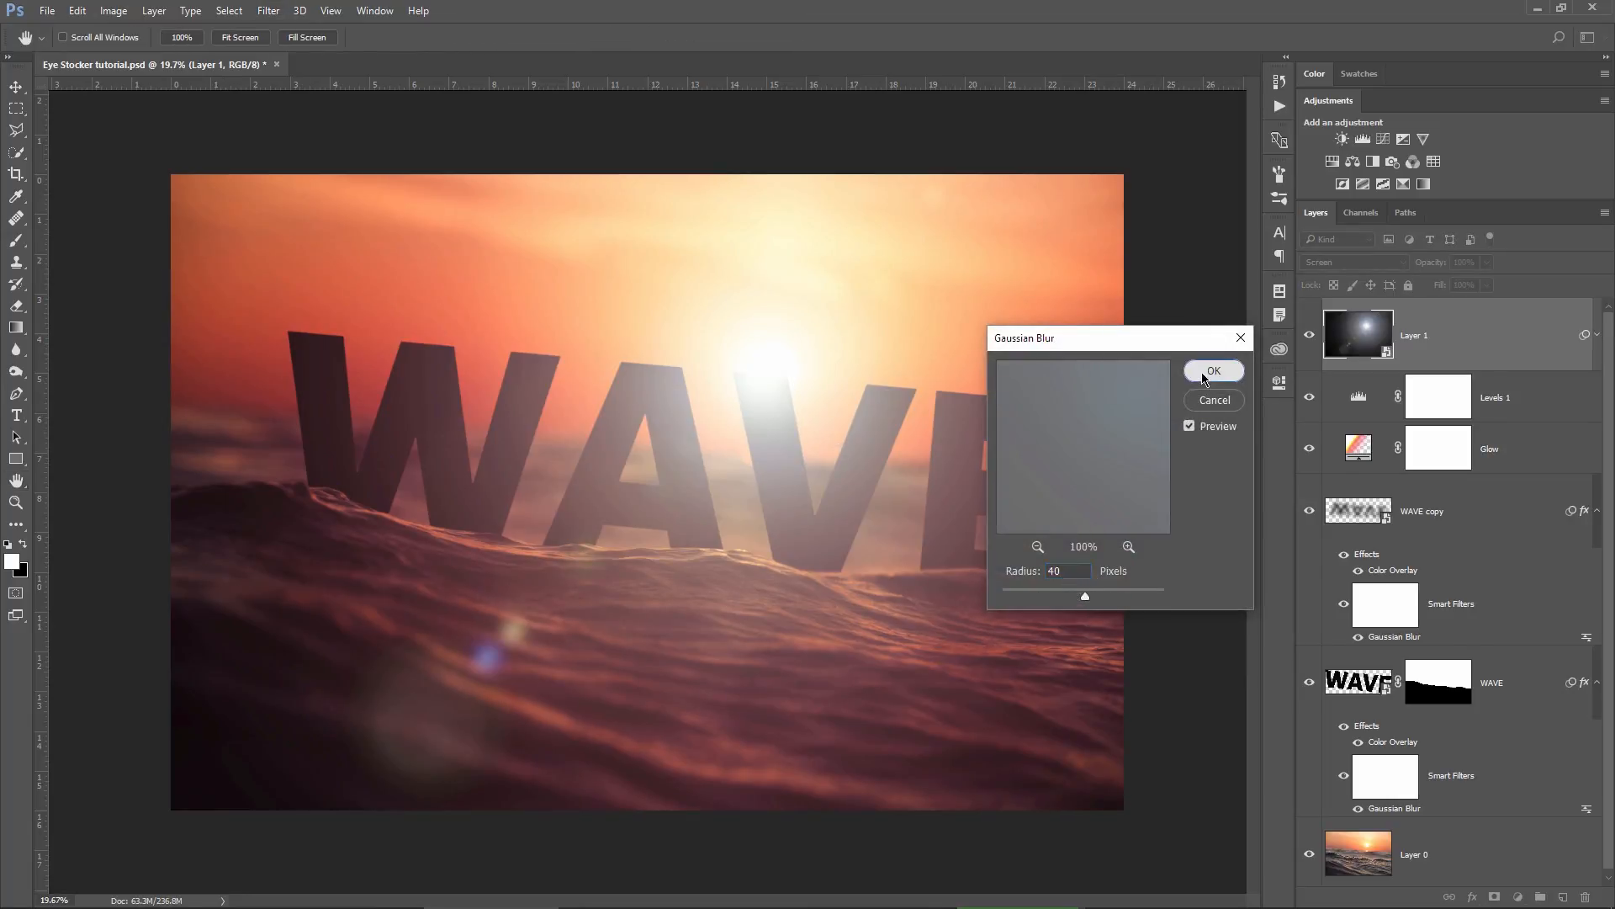
{"action": "left_click", "coordinate": [1213, 370]}
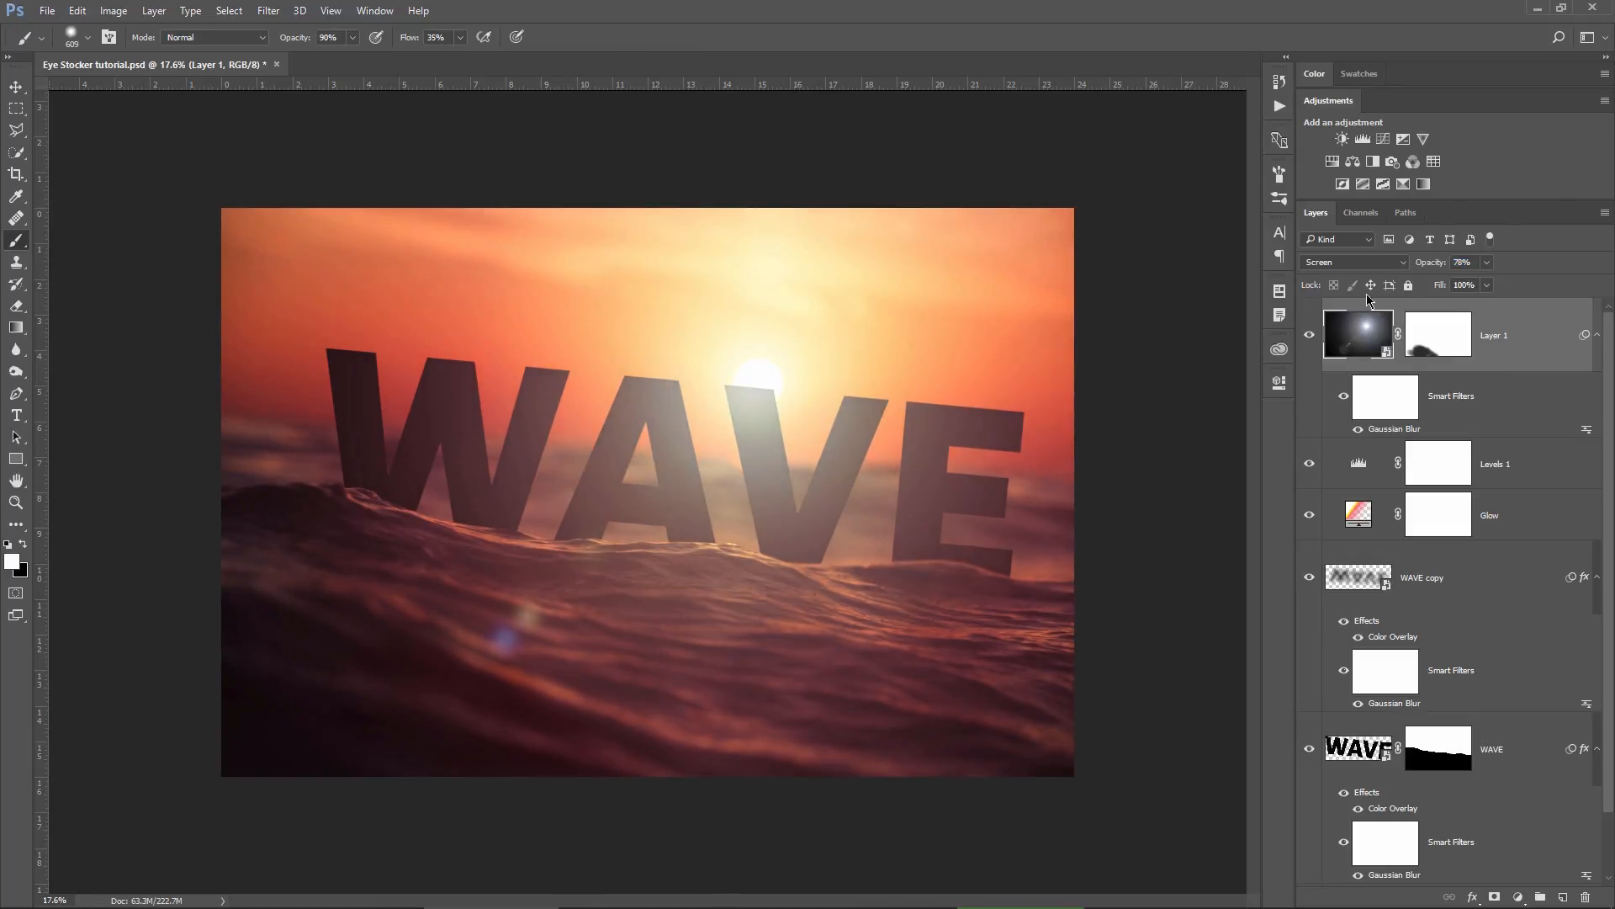
Hide the flare layer to compare the scene with and without the glow.
{"action": "left_click", "coordinate": [1309, 333]}
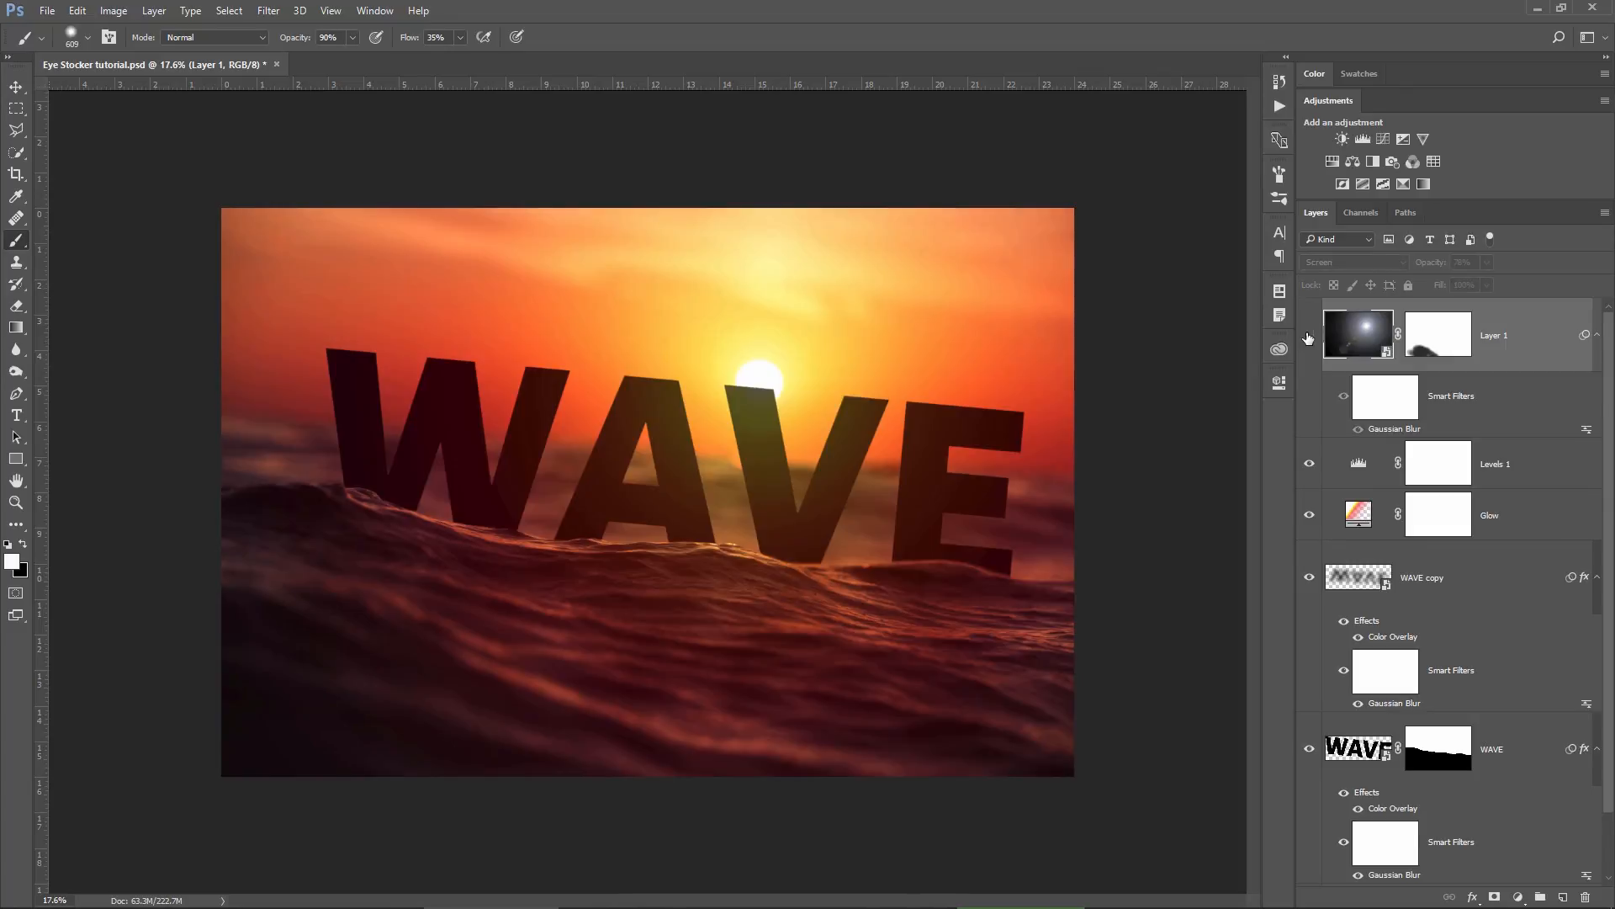